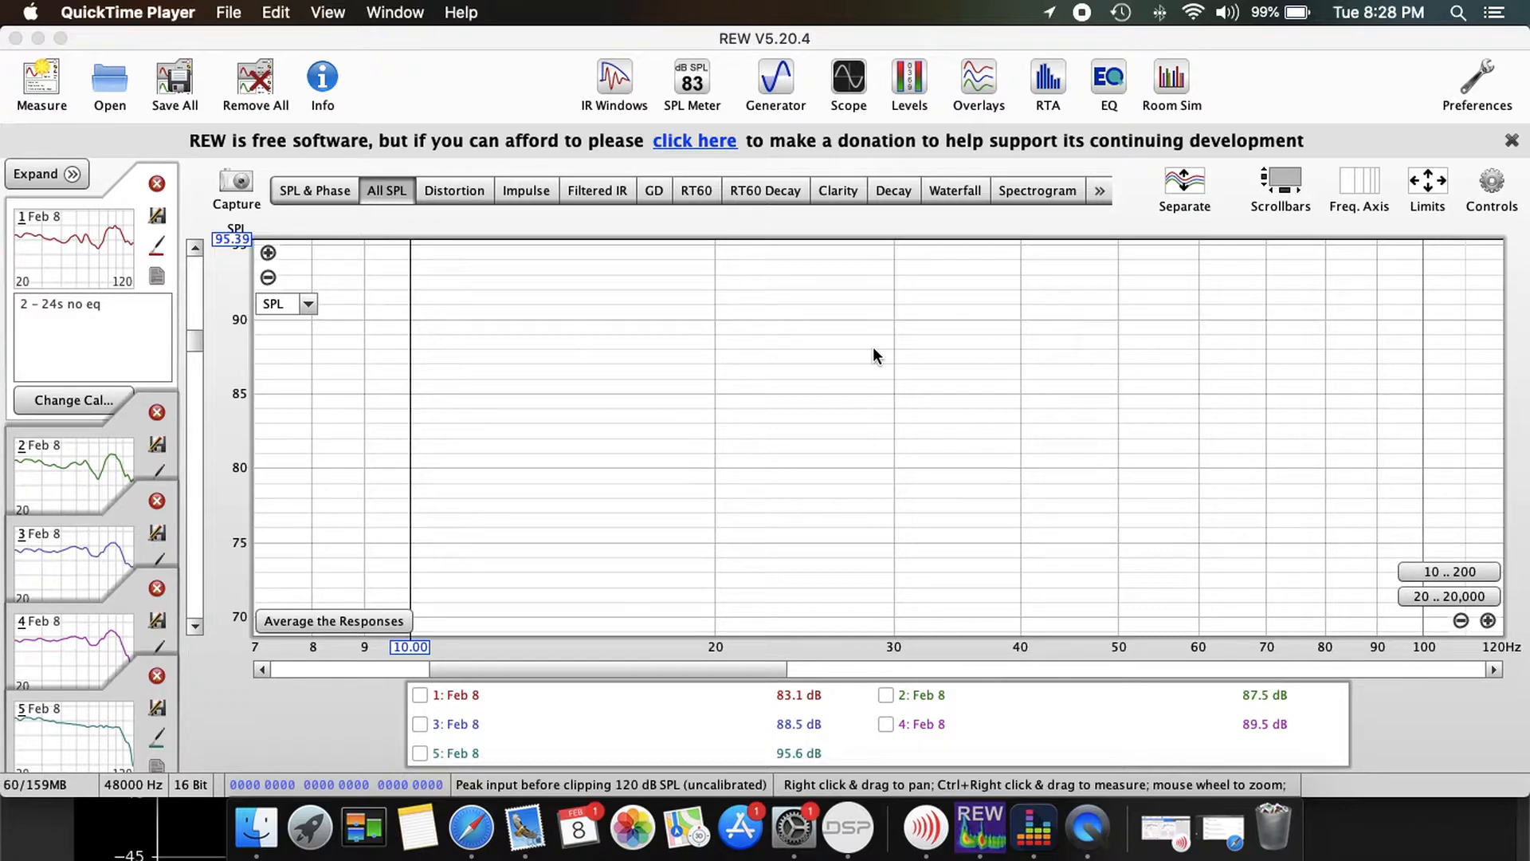
mouse_move(271, 398)
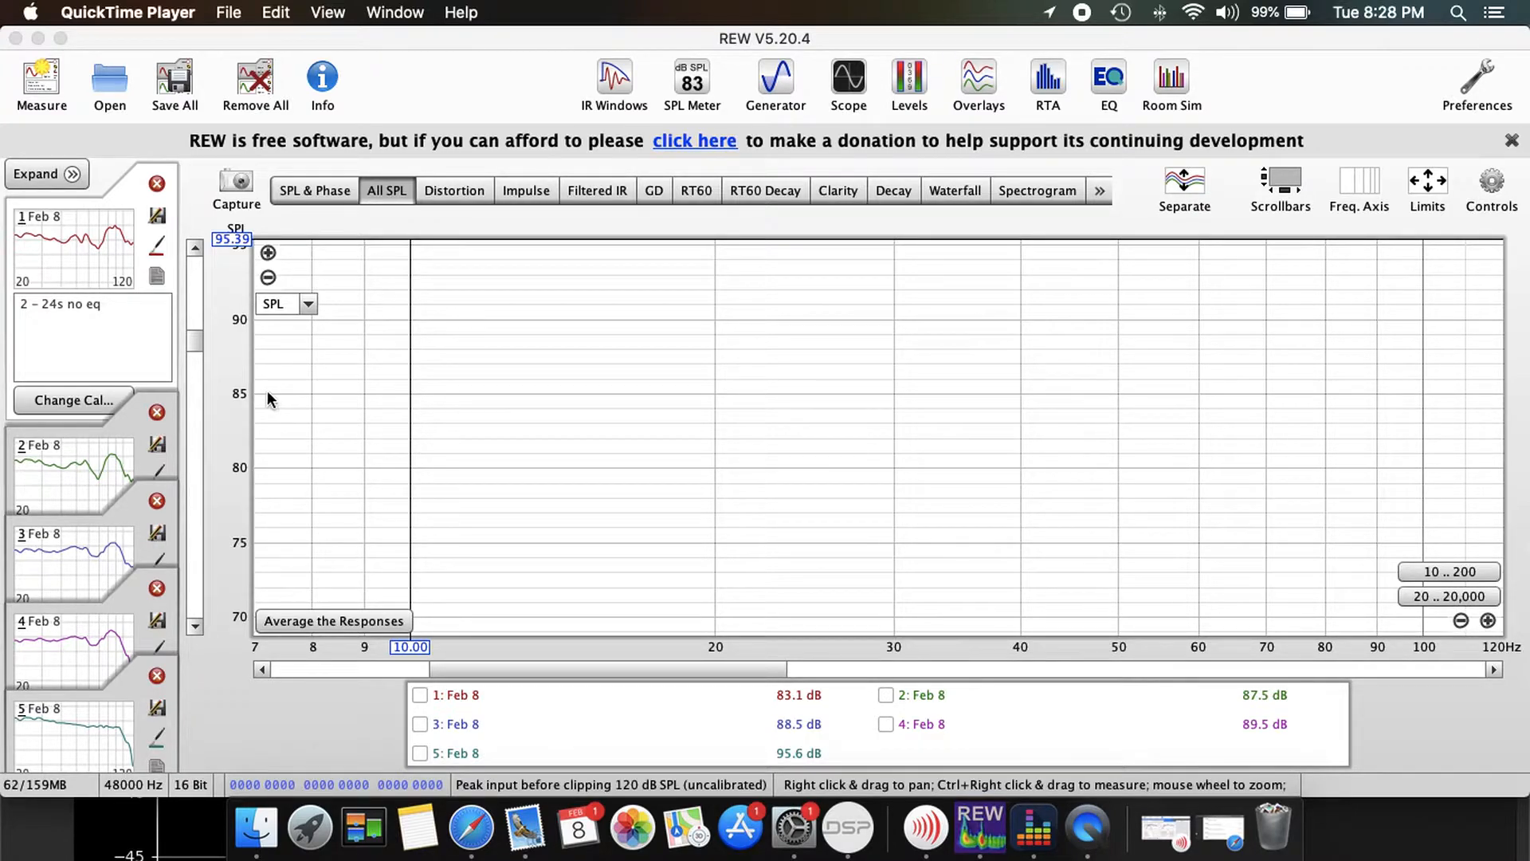
mouse_move(268, 362)
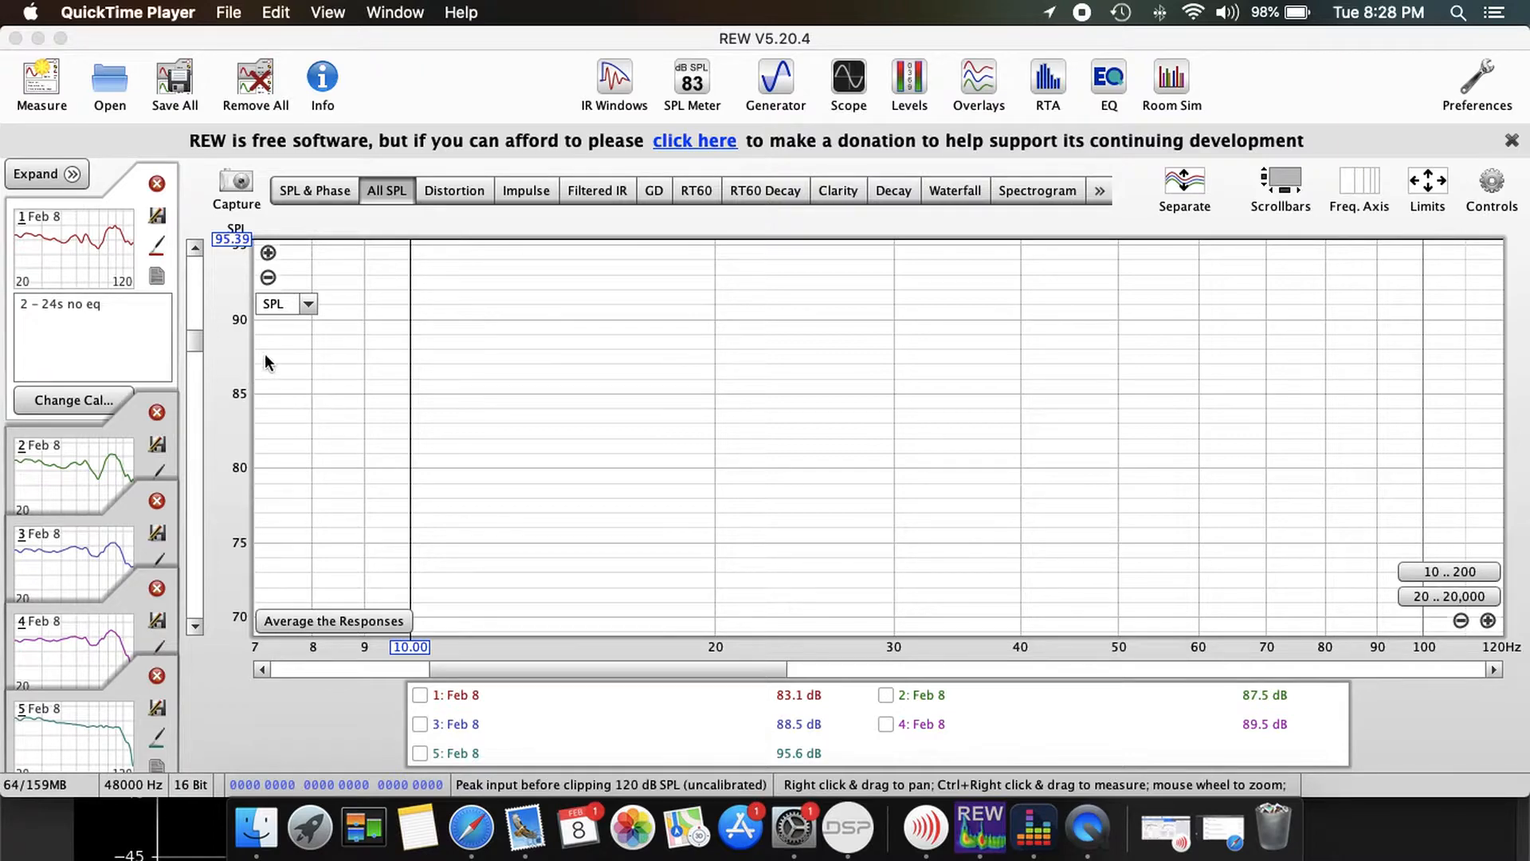
mouse_move(255, 564)
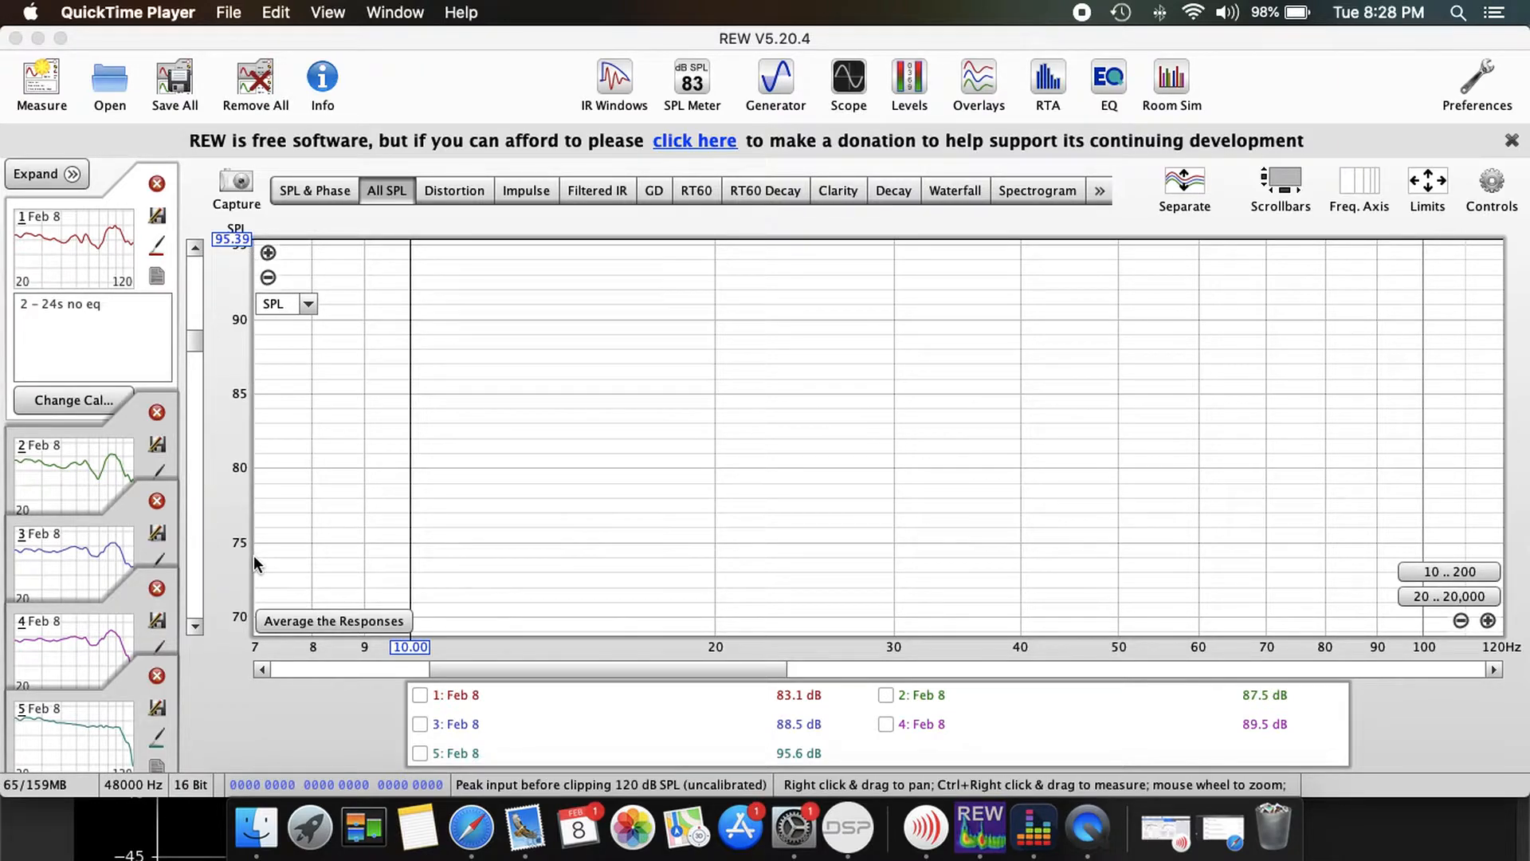
mouse_move(253, 552)
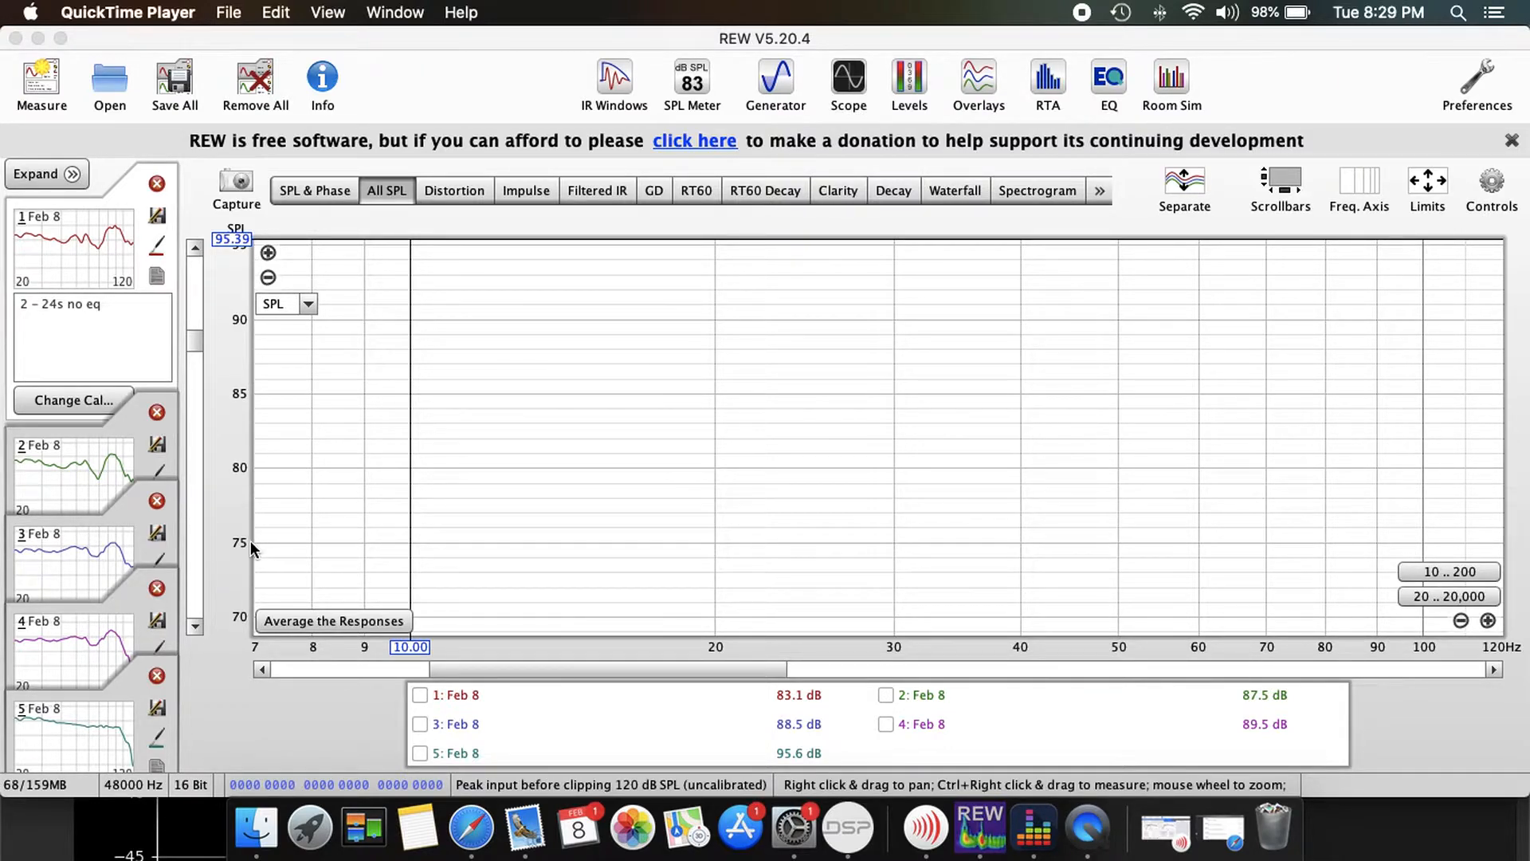
mouse_move(255, 660)
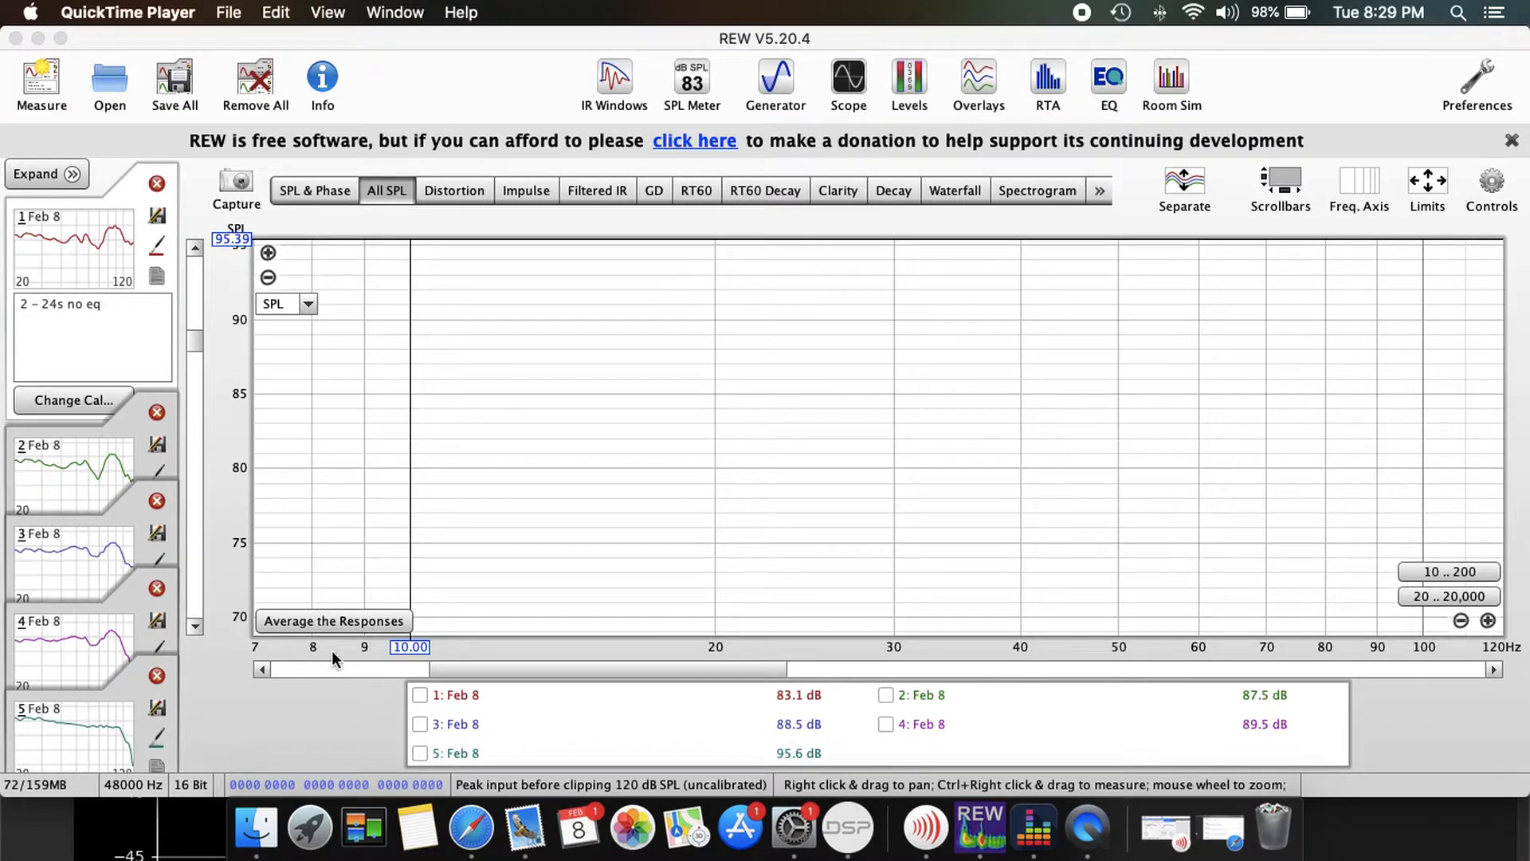
mouse_move(250, 505)
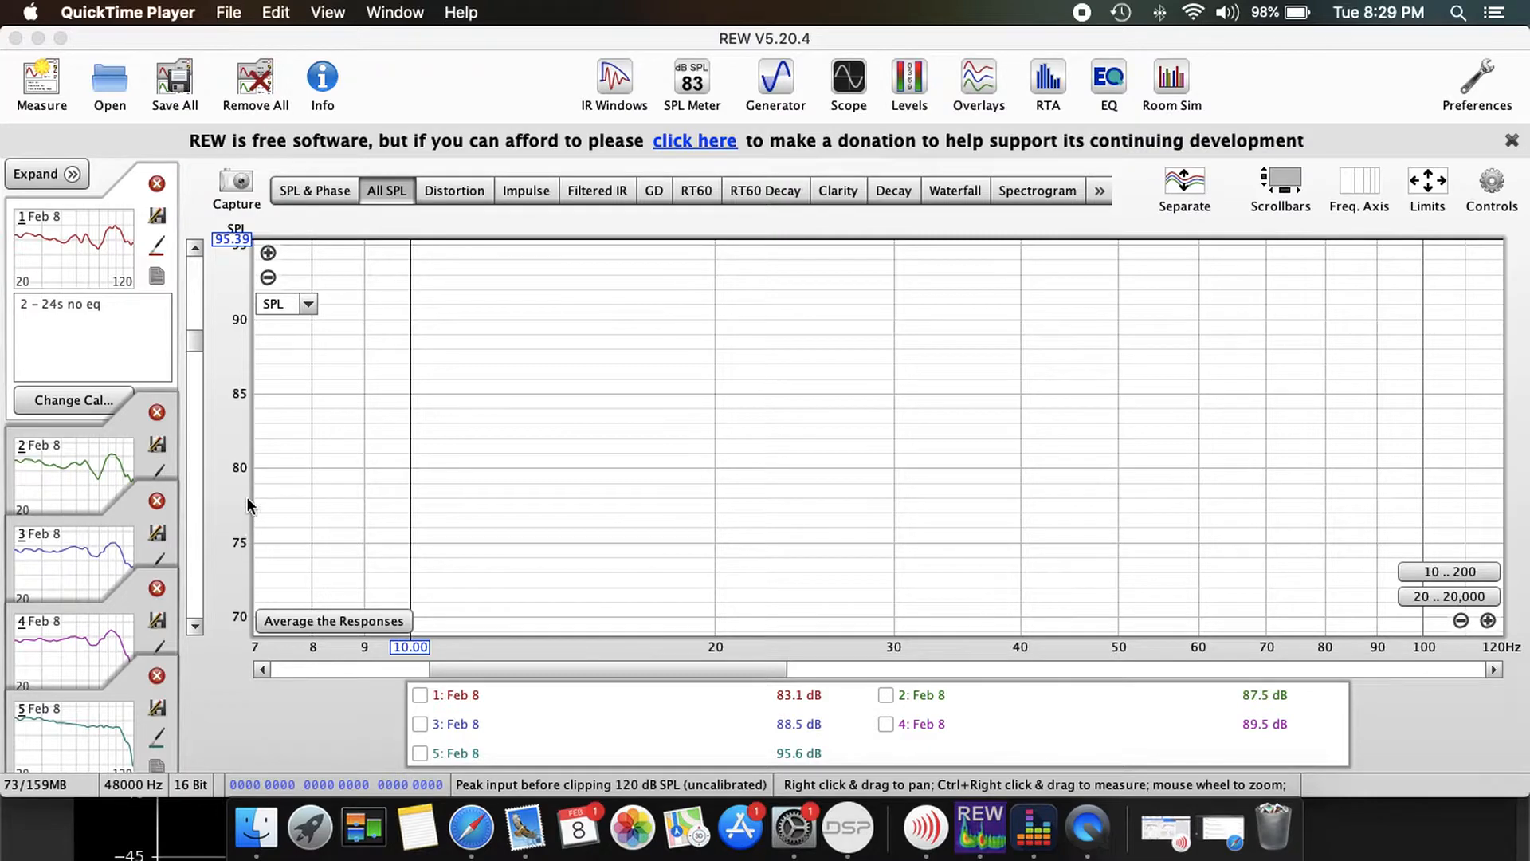
mouse_move(253, 540)
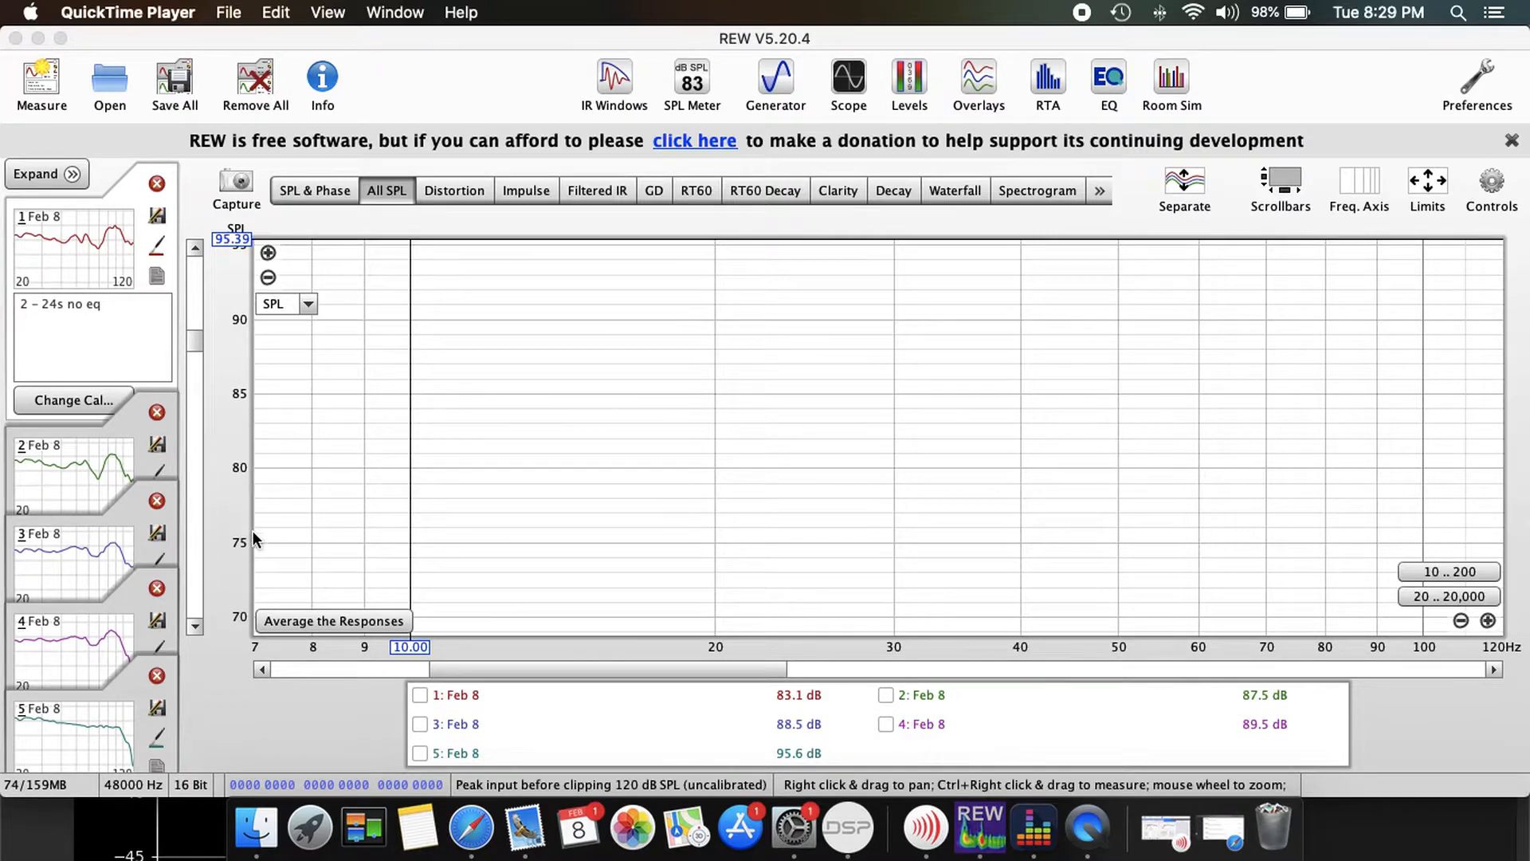
mouse_move(260, 462)
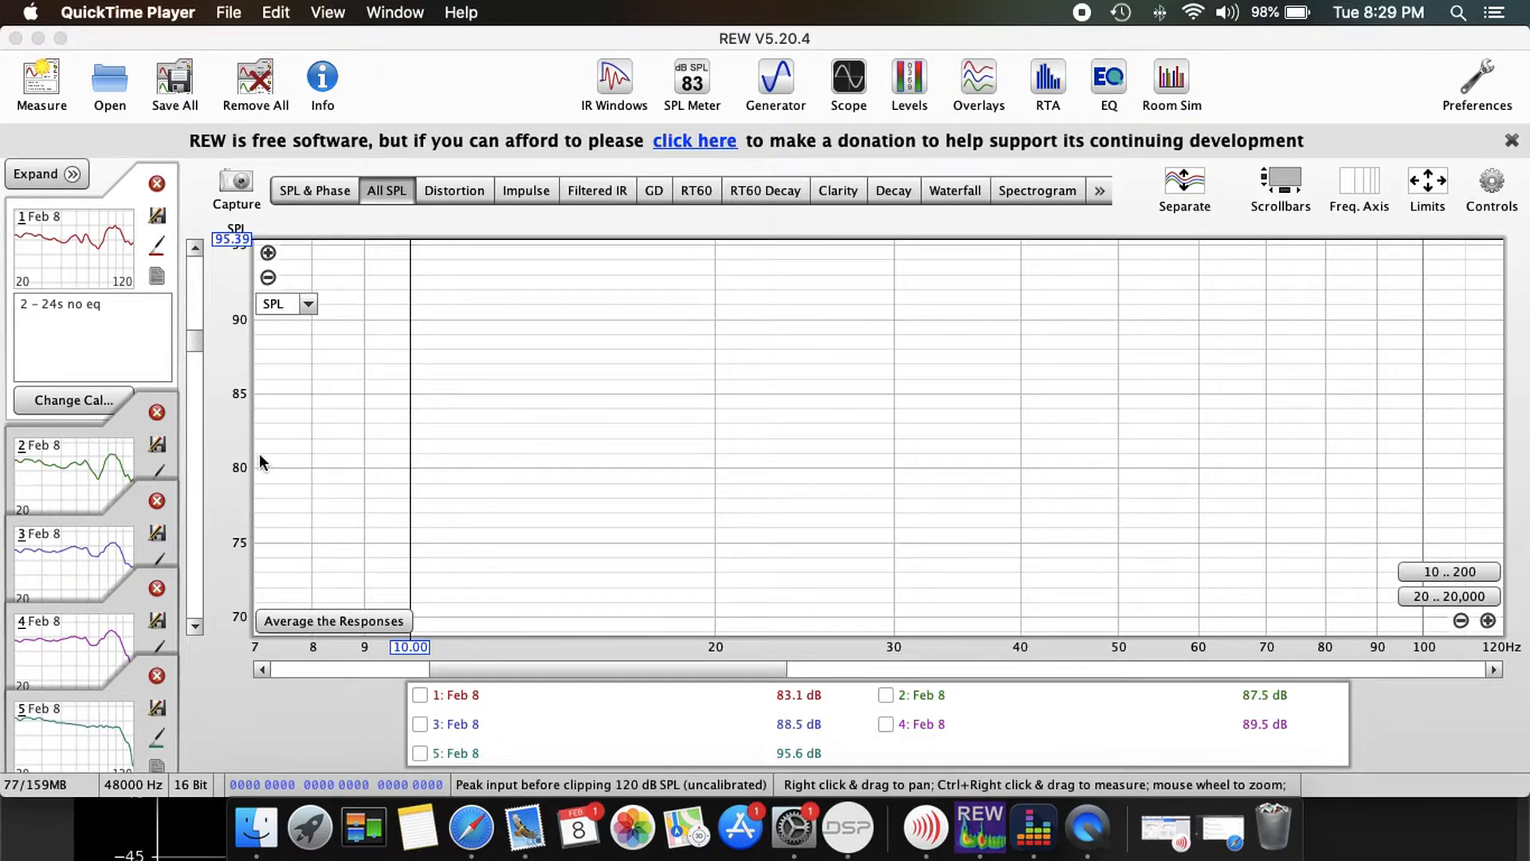
mouse_move(508, 366)
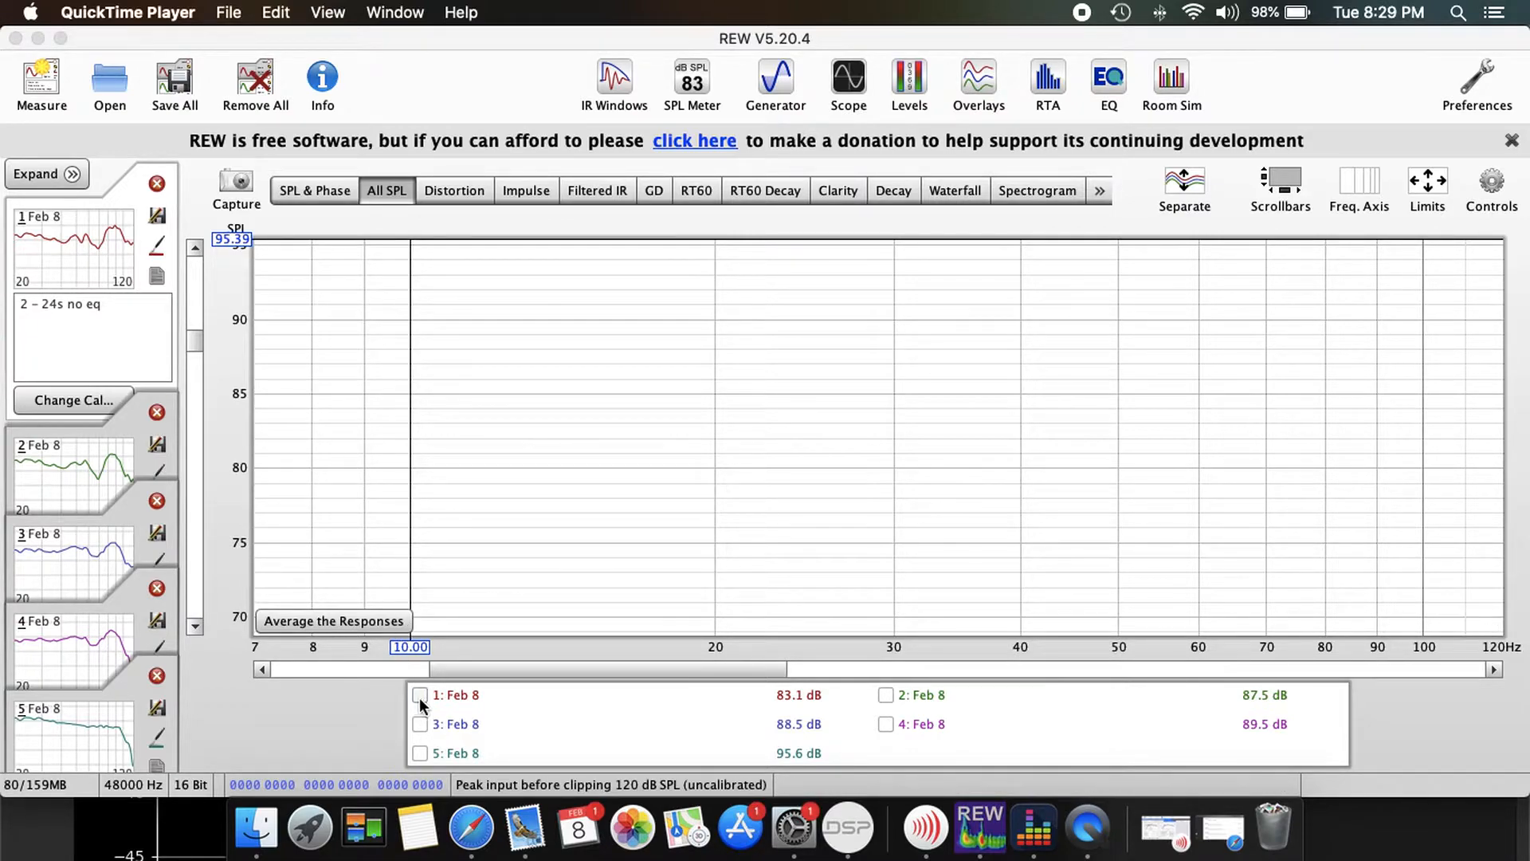
- Display measurement 1's curve and adjust the SPL axis to roughly 72–97 dB
left_click(419, 694)
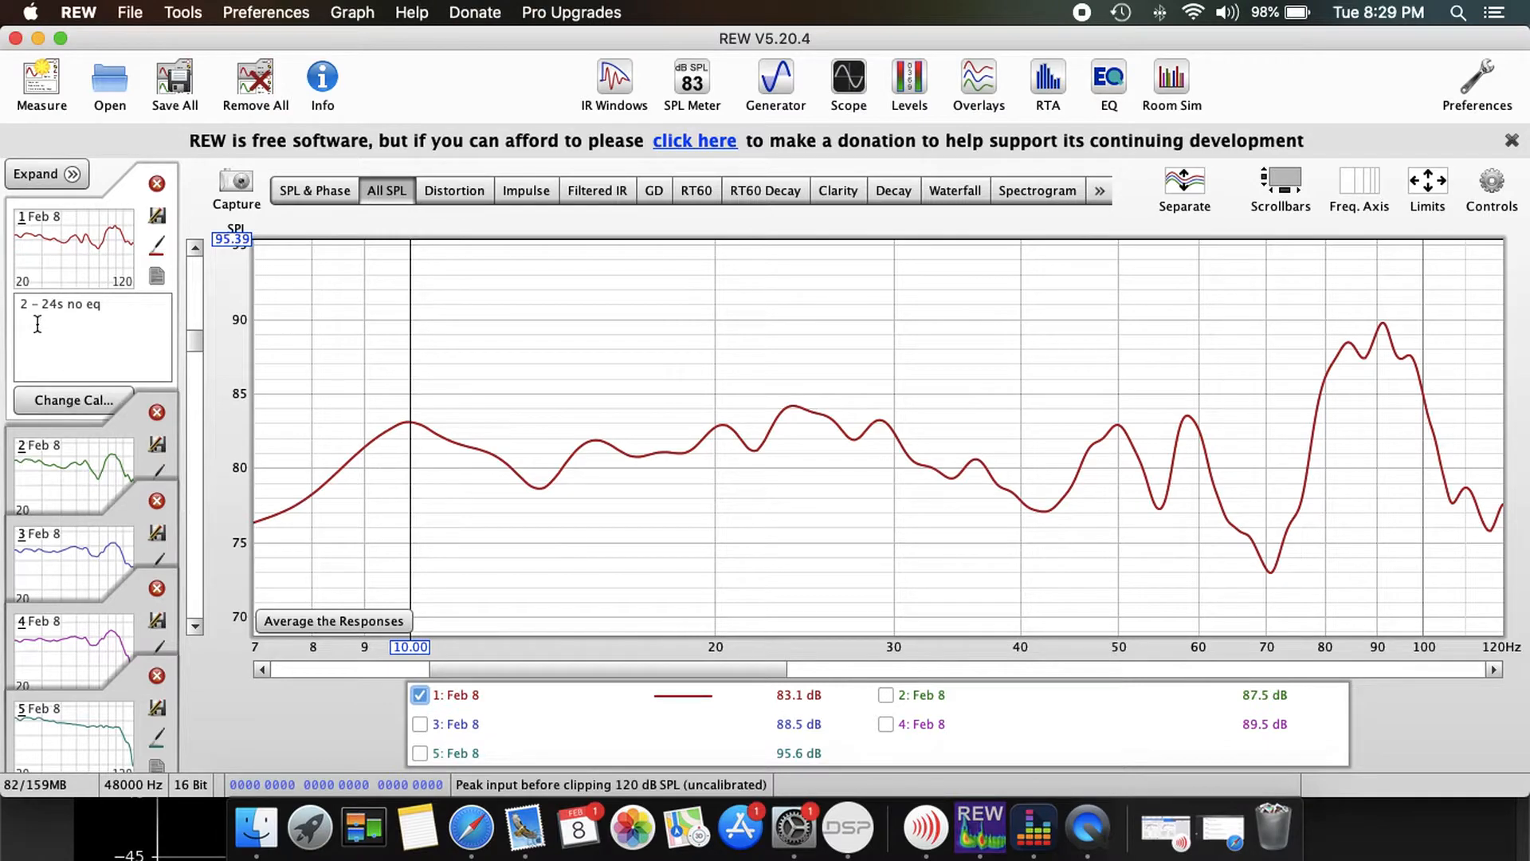
mouse_move(91, 322)
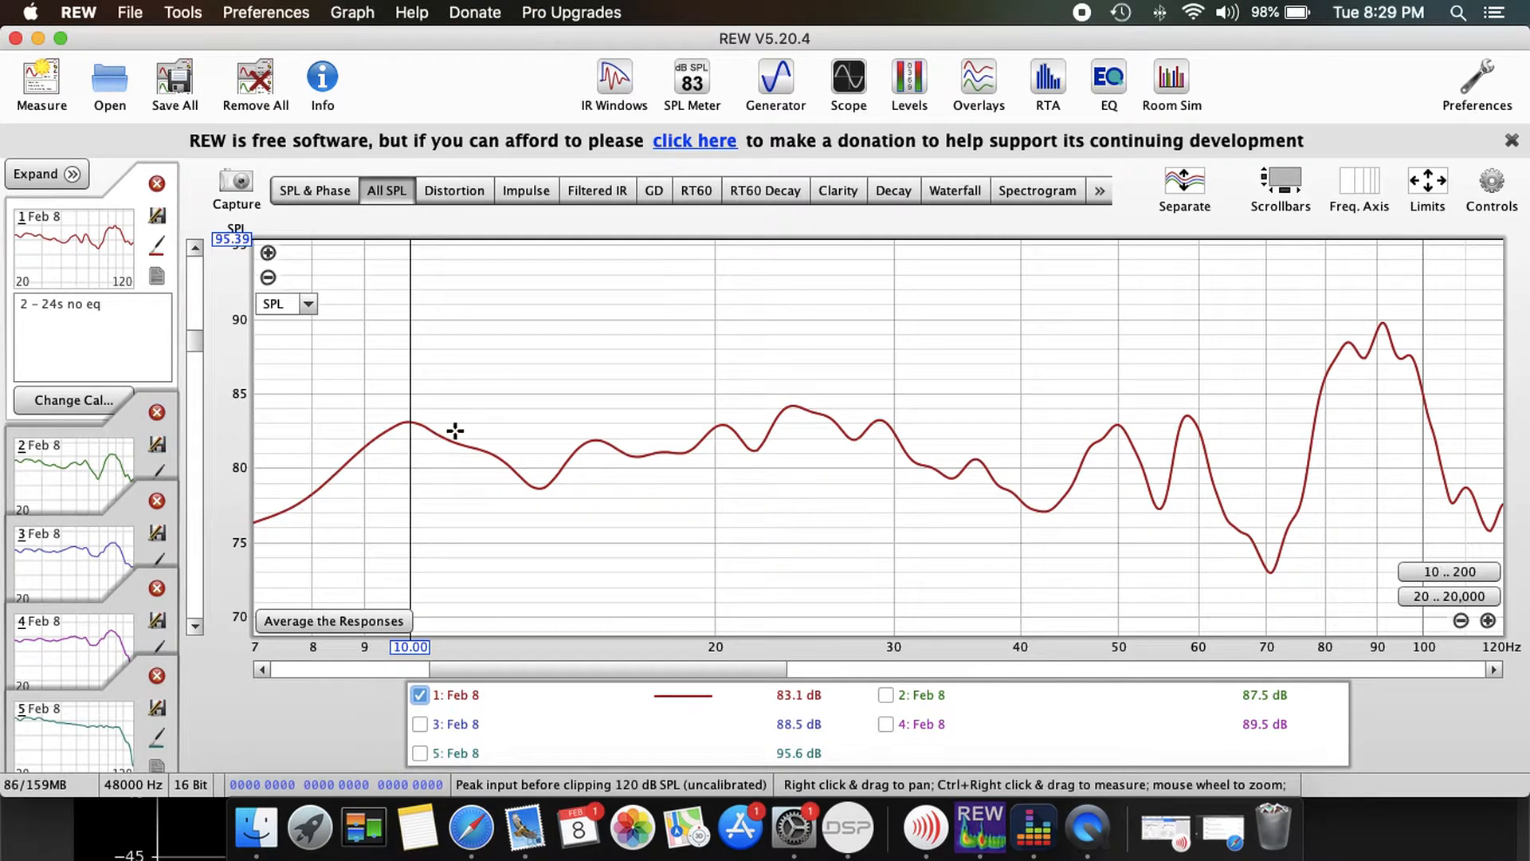
mouse_move(489, 414)
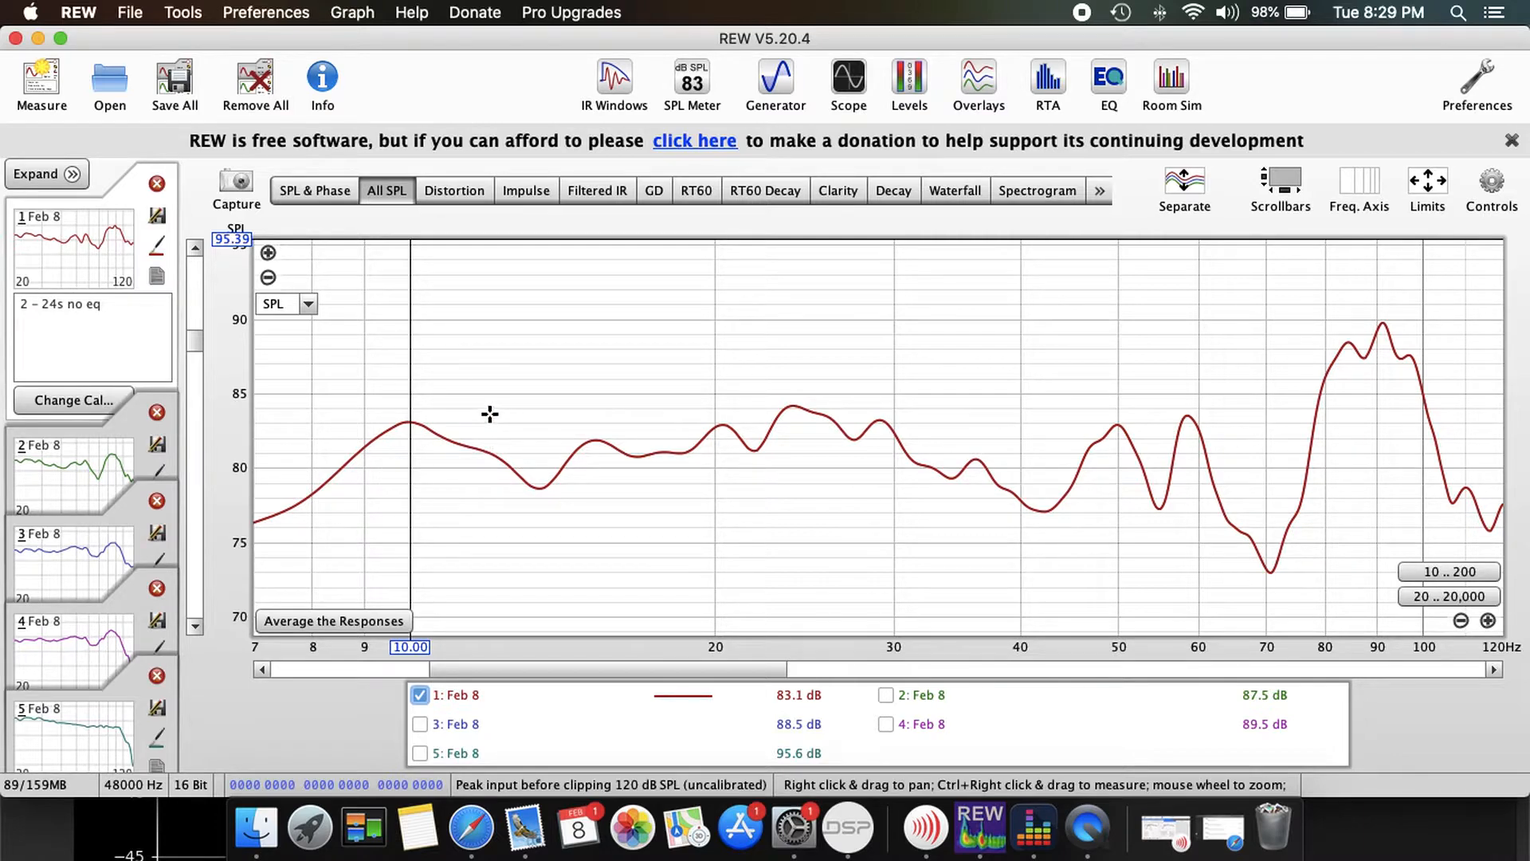
mouse_move(278, 457)
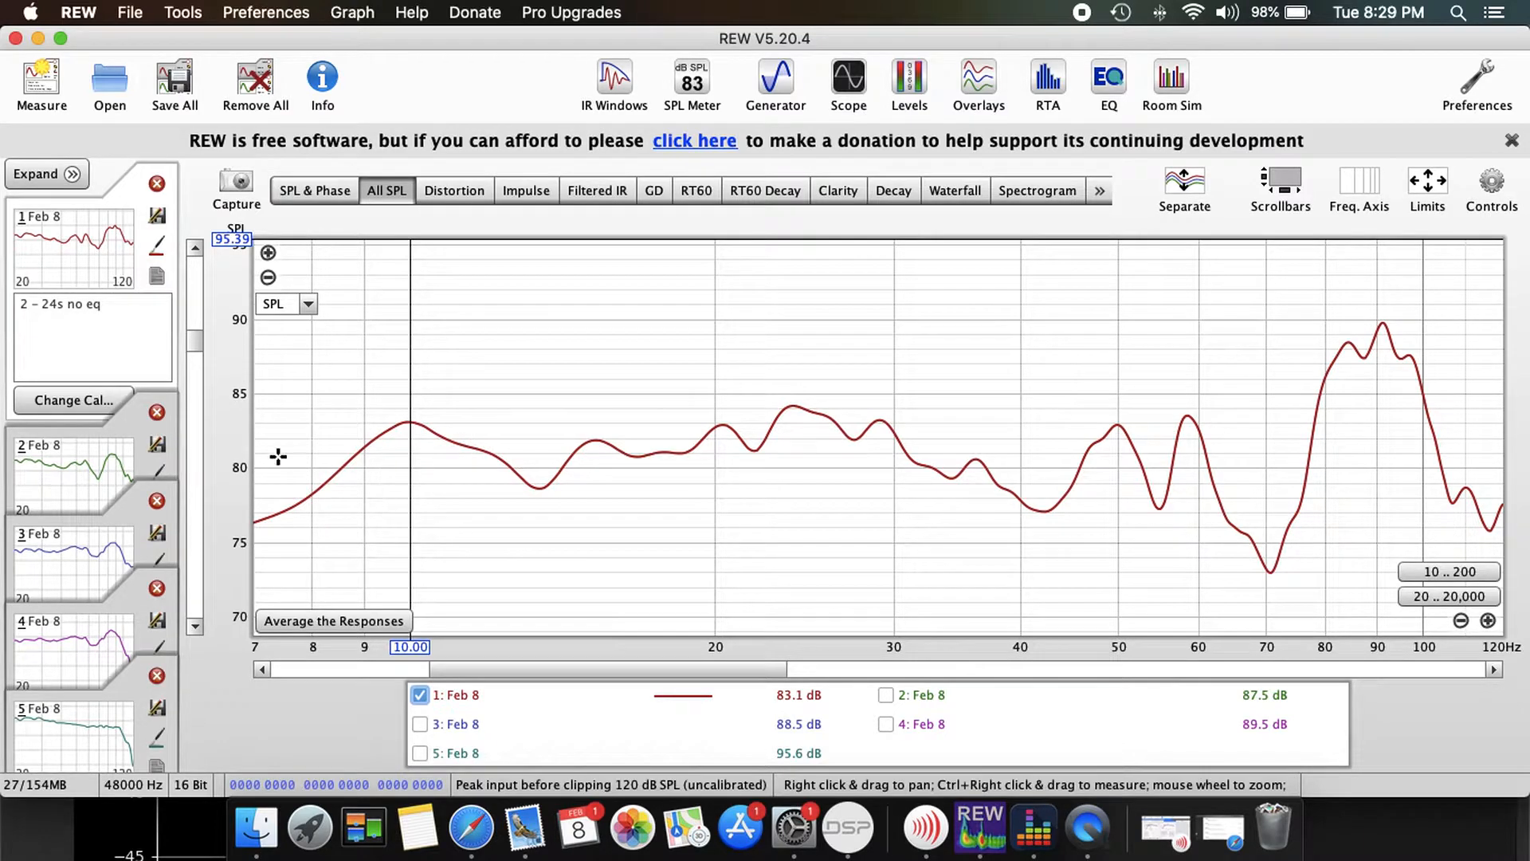
mouse_move(268, 277)
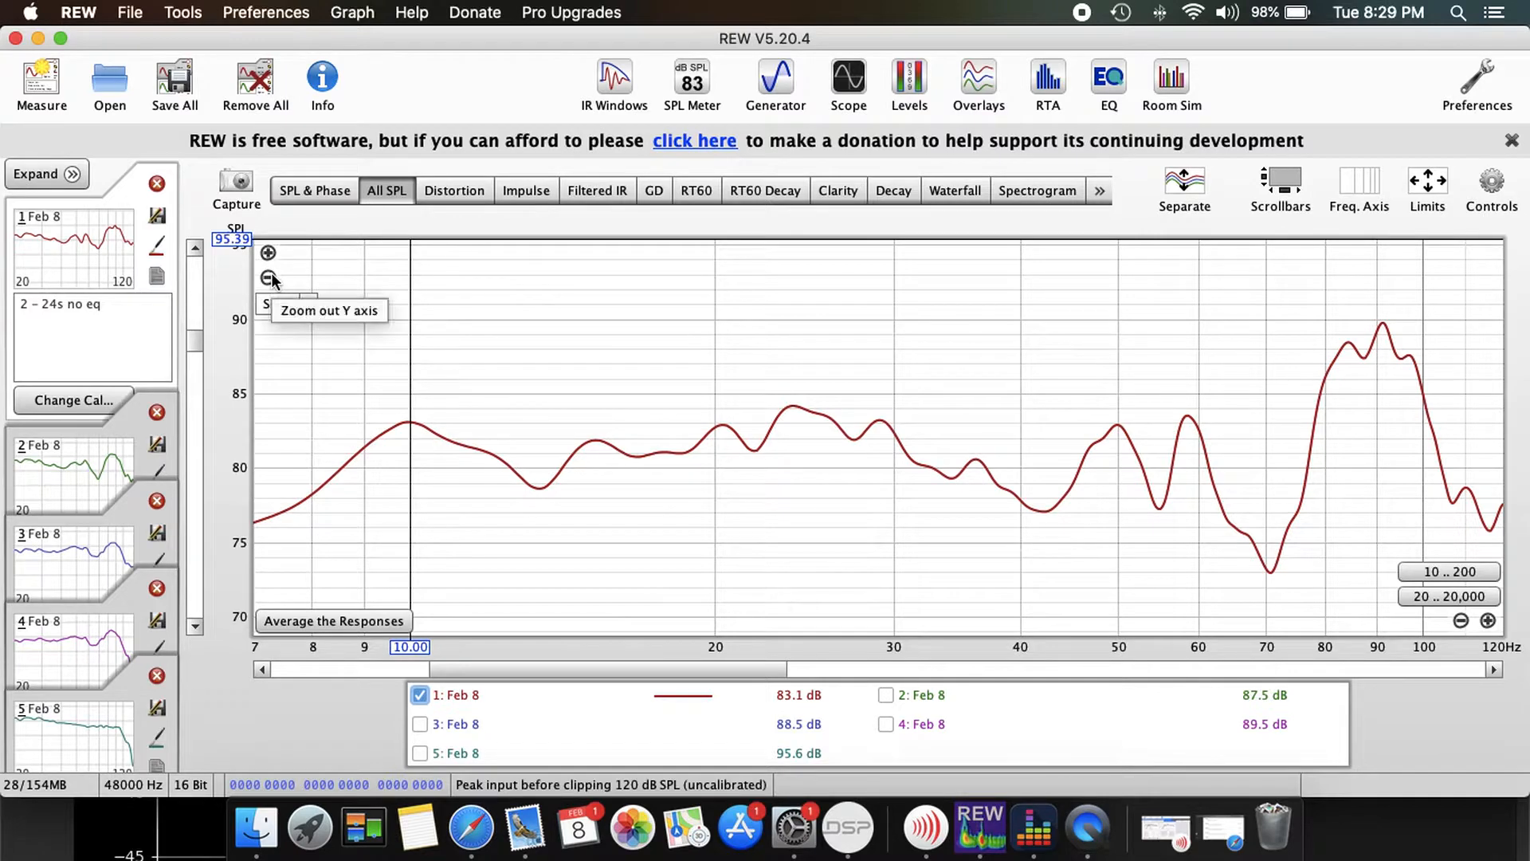
left_click(268, 277)
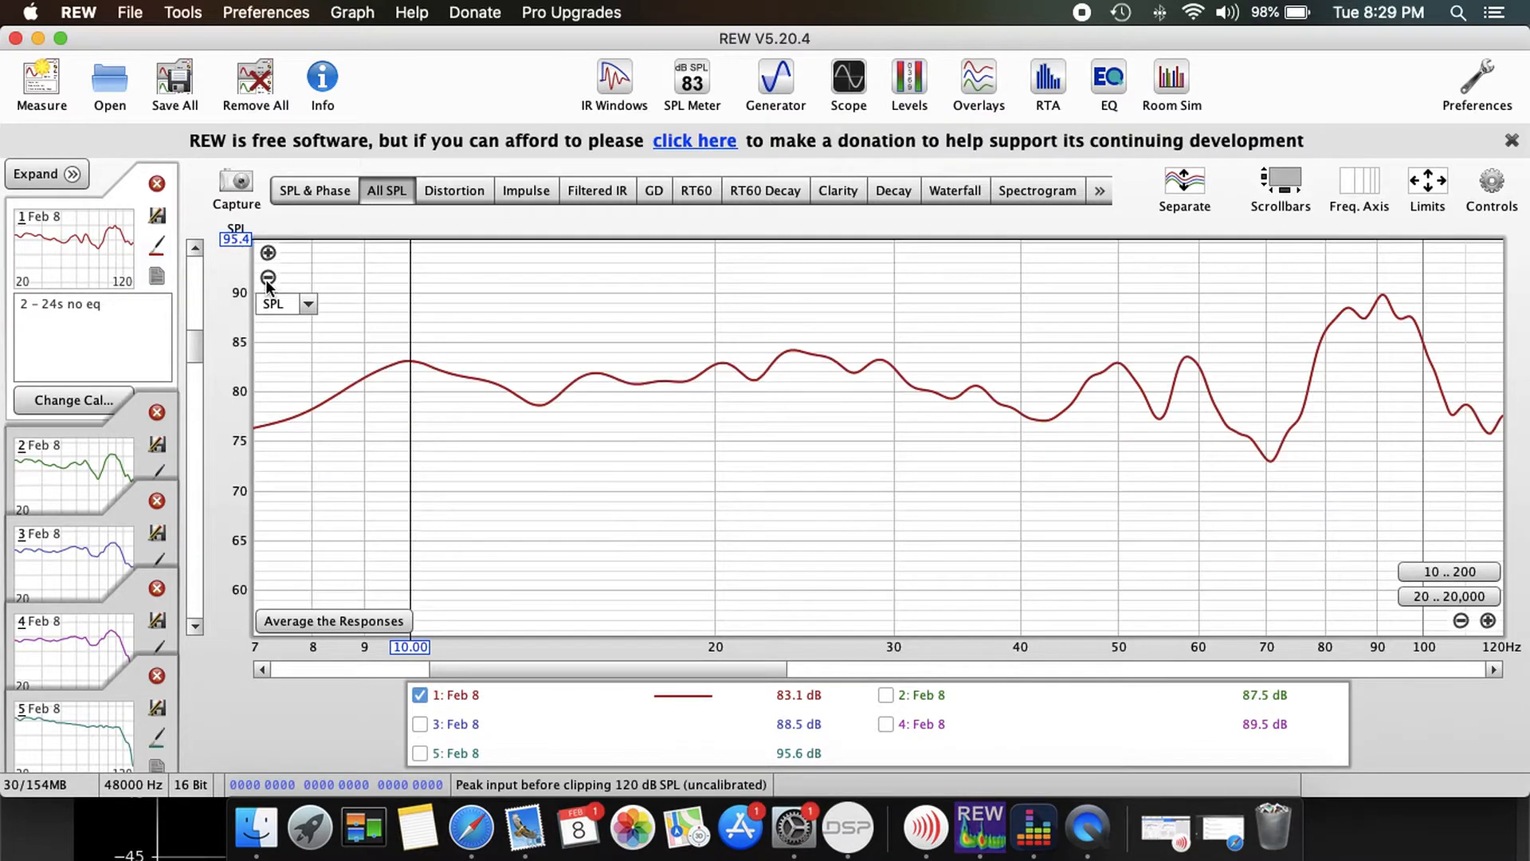
left_click(268, 277)
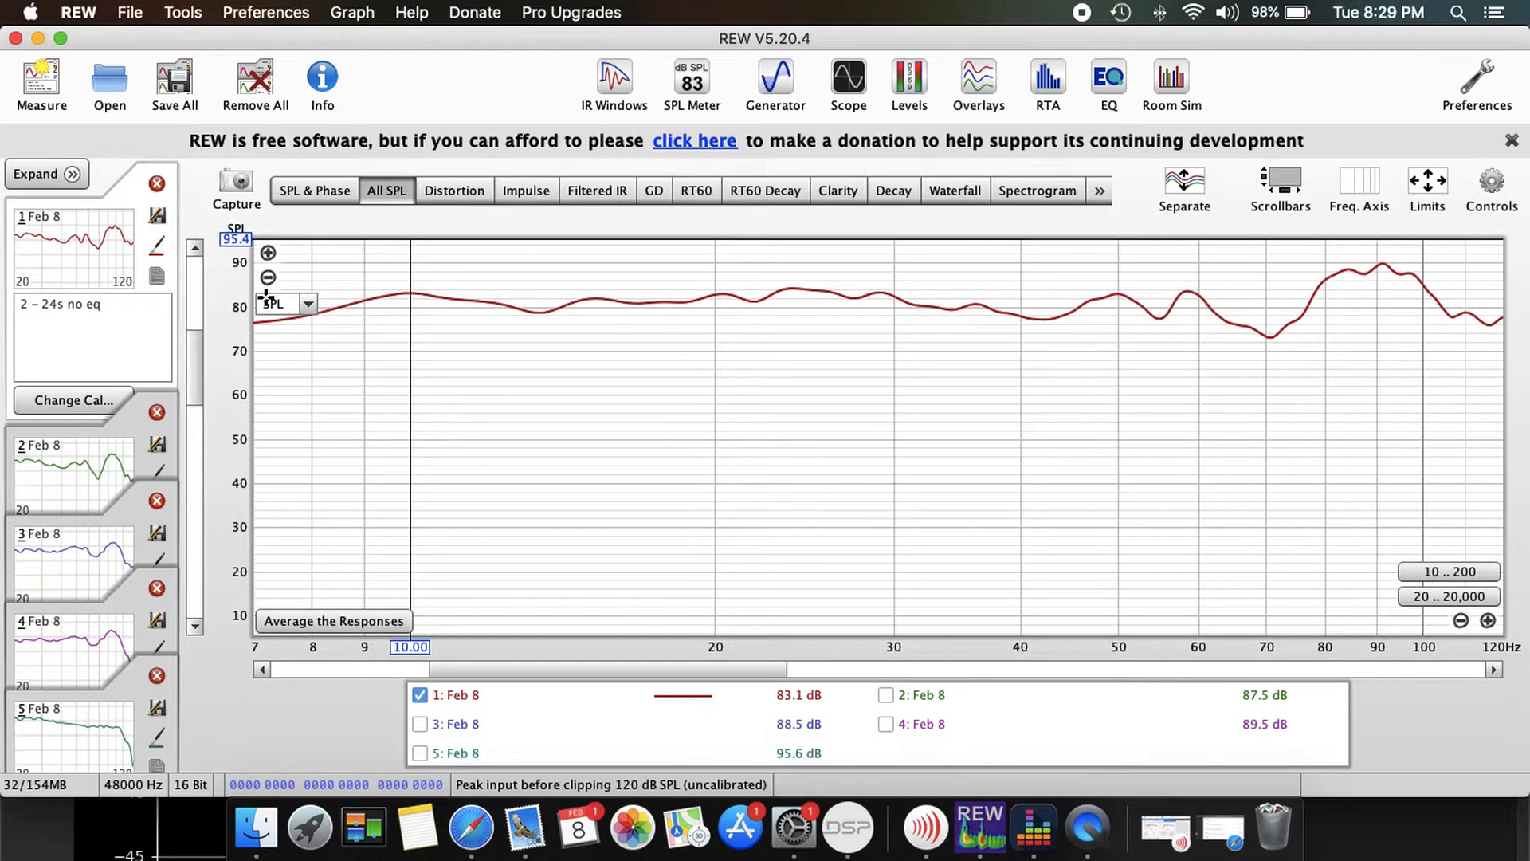
left_click(195, 257)
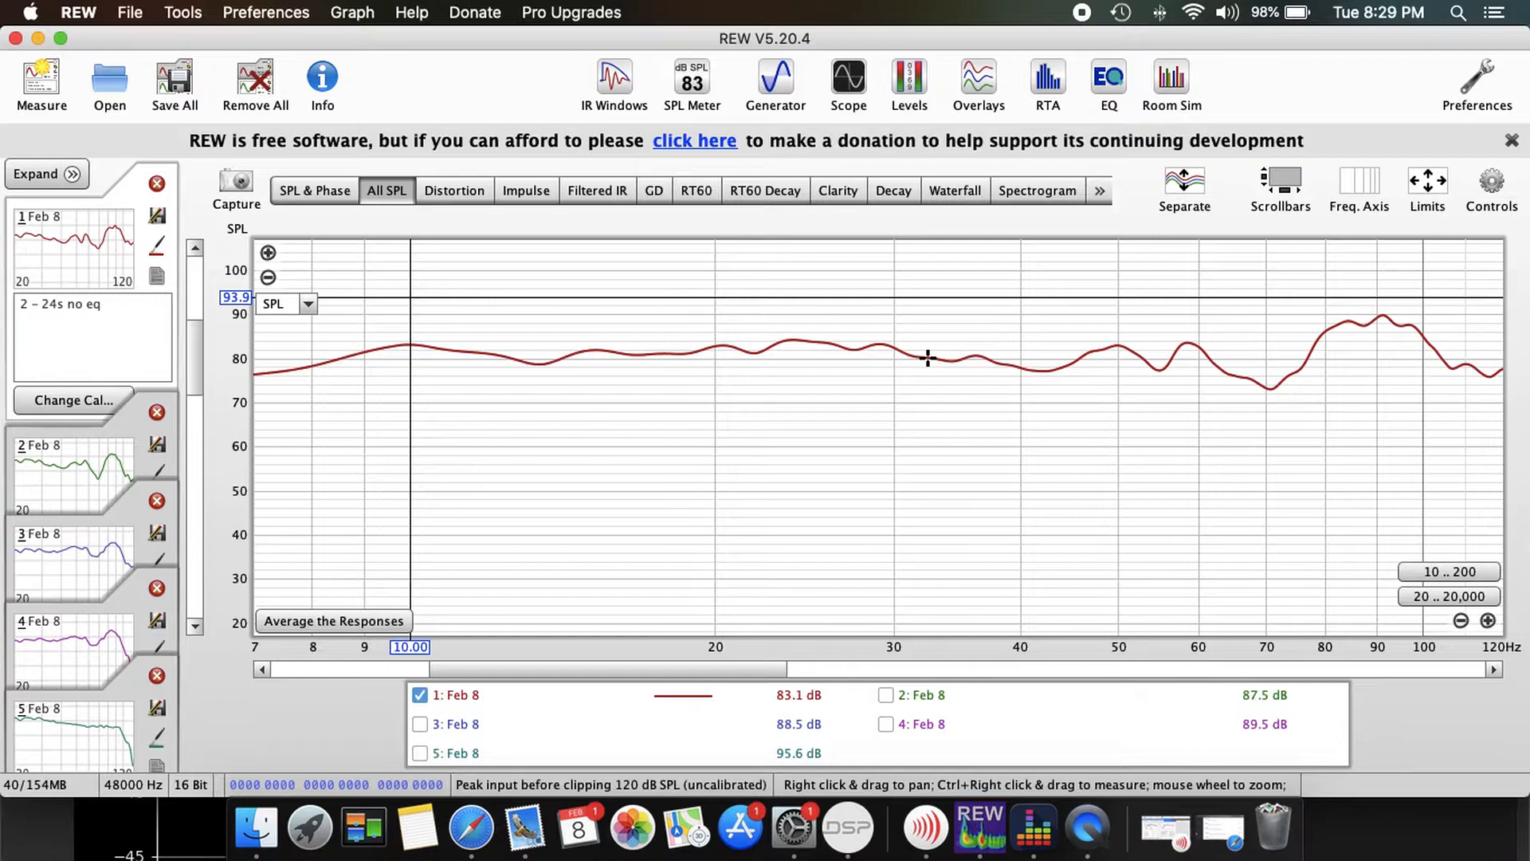
mouse_move(436, 401)
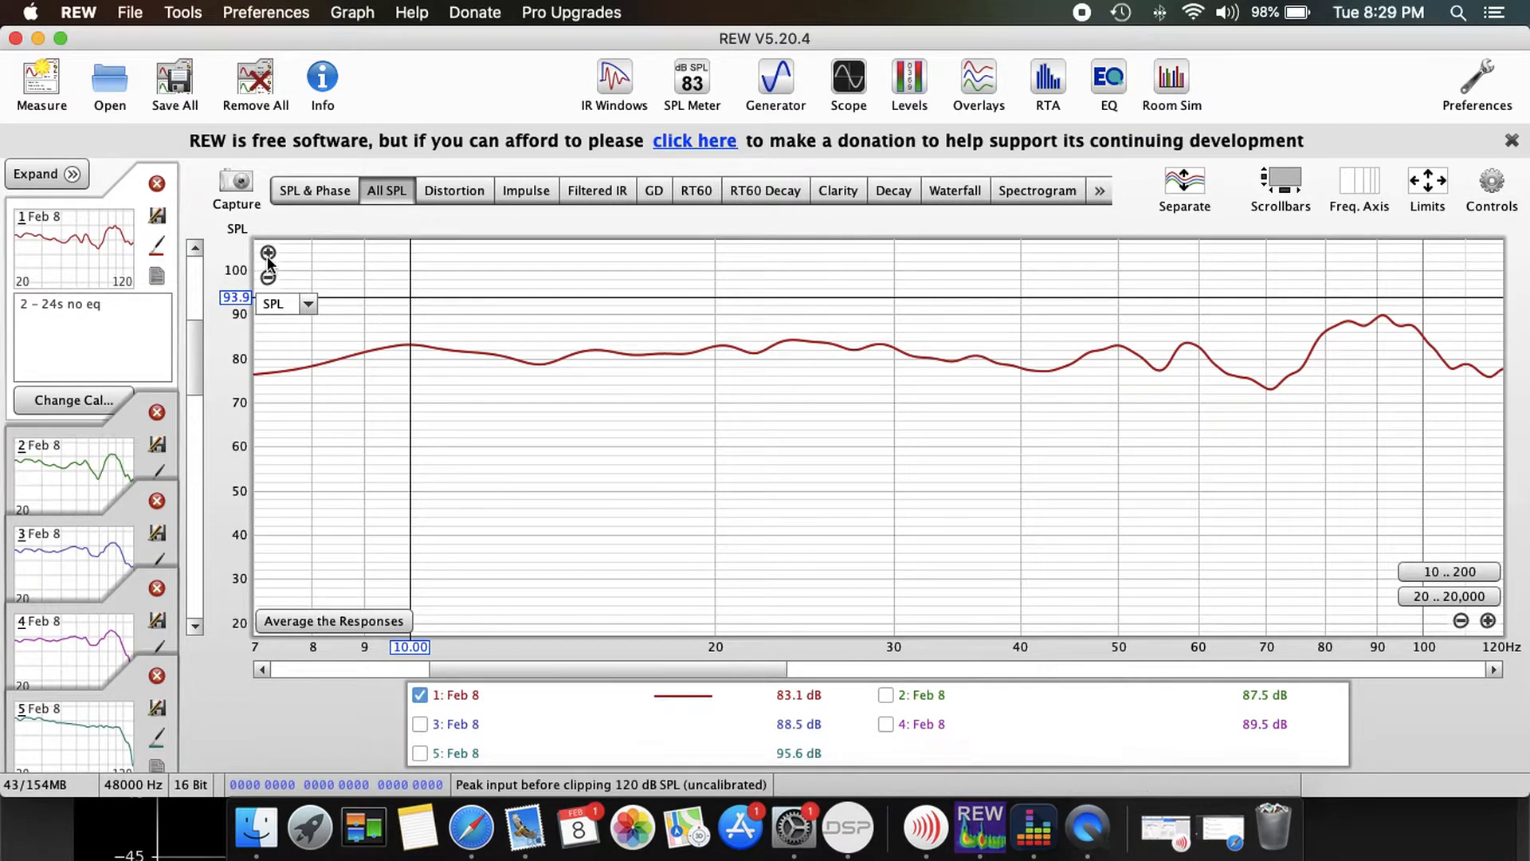
left_click(268, 255)
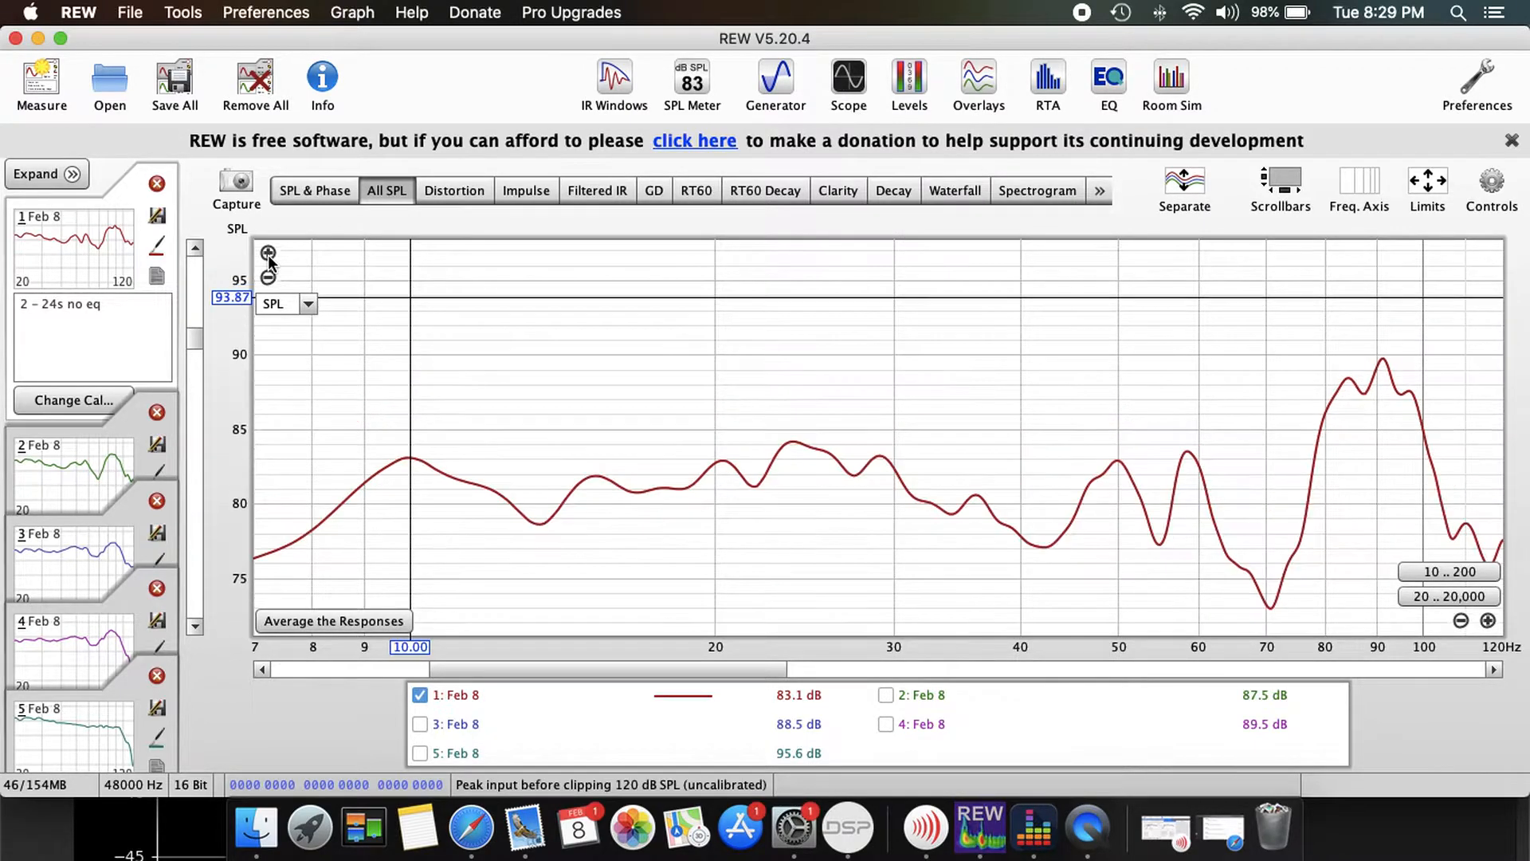
mouse_move(414, 465)
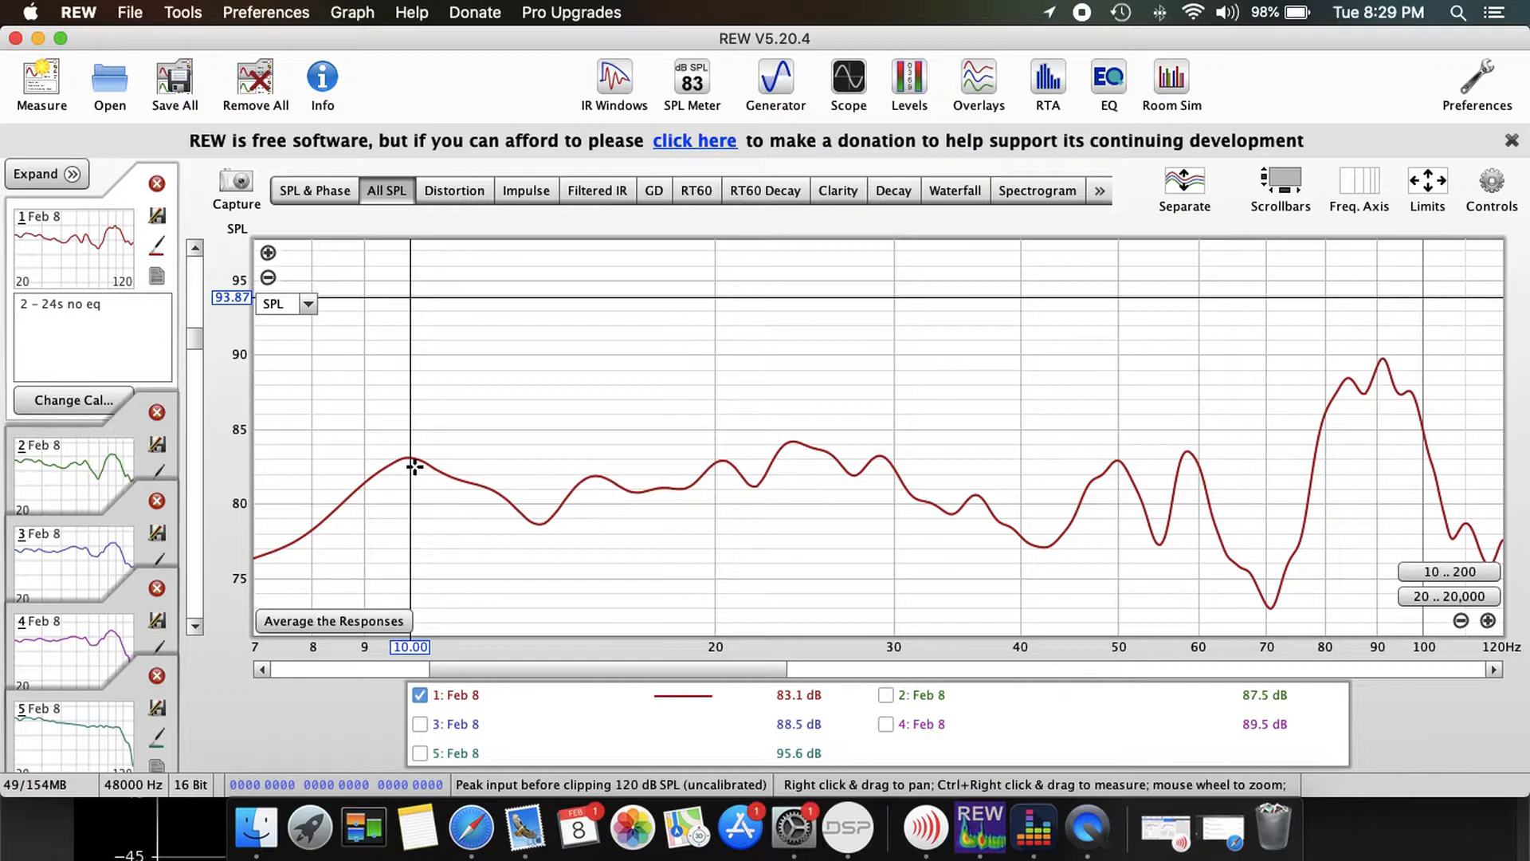
mouse_move(1034, 552)
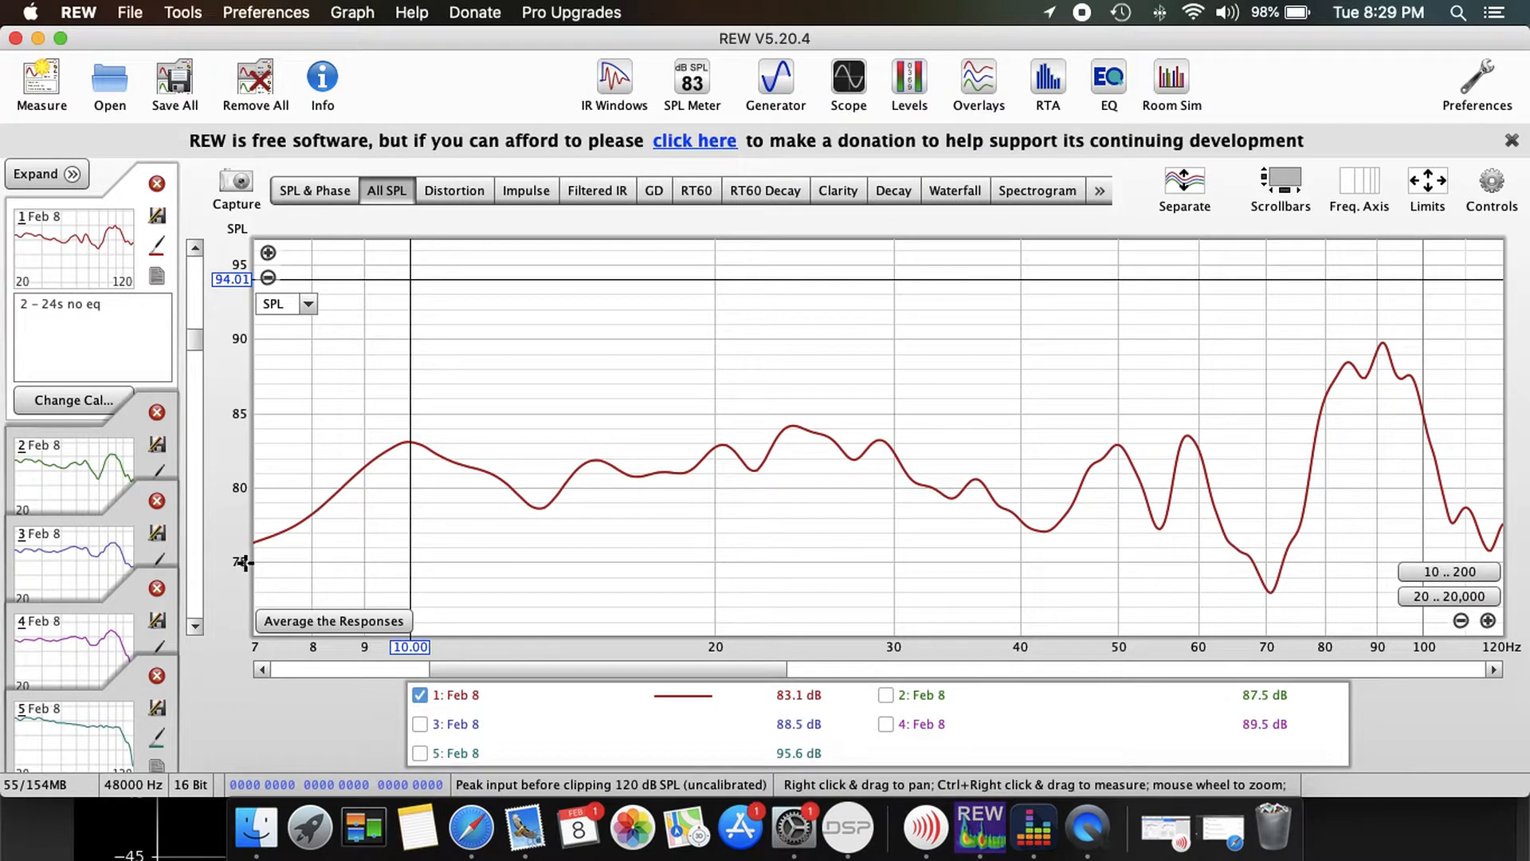
mouse_move(488, 485)
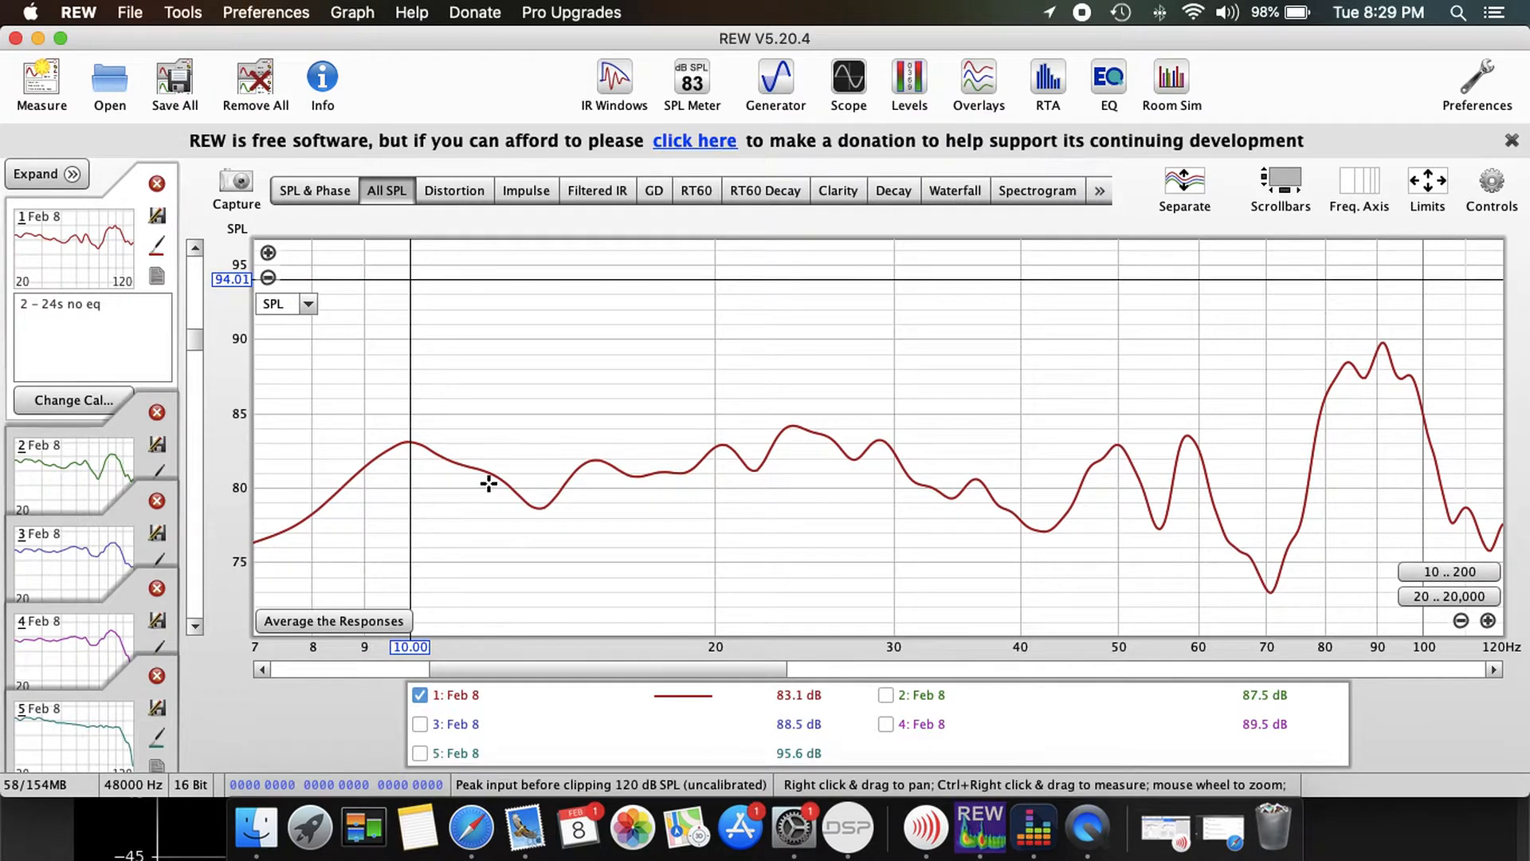
mouse_move(244, 519)
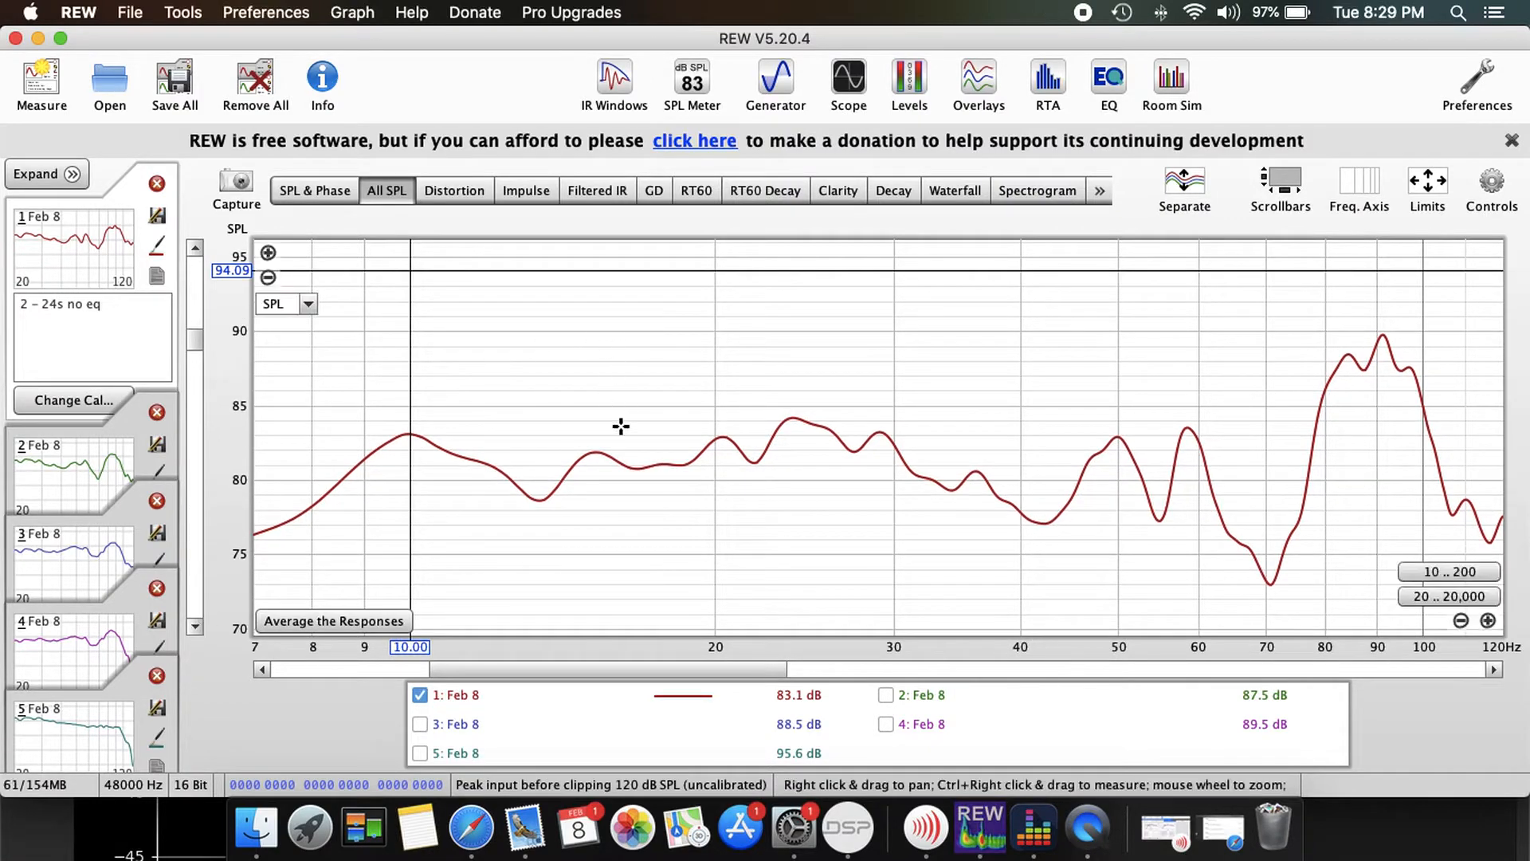
mouse_move(1036, 508)
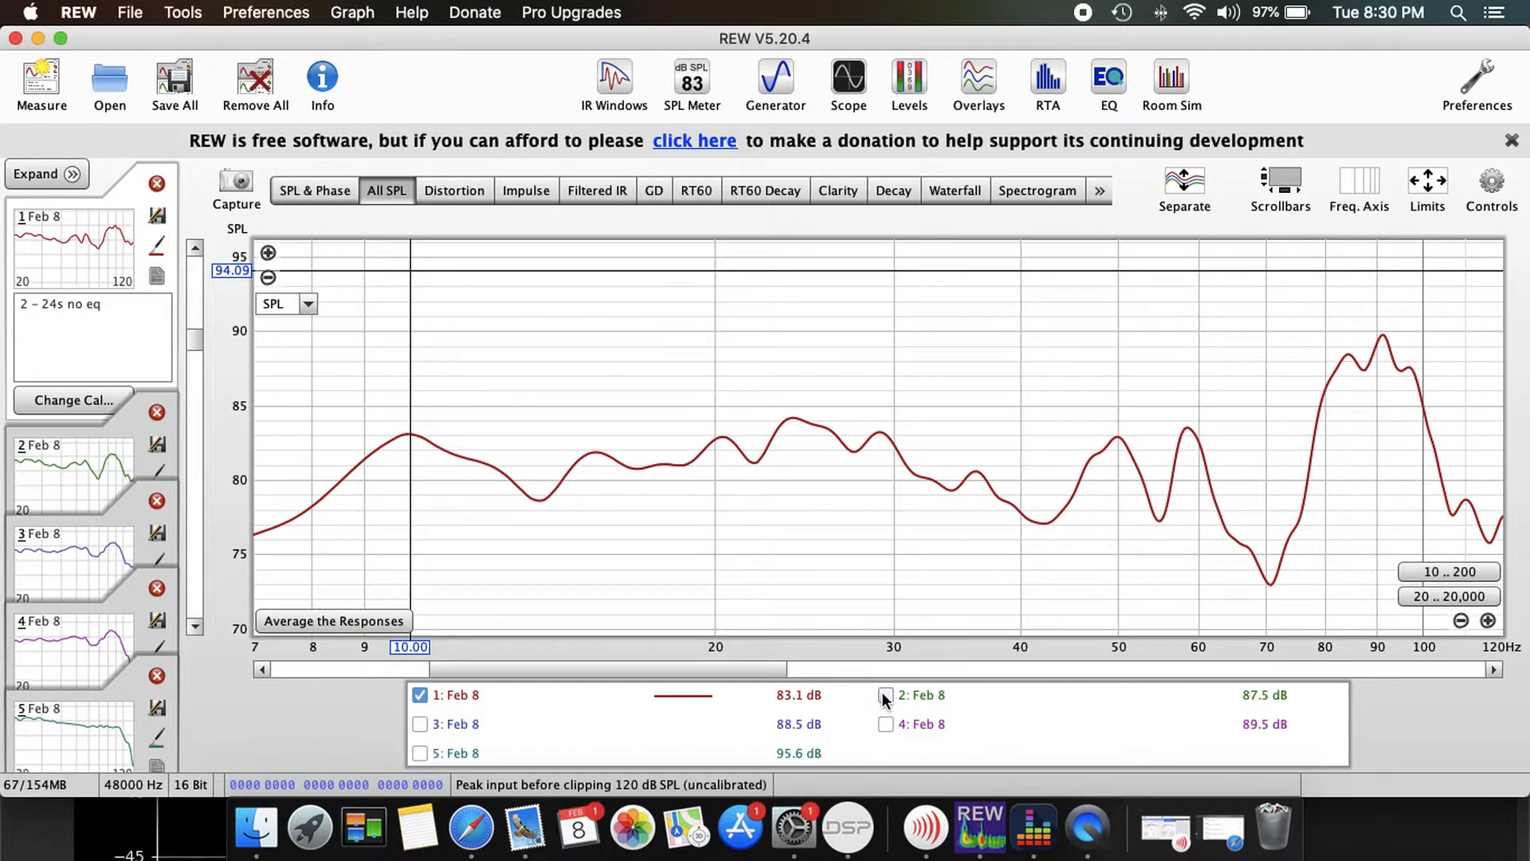
- Add measurement 2's curve to the graph alongside measurement 1
left_click(885, 695)
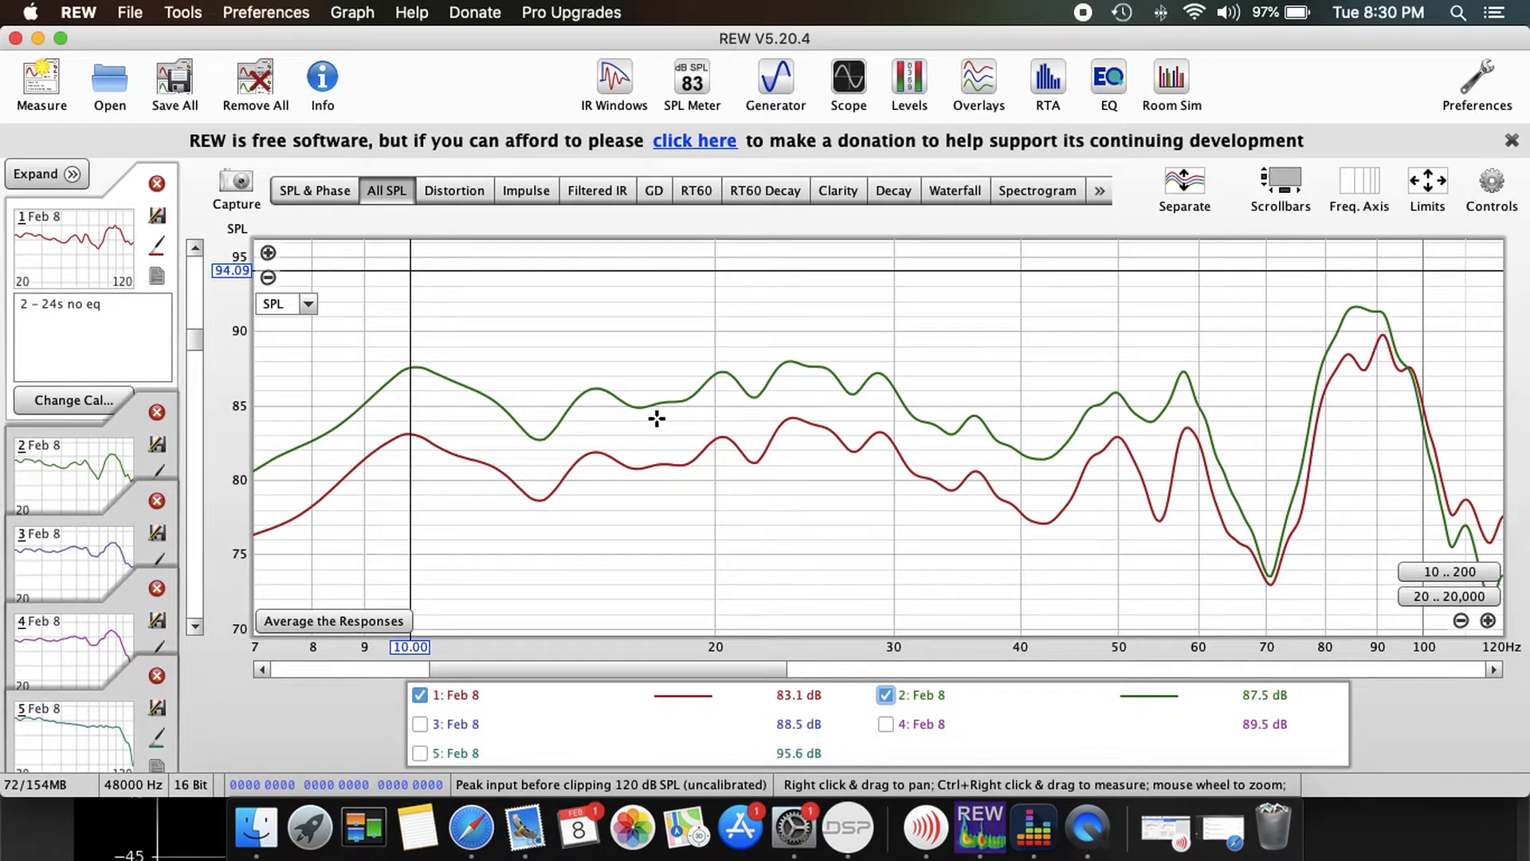
mouse_move(738, 451)
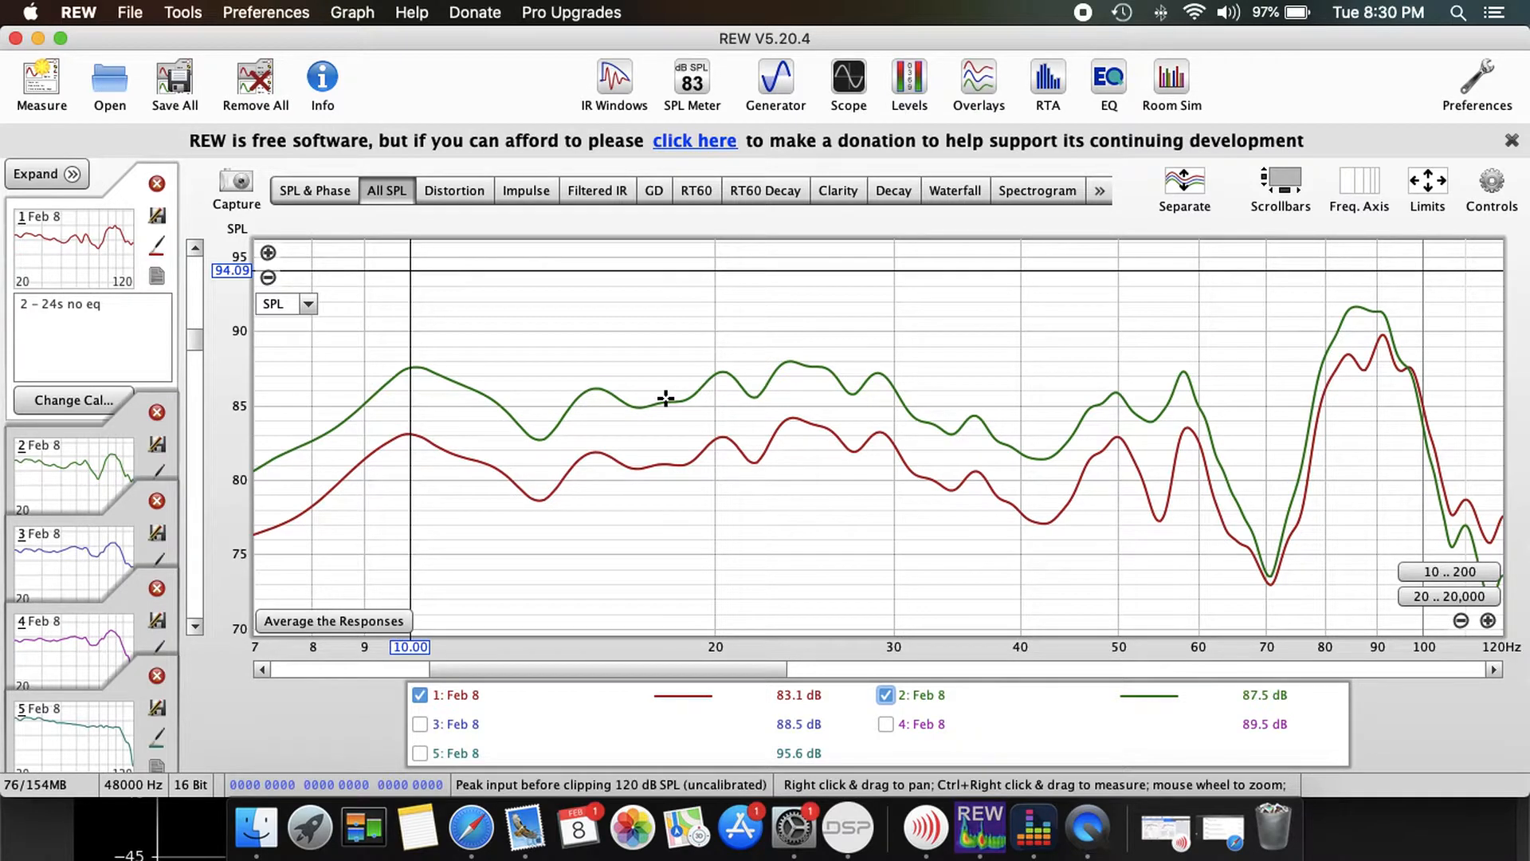
mouse_move(760, 392)
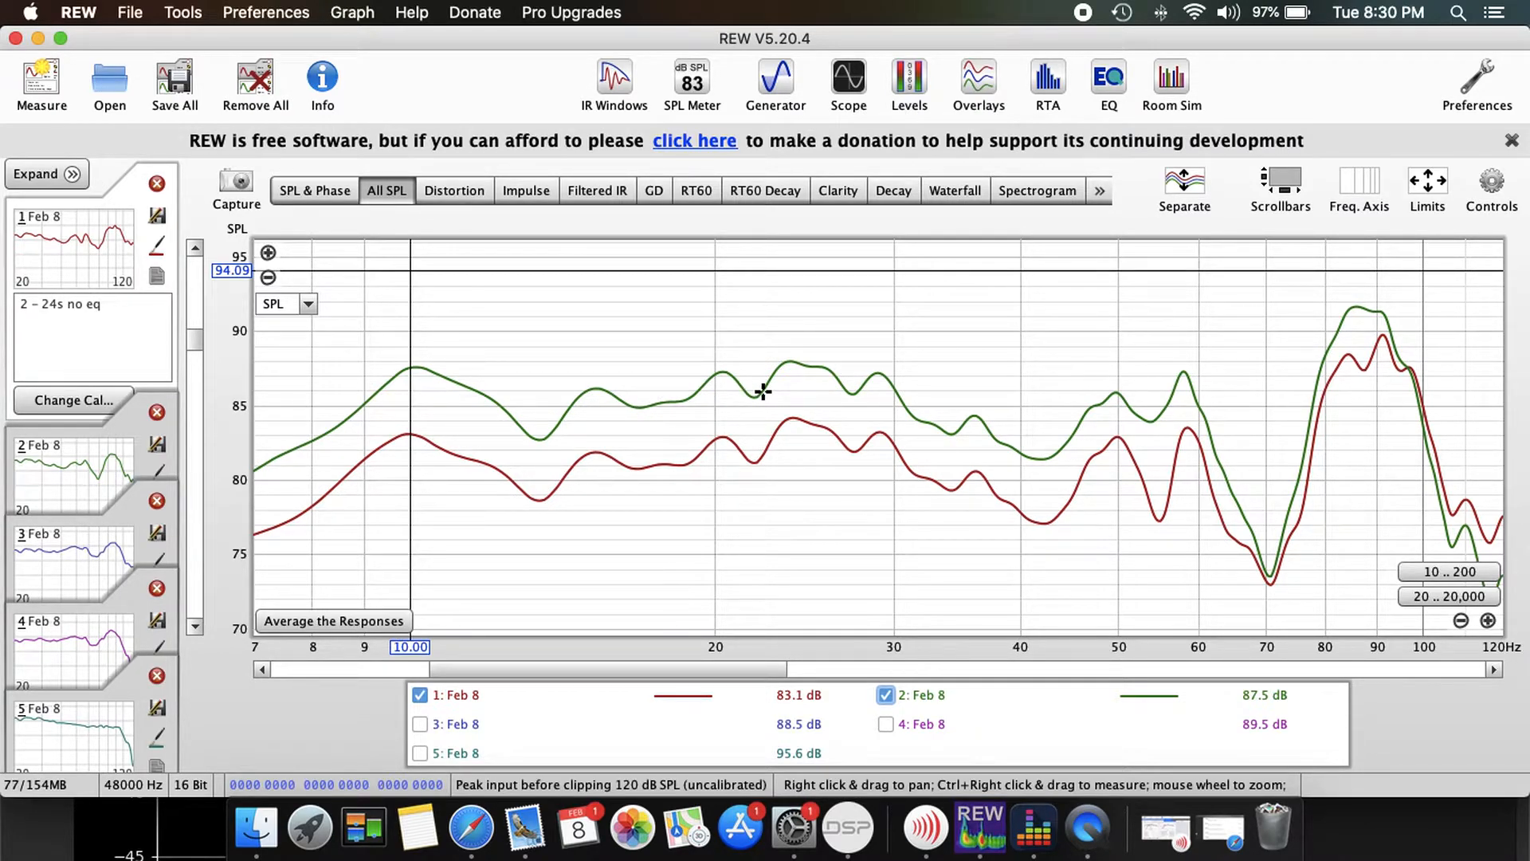
mouse_move(1098, 454)
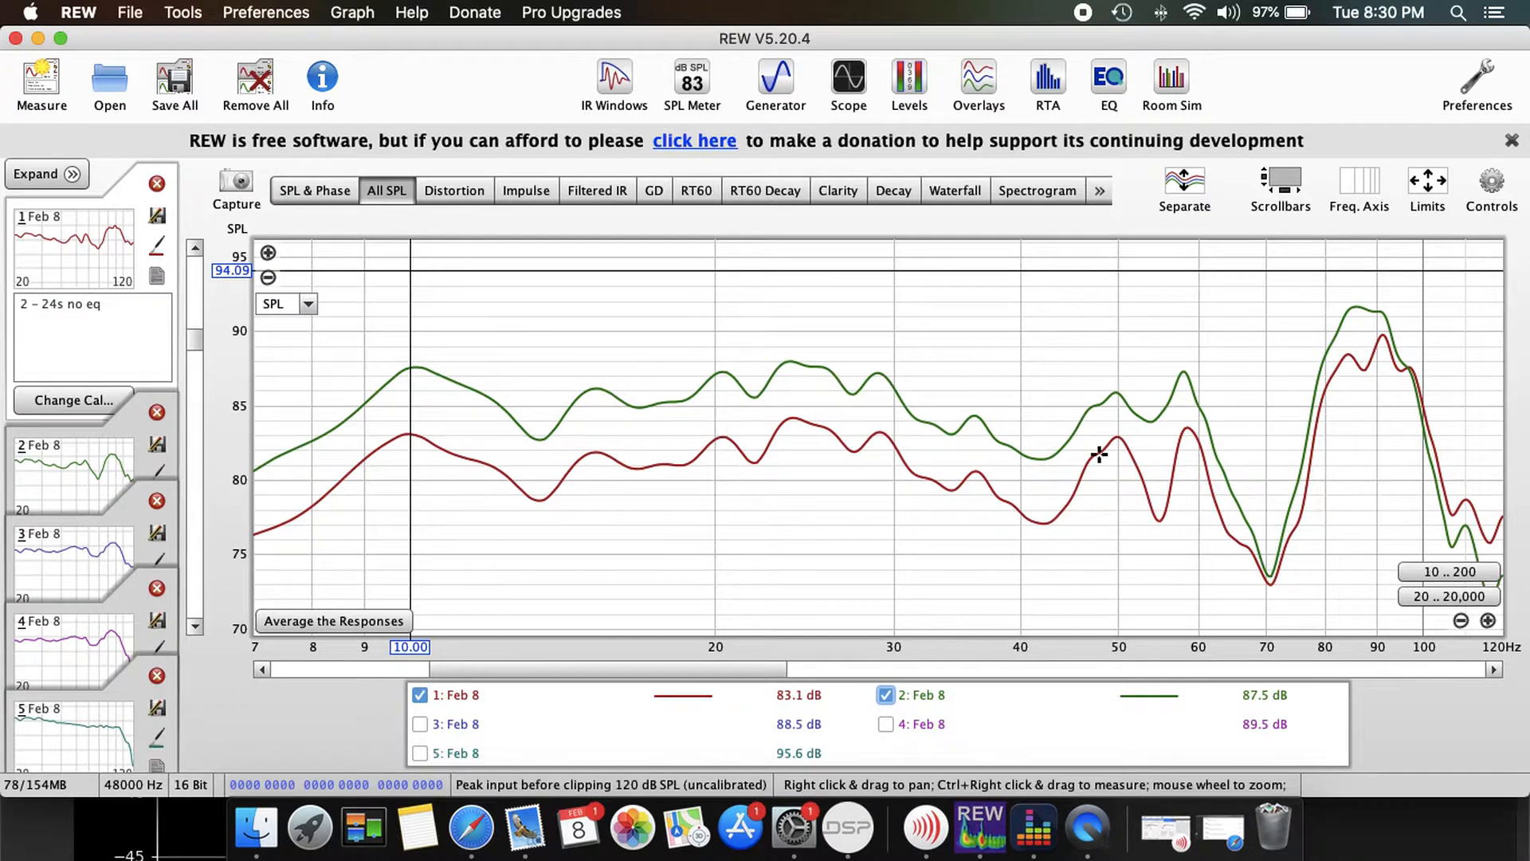
left_click(420, 695)
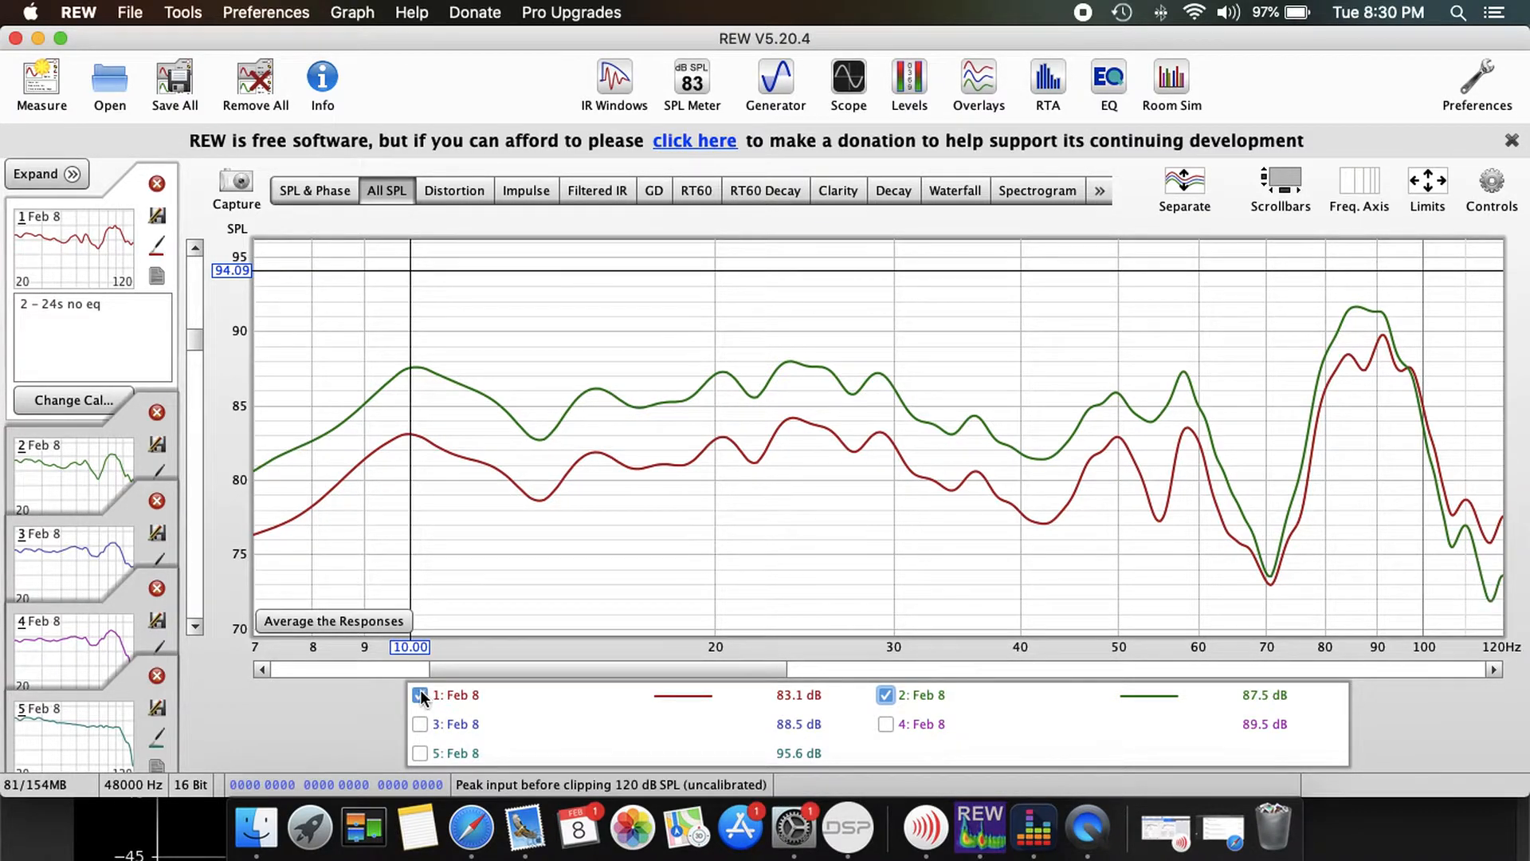
left_click(419, 695)
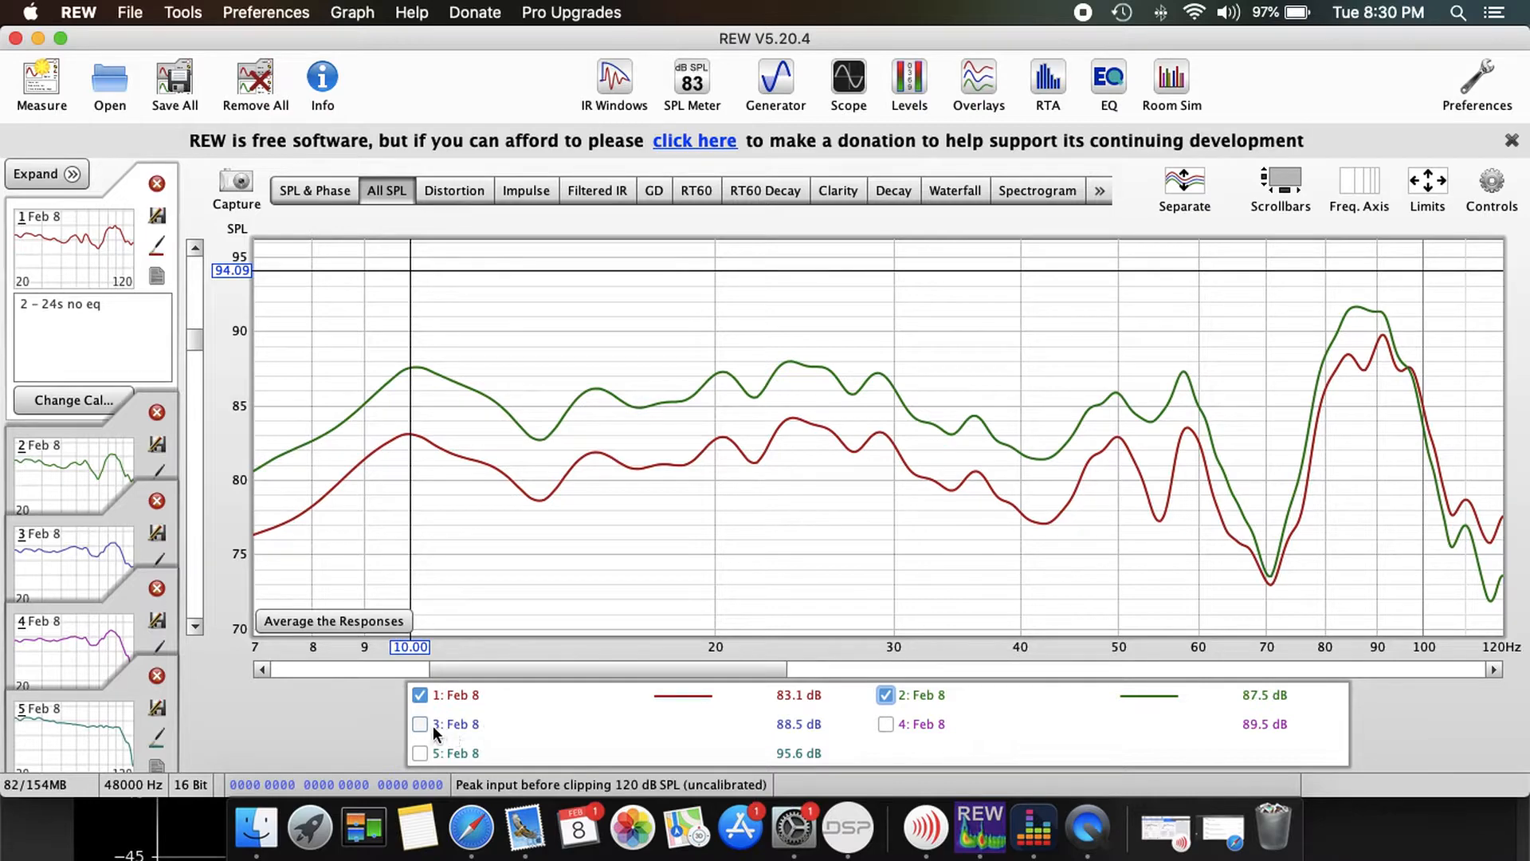
left_click(419, 723)
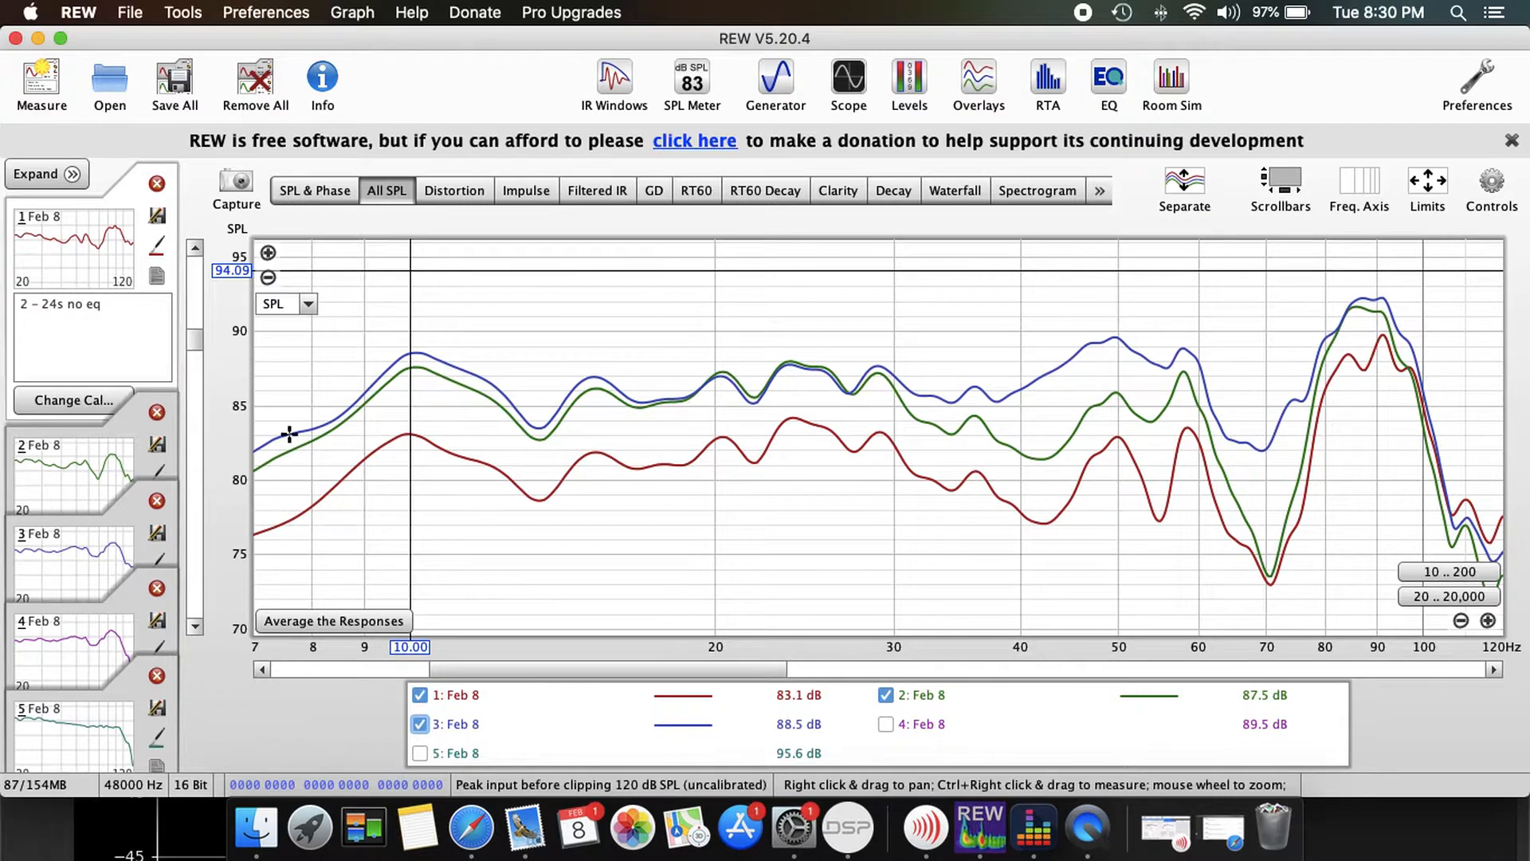
mouse_move(851, 354)
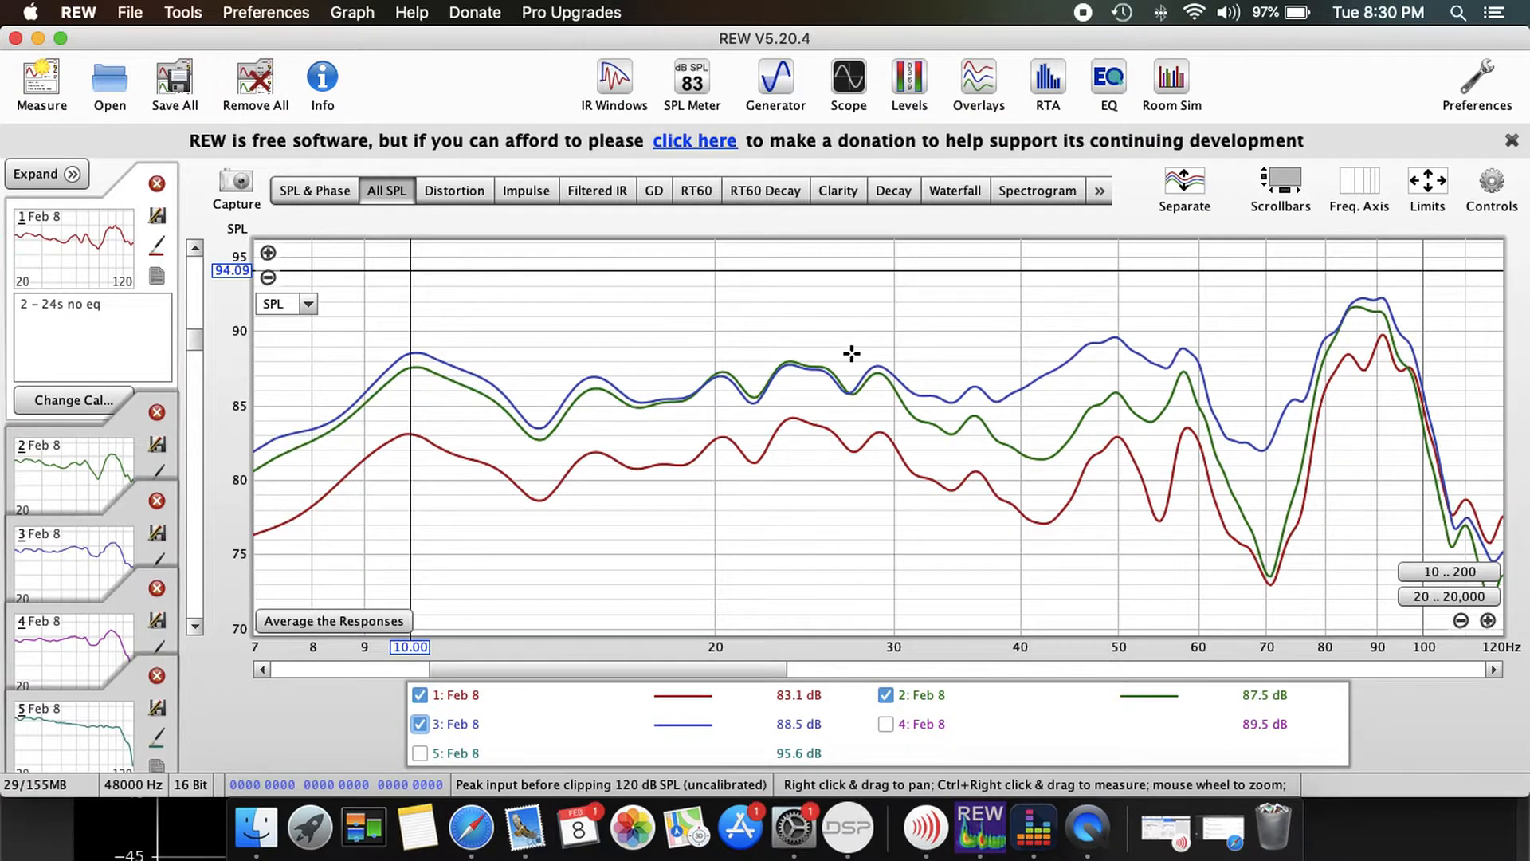
mouse_move(1259, 576)
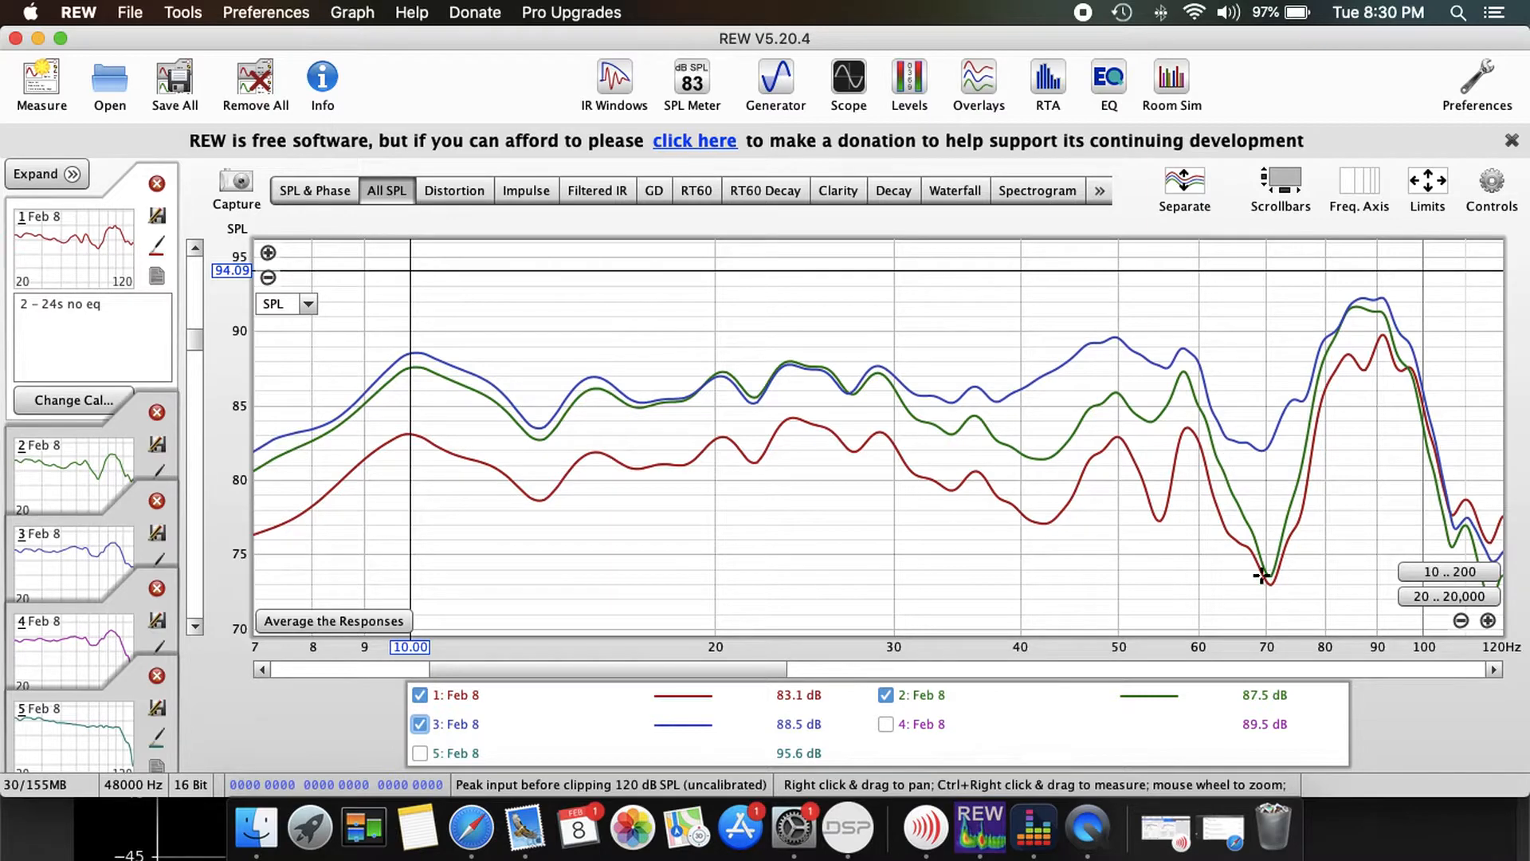
mouse_move(1263, 449)
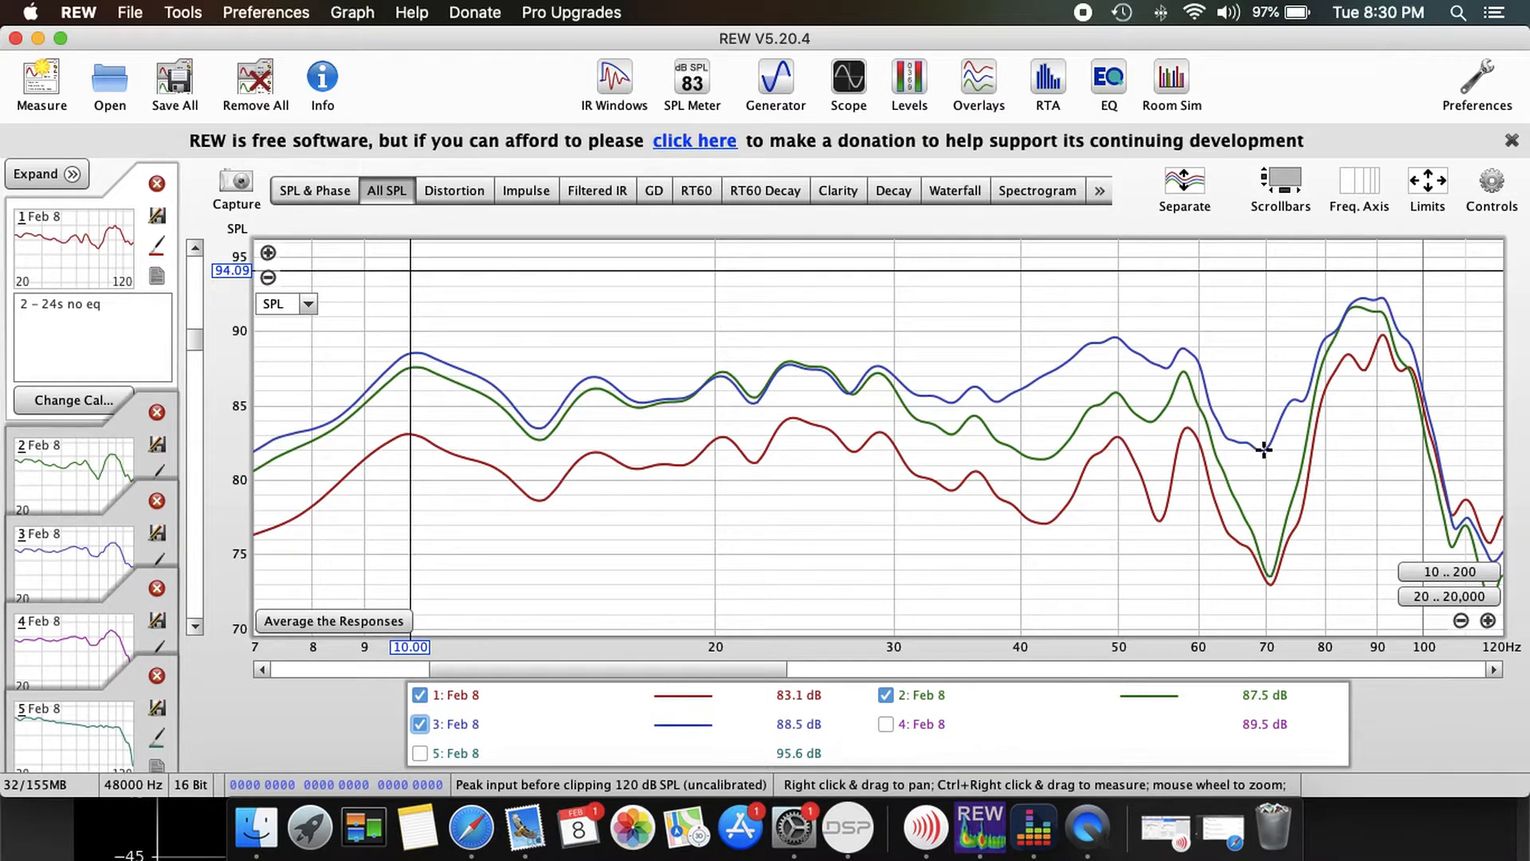
mouse_move(1428, 381)
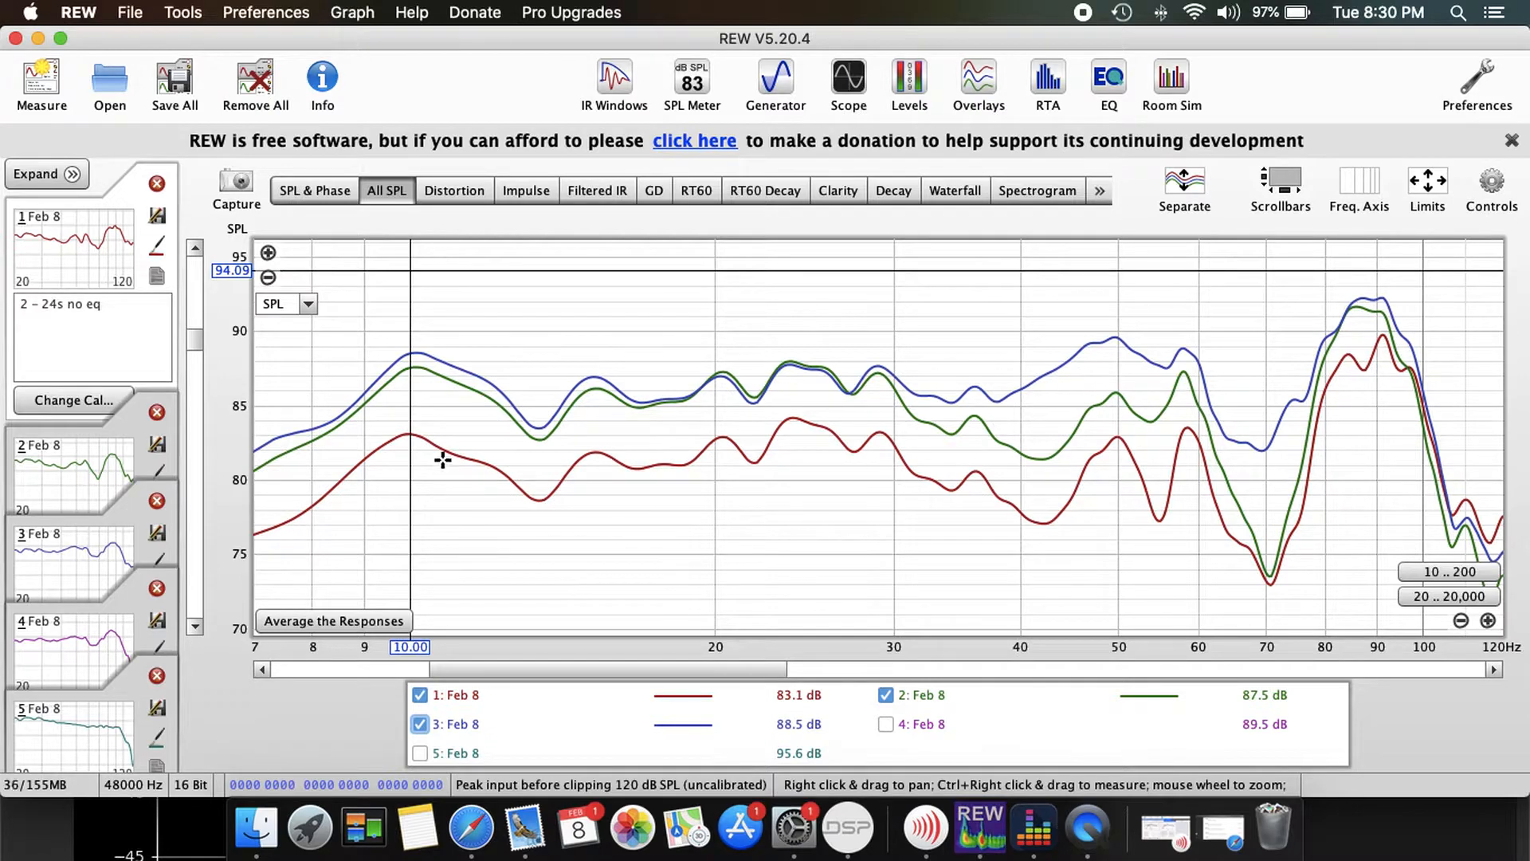
mouse_move(343, 466)
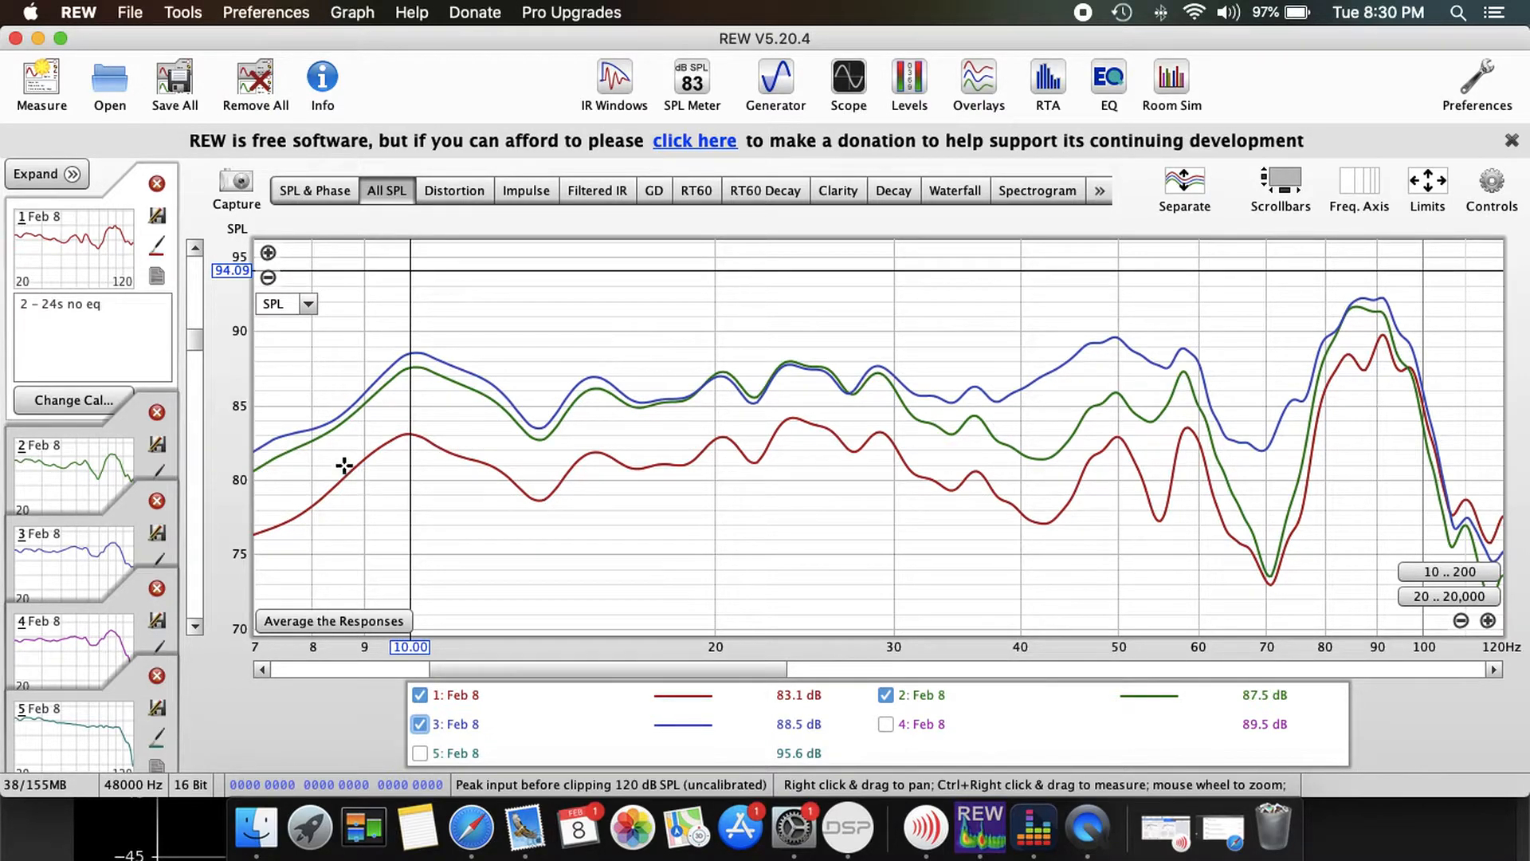
mouse_move(523, 392)
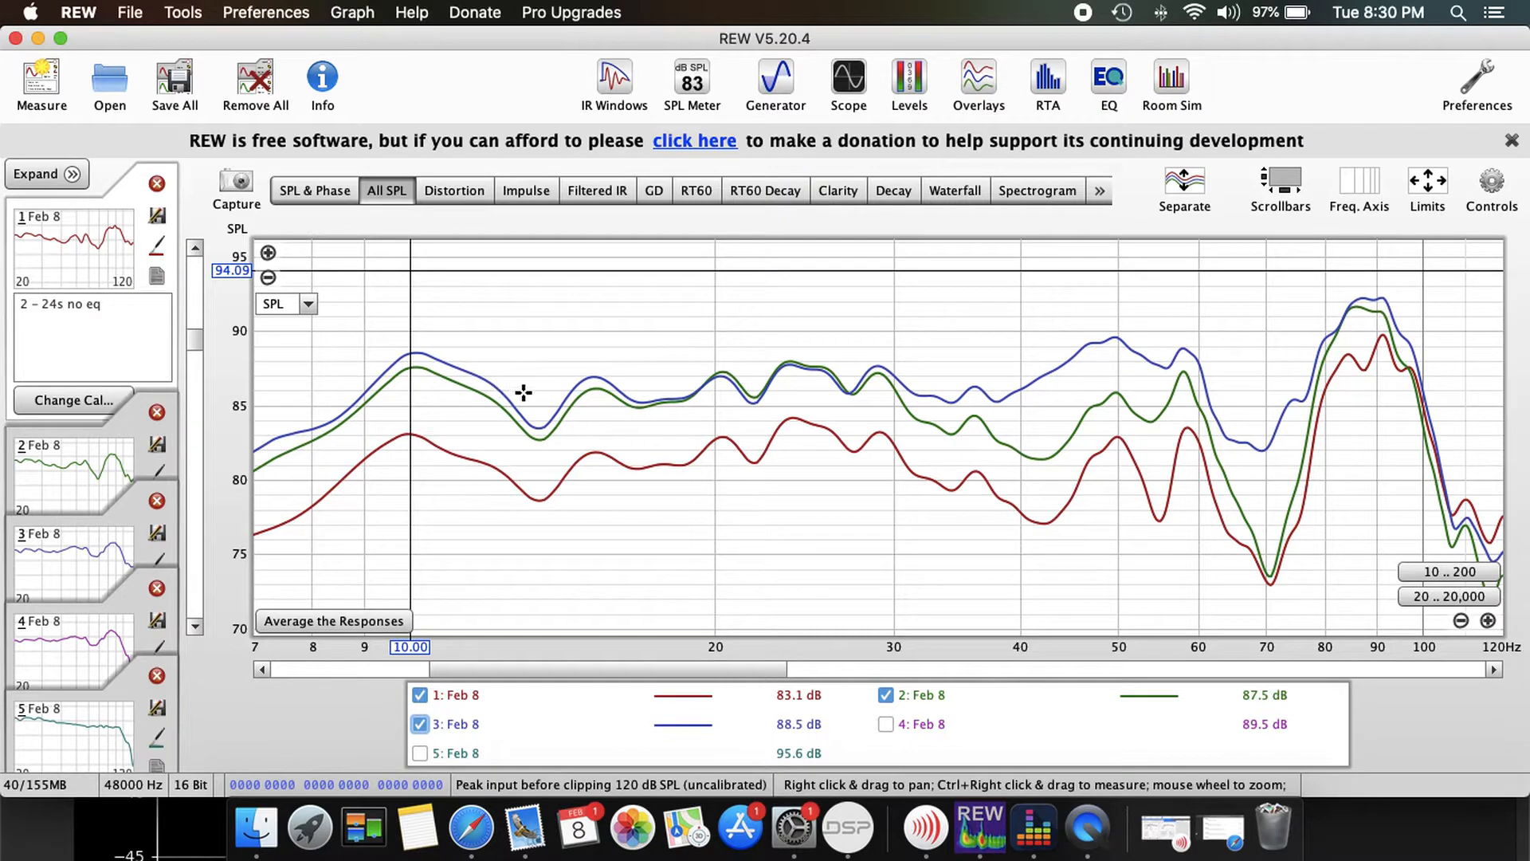
mouse_move(366, 389)
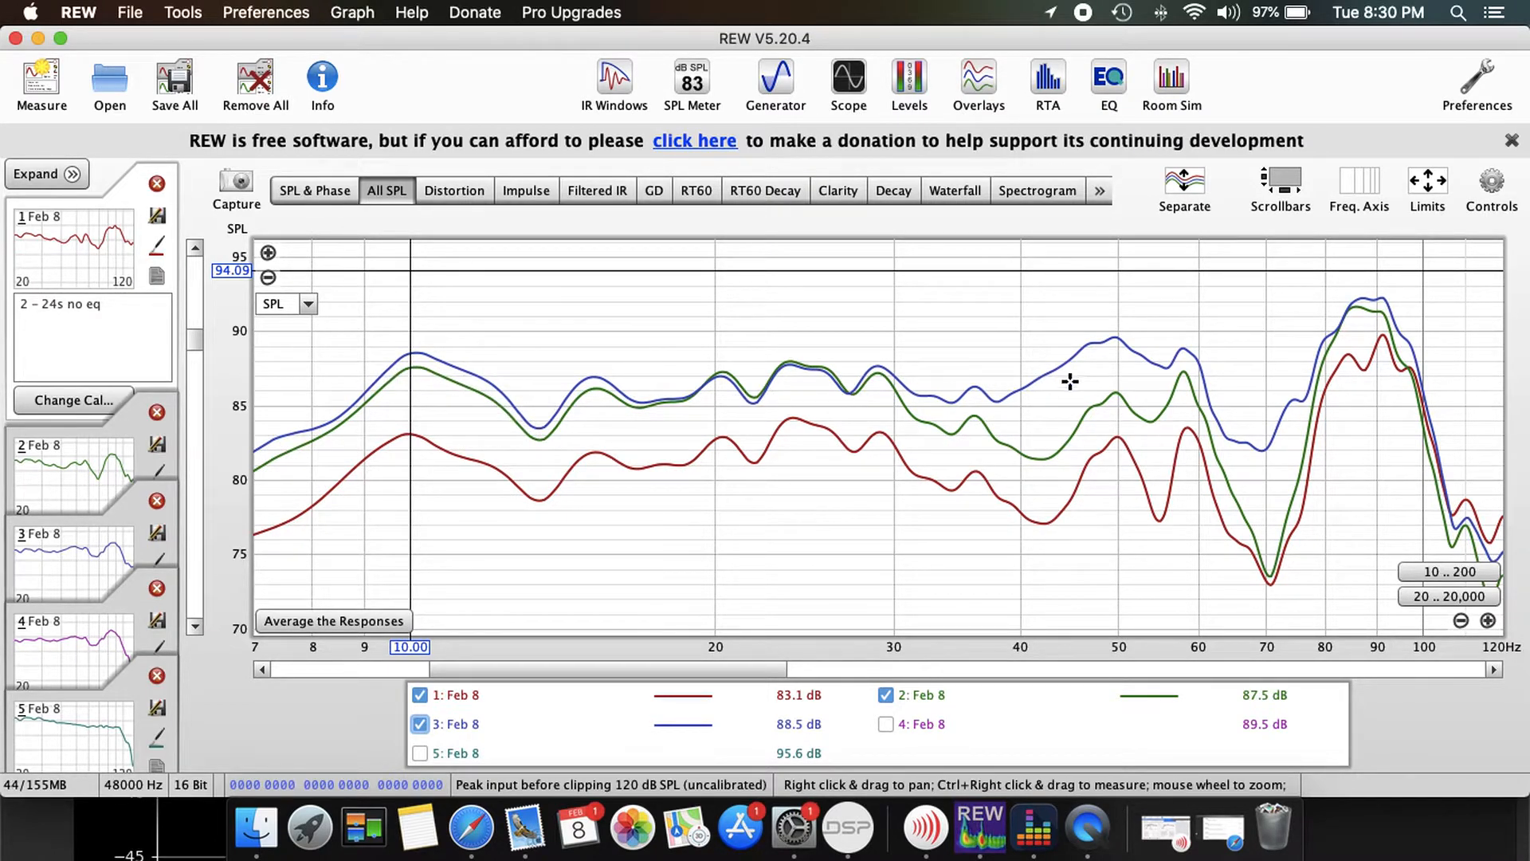
mouse_move(1410, 321)
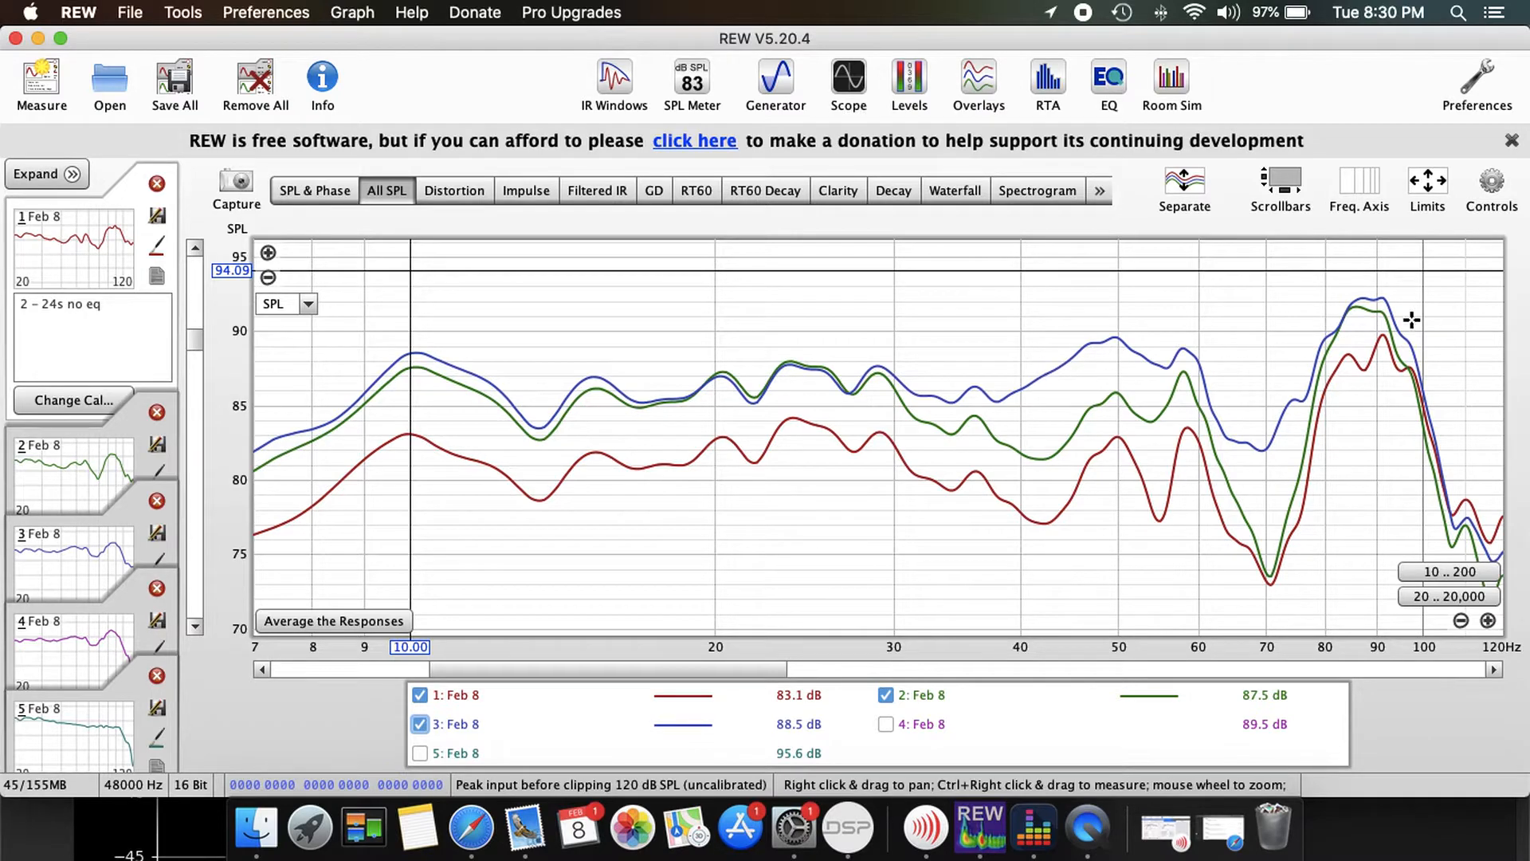
mouse_move(649, 577)
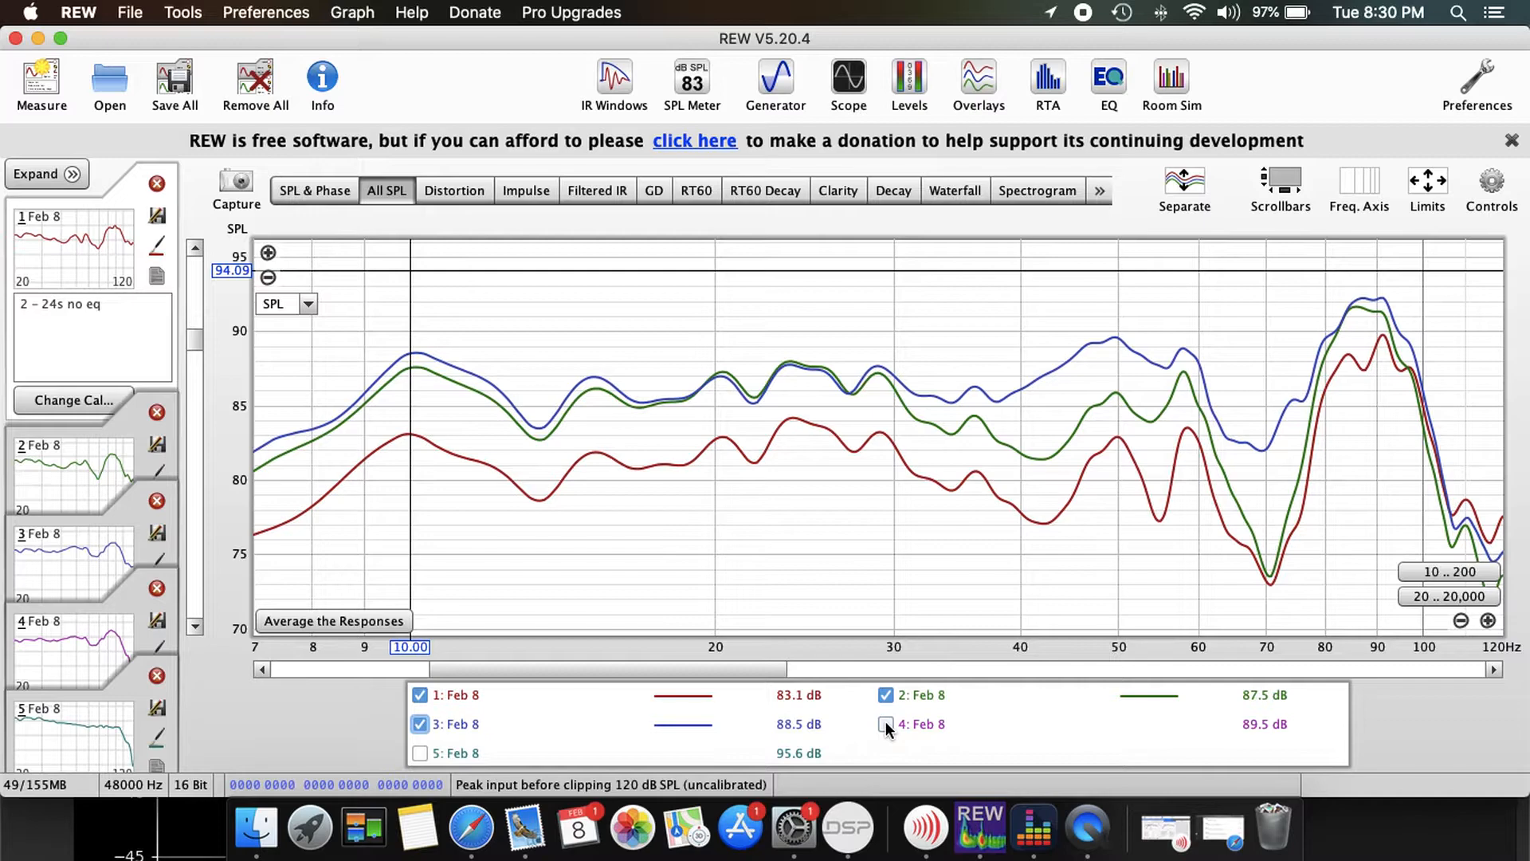
- Add measurement 4's curve to the overlay with measurements 1, 2 and 3
left_click(885, 724)
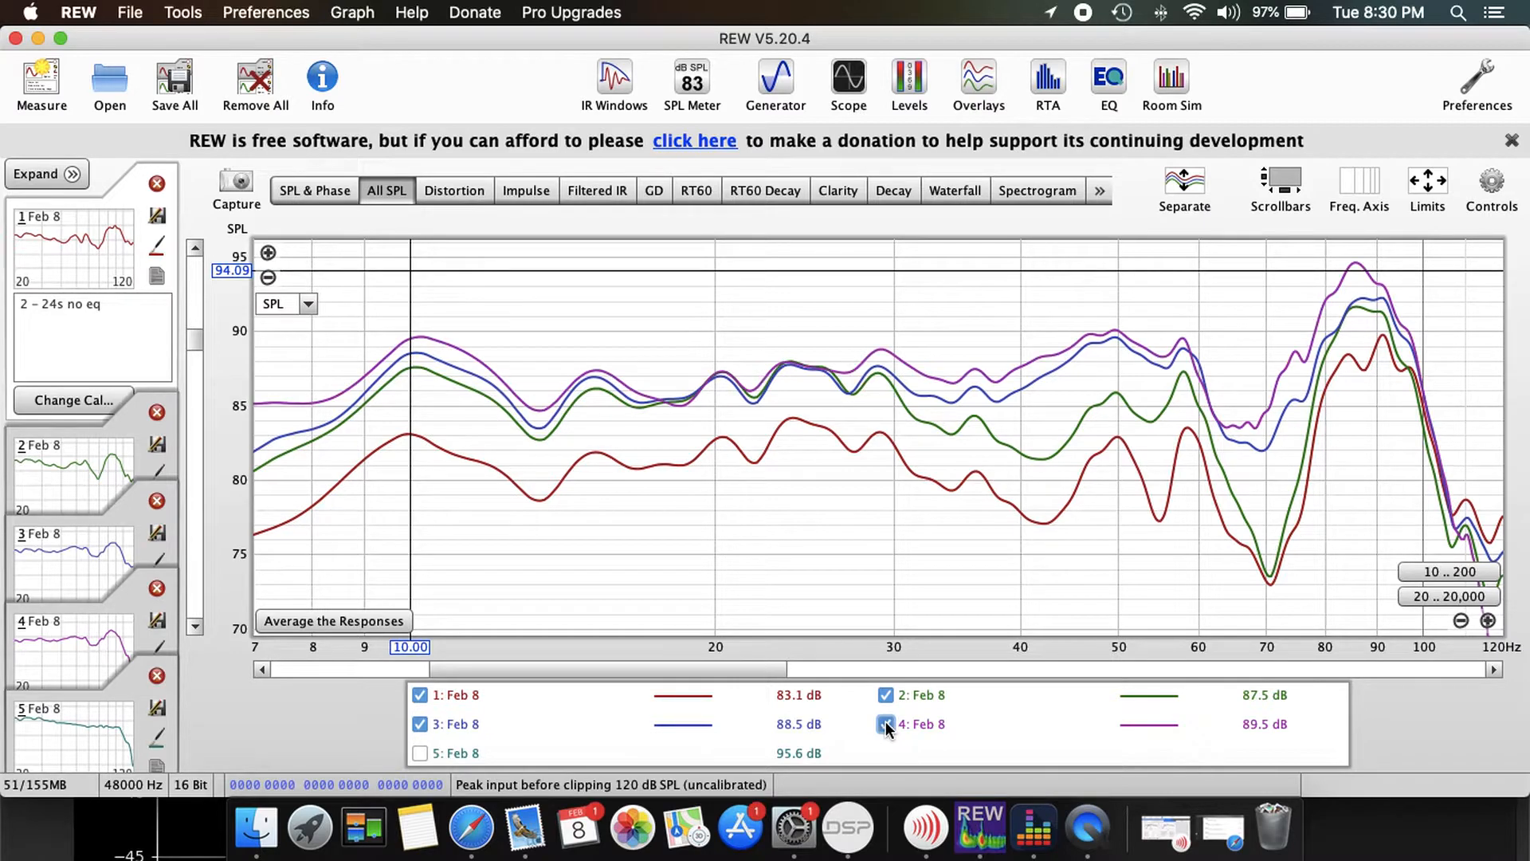
left_click(884, 723)
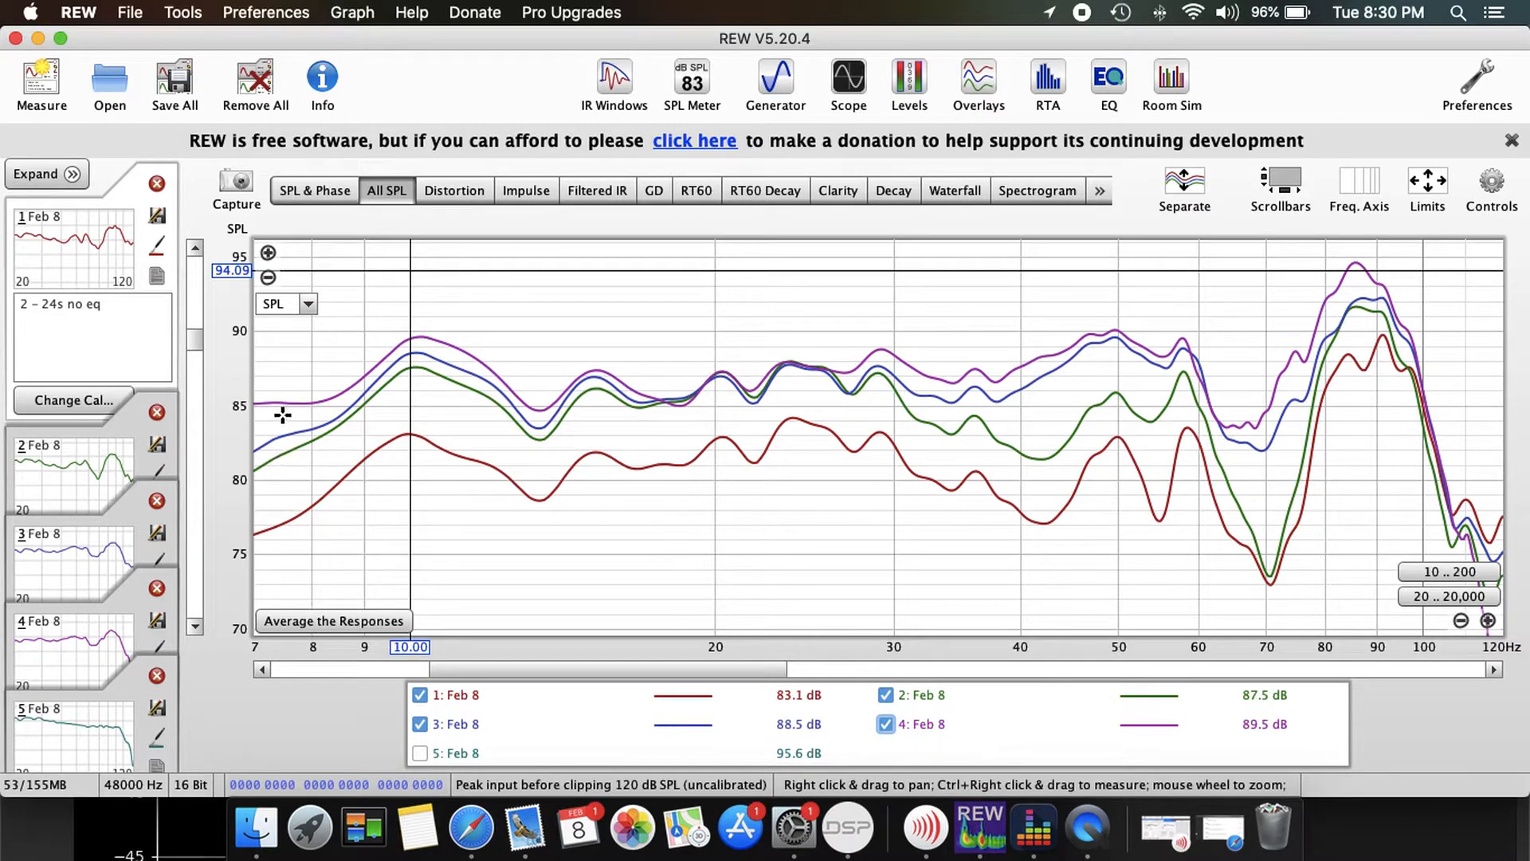
mouse_move(272, 412)
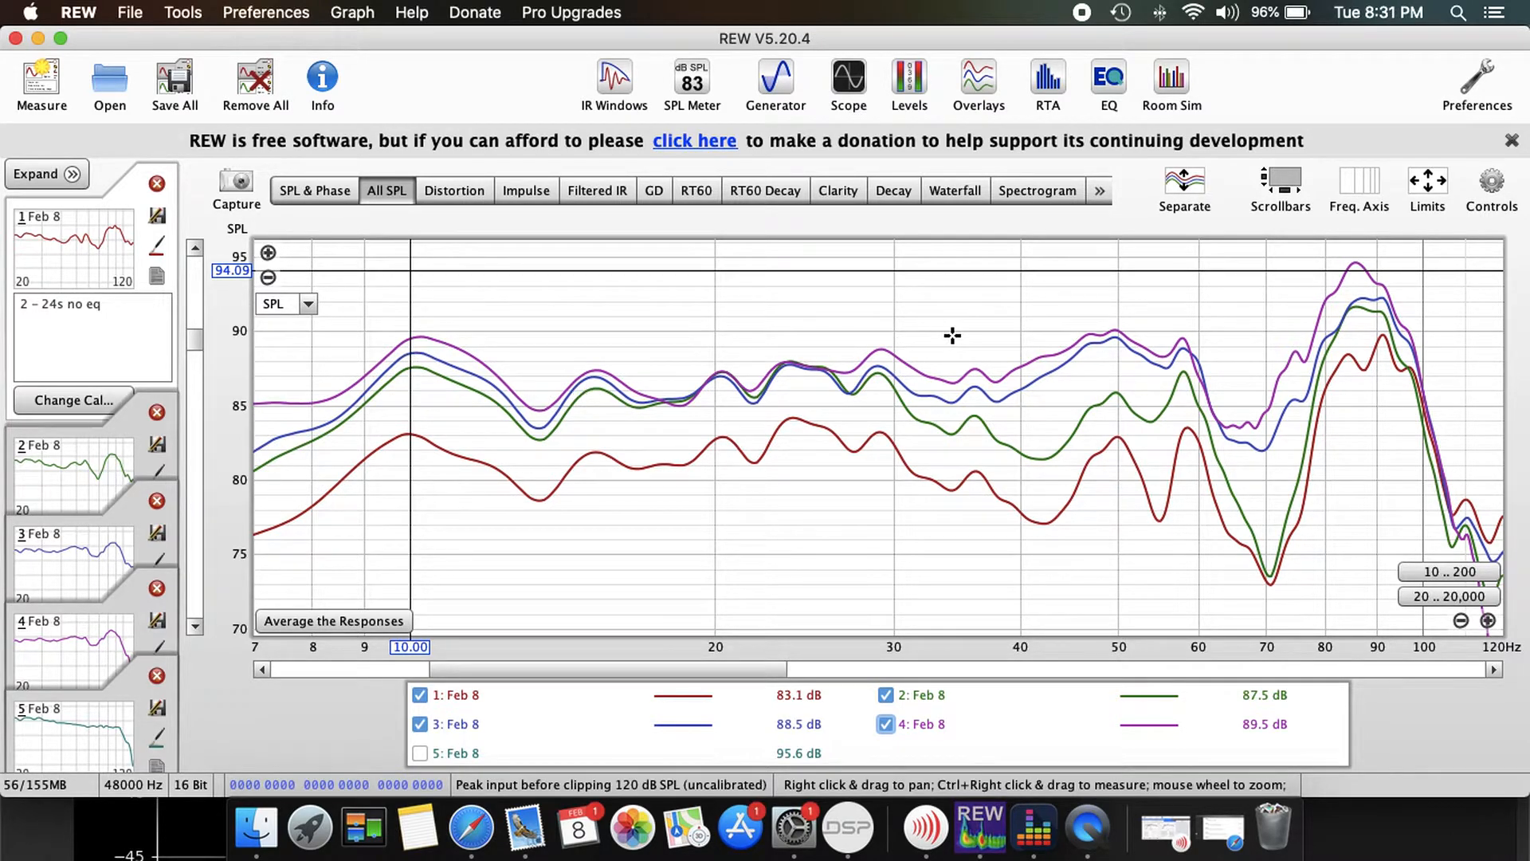
mouse_move(1249, 389)
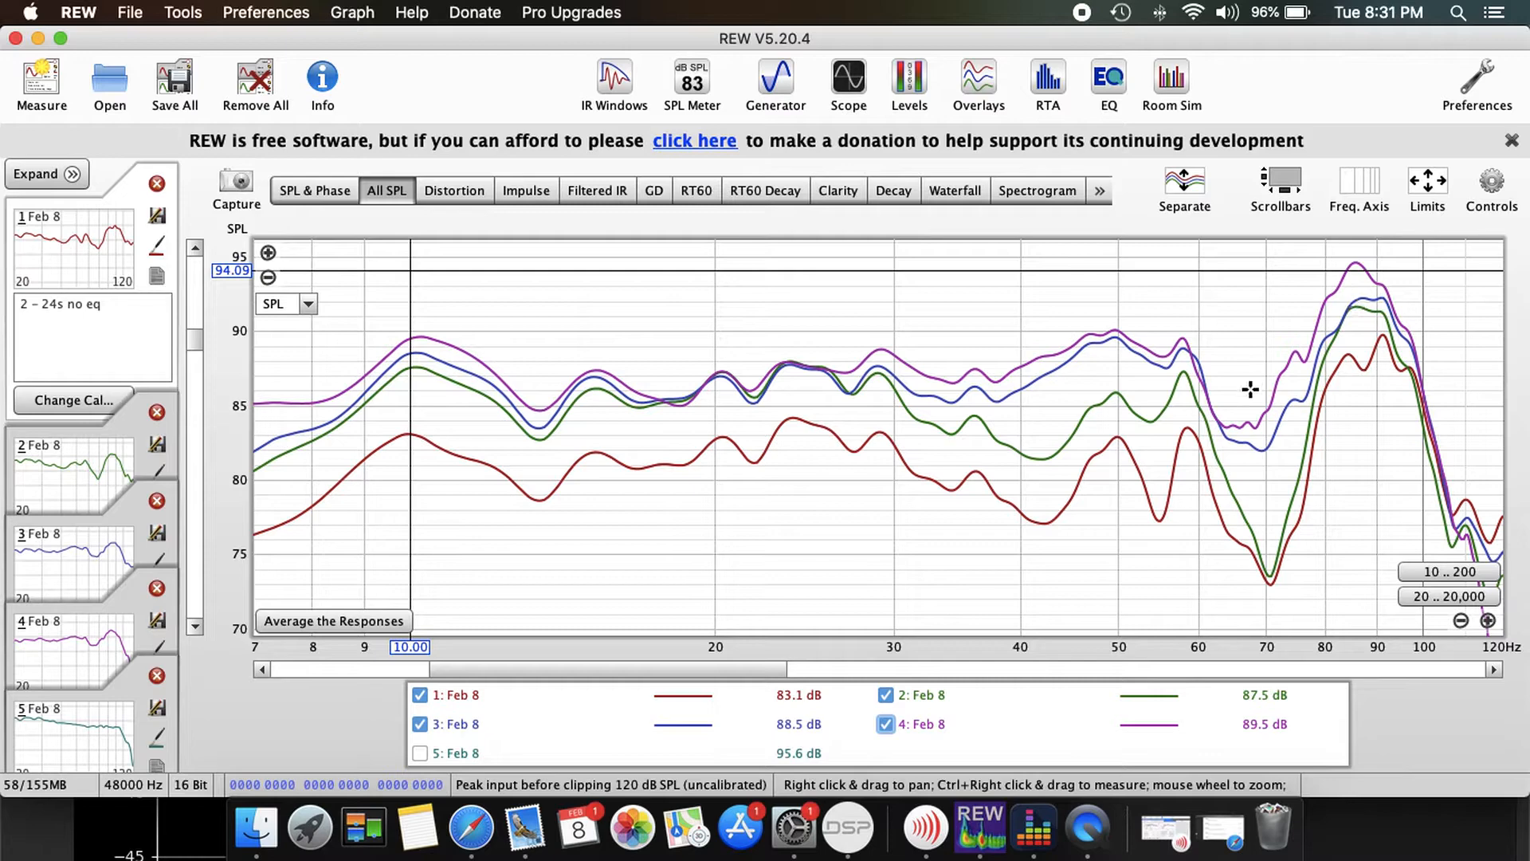
mouse_move(634, 400)
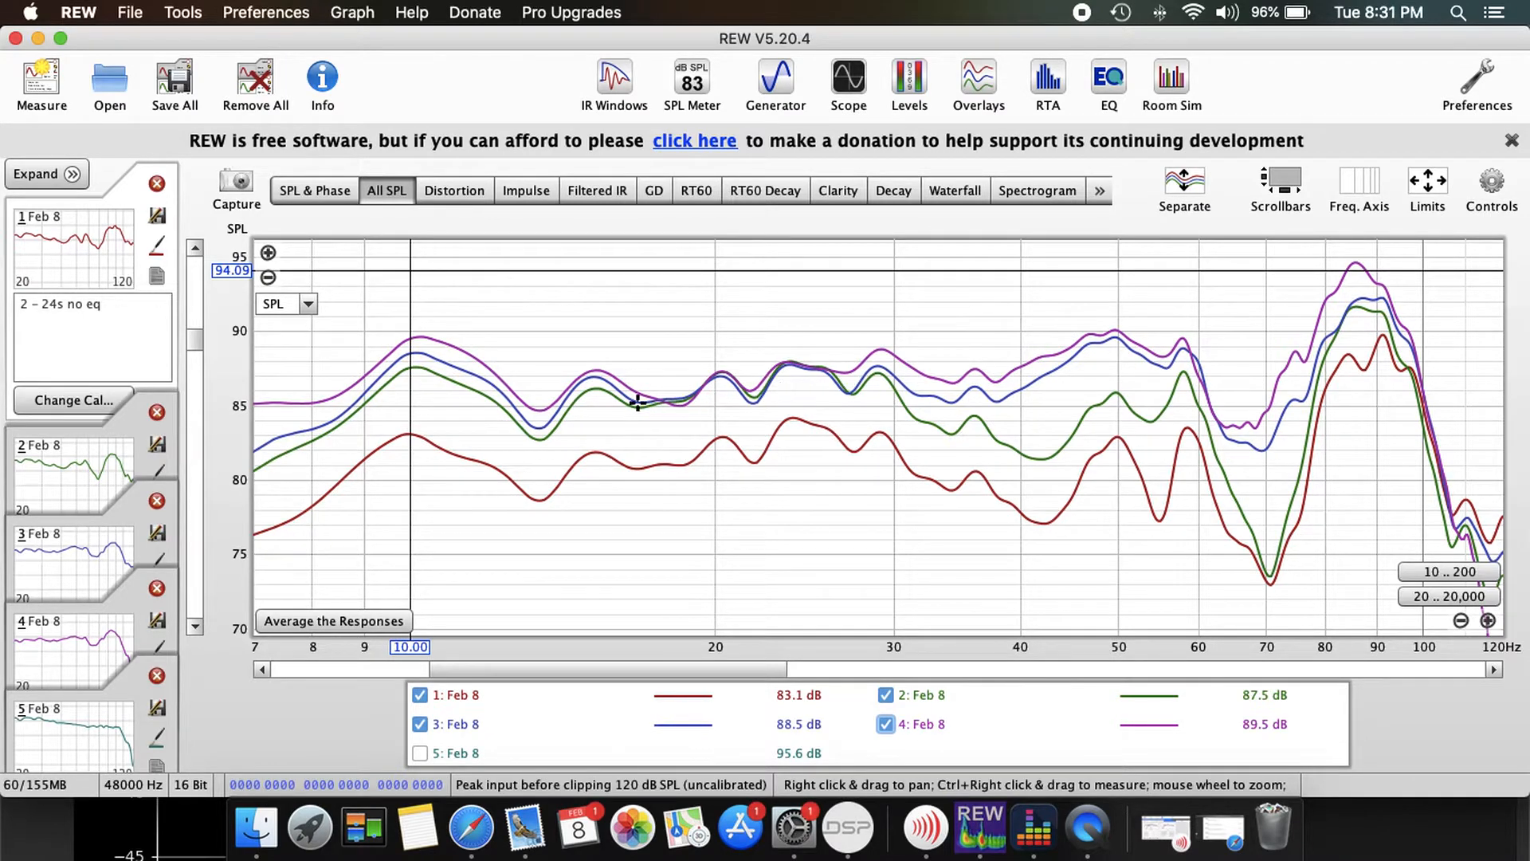
mouse_move(1202, 390)
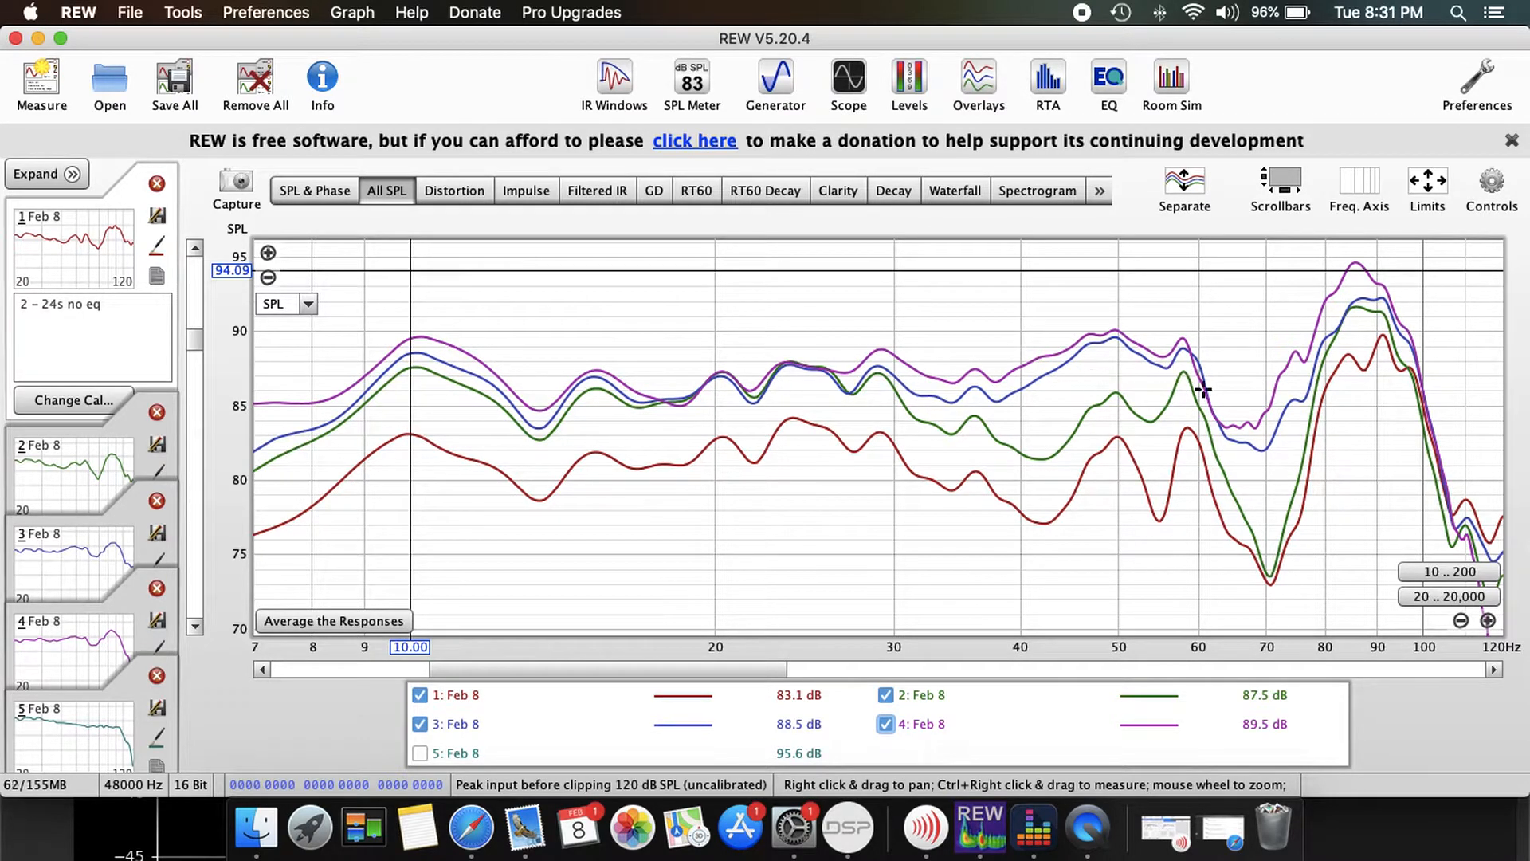
mouse_move(1259, 450)
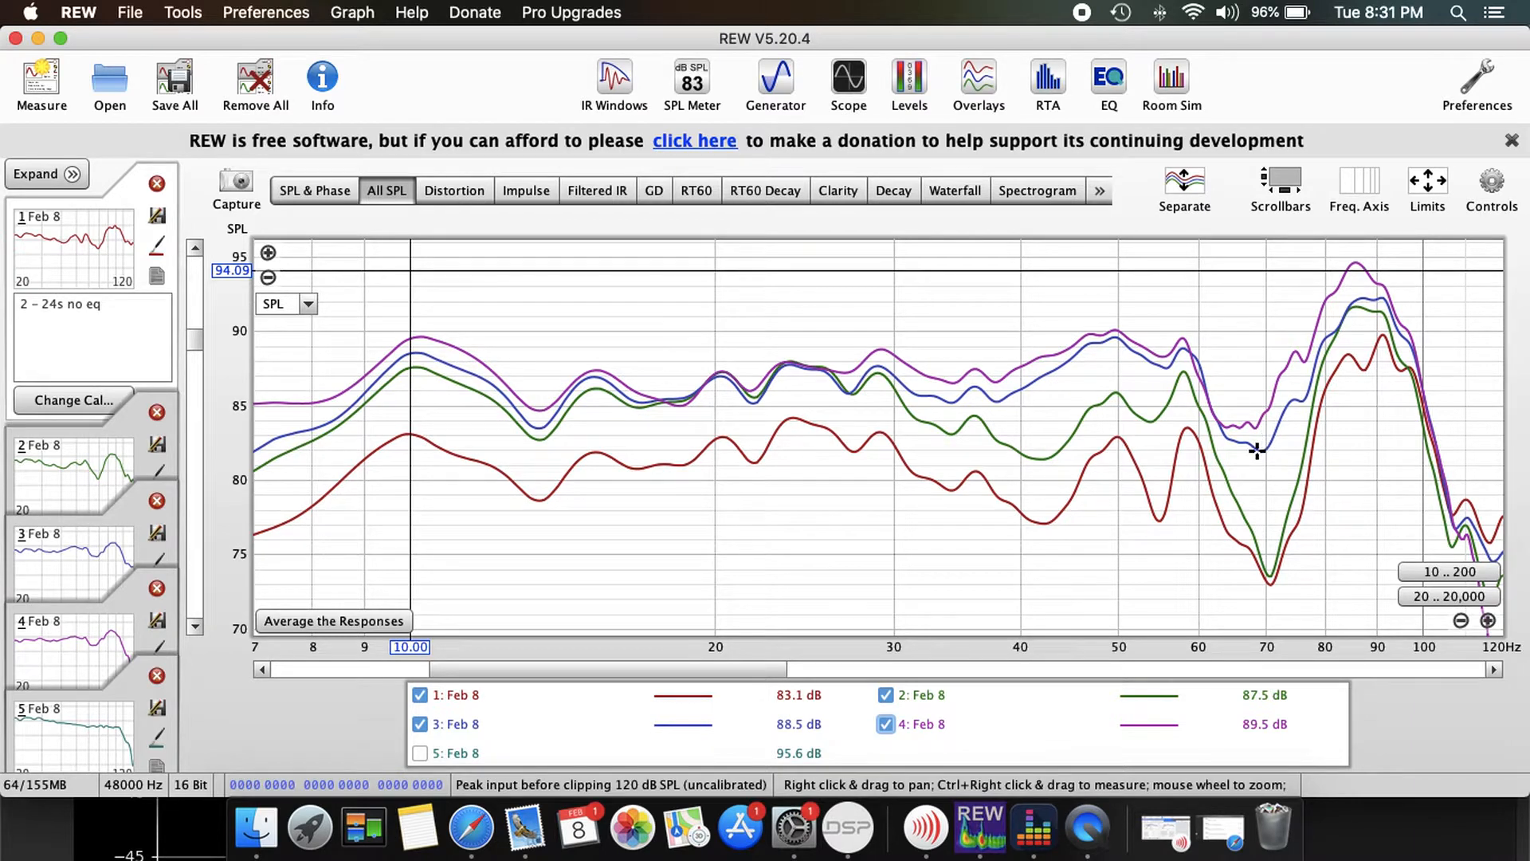
mouse_move(950, 363)
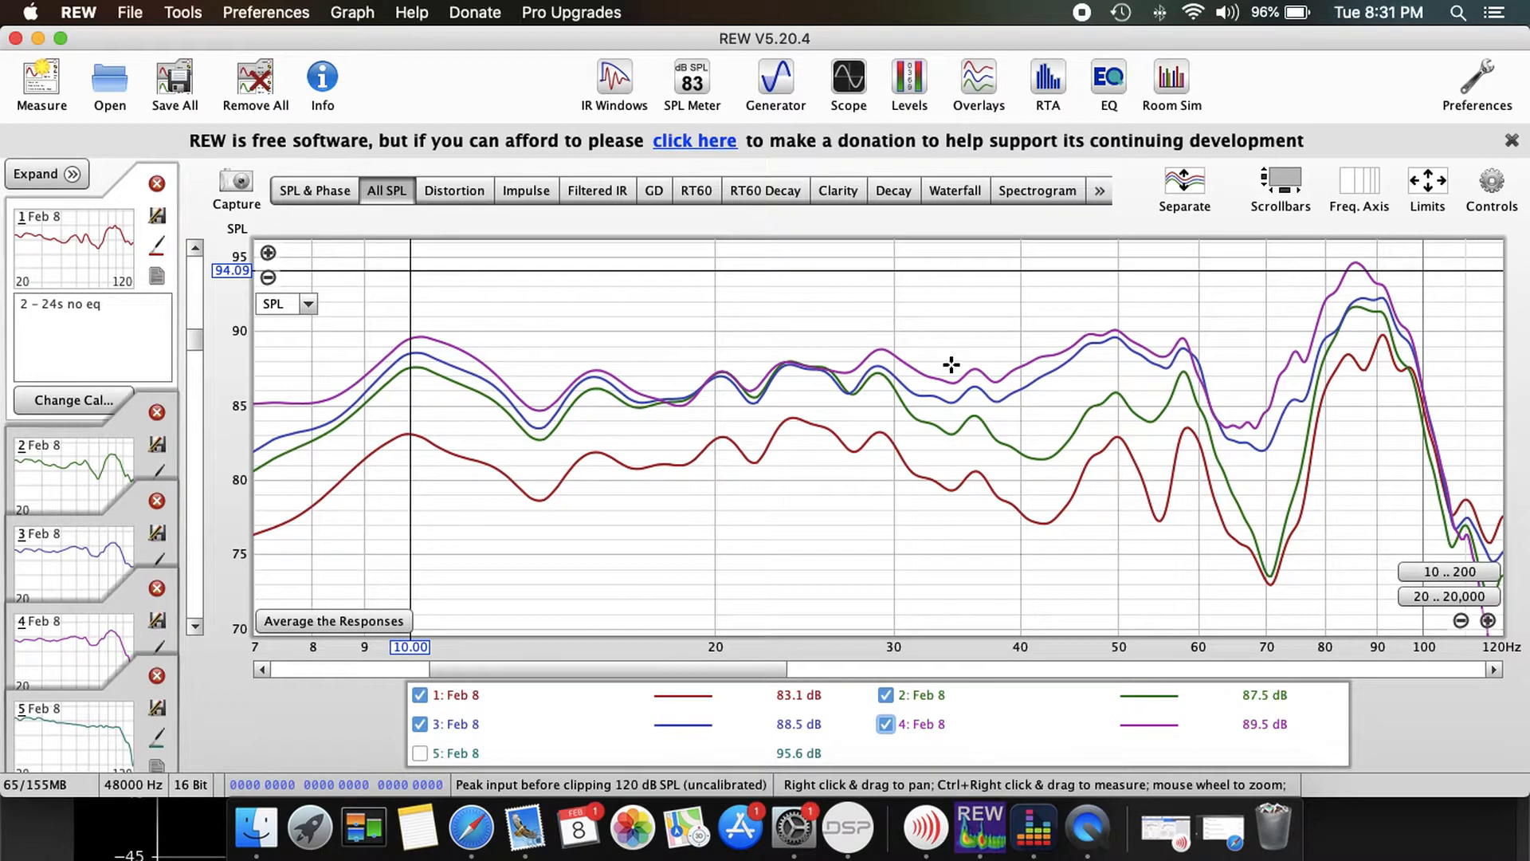
mouse_move(363, 389)
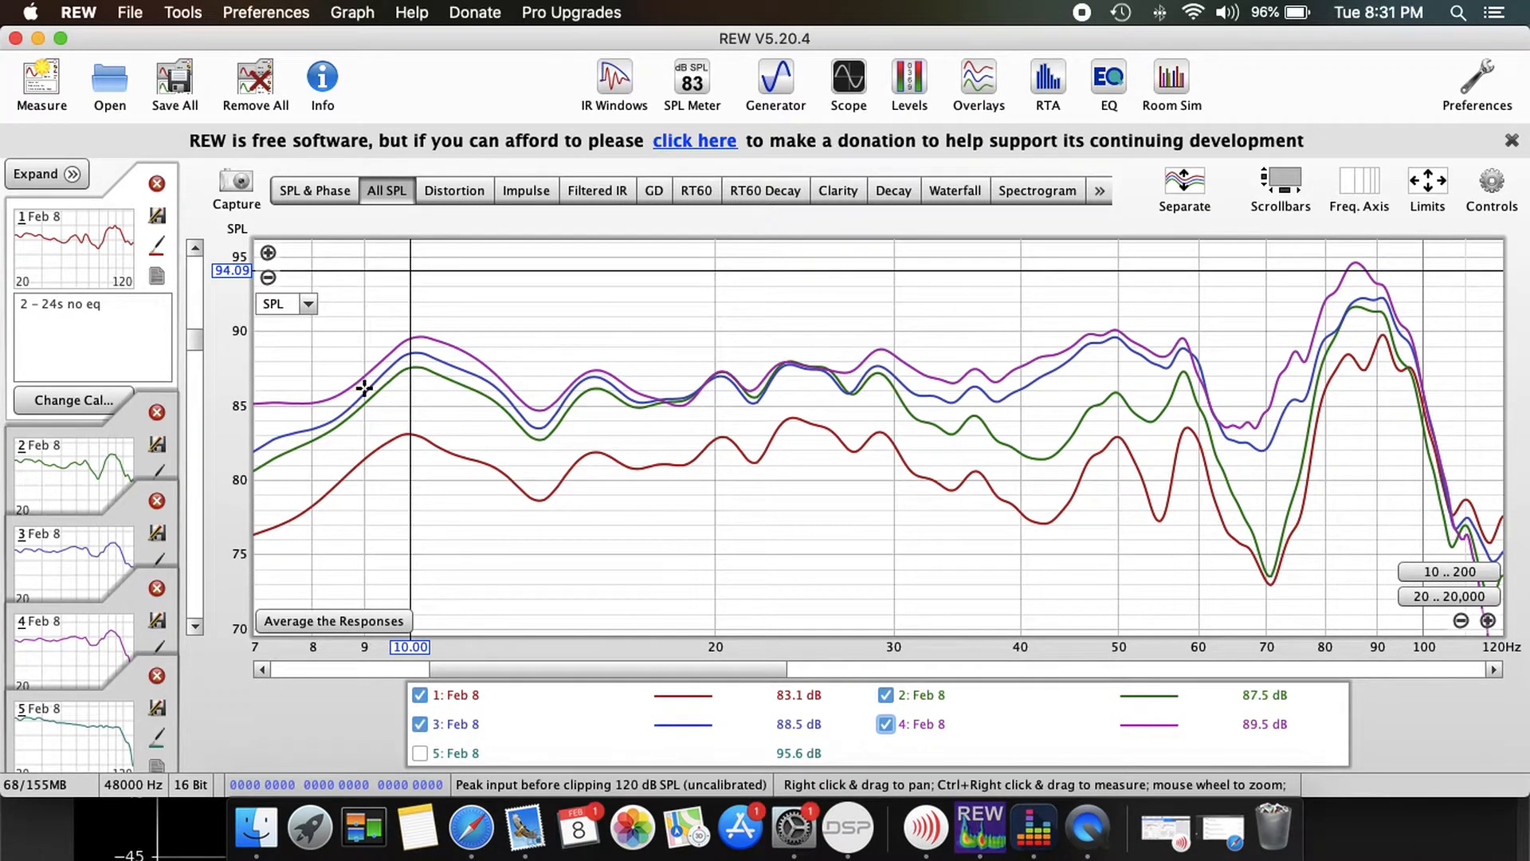
mouse_move(790, 447)
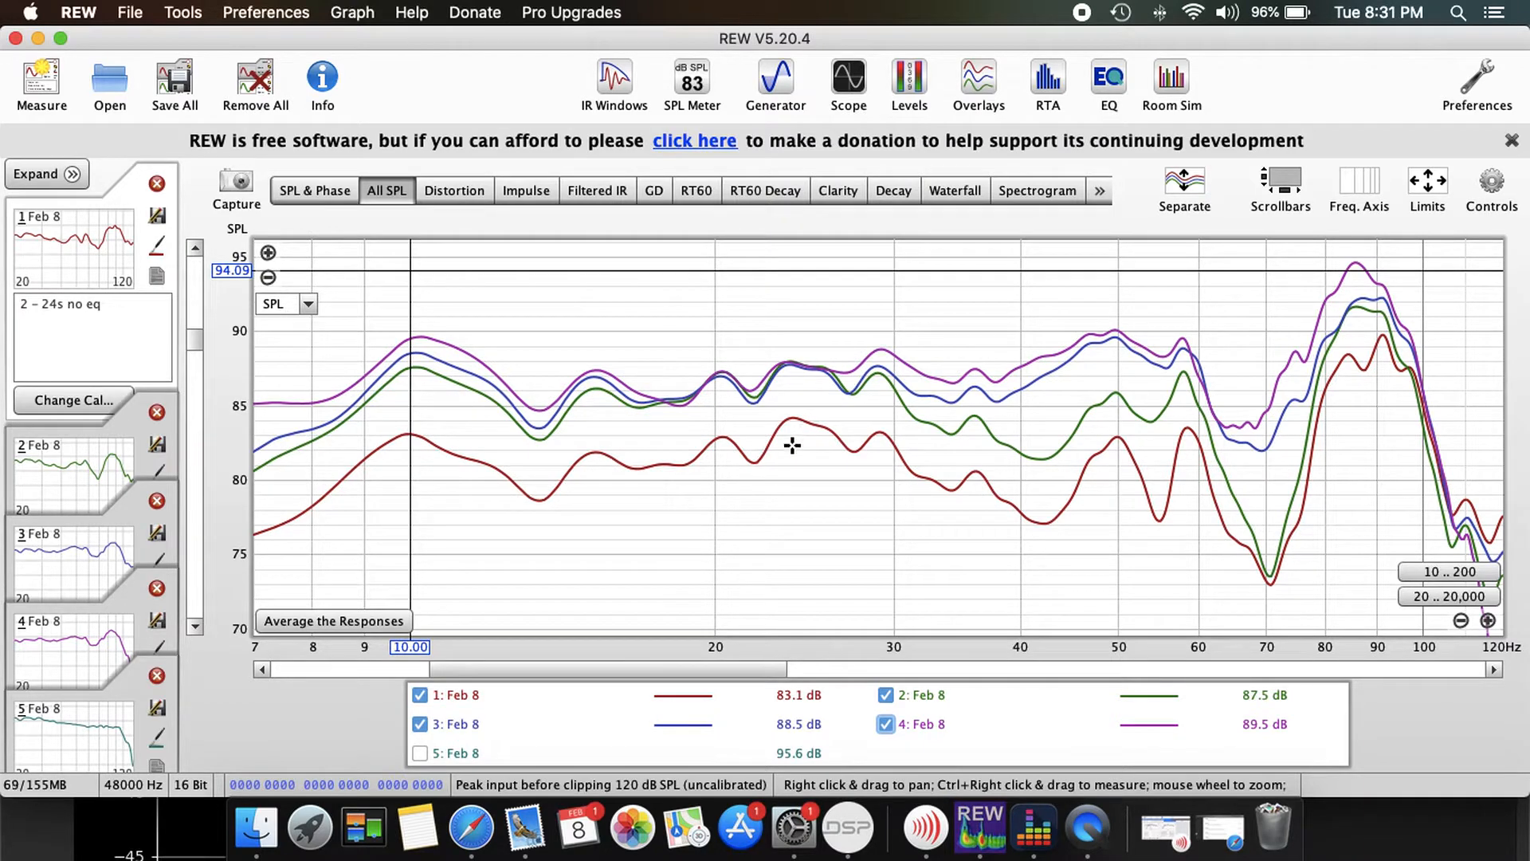
mouse_move(512, 491)
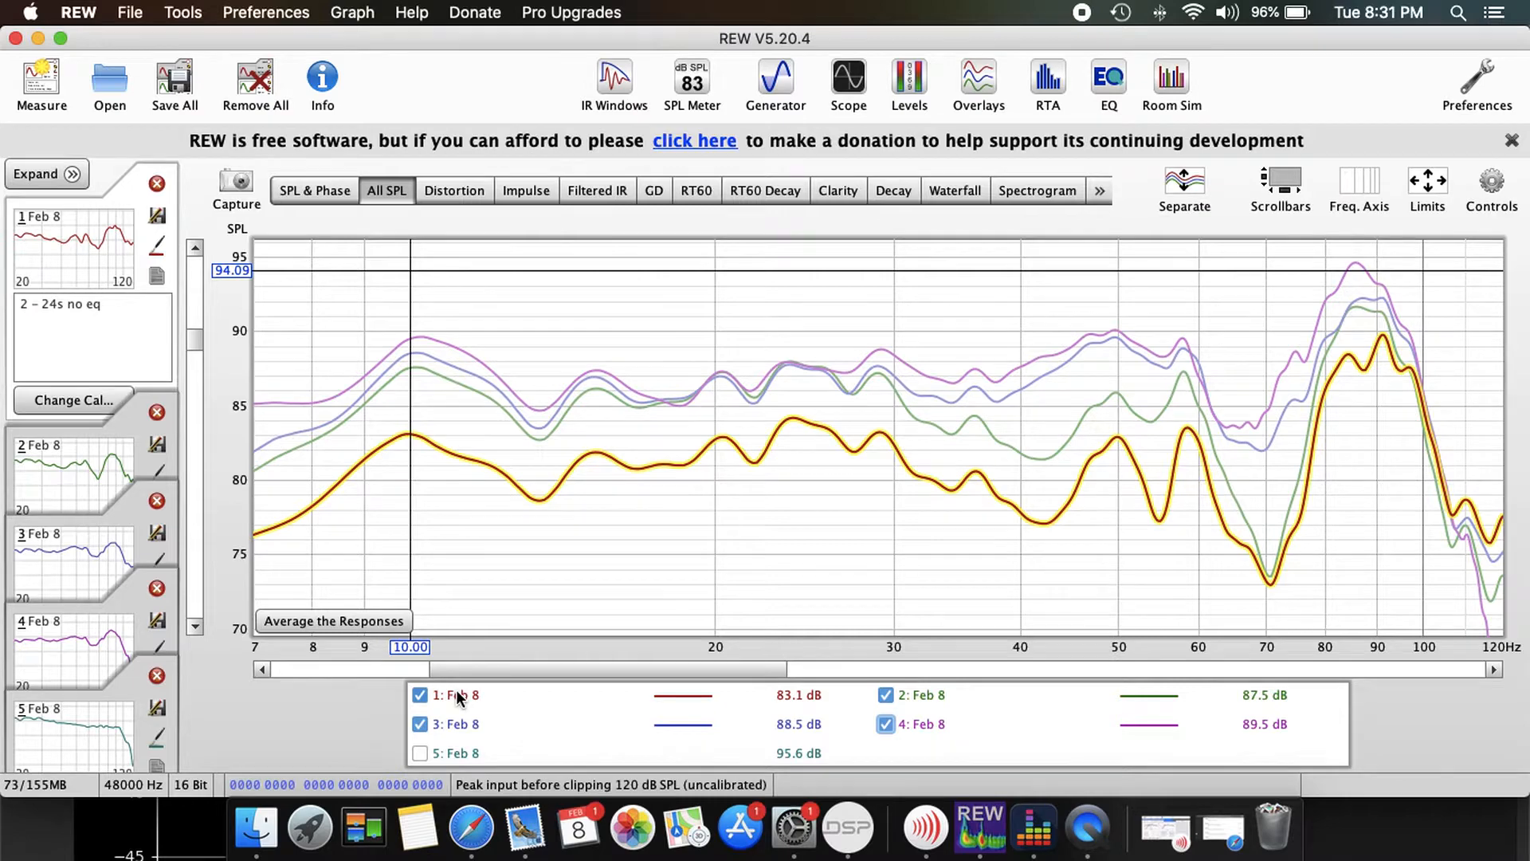
- Hide measurements 1, 2 and 3, leaving only measurement 4's curve
left_click(885, 694)
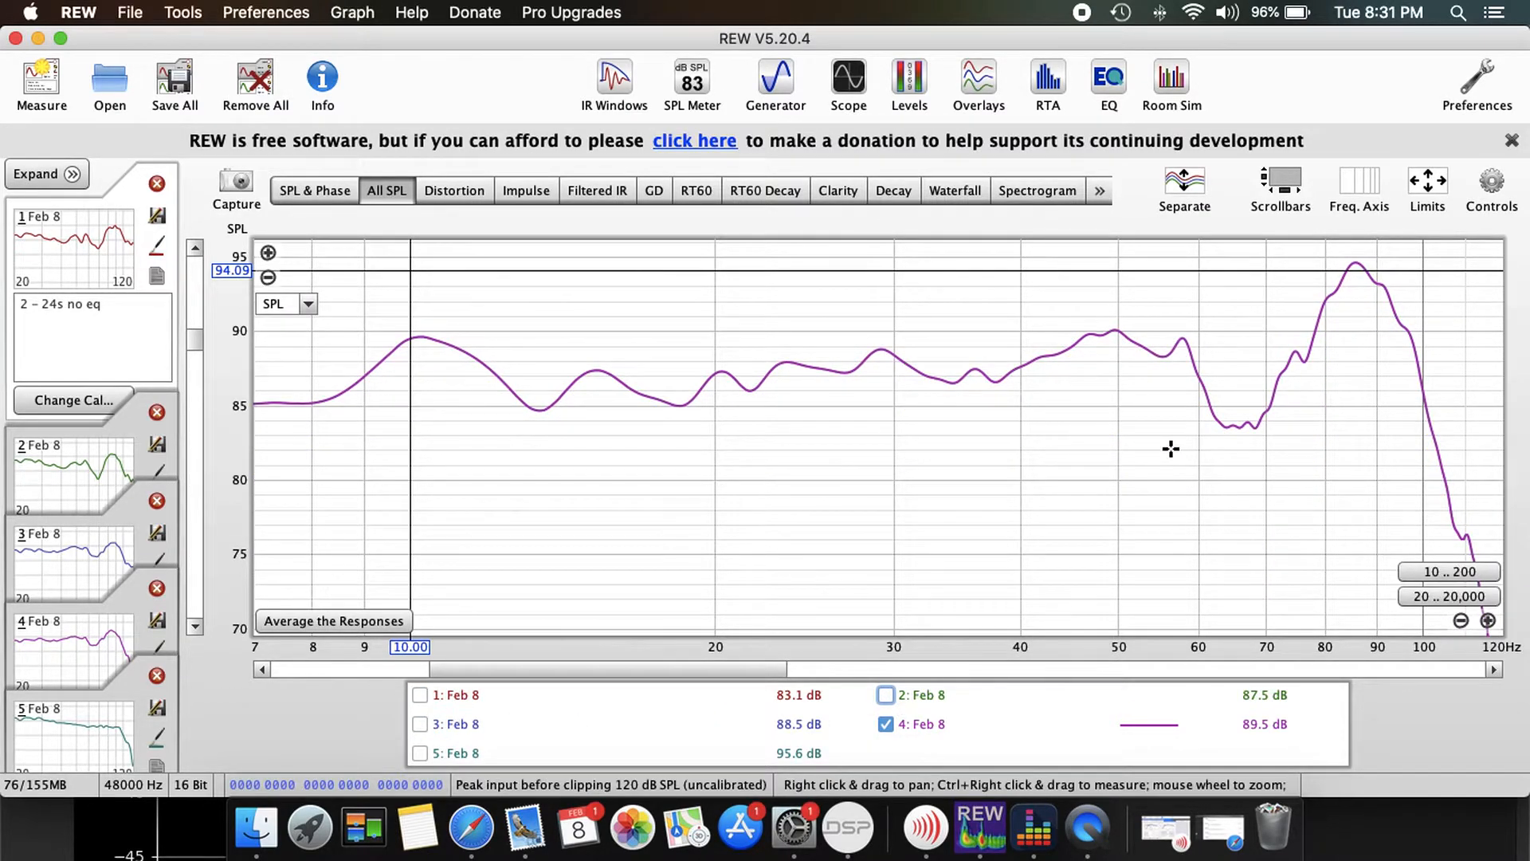
mouse_move(1346, 113)
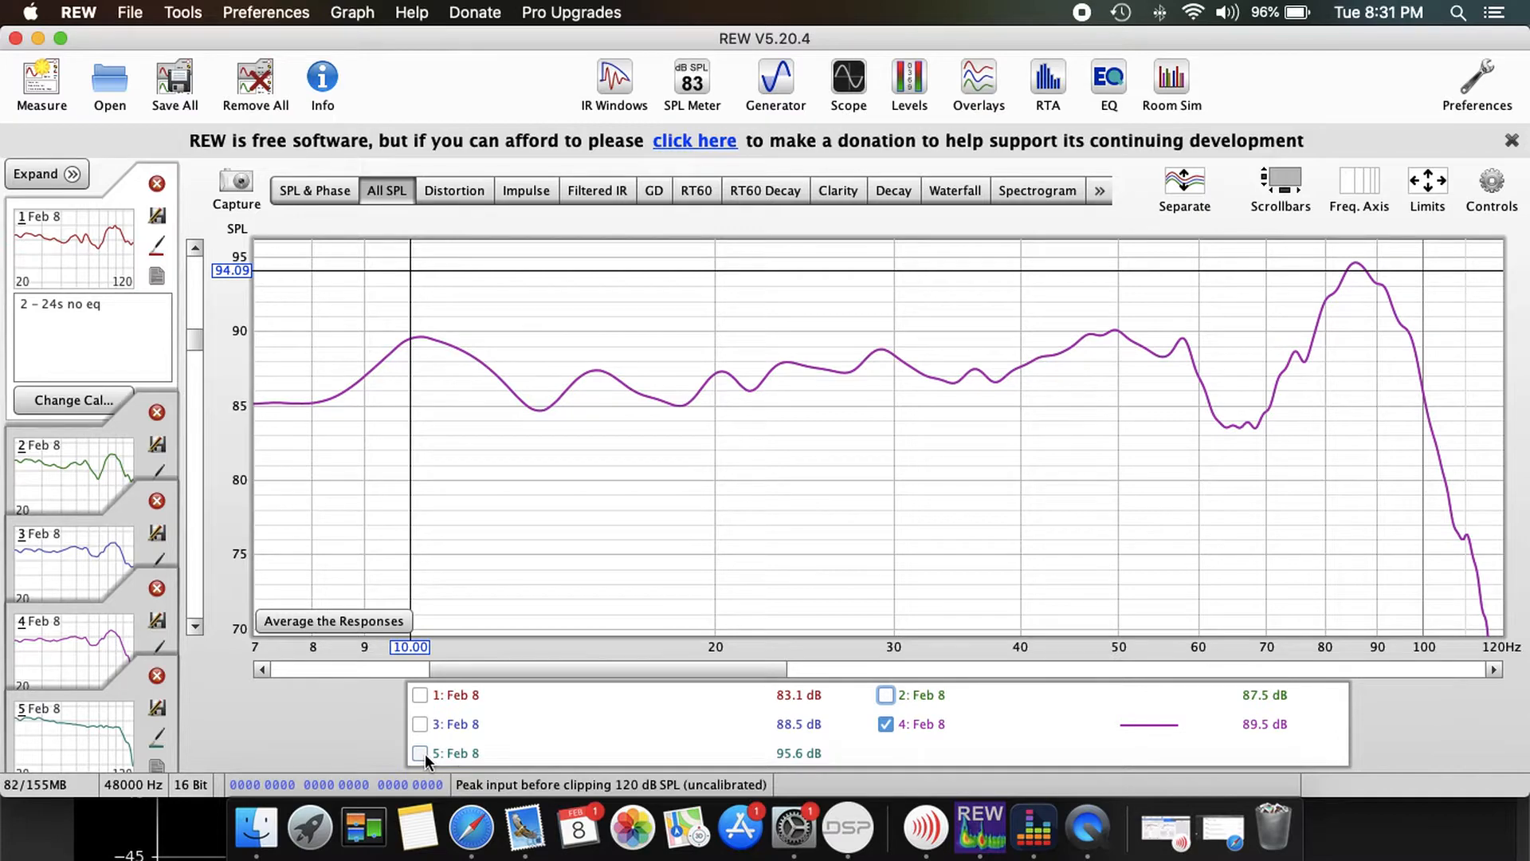
left_click(885, 695)
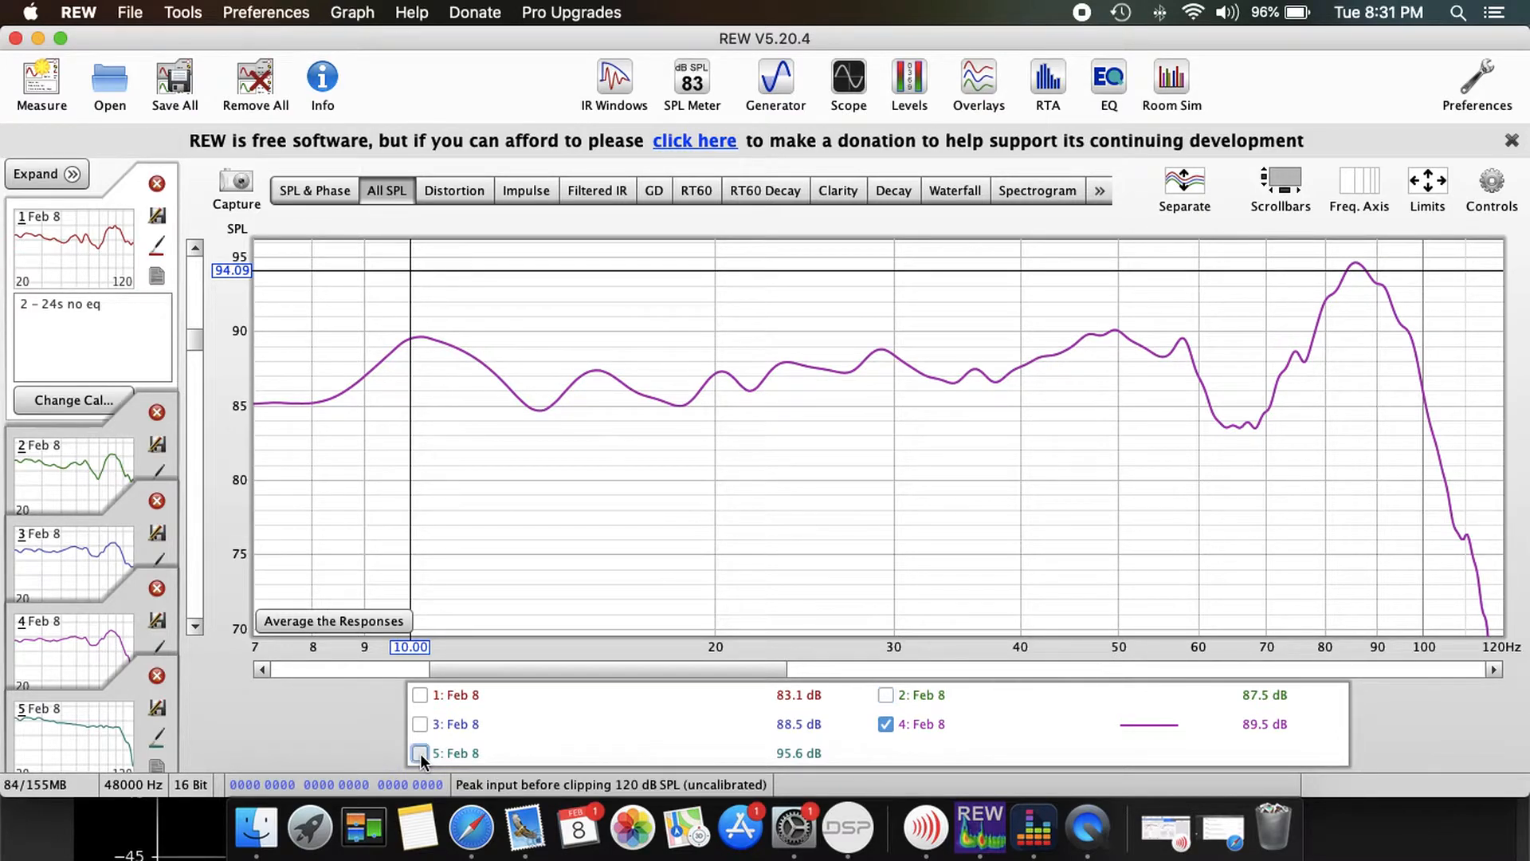
- Show measurement 5, compare it with measurement 4, then hide measurement 4
left_click(420, 753)
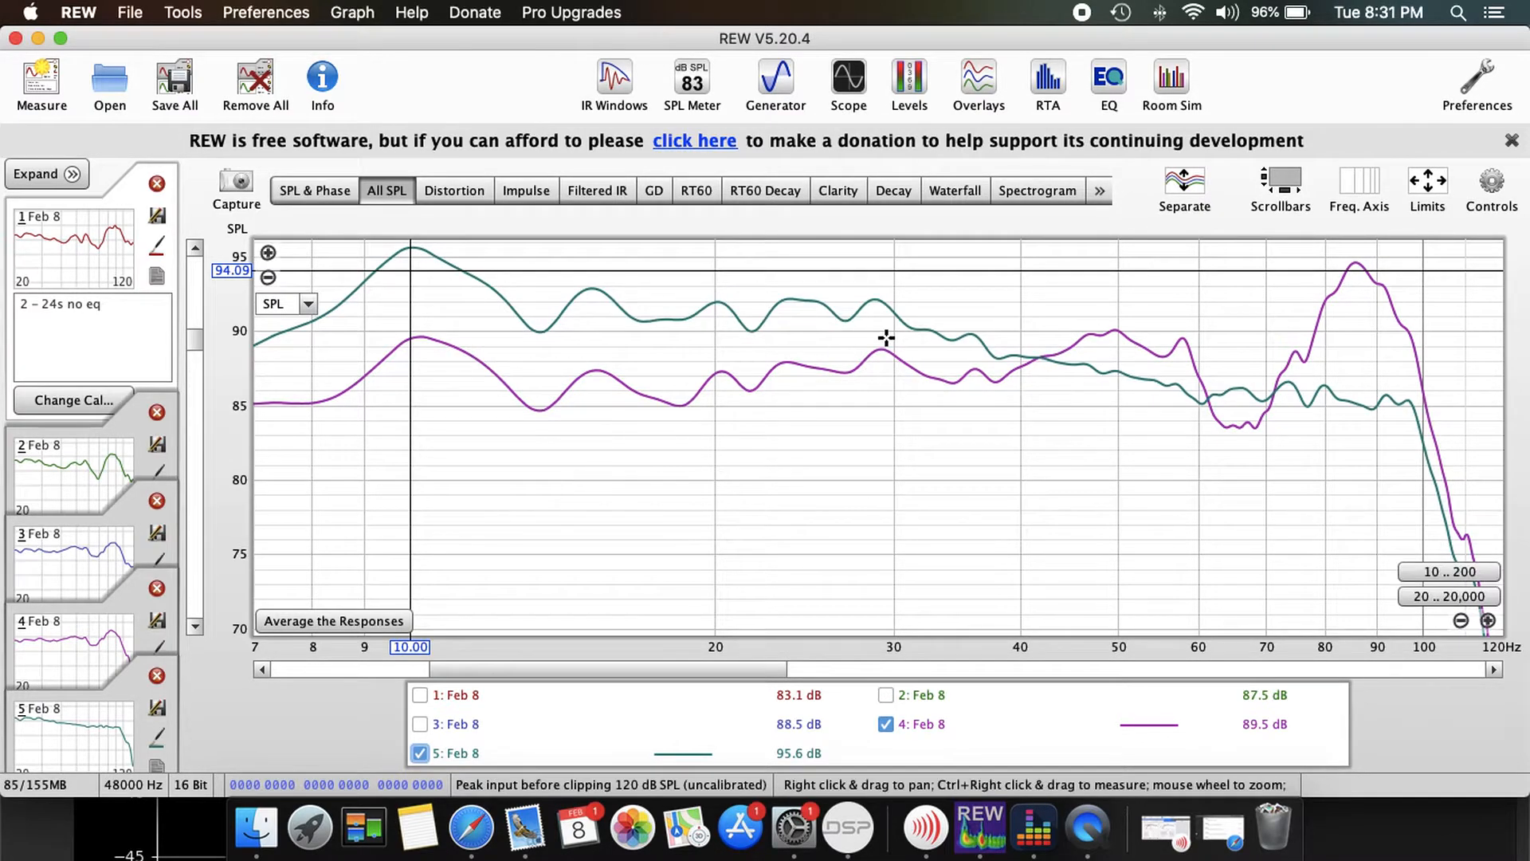
mouse_move(1029, 361)
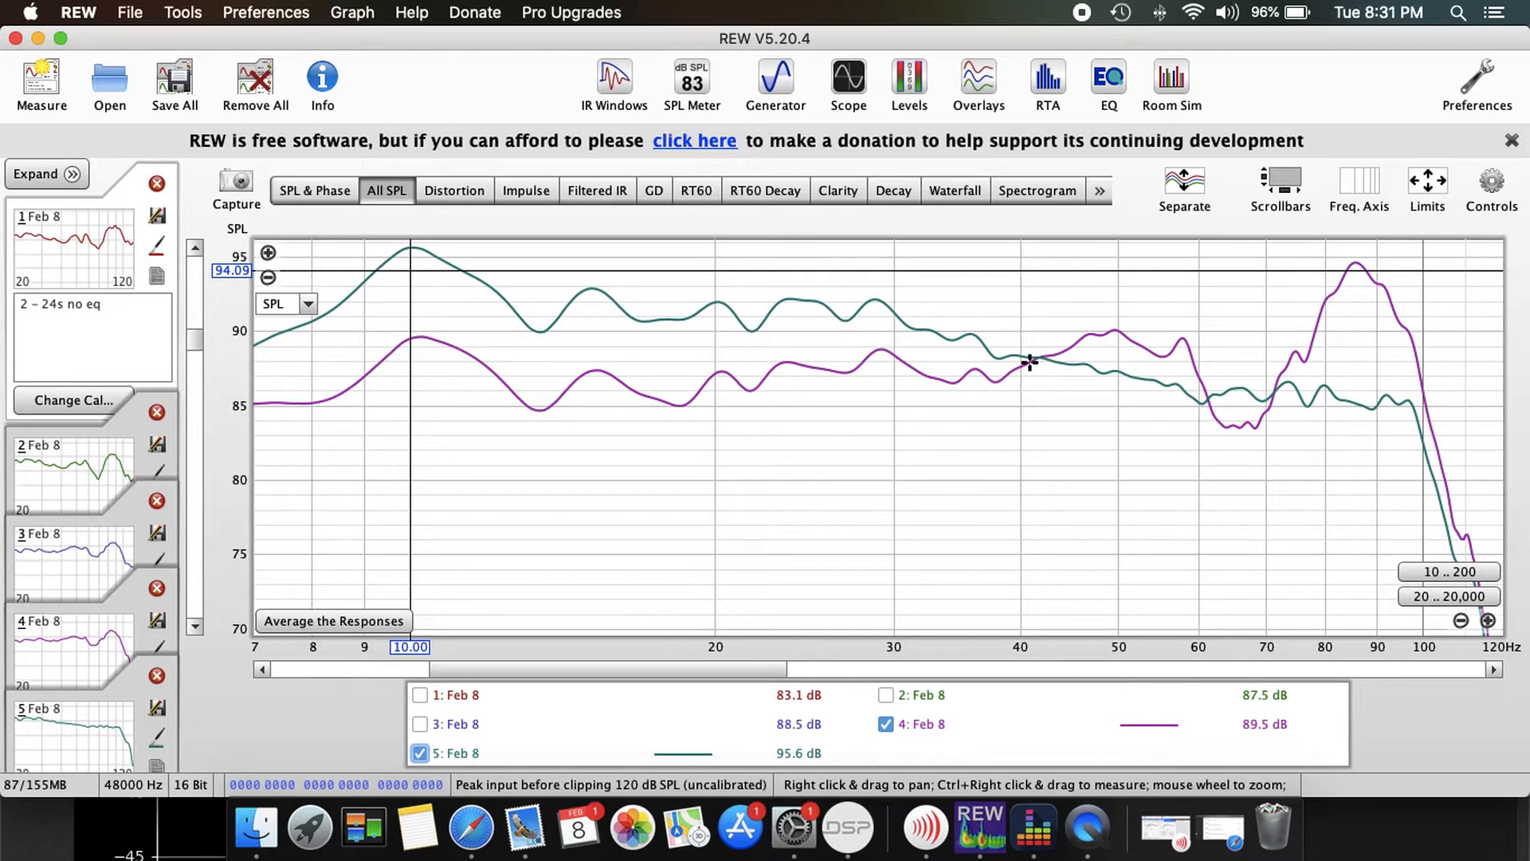
mouse_move(478, 378)
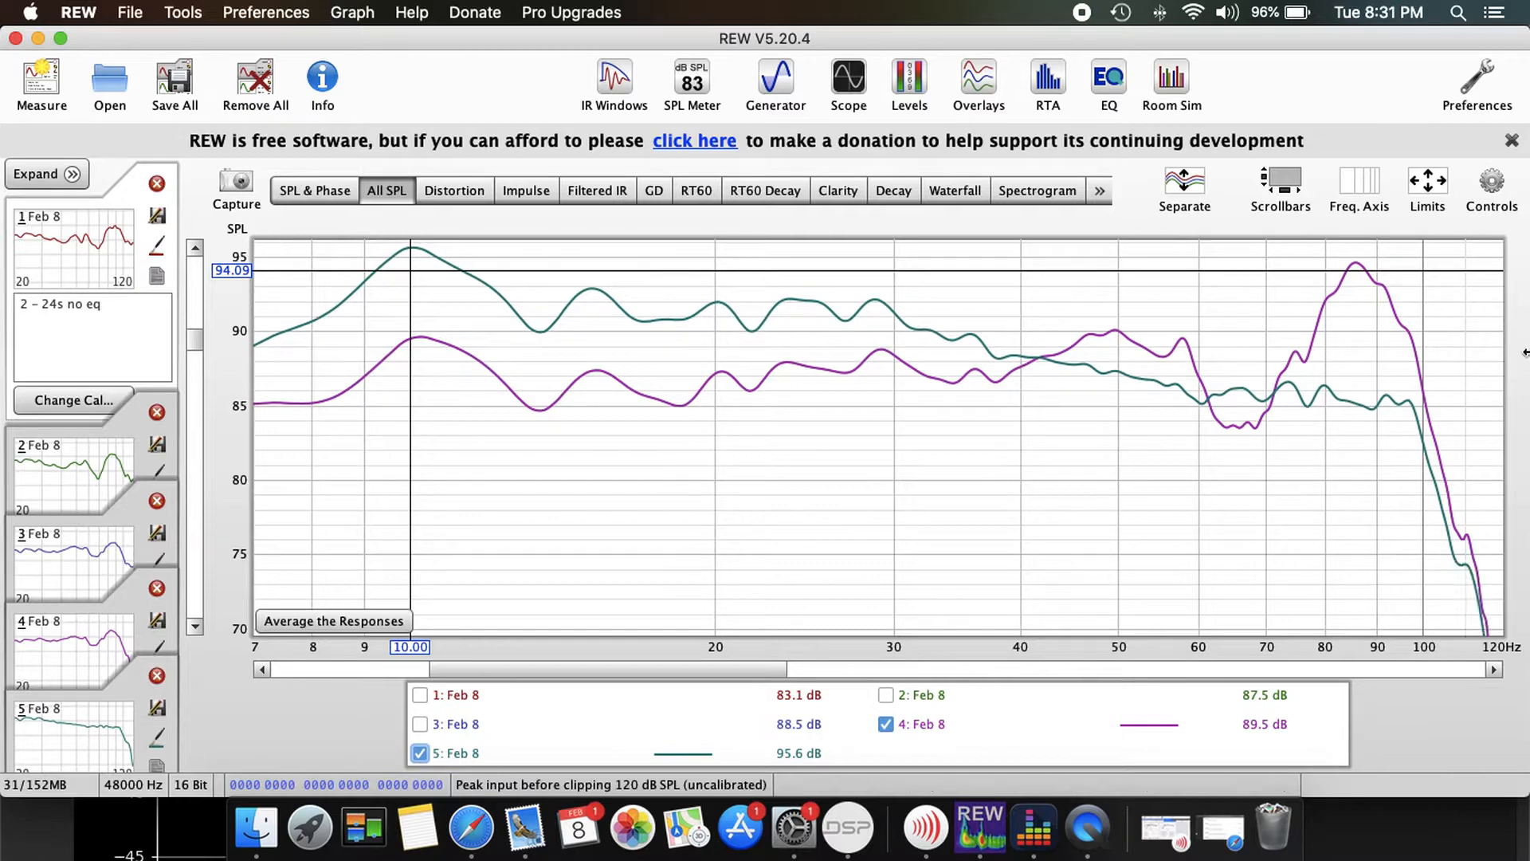
mouse_move(446, 343)
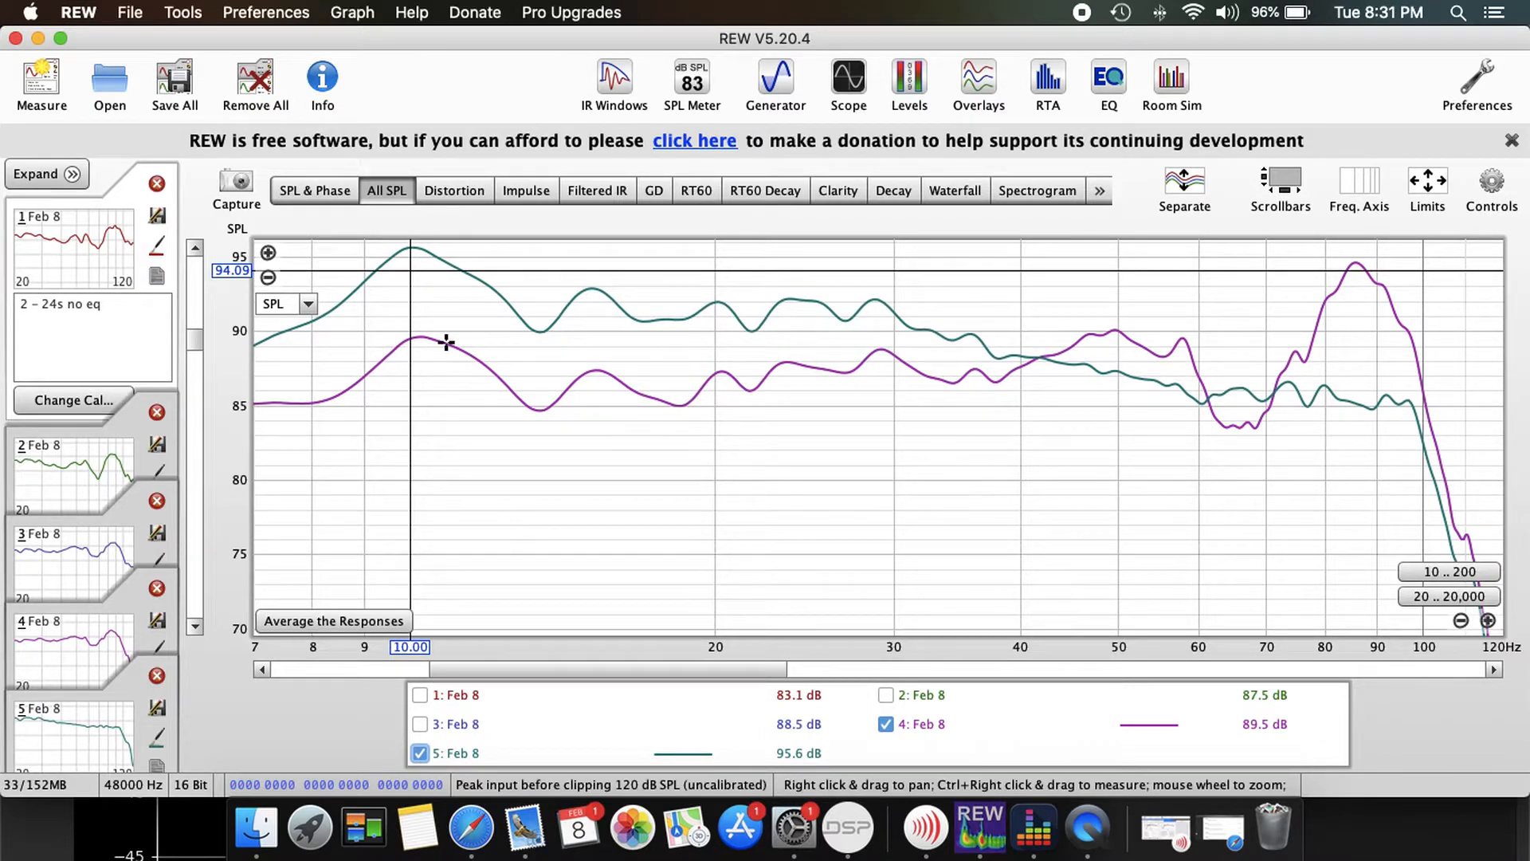
mouse_move(1014, 373)
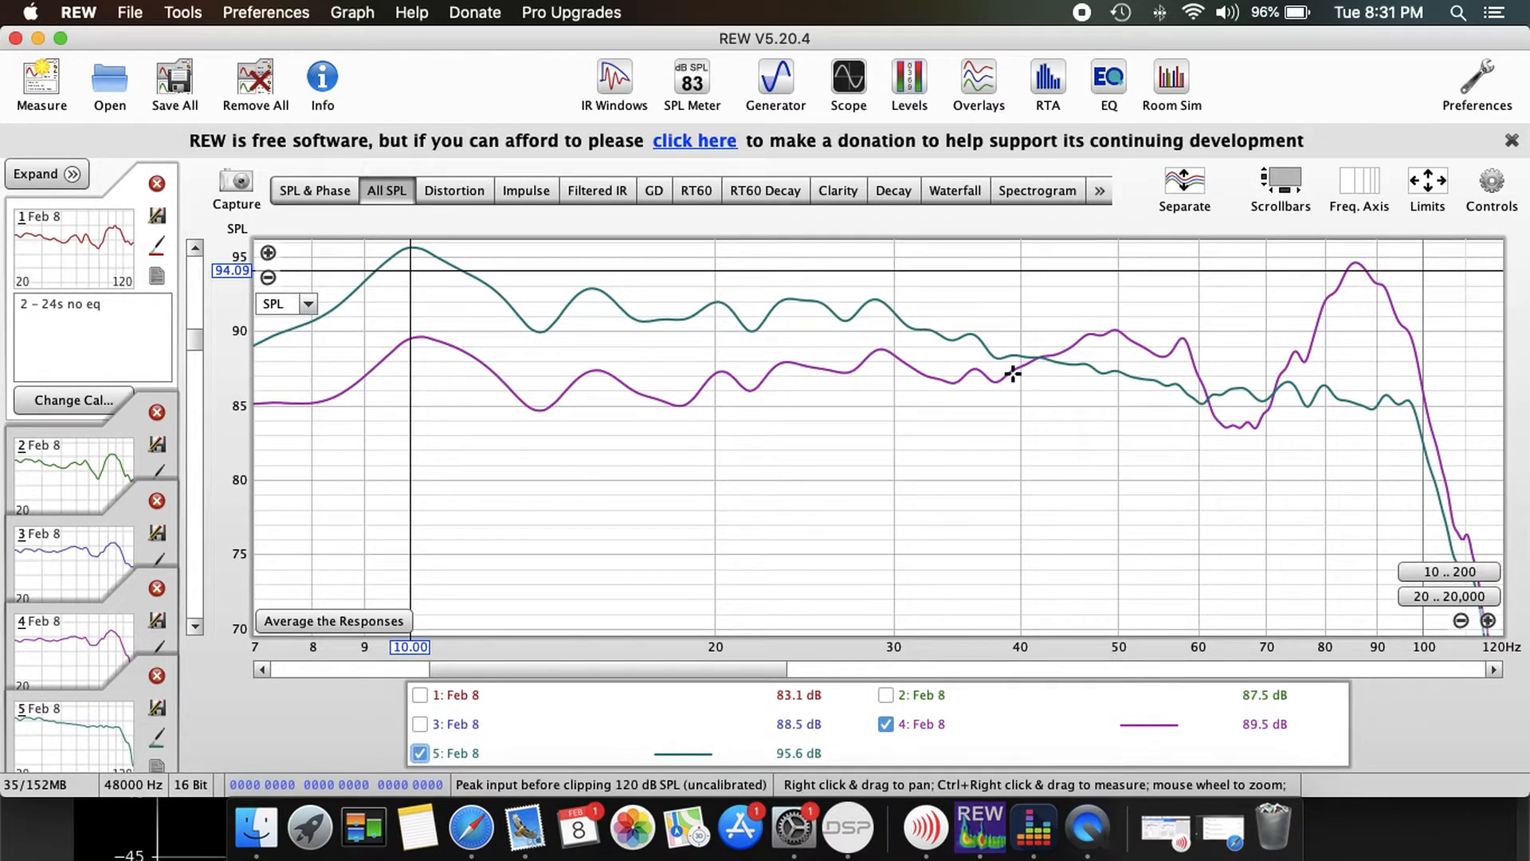
mouse_move(1038, 362)
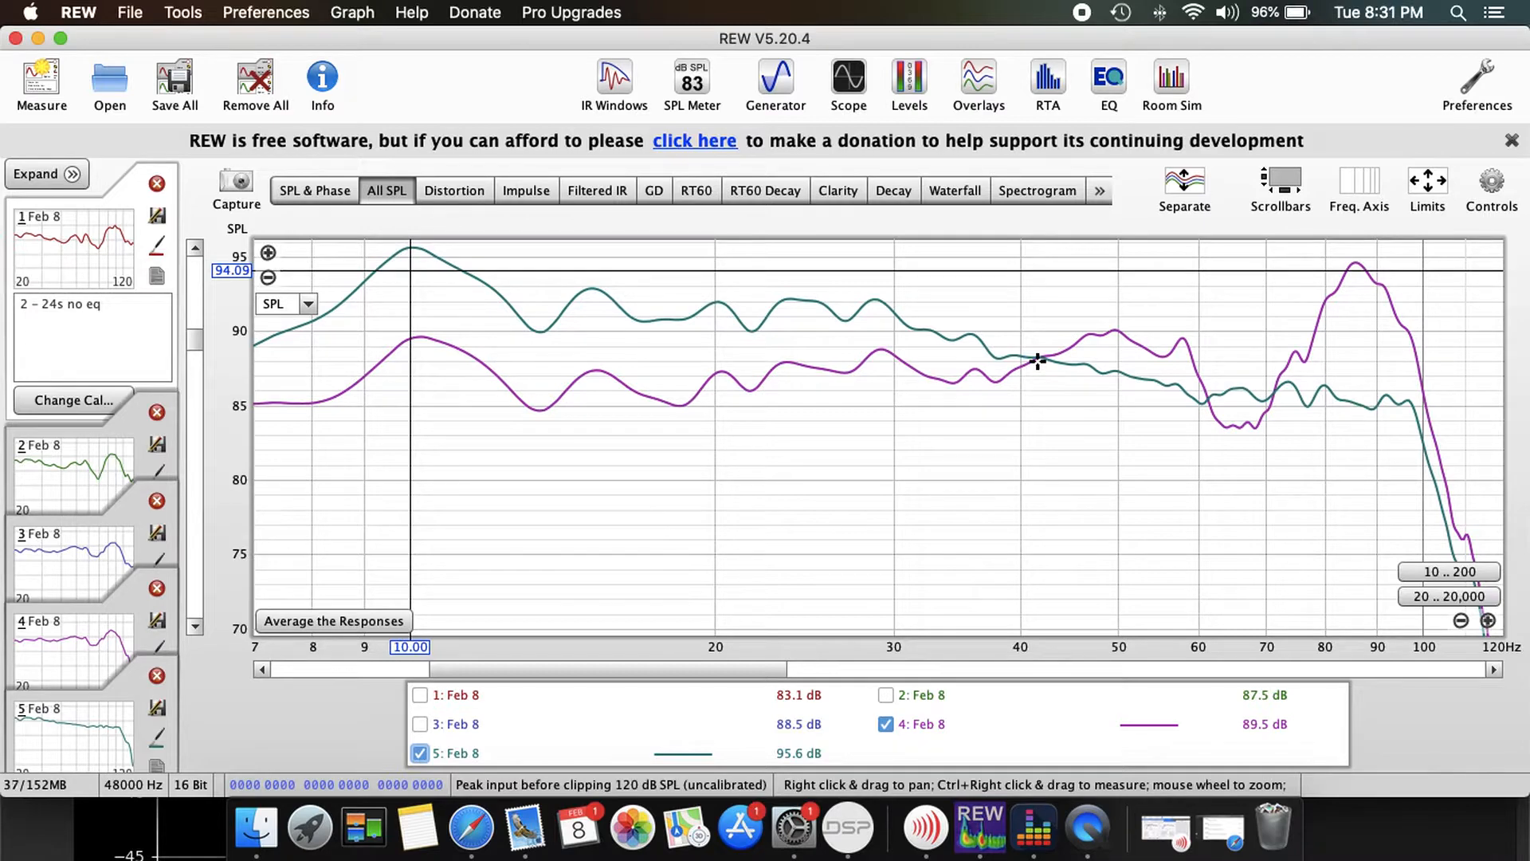
mouse_move(1027, 349)
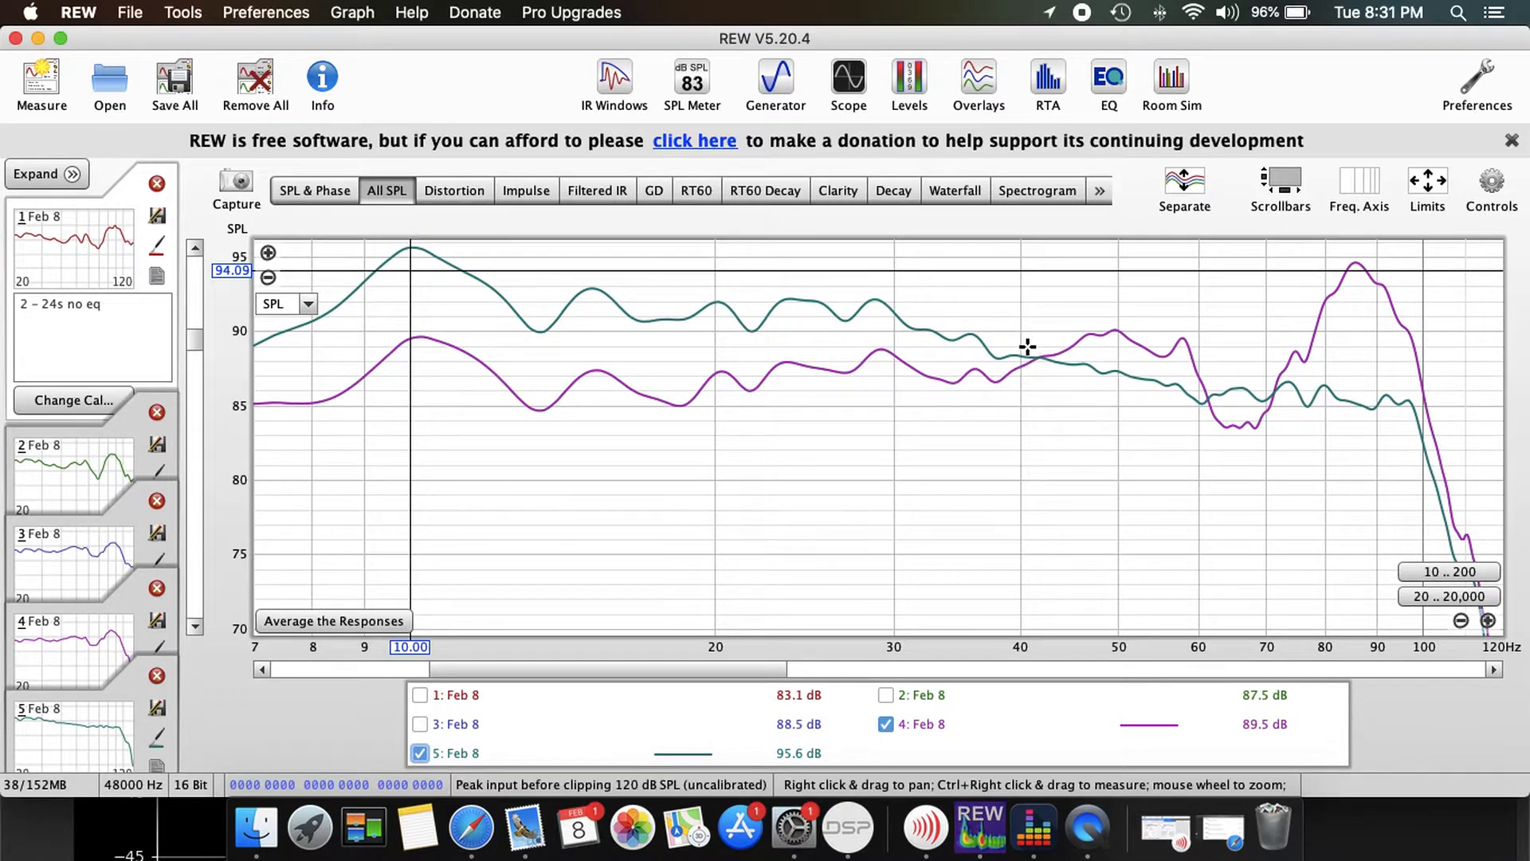
mouse_move(895, 362)
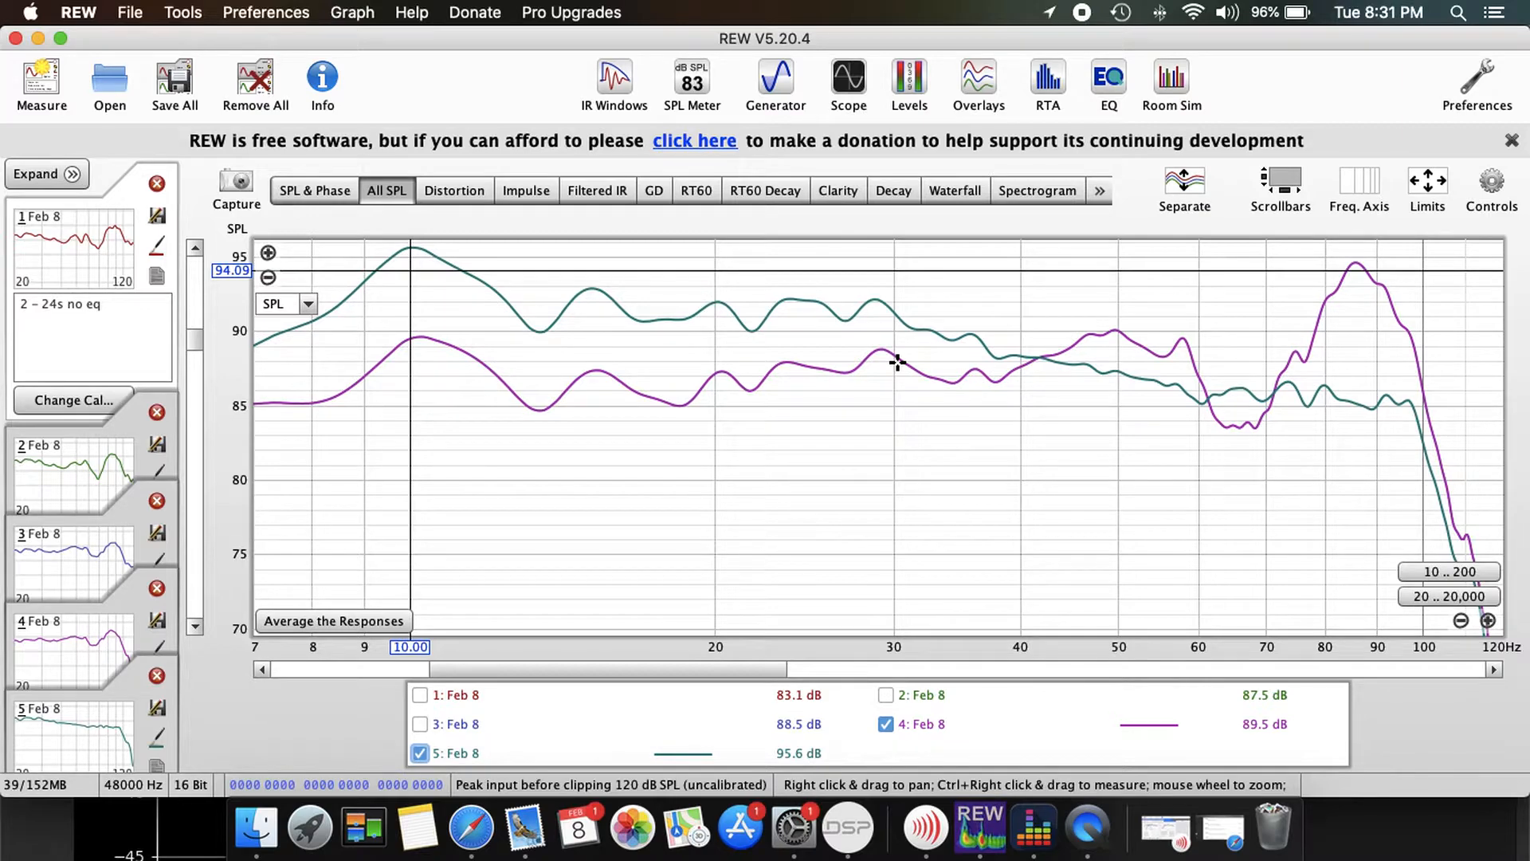
mouse_move(1415, 409)
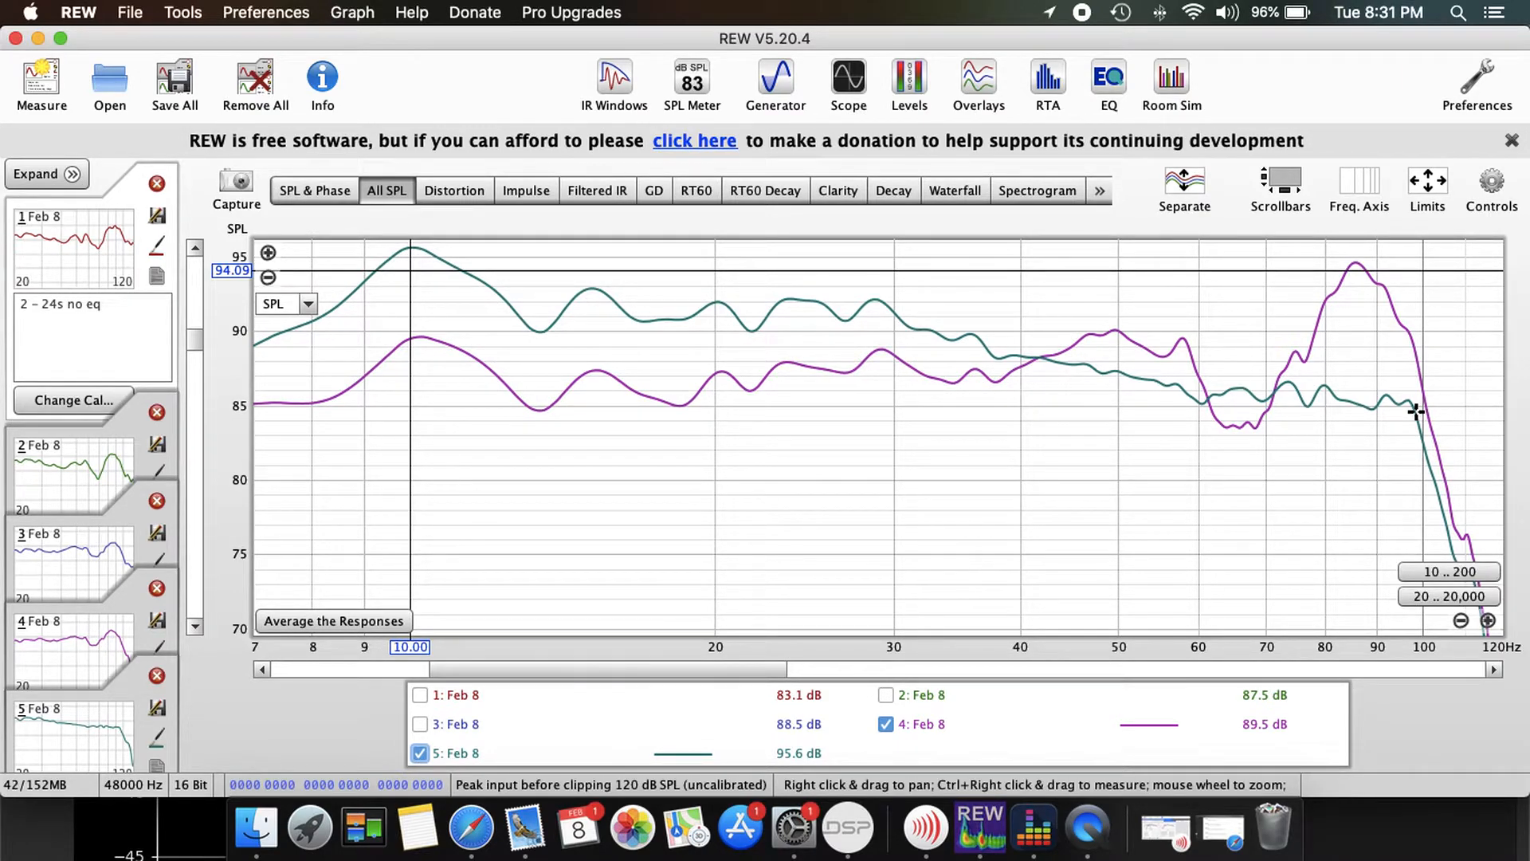
mouse_move(1015, 359)
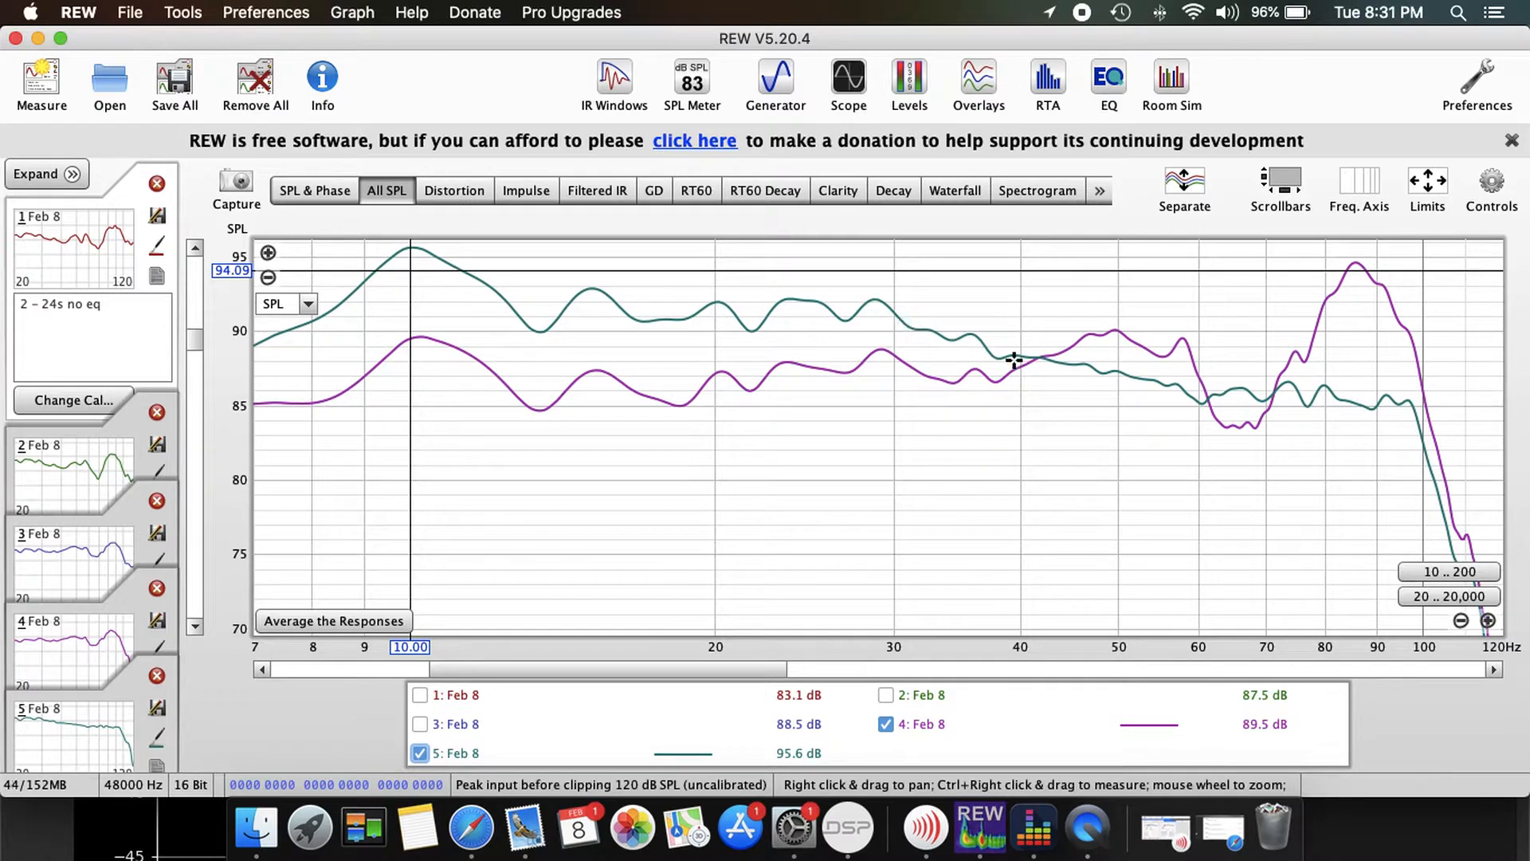
mouse_move(1030, 361)
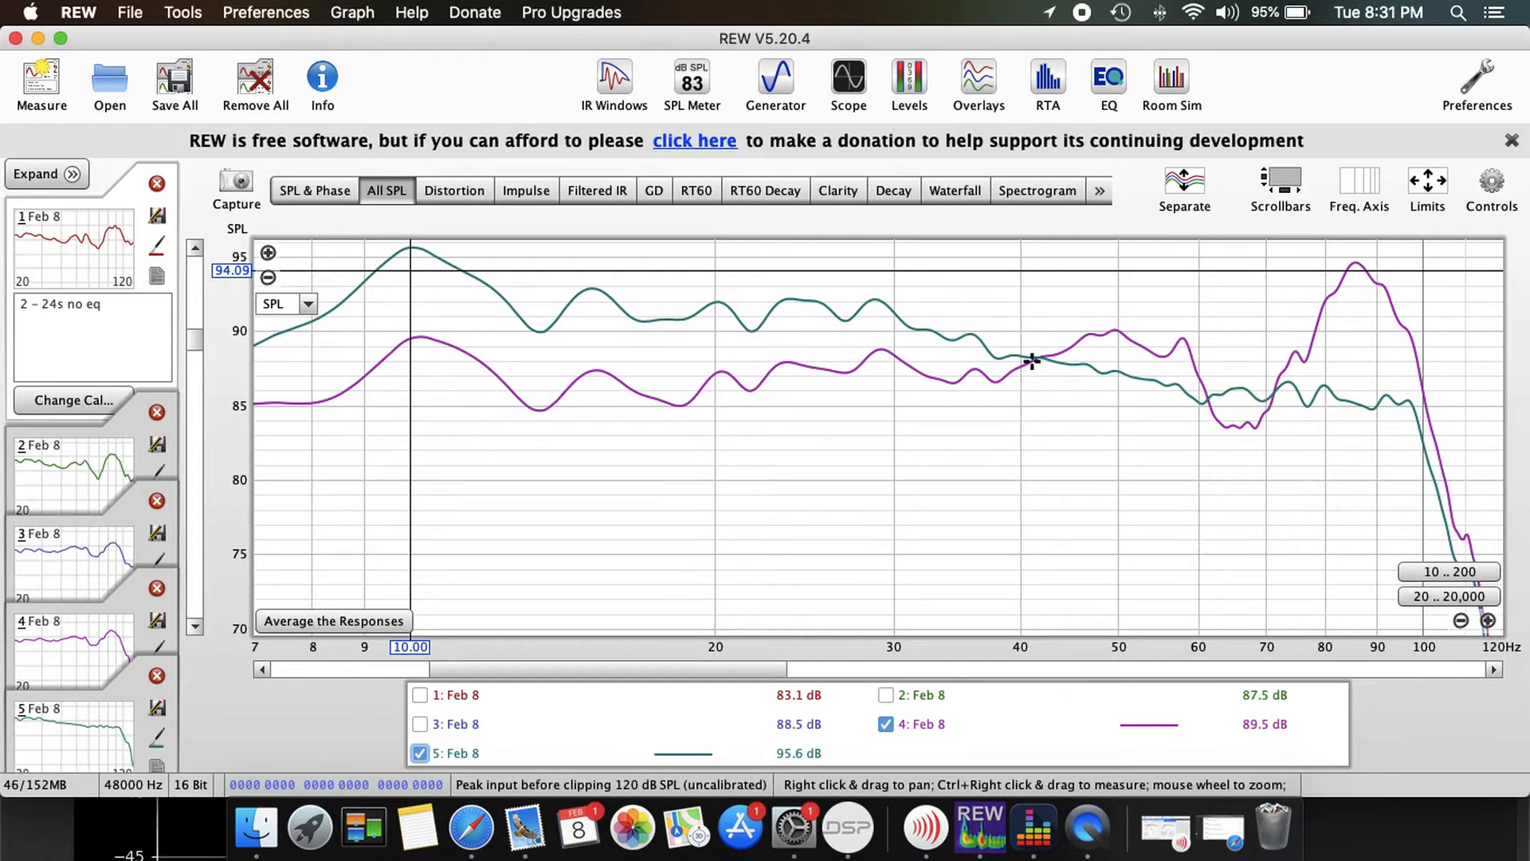
mouse_move(962, 341)
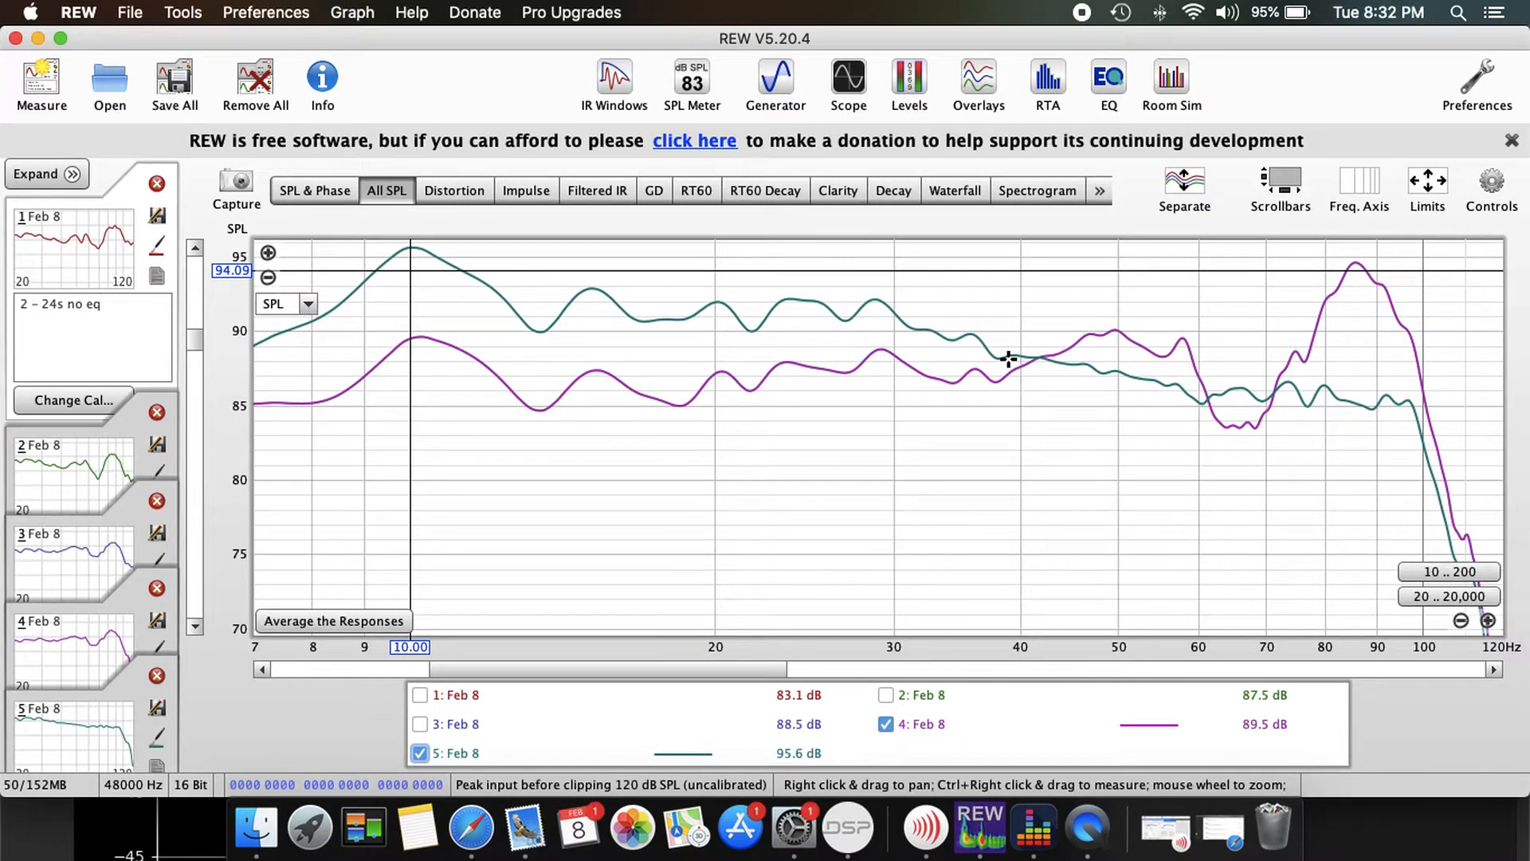
mouse_move(1005, 373)
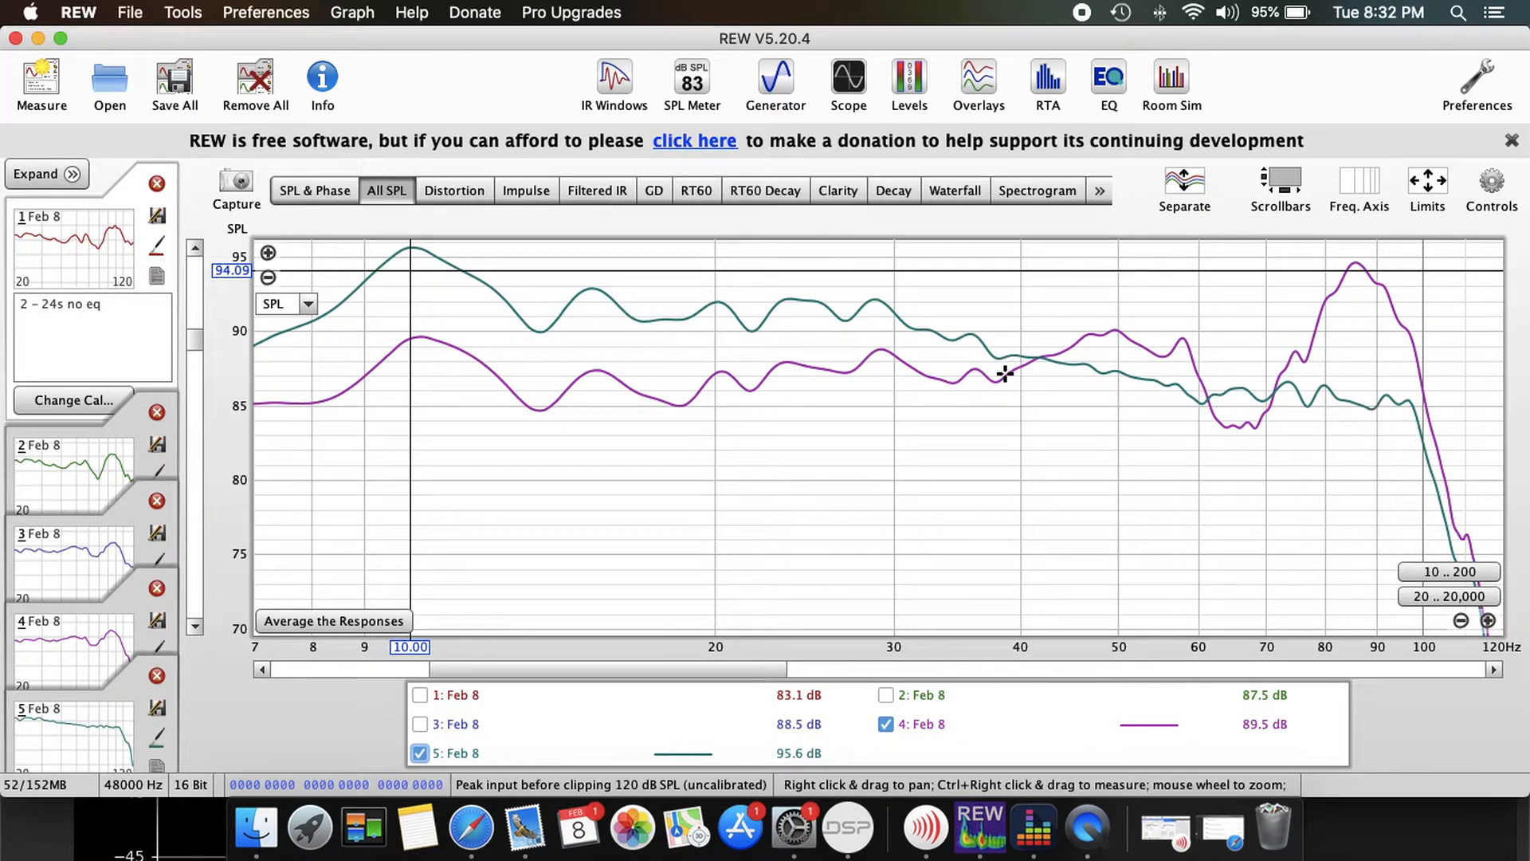
mouse_move(1406, 430)
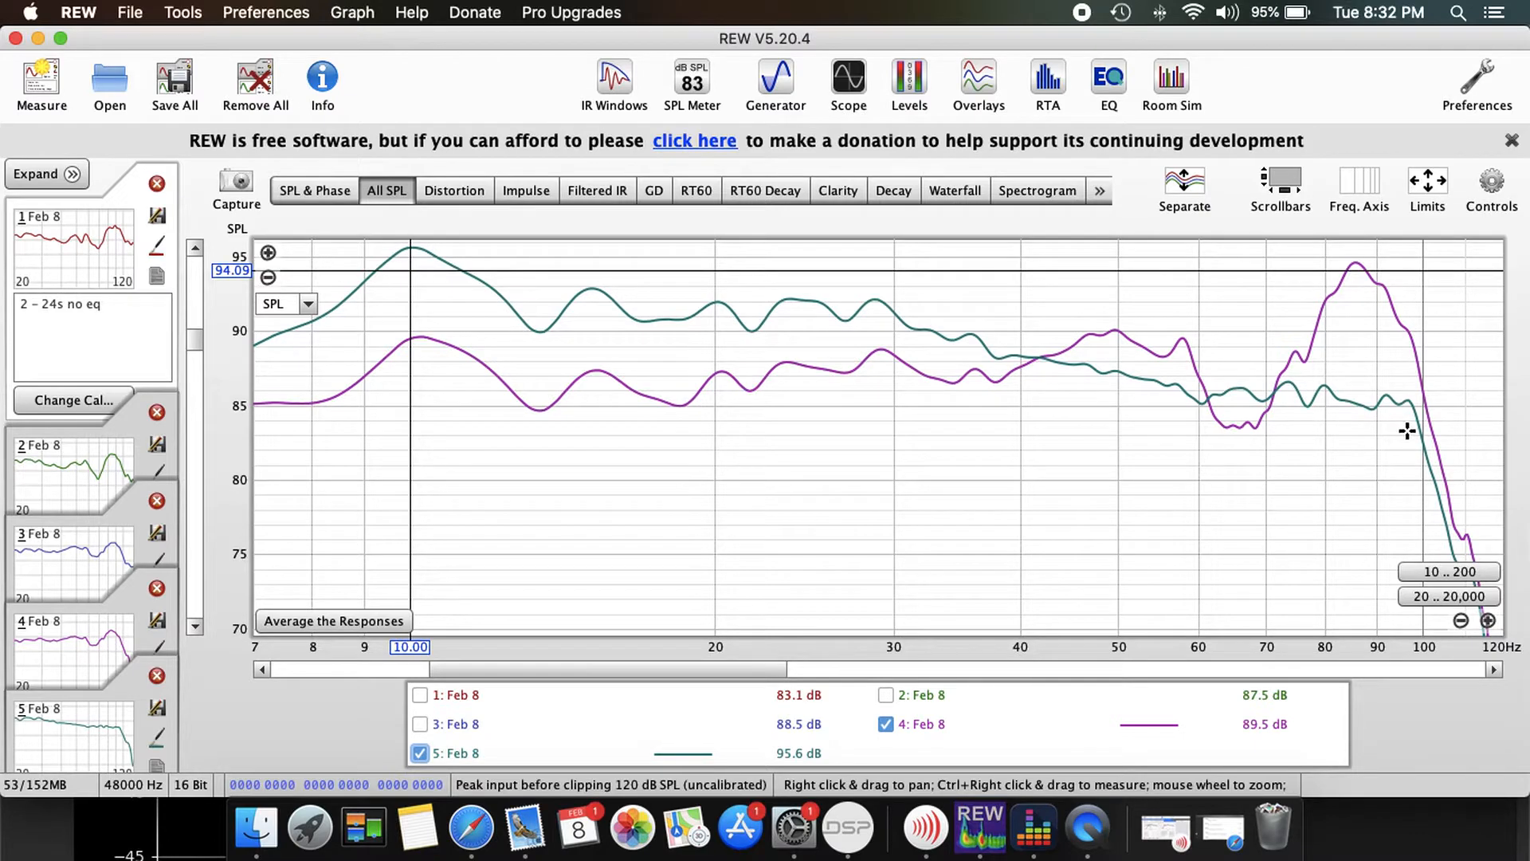
mouse_move(1243, 432)
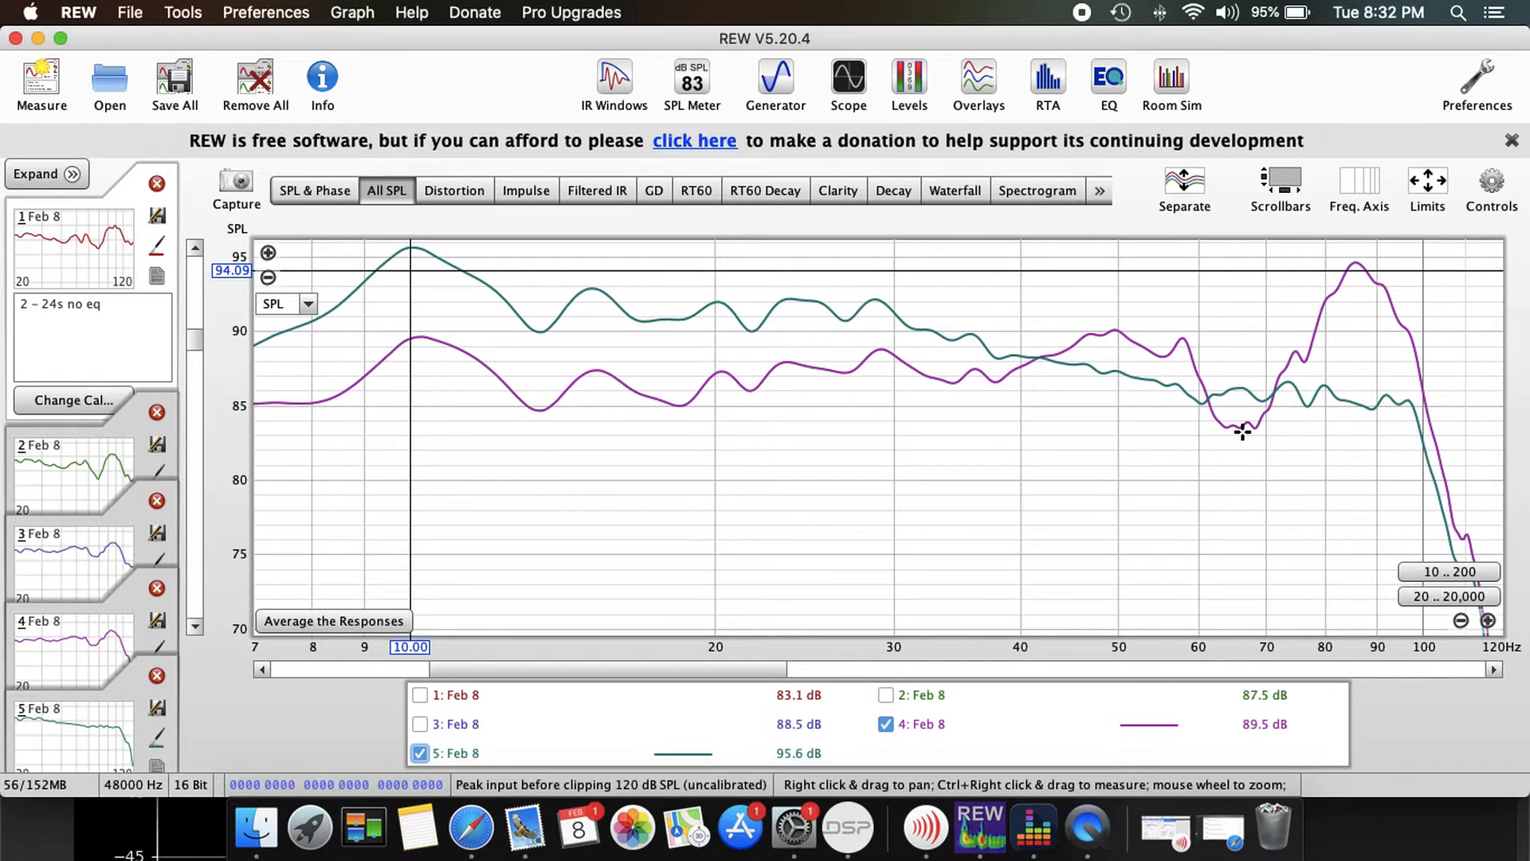
mouse_move(972, 350)
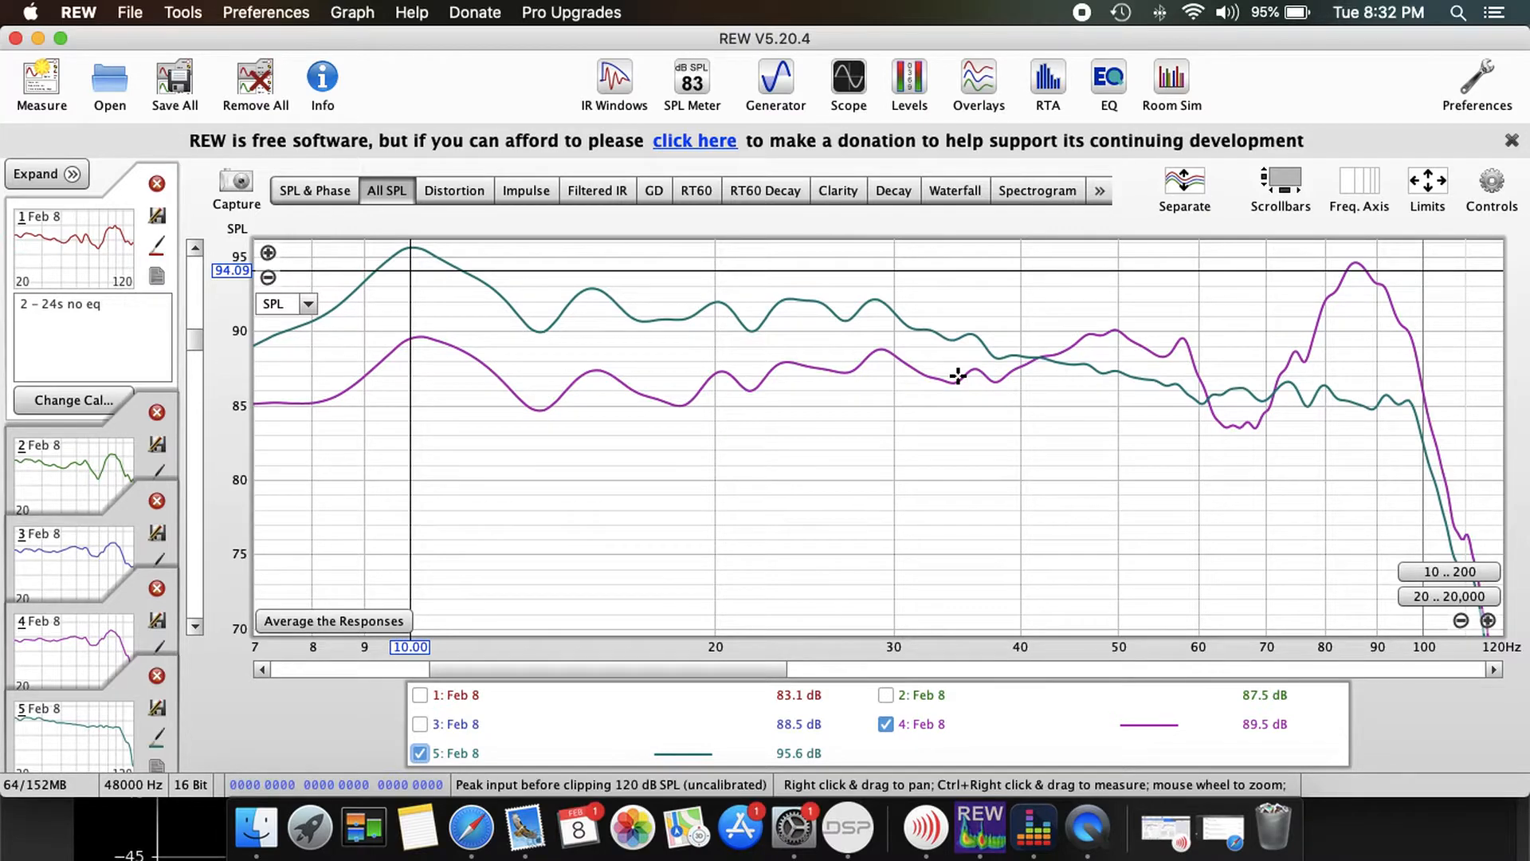
mouse_move(988, 376)
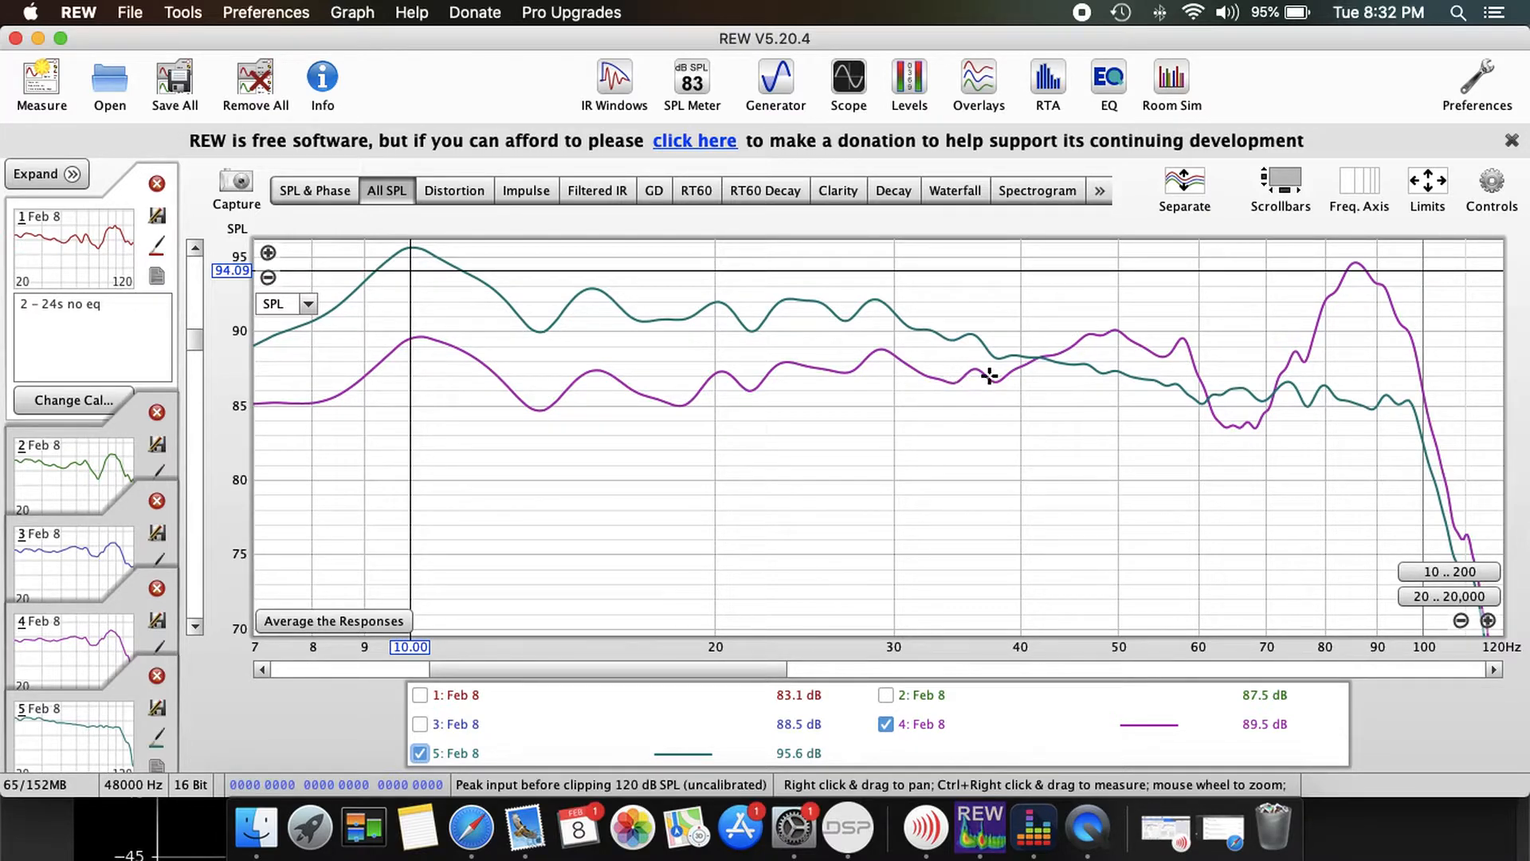
mouse_move(998, 354)
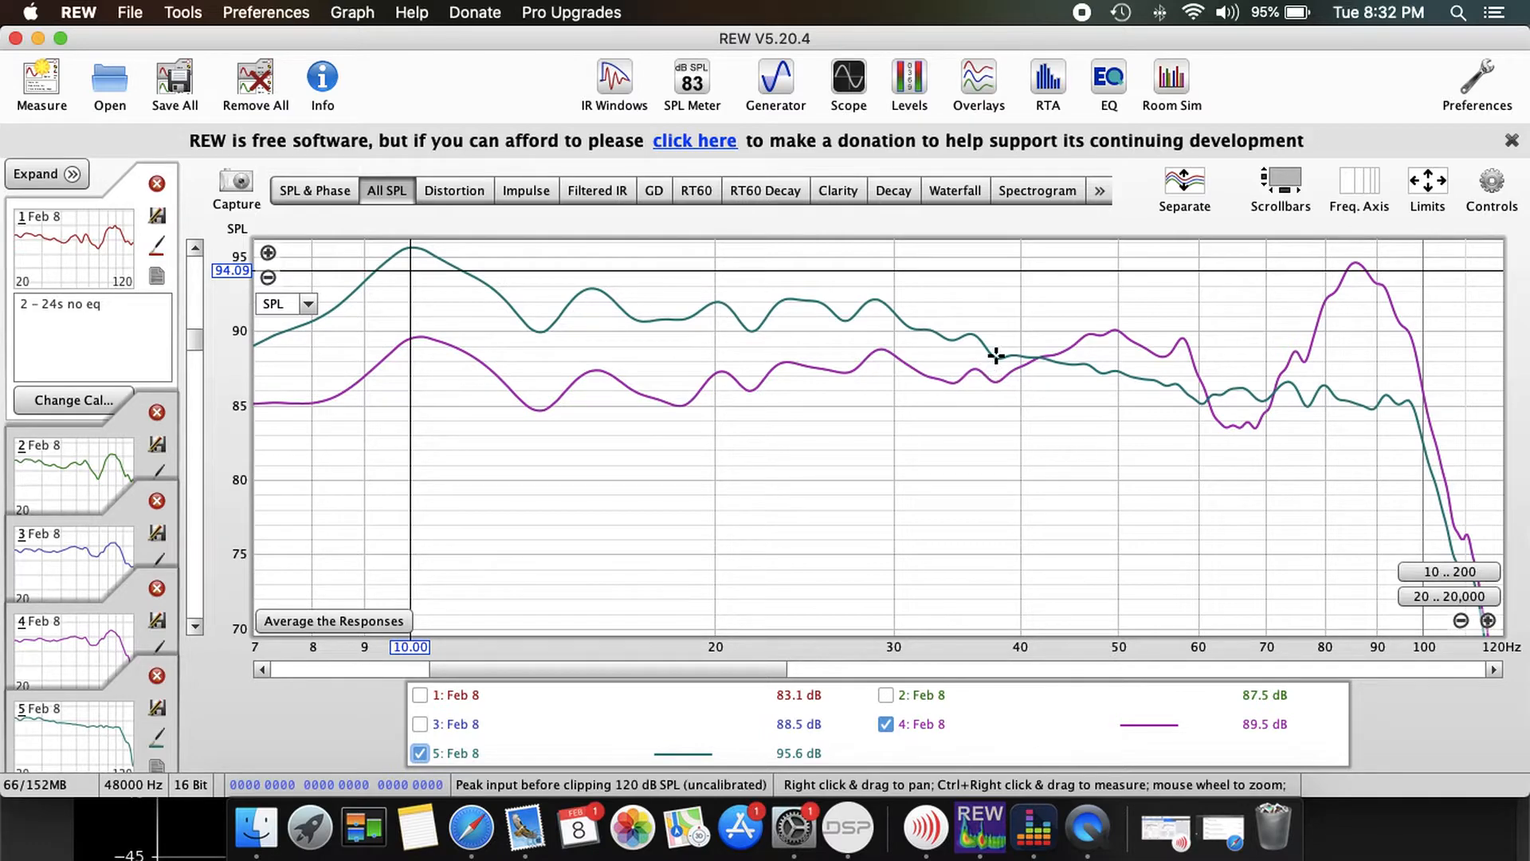
mouse_move(935, 354)
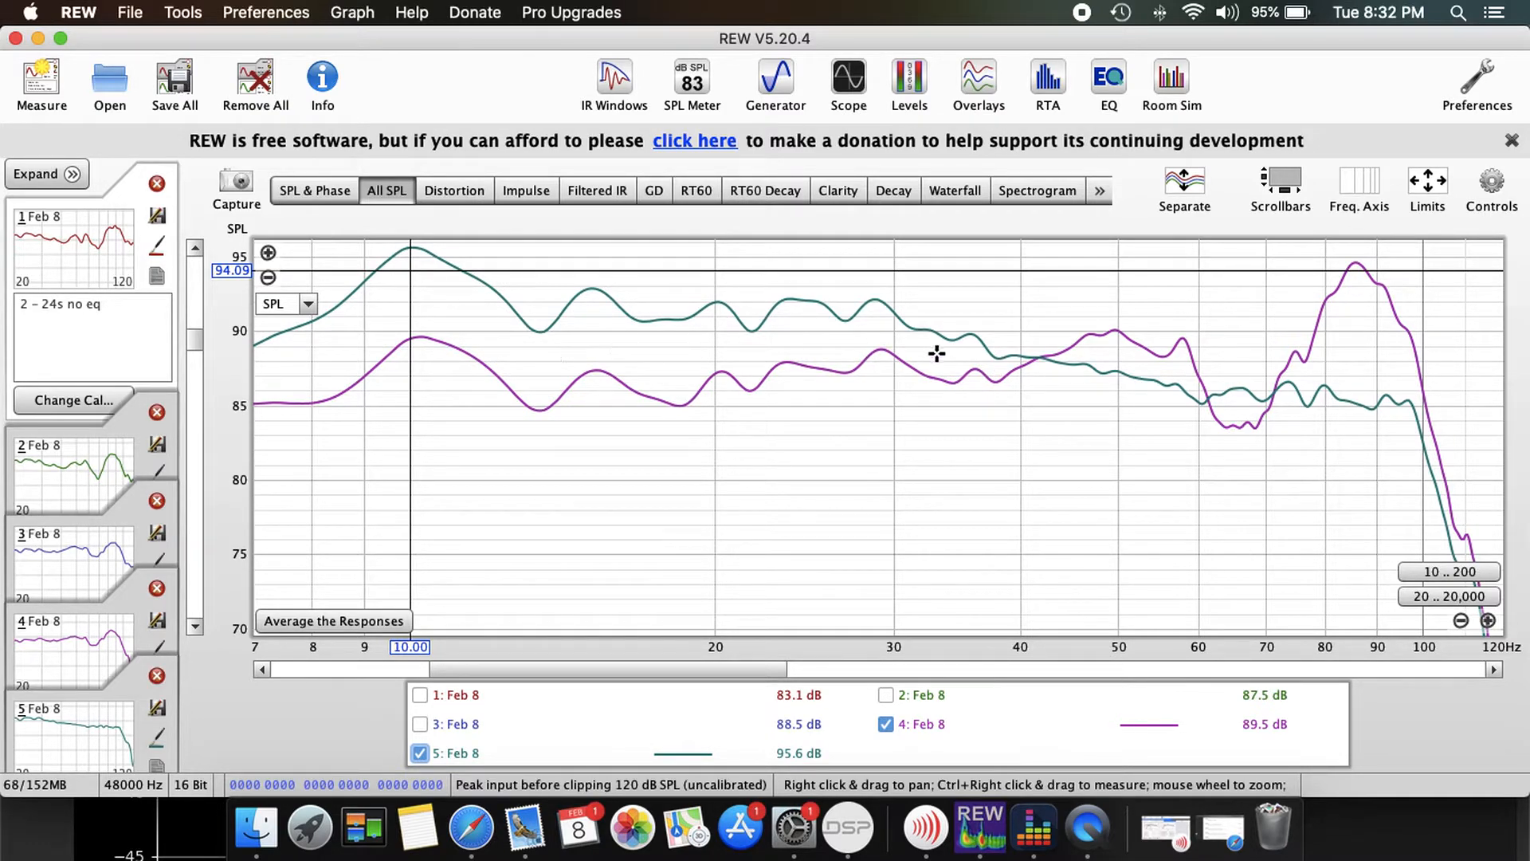
mouse_move(559, 325)
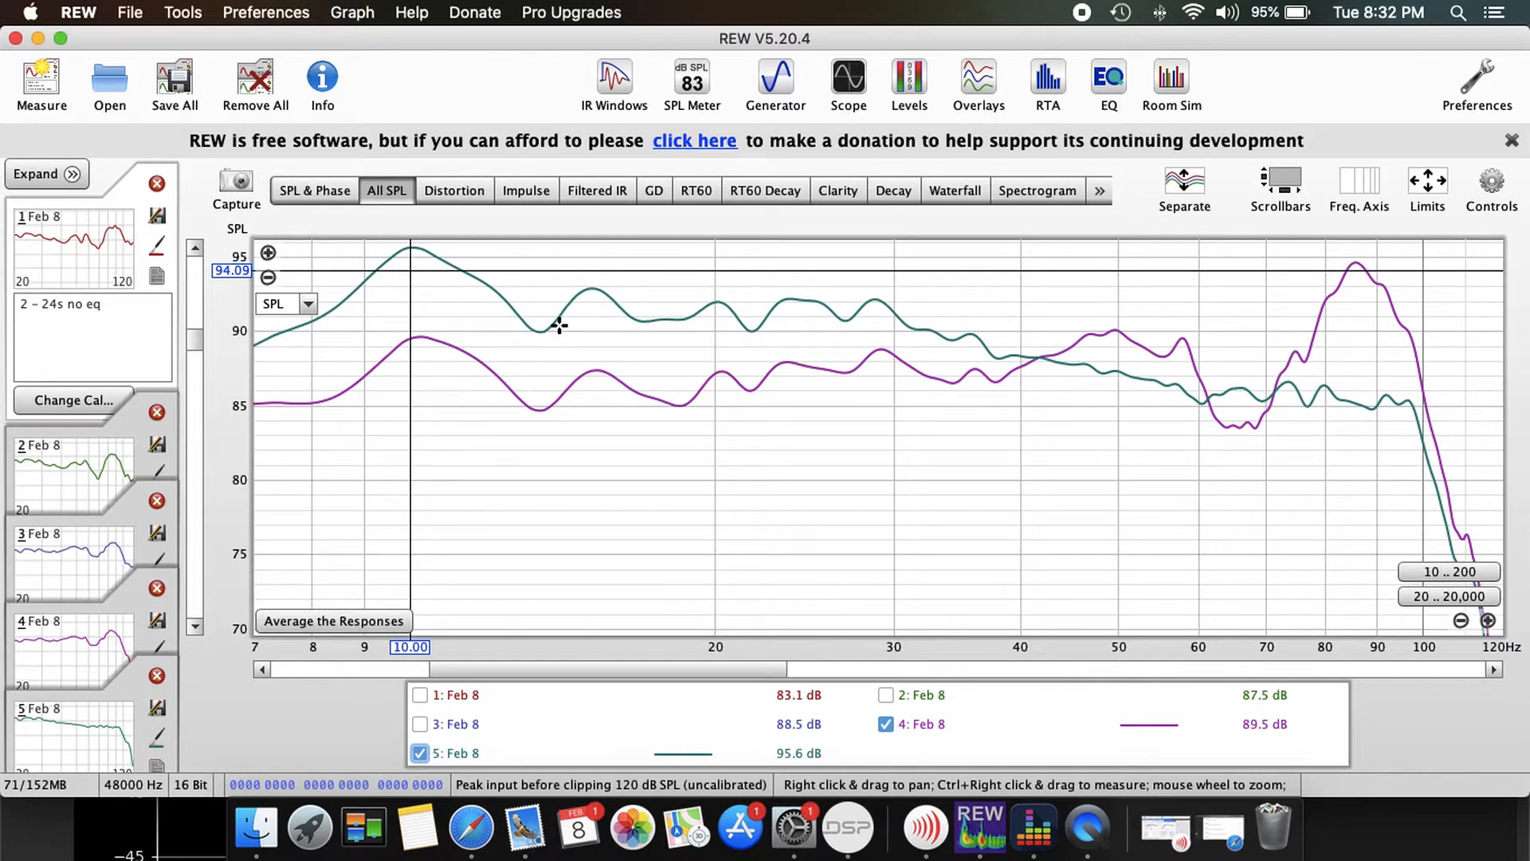
mouse_move(971, 362)
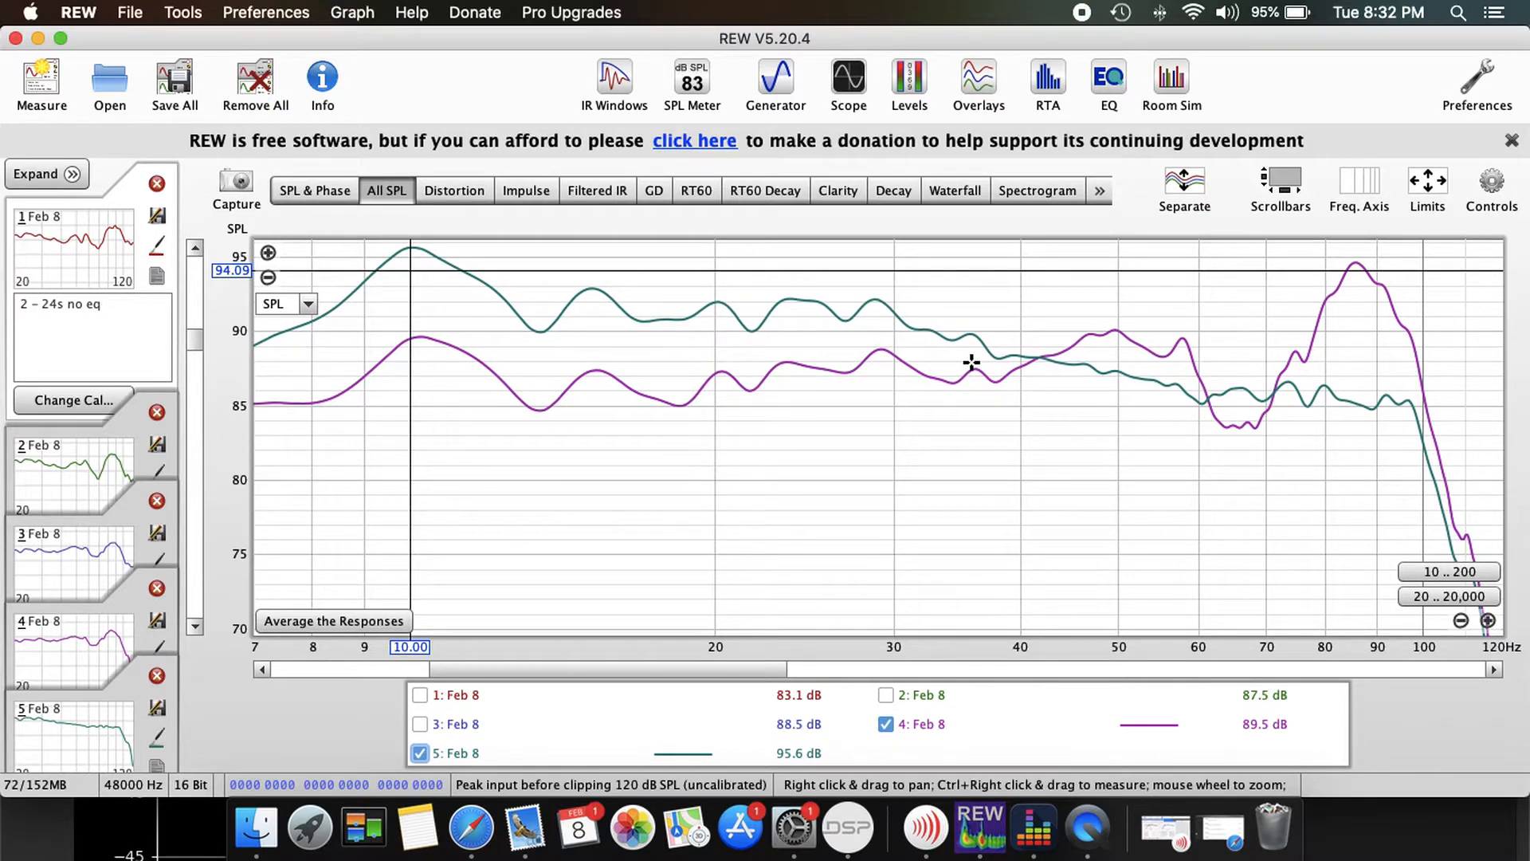
mouse_move(542, 384)
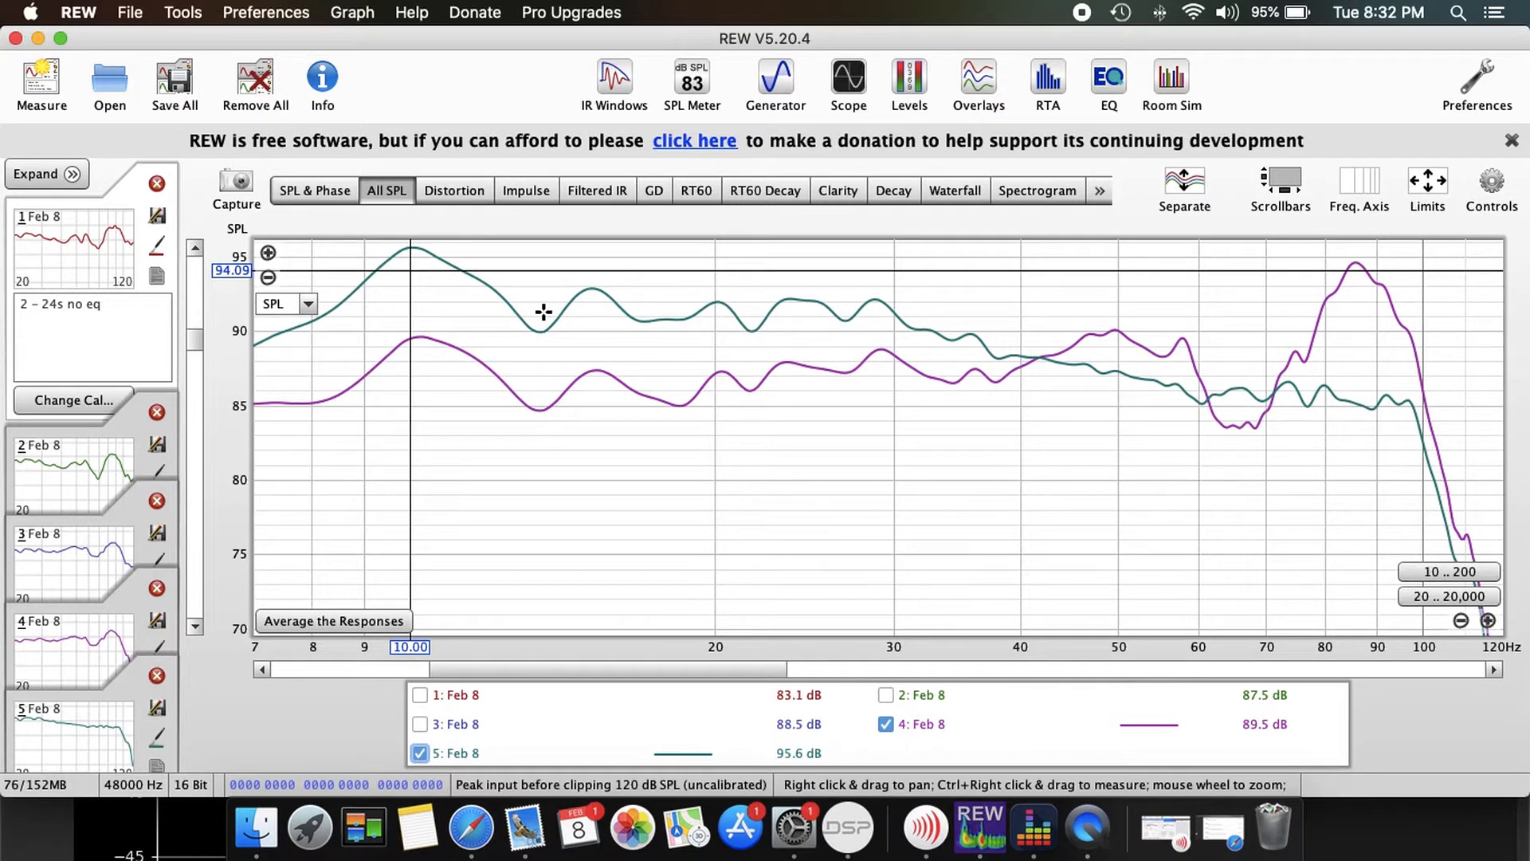
mouse_move(639, 330)
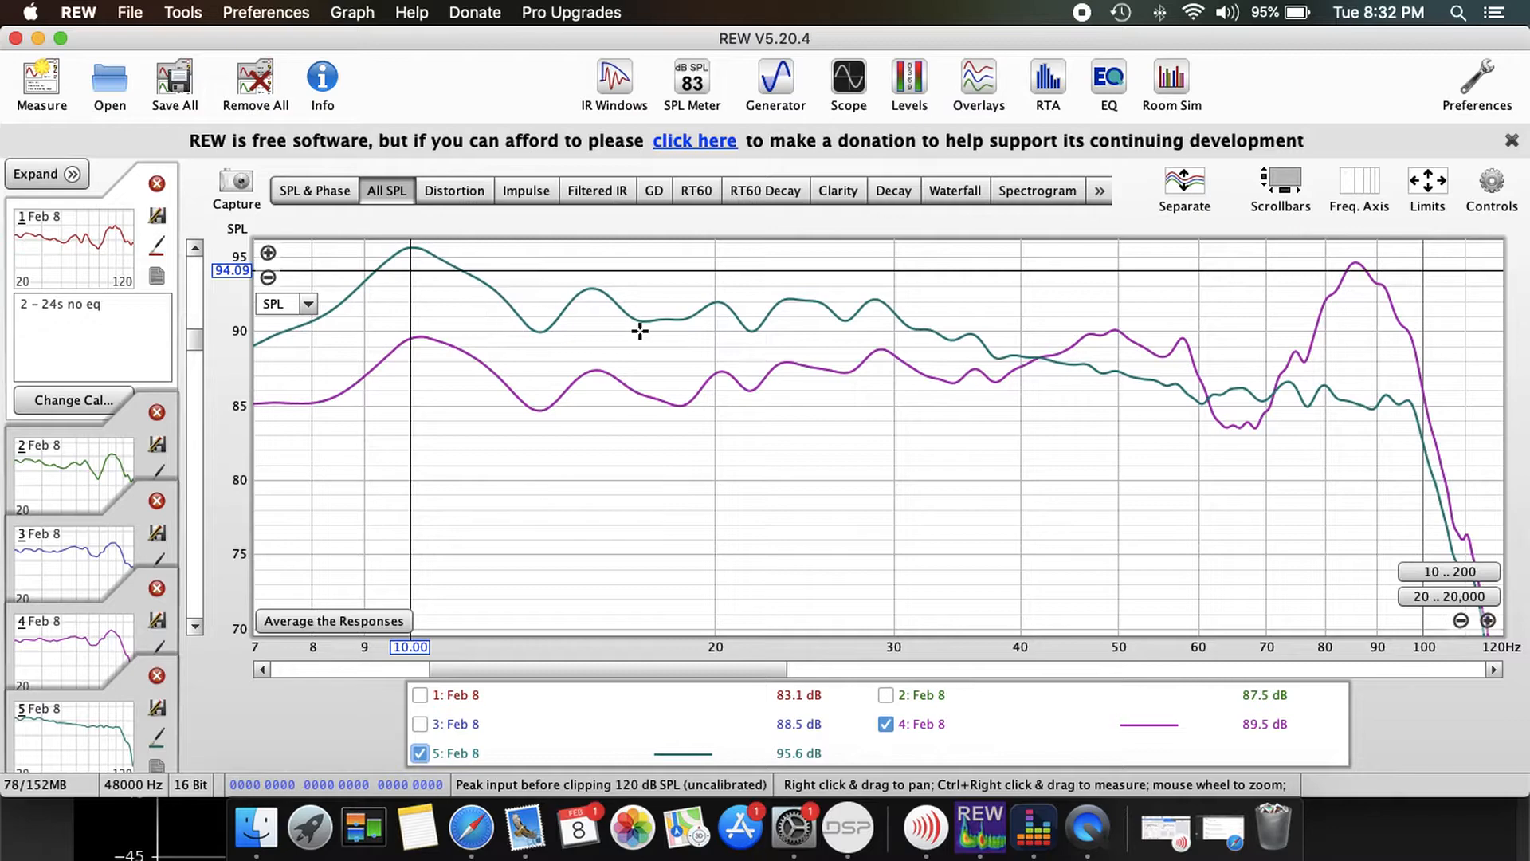
mouse_move(949, 316)
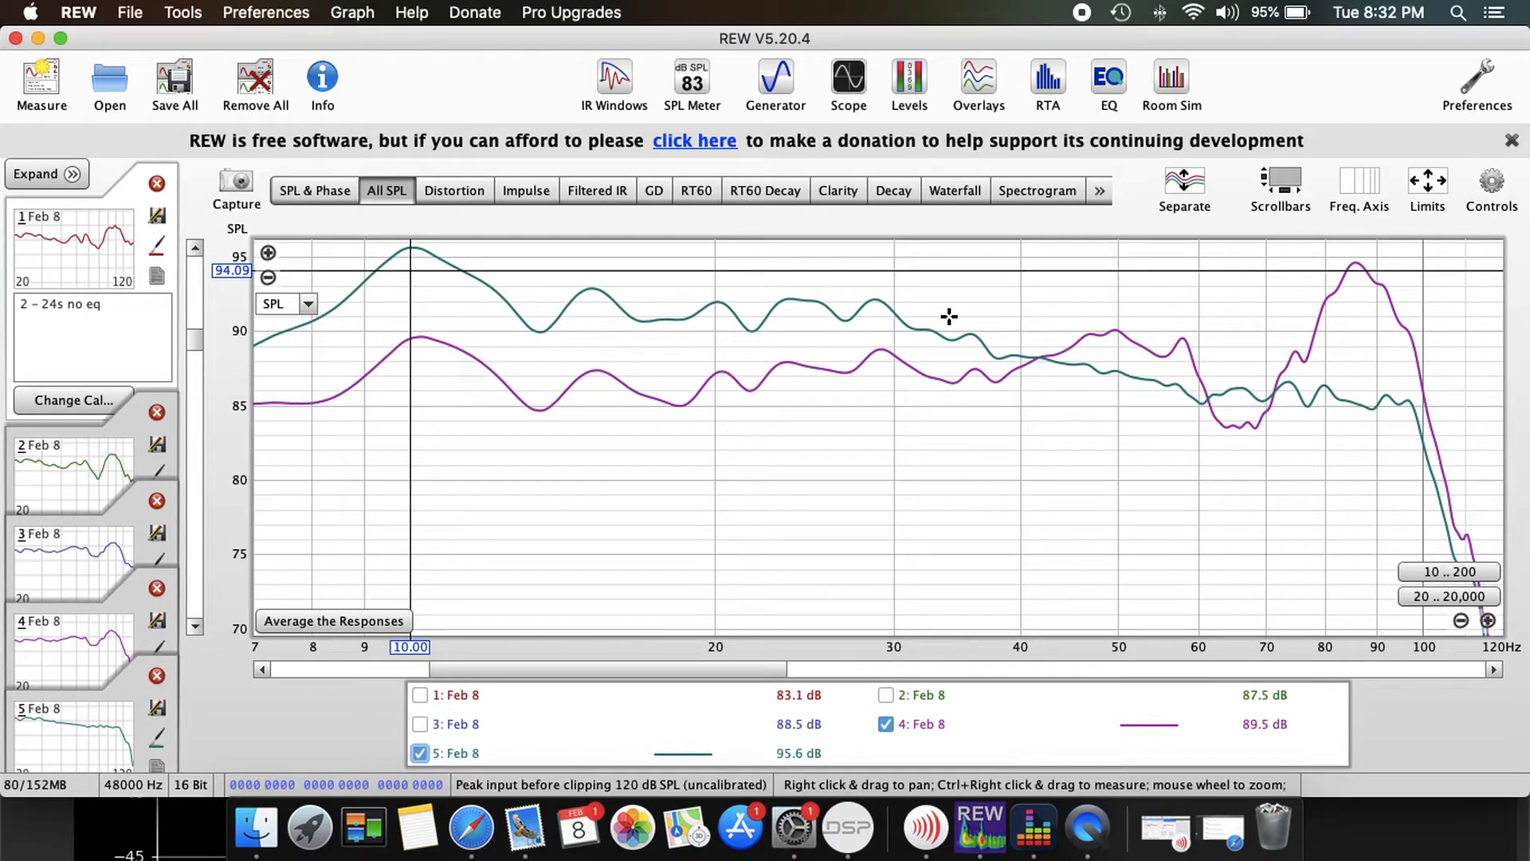
mouse_move(1043, 361)
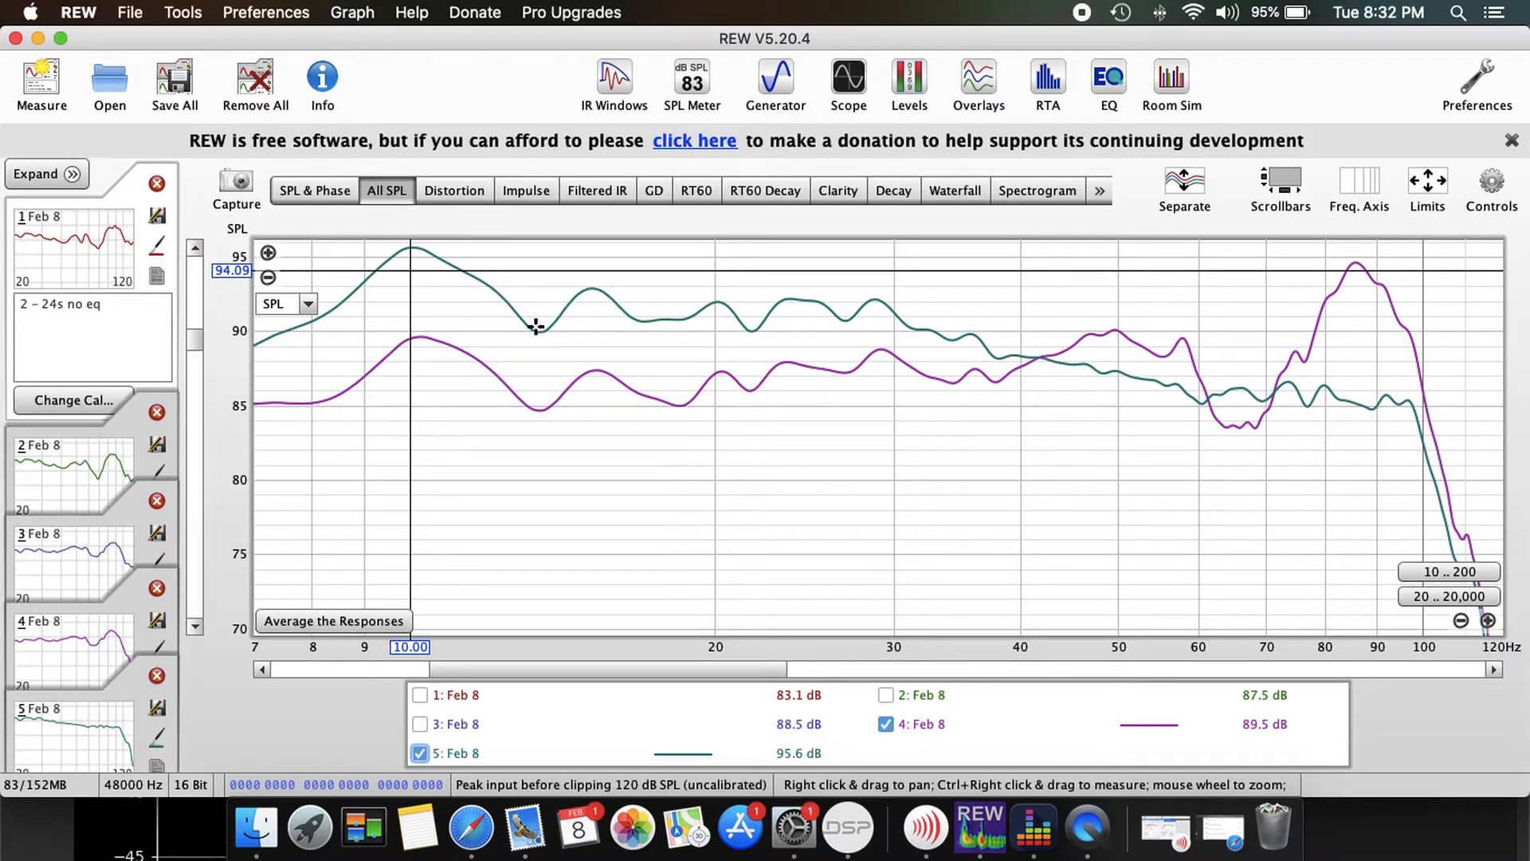
mouse_move(1039, 362)
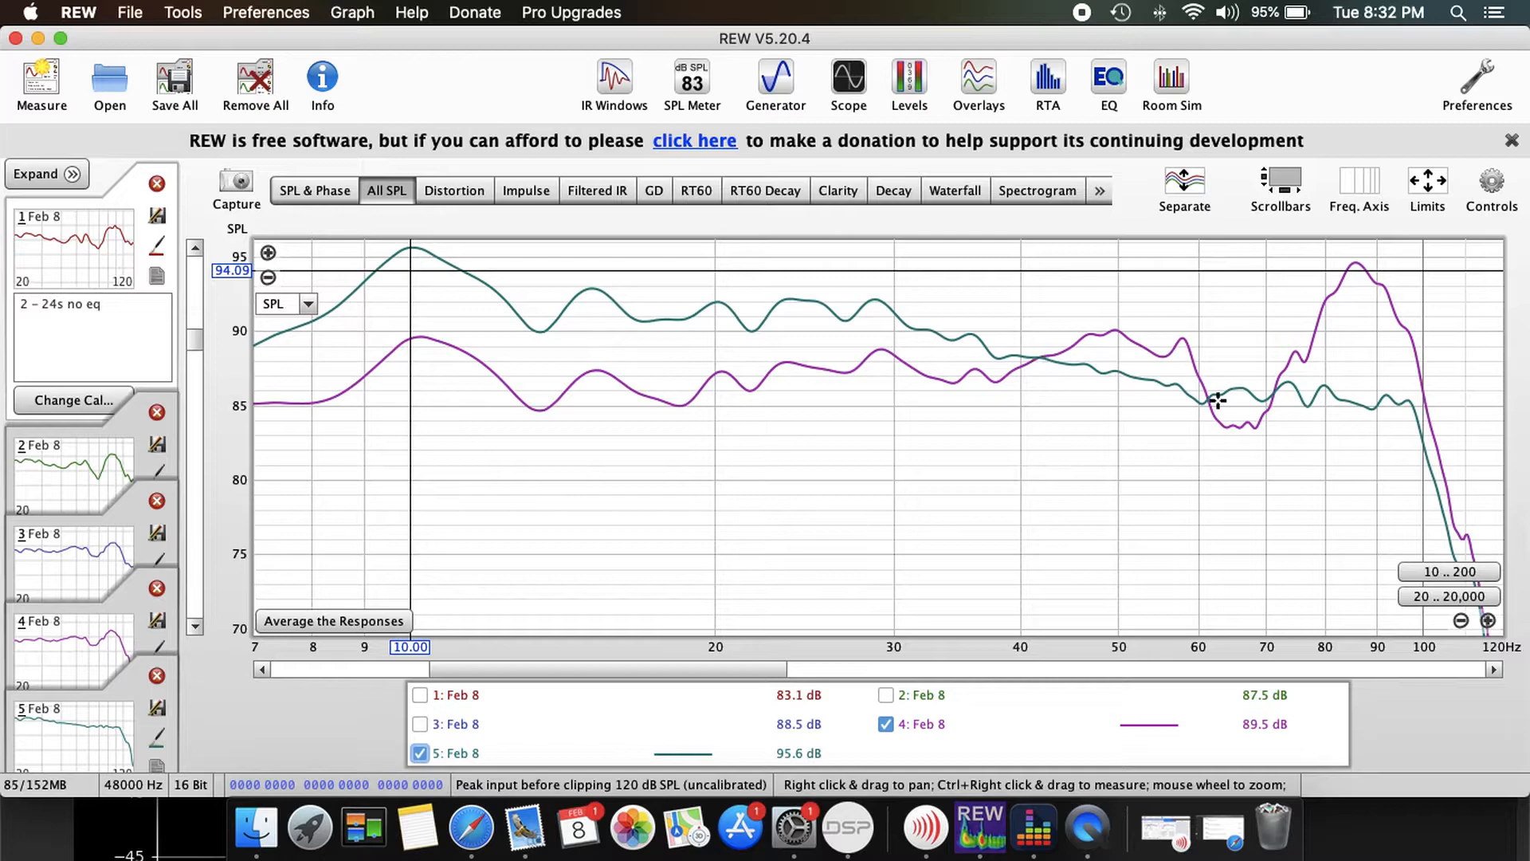
mouse_move(1323, 416)
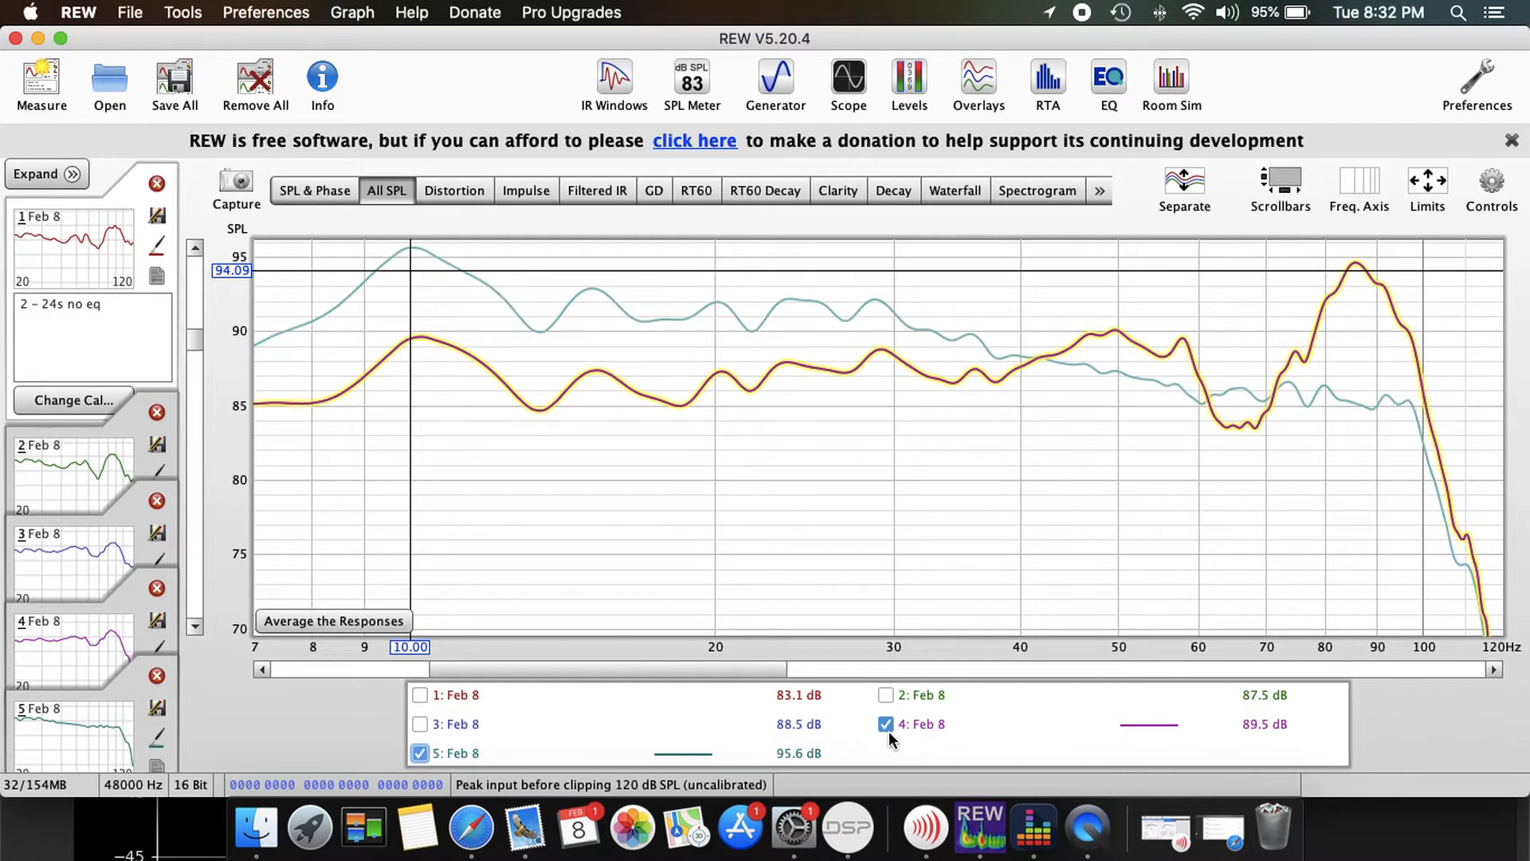
left_click(885, 723)
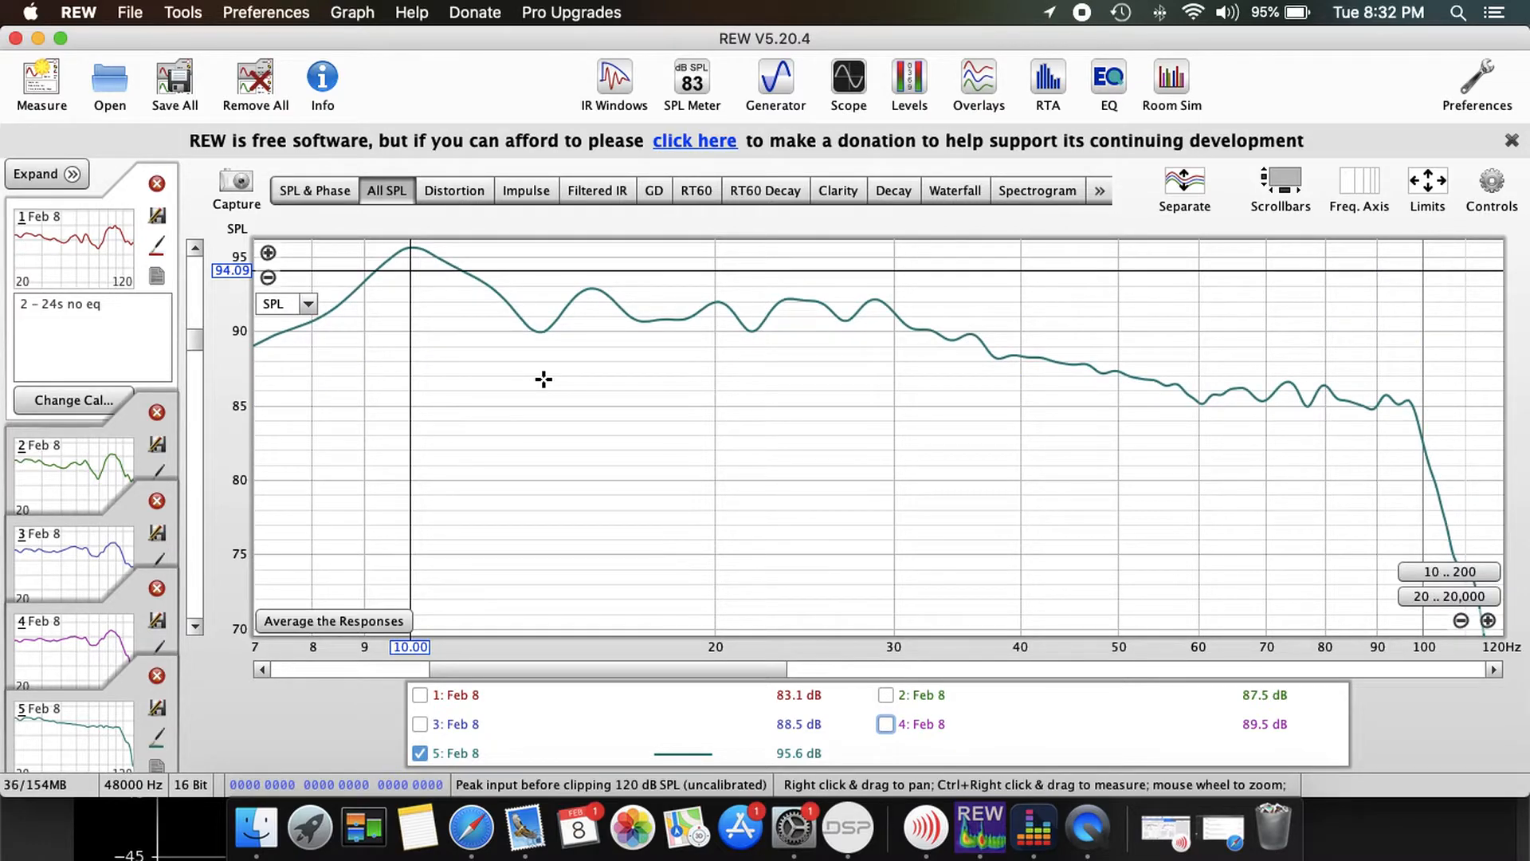
mouse_move(717, 381)
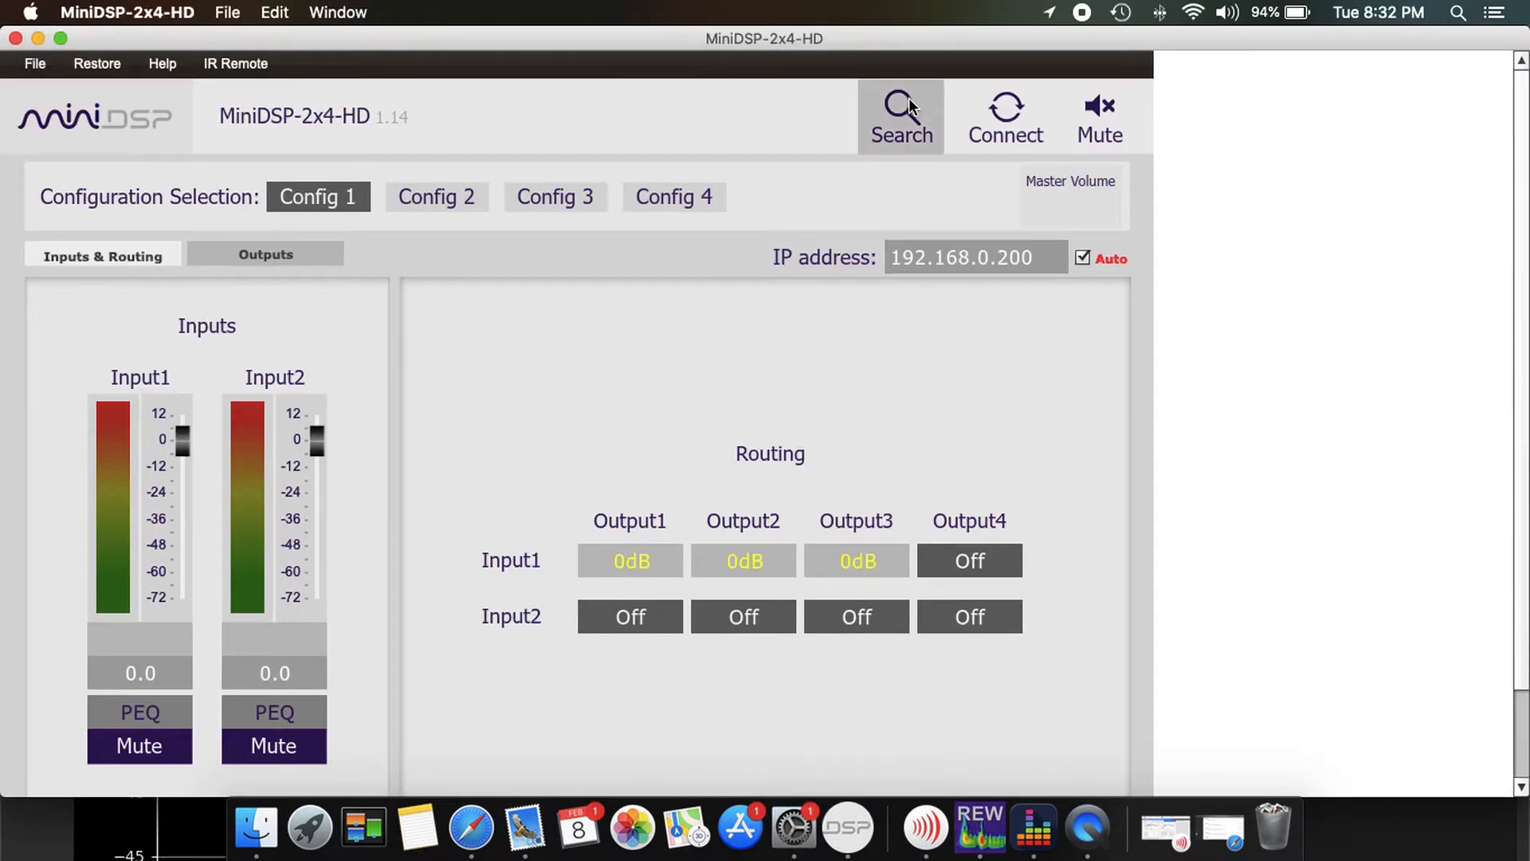
- Connect to the 2x4 HD and review Input1's -3.0 gain and routing
left_click(1004, 117)
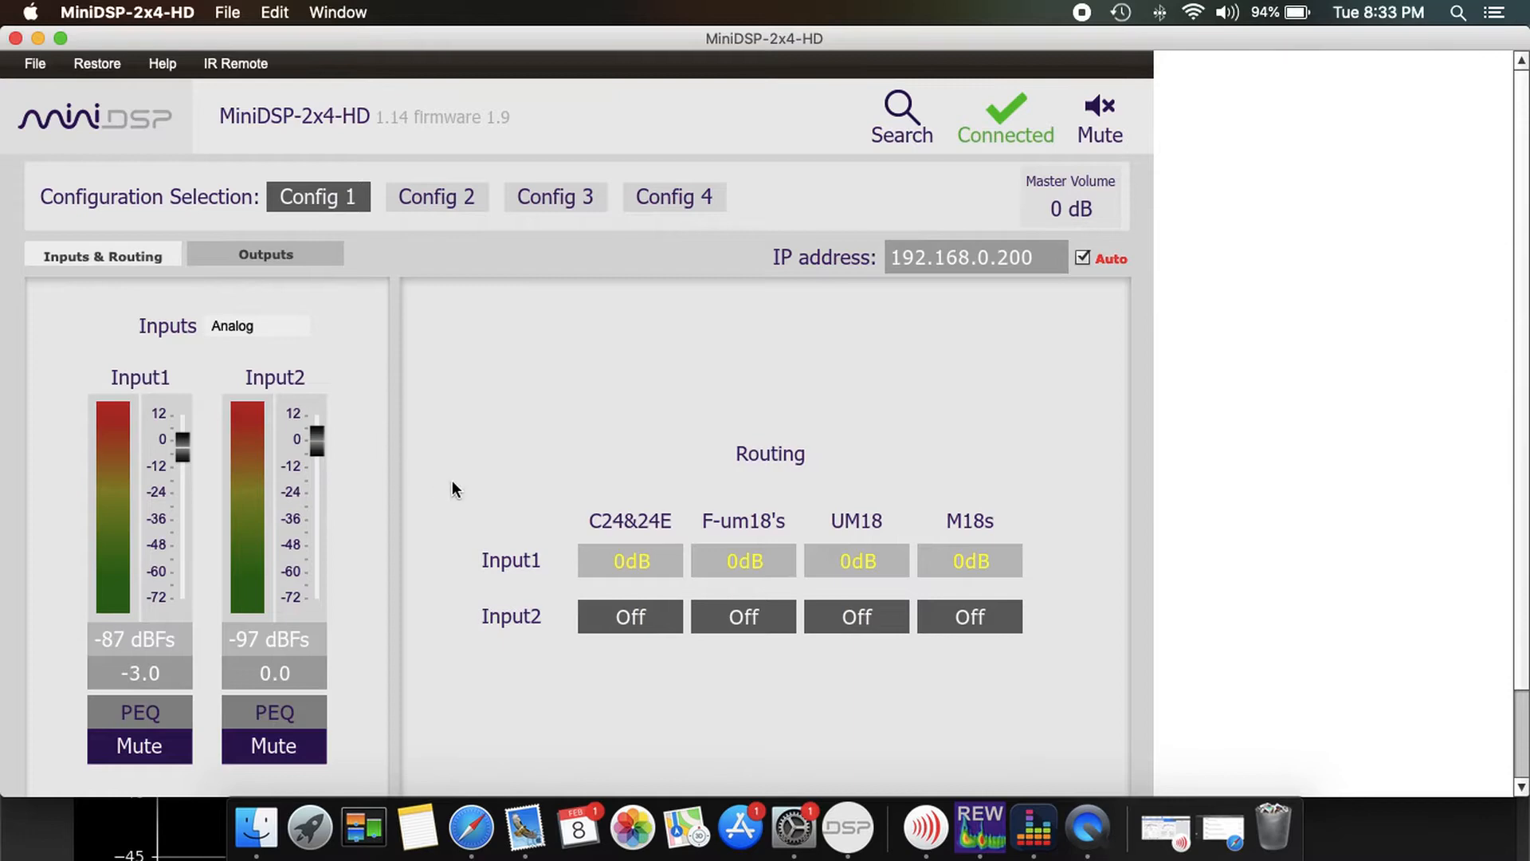
mouse_move(205, 606)
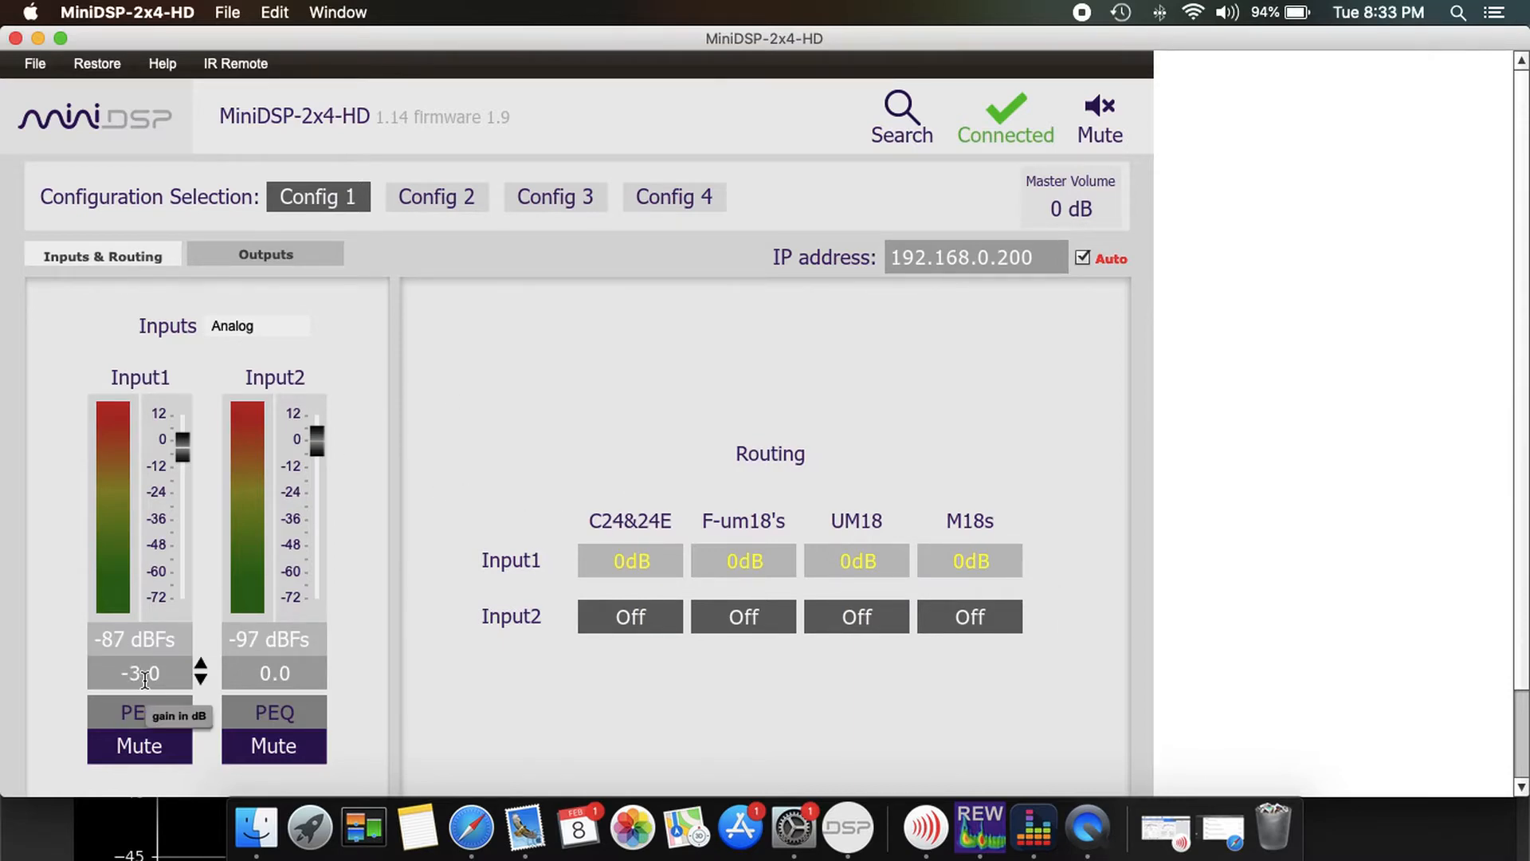
mouse_move(411, 692)
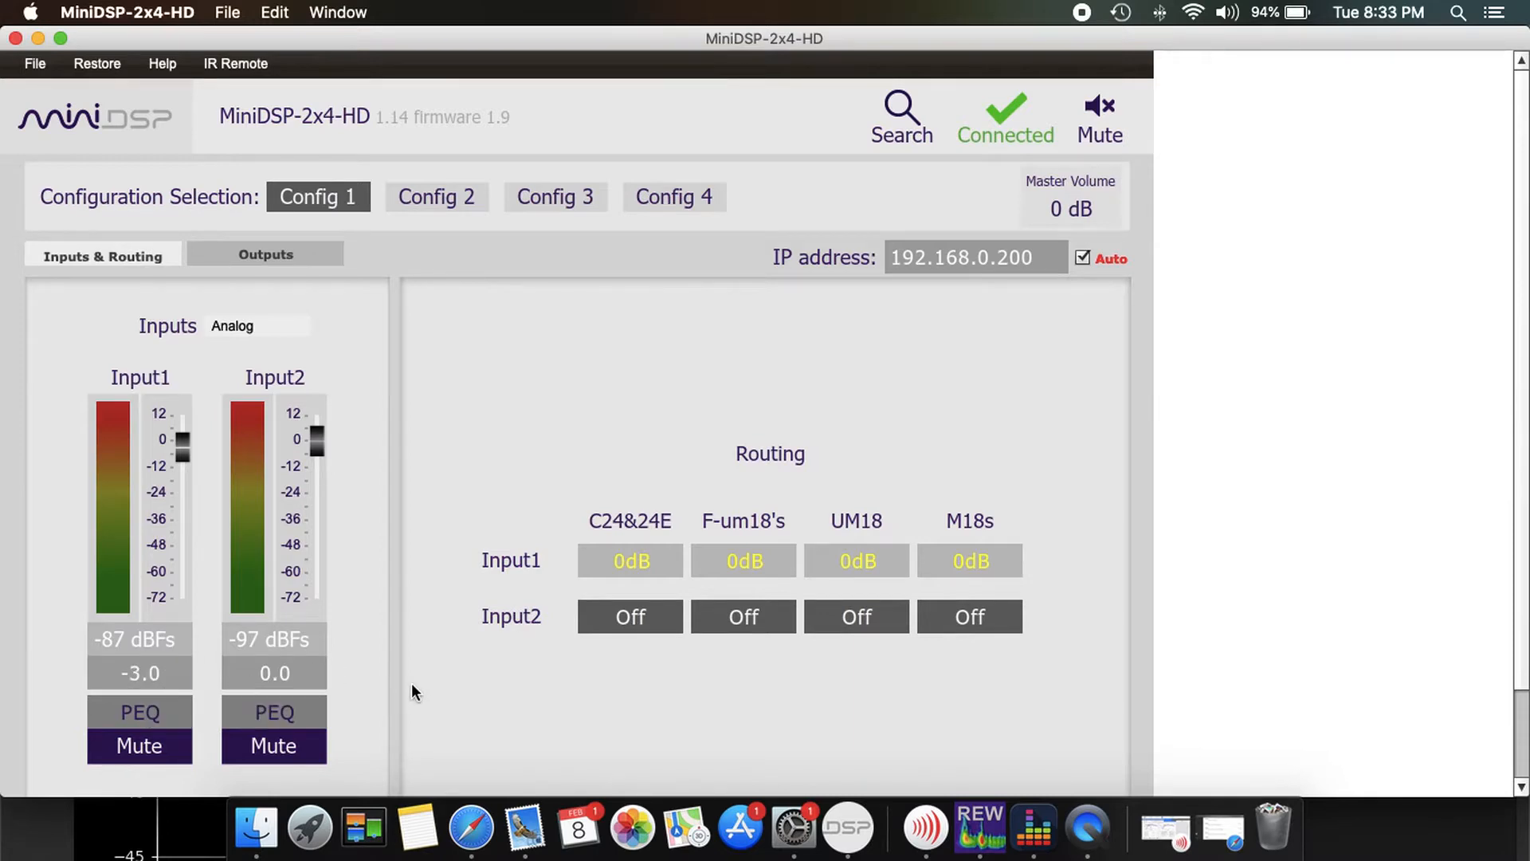
mouse_move(141, 710)
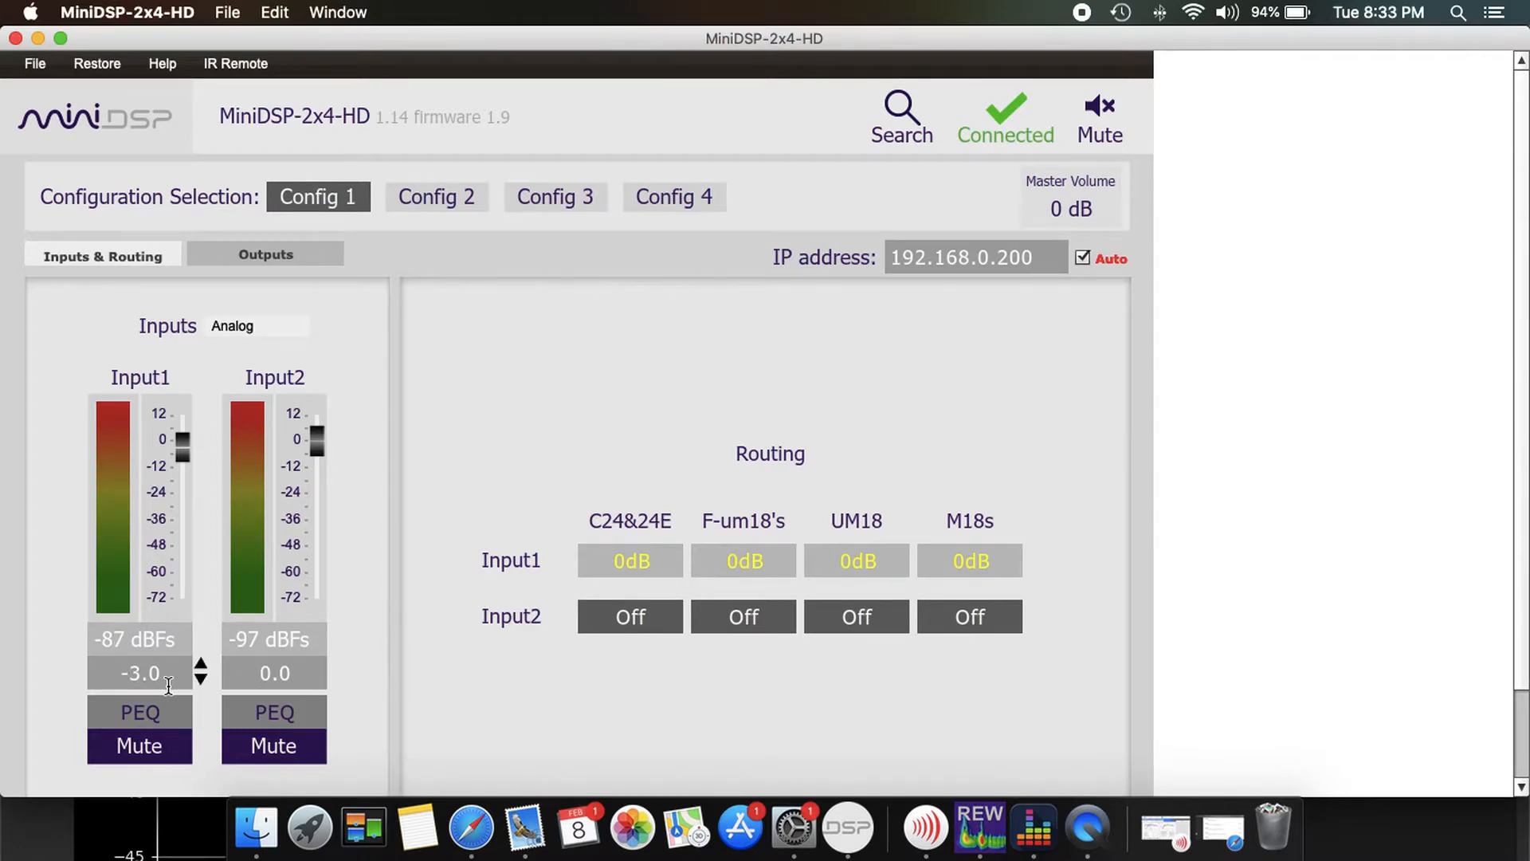
mouse_move(453, 704)
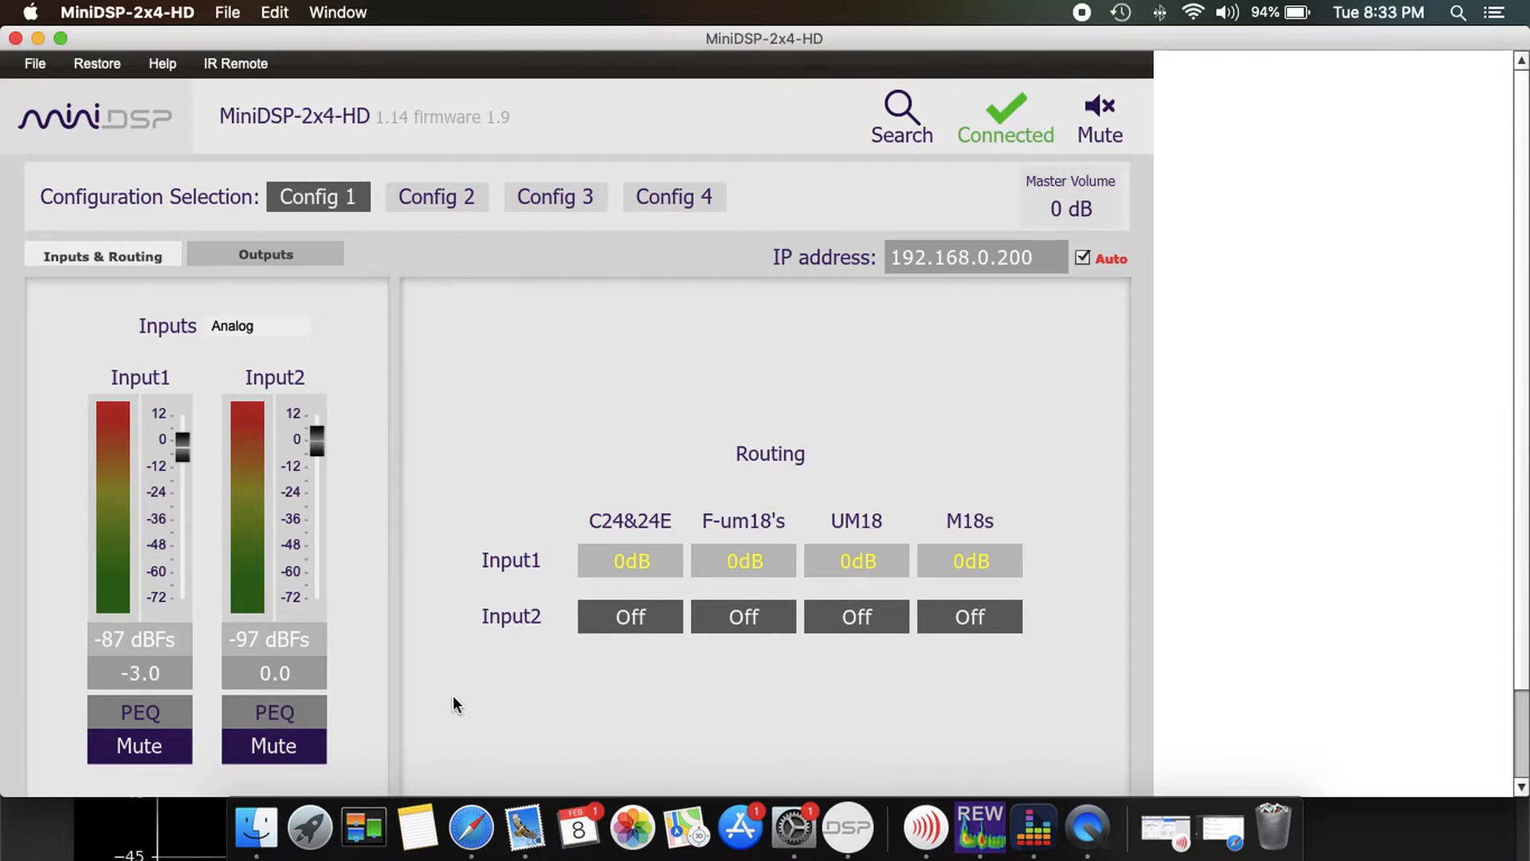
mouse_move(558, 605)
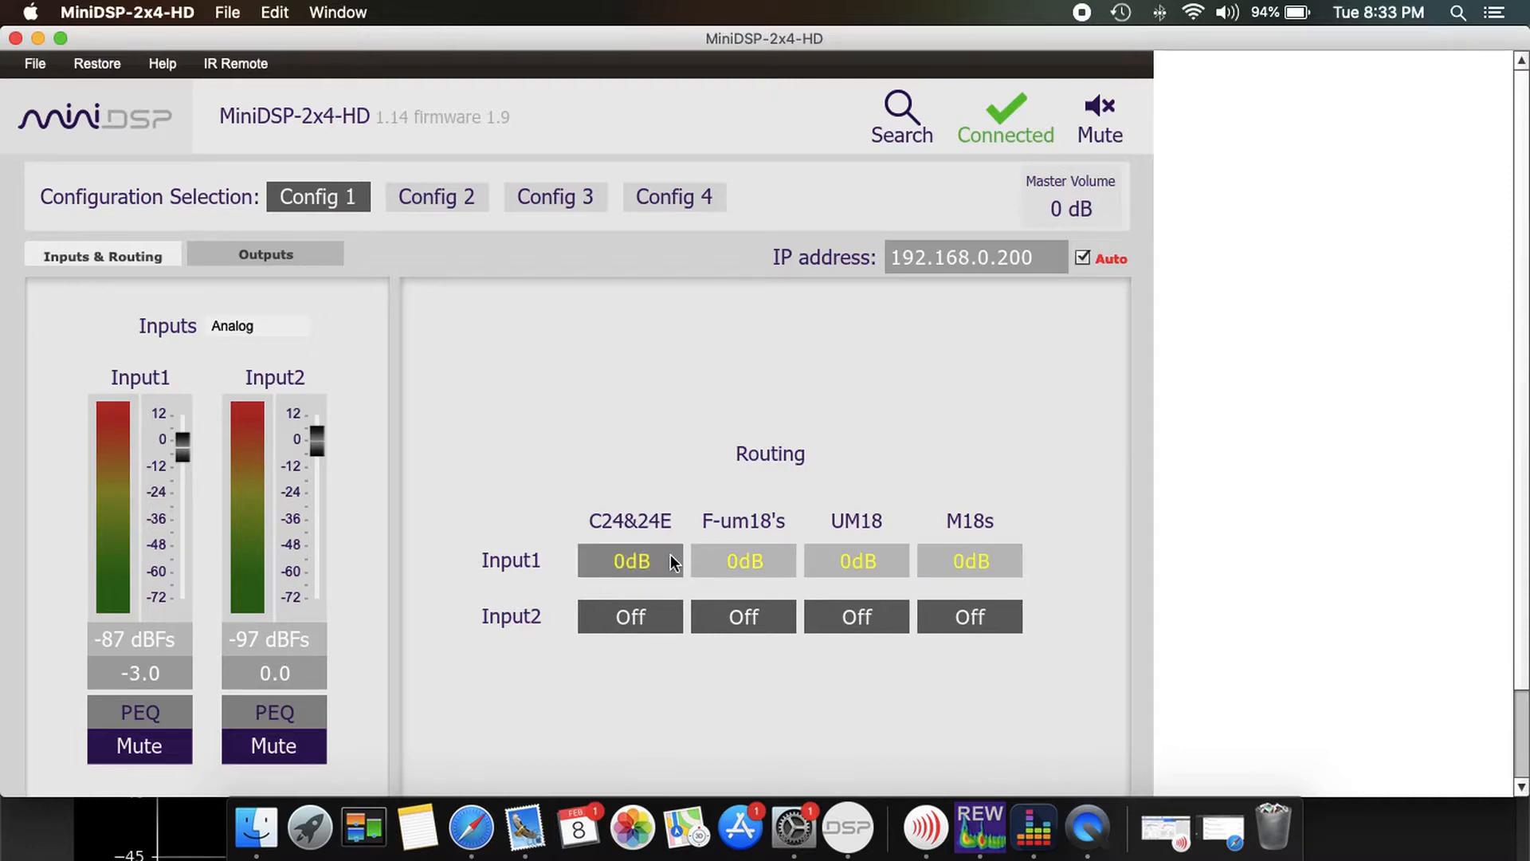
mouse_move(633, 532)
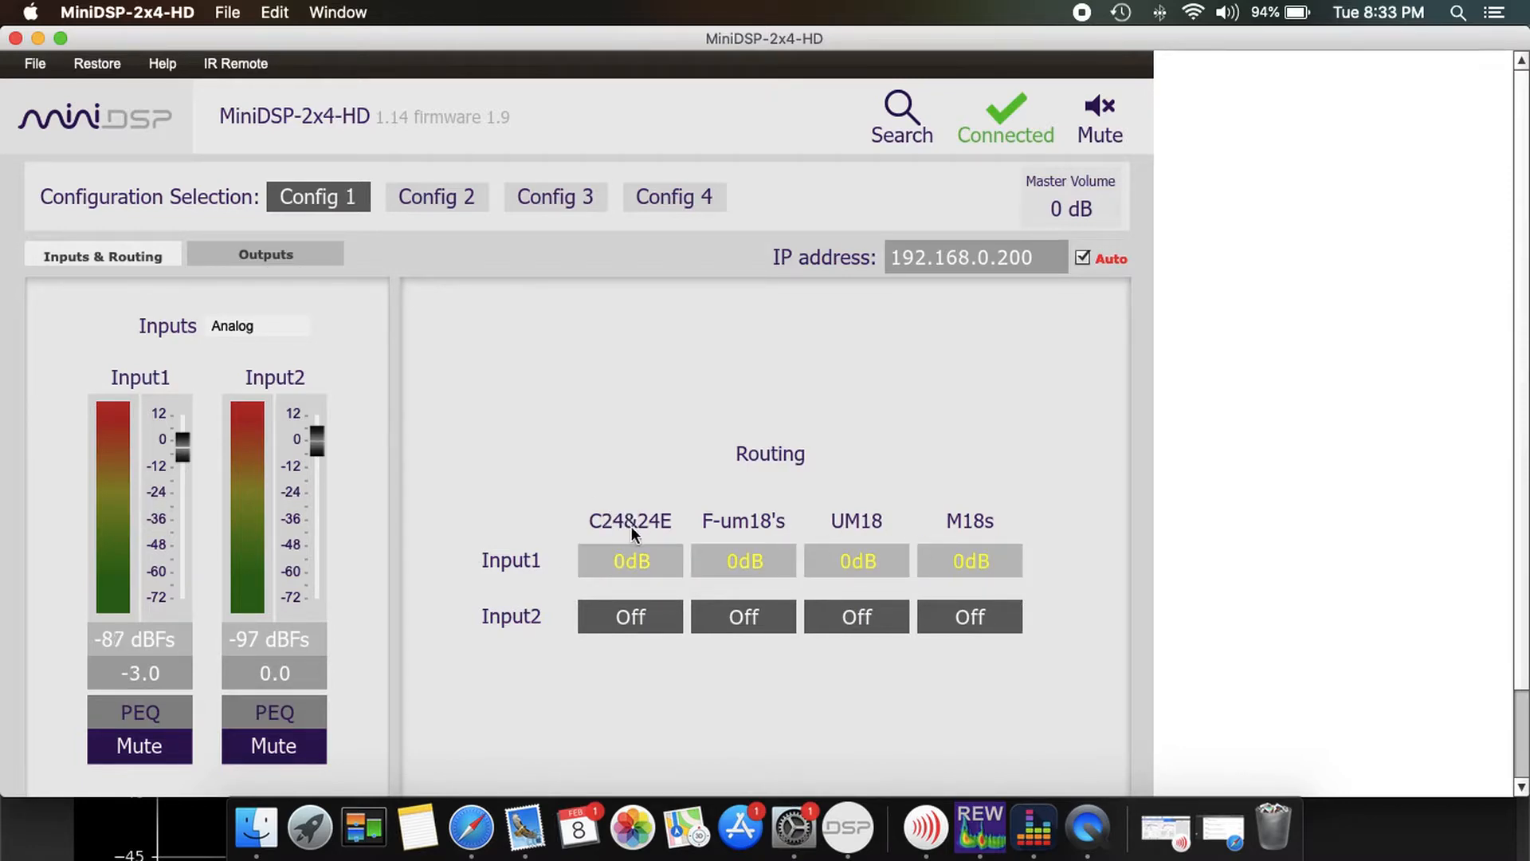
mouse_move(836, 507)
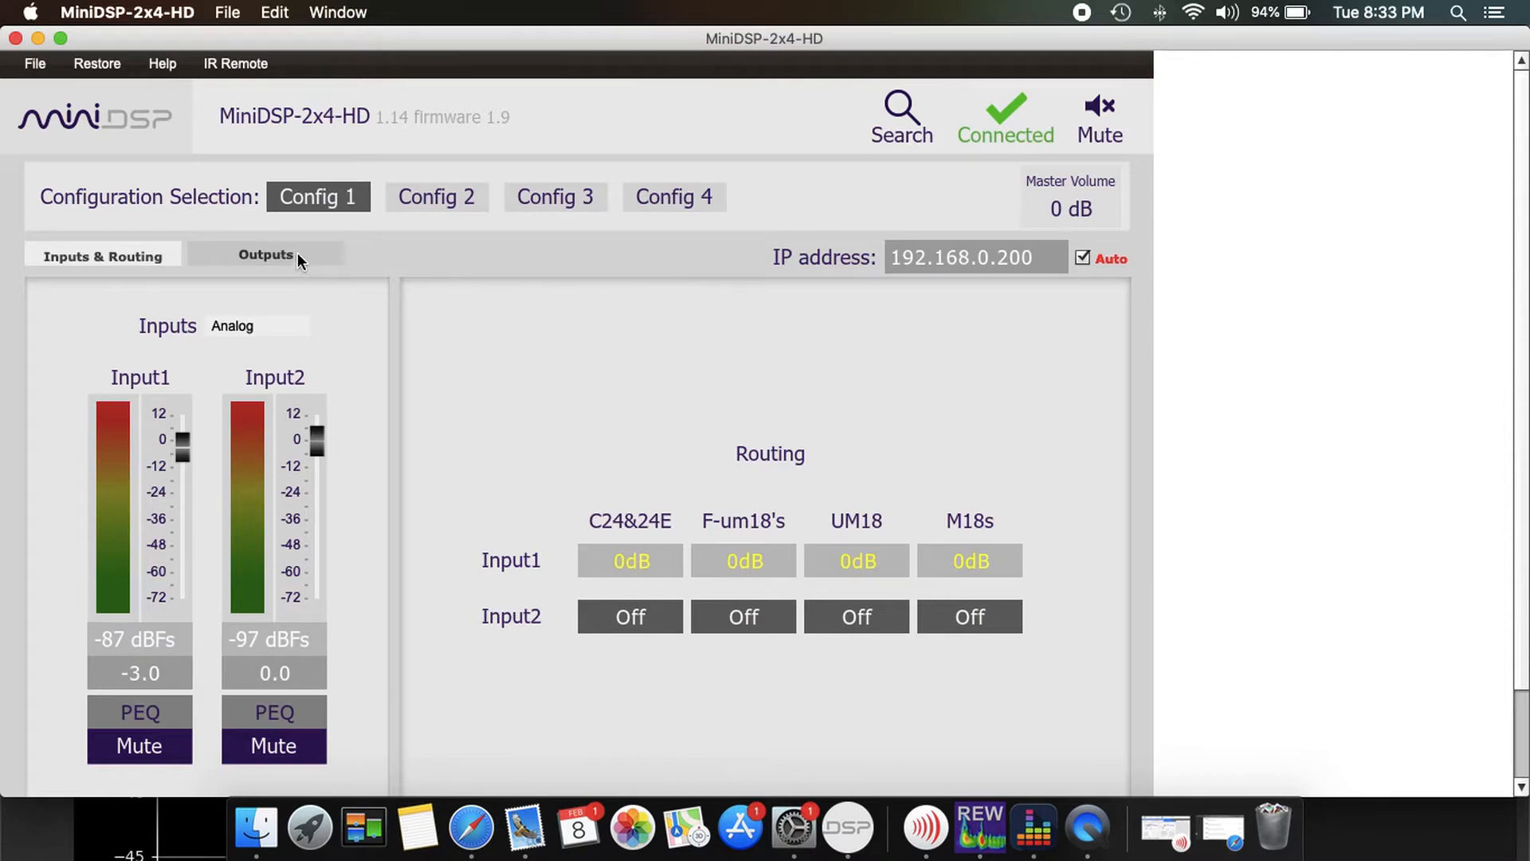
left_click(266, 254)
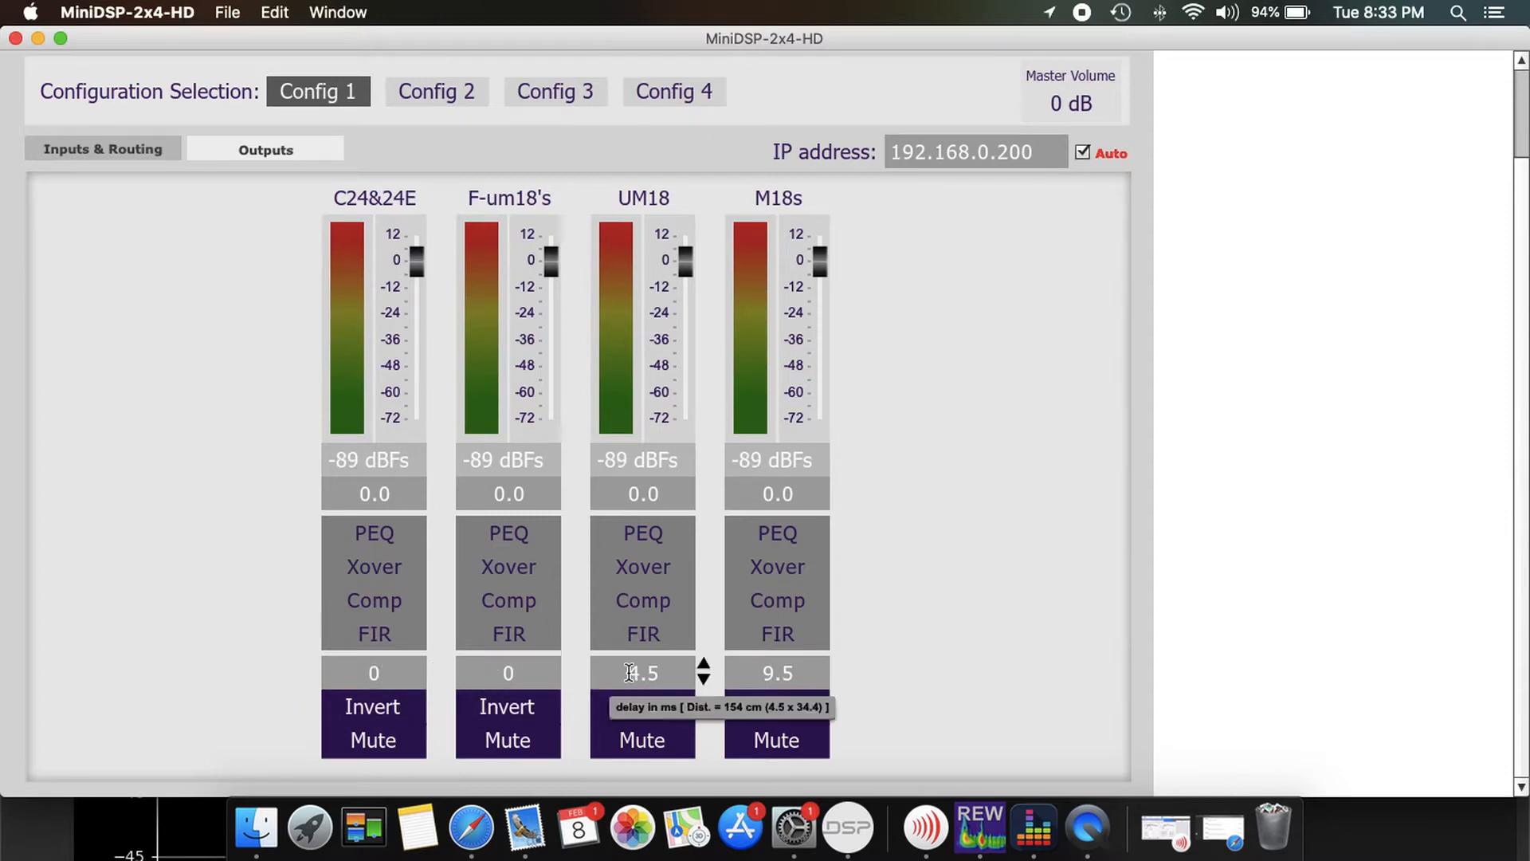
mouse_move(676, 314)
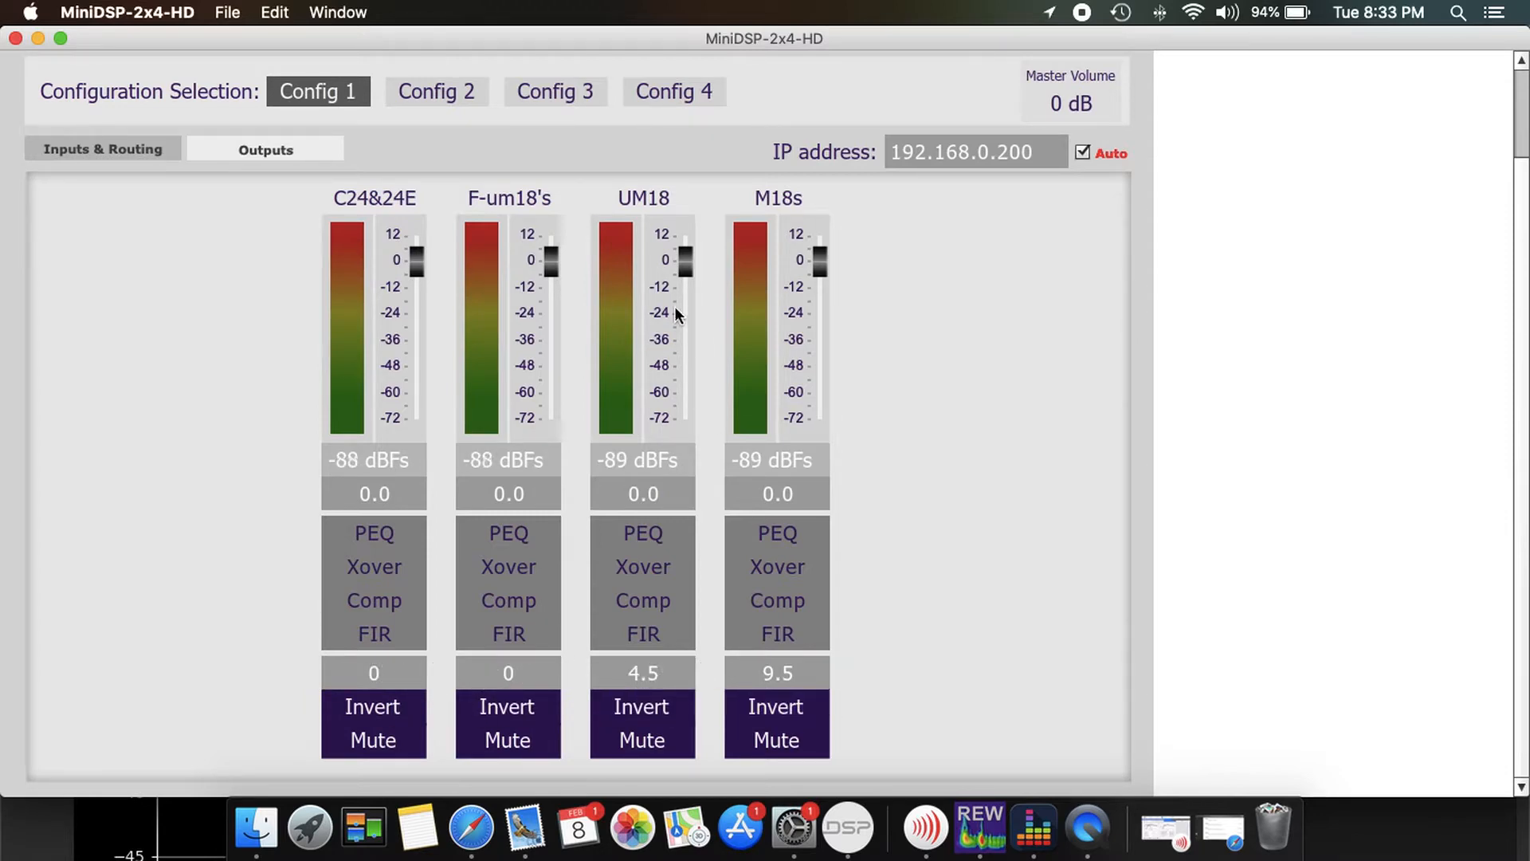
mouse_move(829, 673)
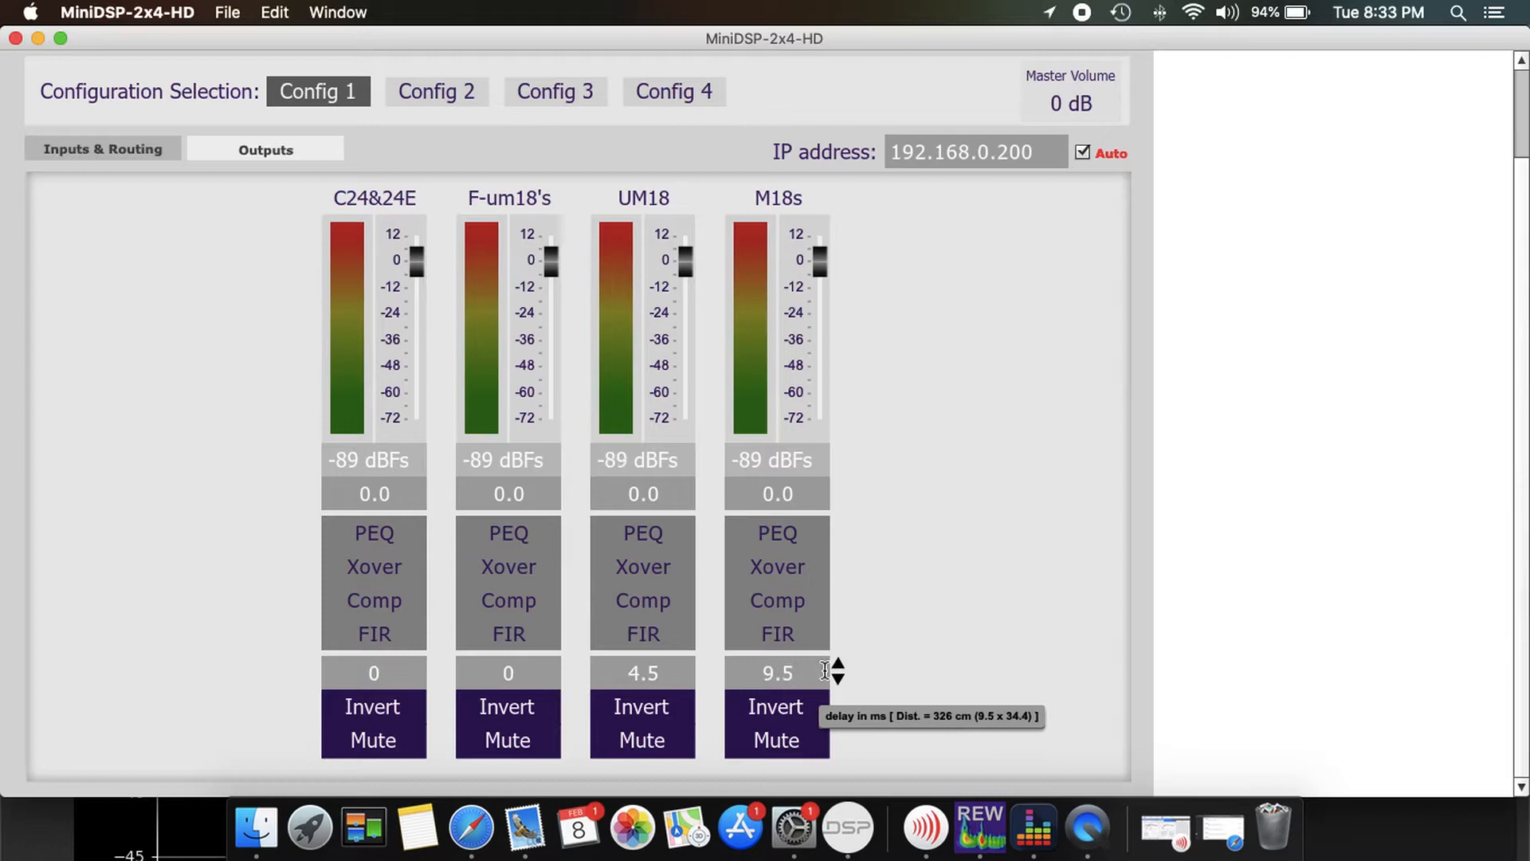
mouse_move(928, 487)
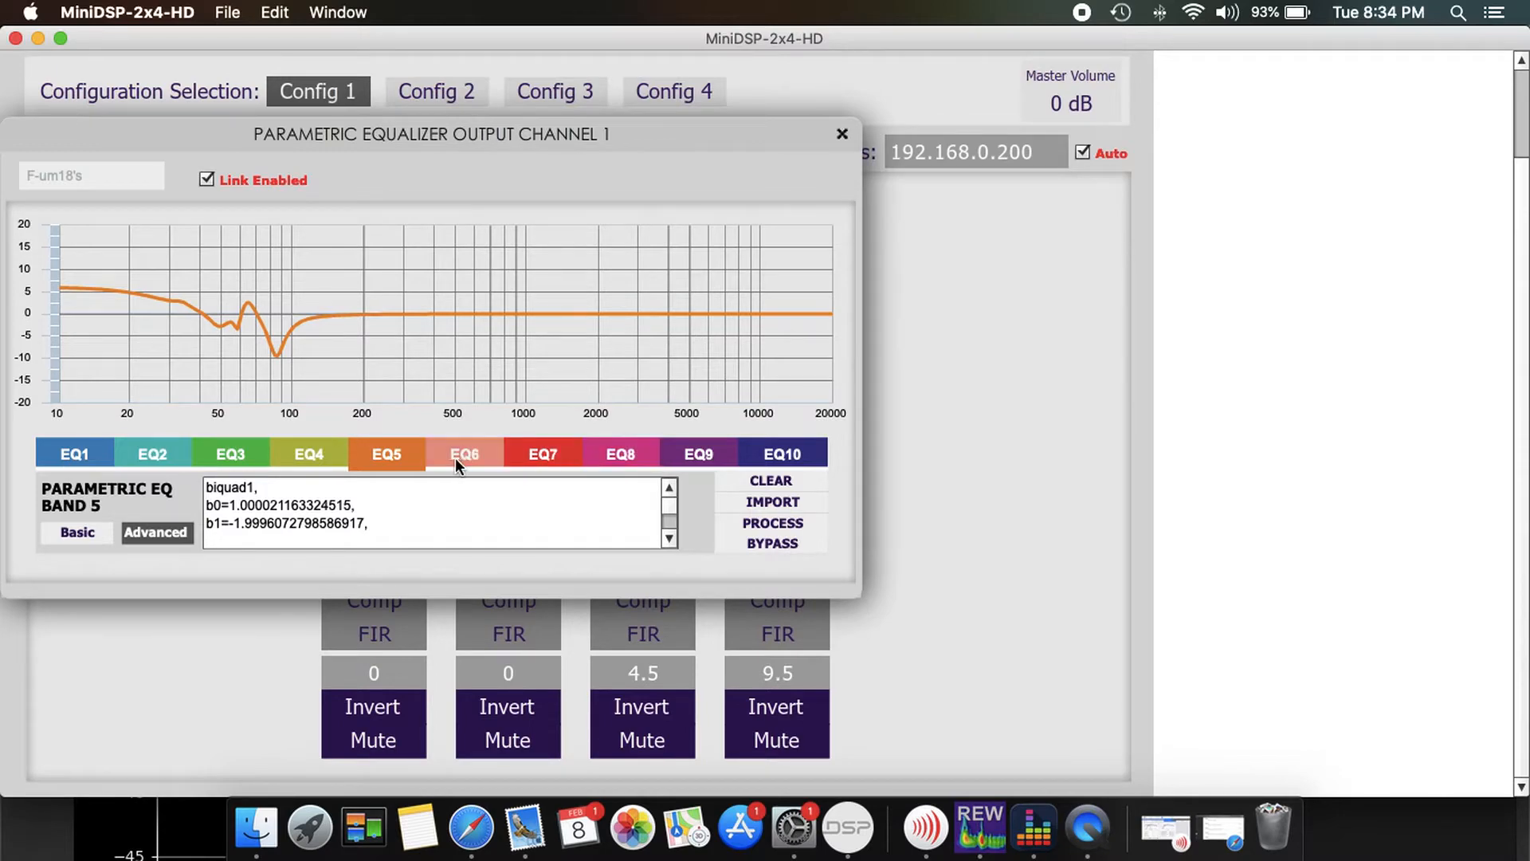
- Review output channel 1's EQ band 10, a 30 Hz +6 dB low shelf
left_click(620, 452)
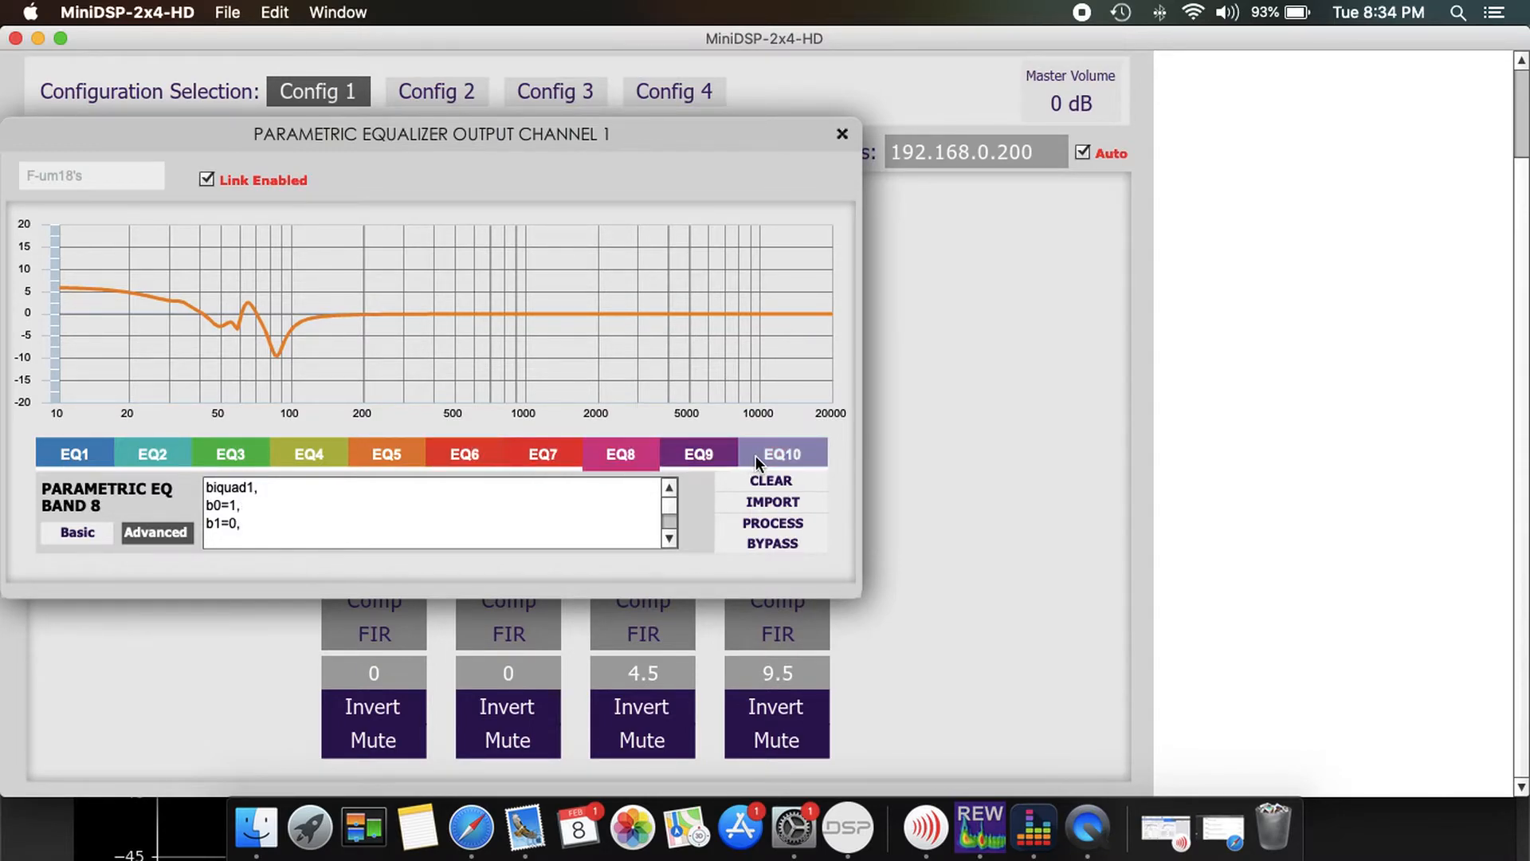
left_click(781, 454)
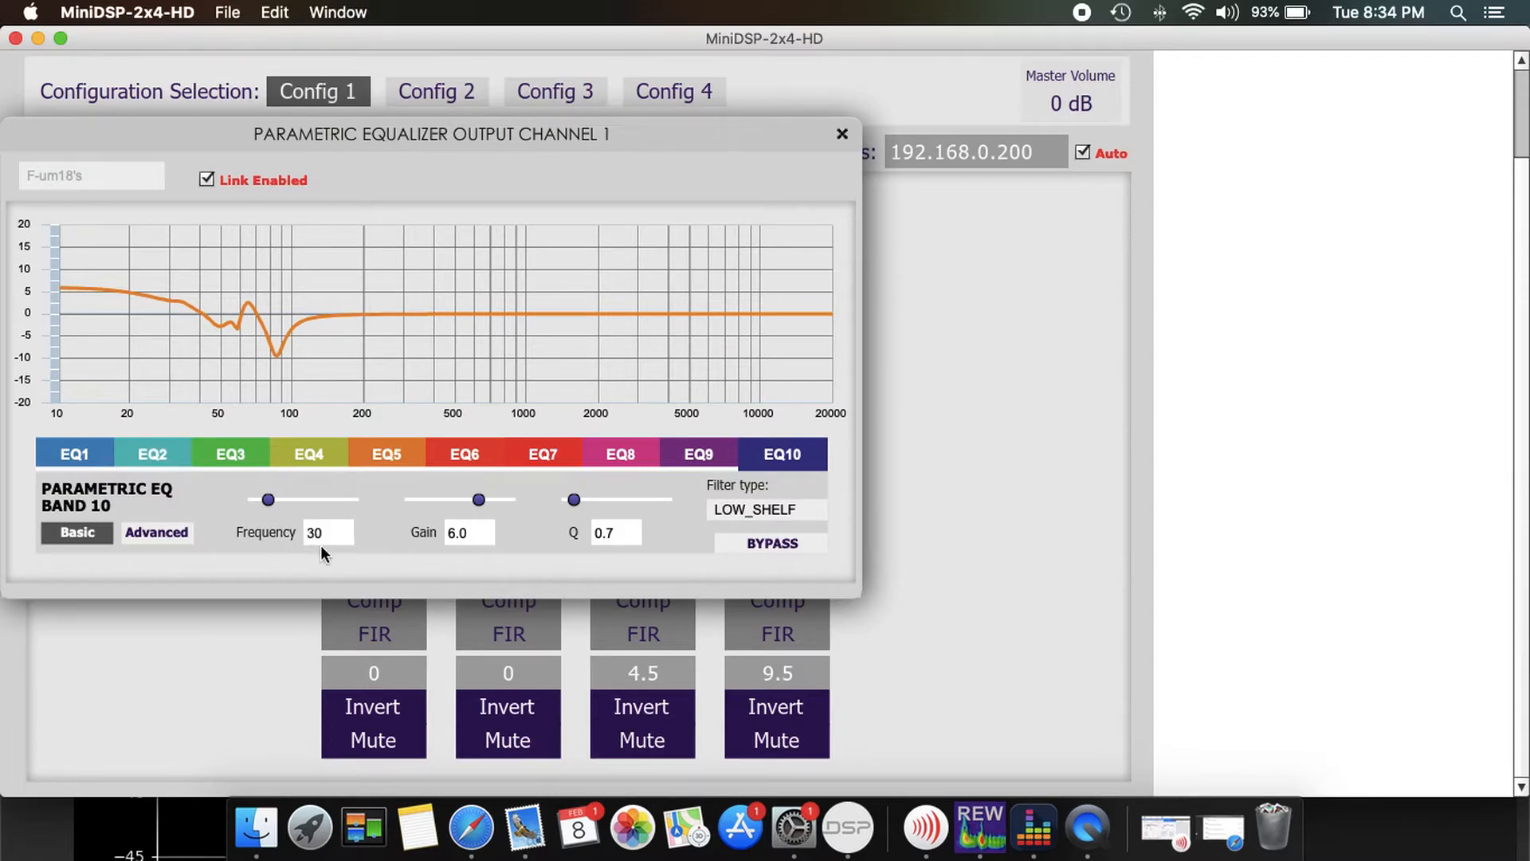
mouse_move(450, 557)
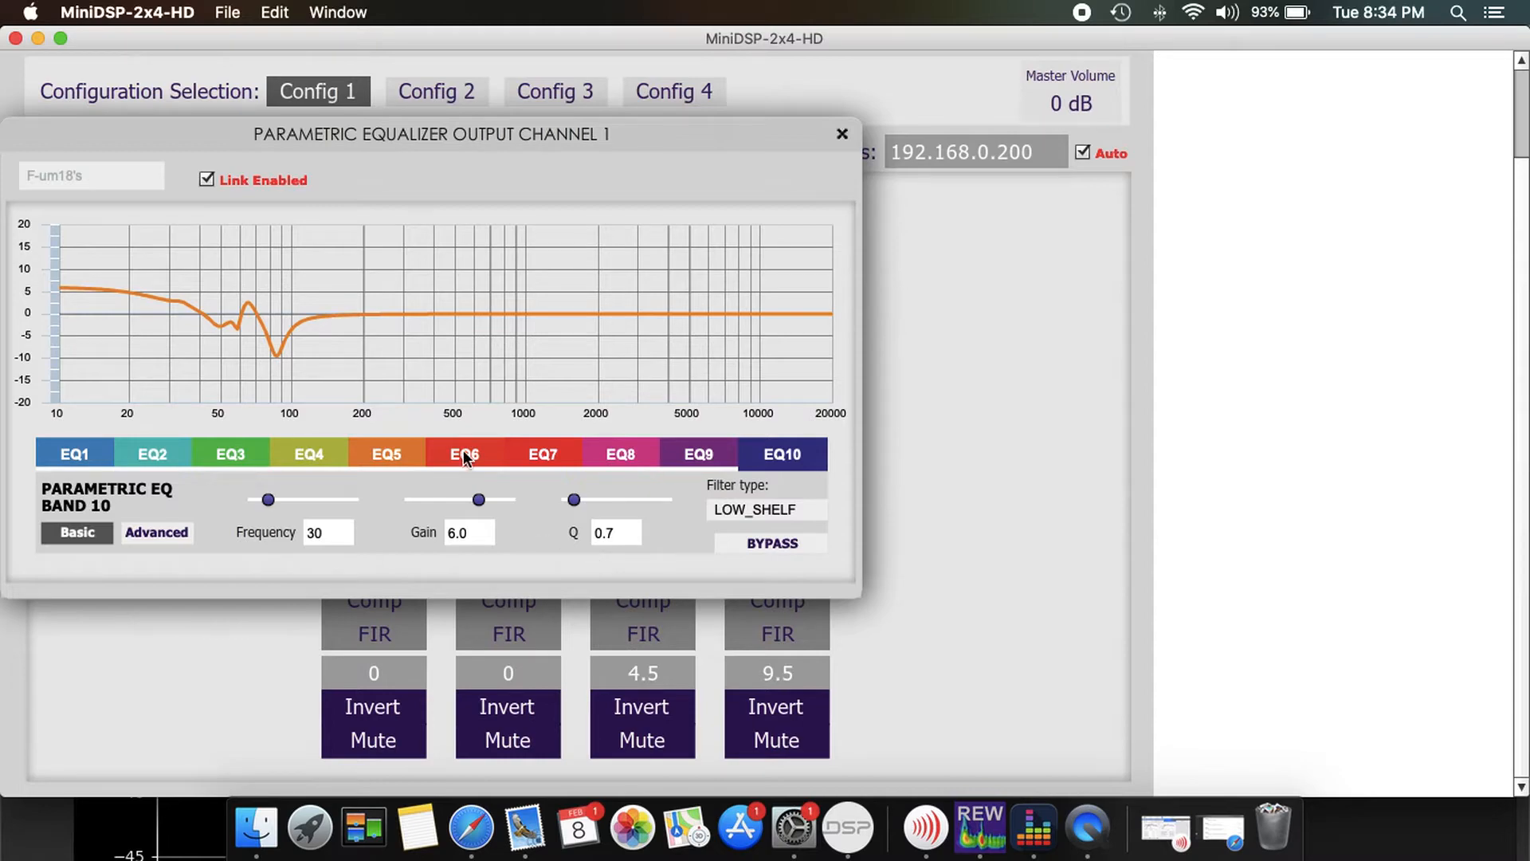
mouse_move(88, 298)
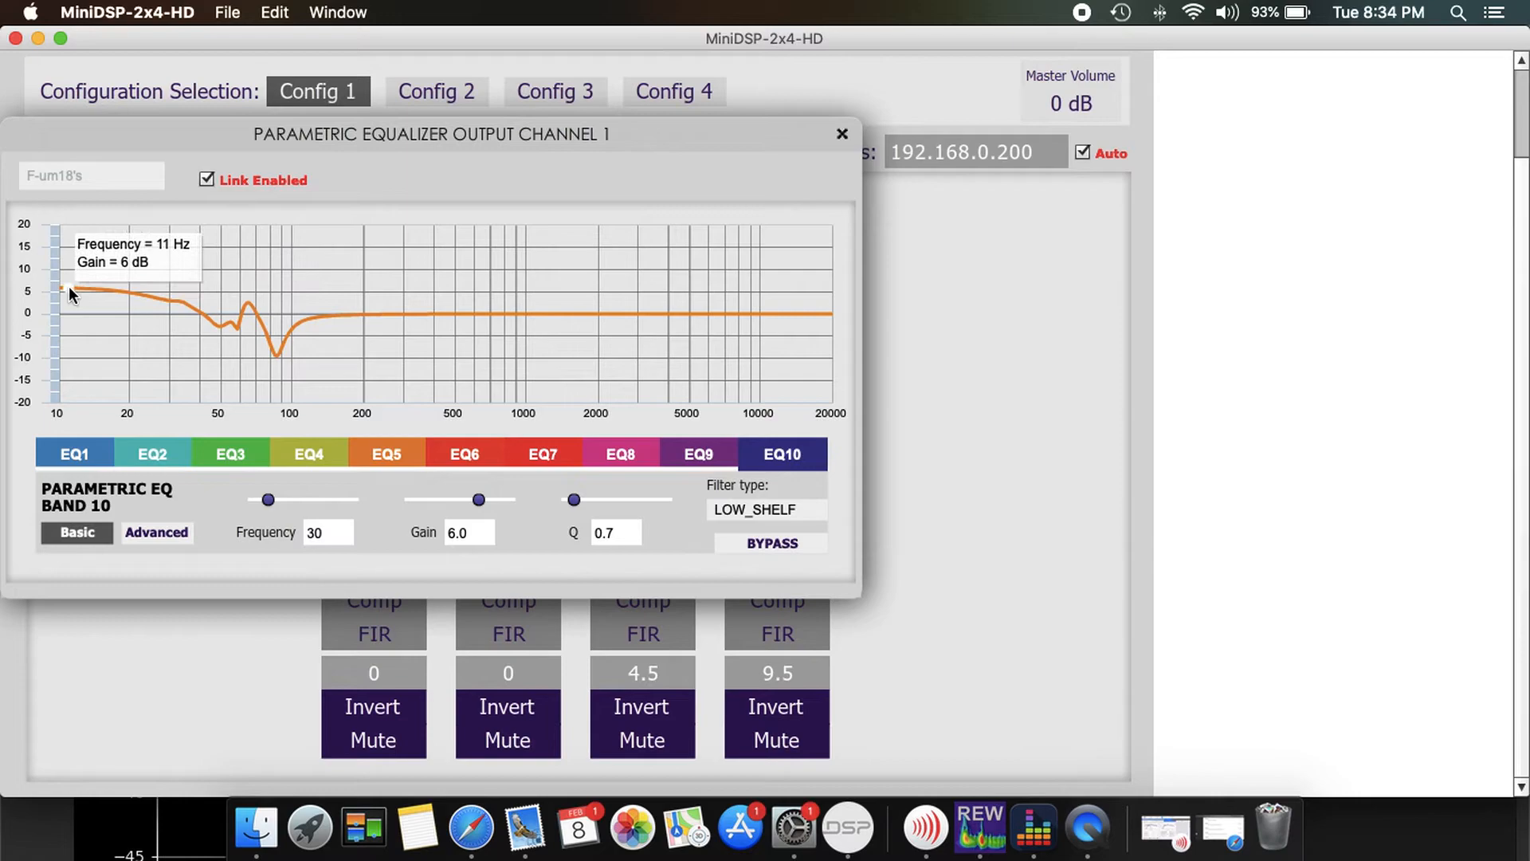
mouse_move(842, 134)
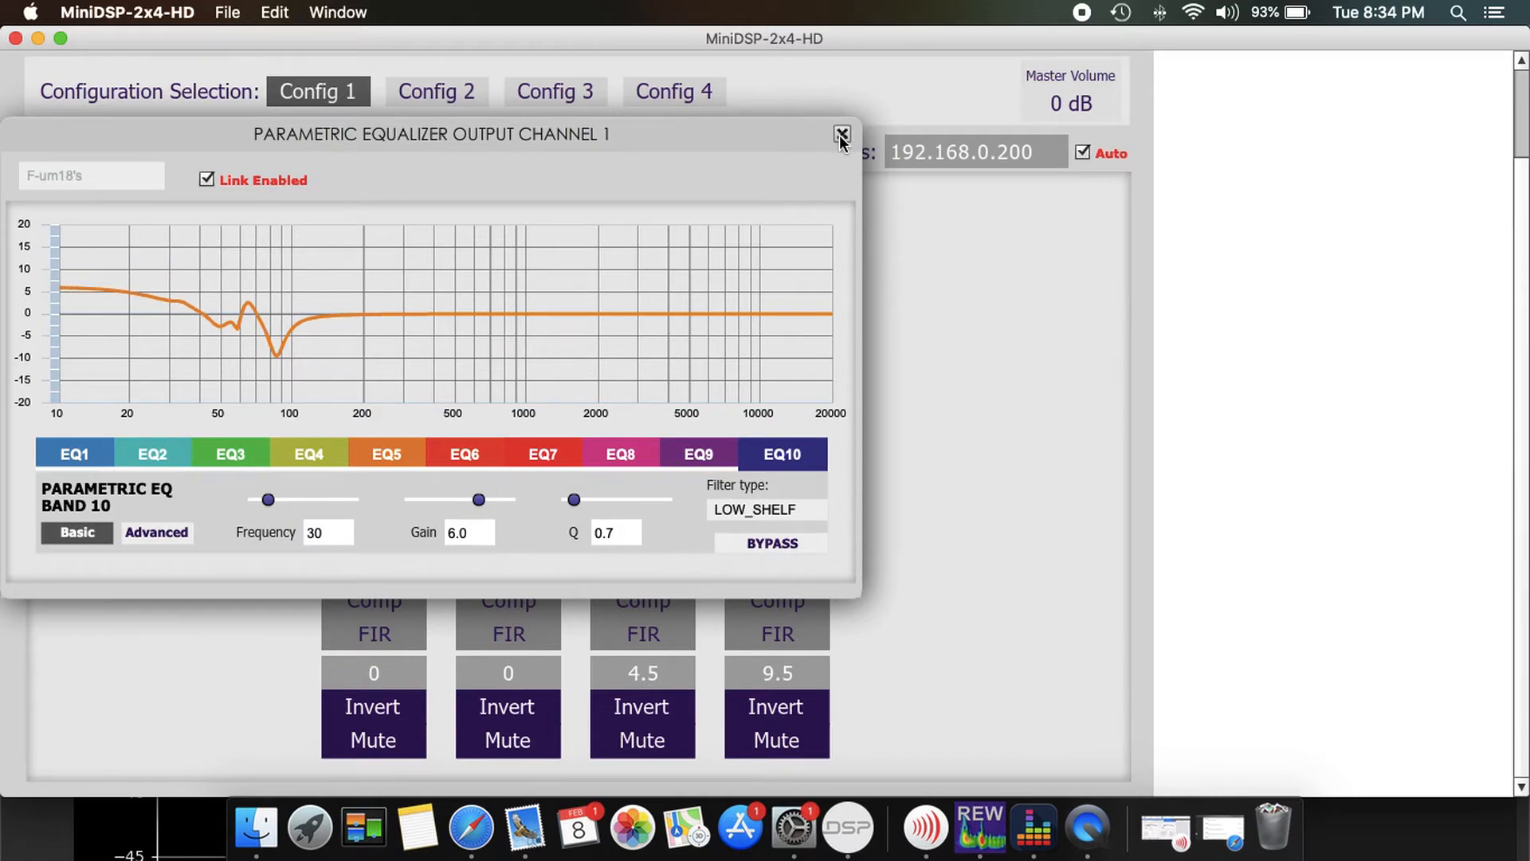
left_click(469, 532)
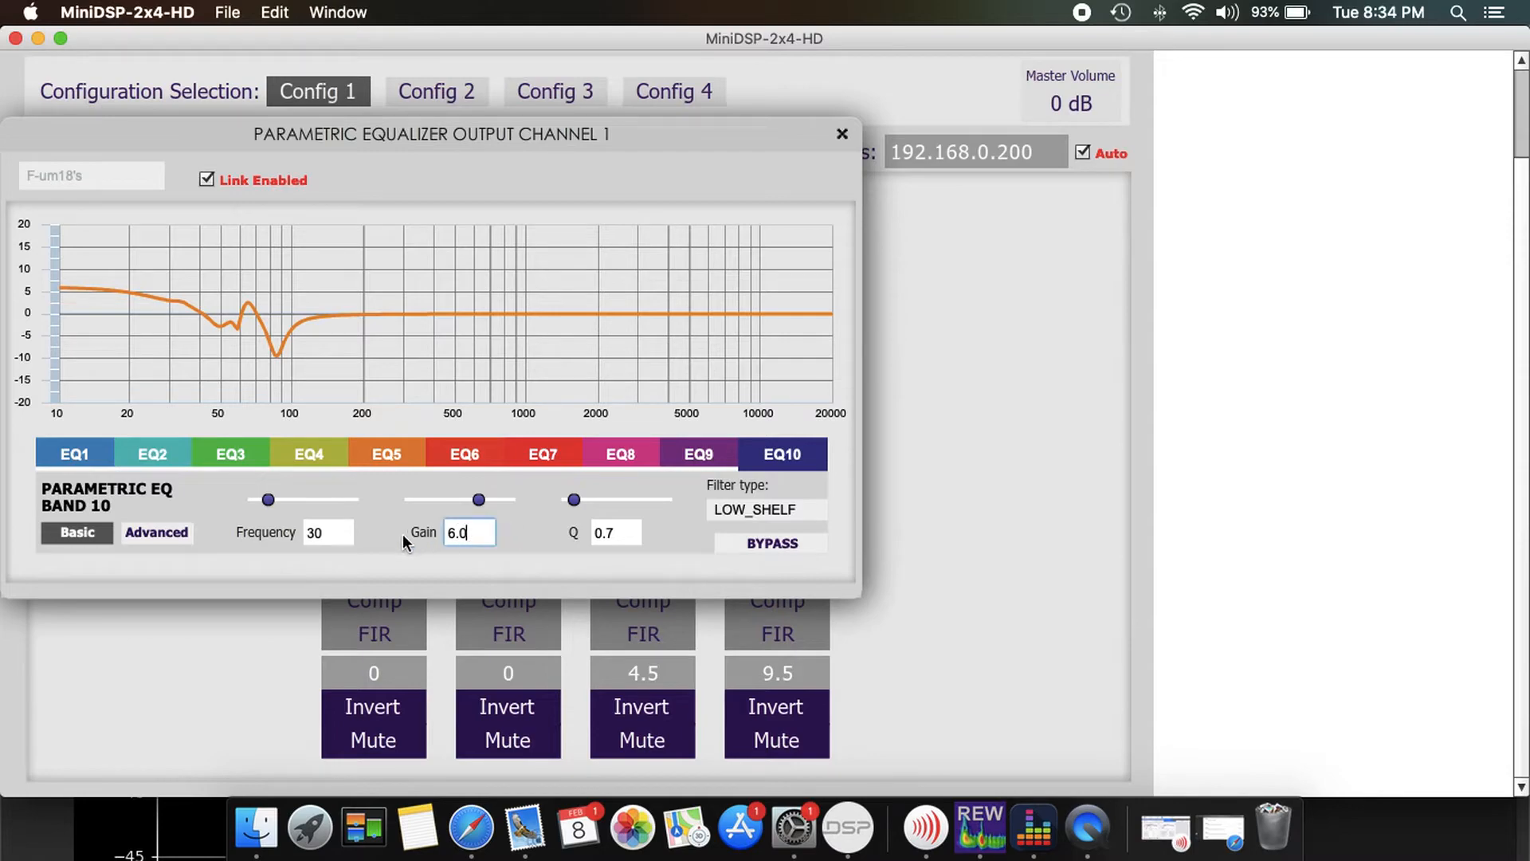
mouse_move(855, 142)
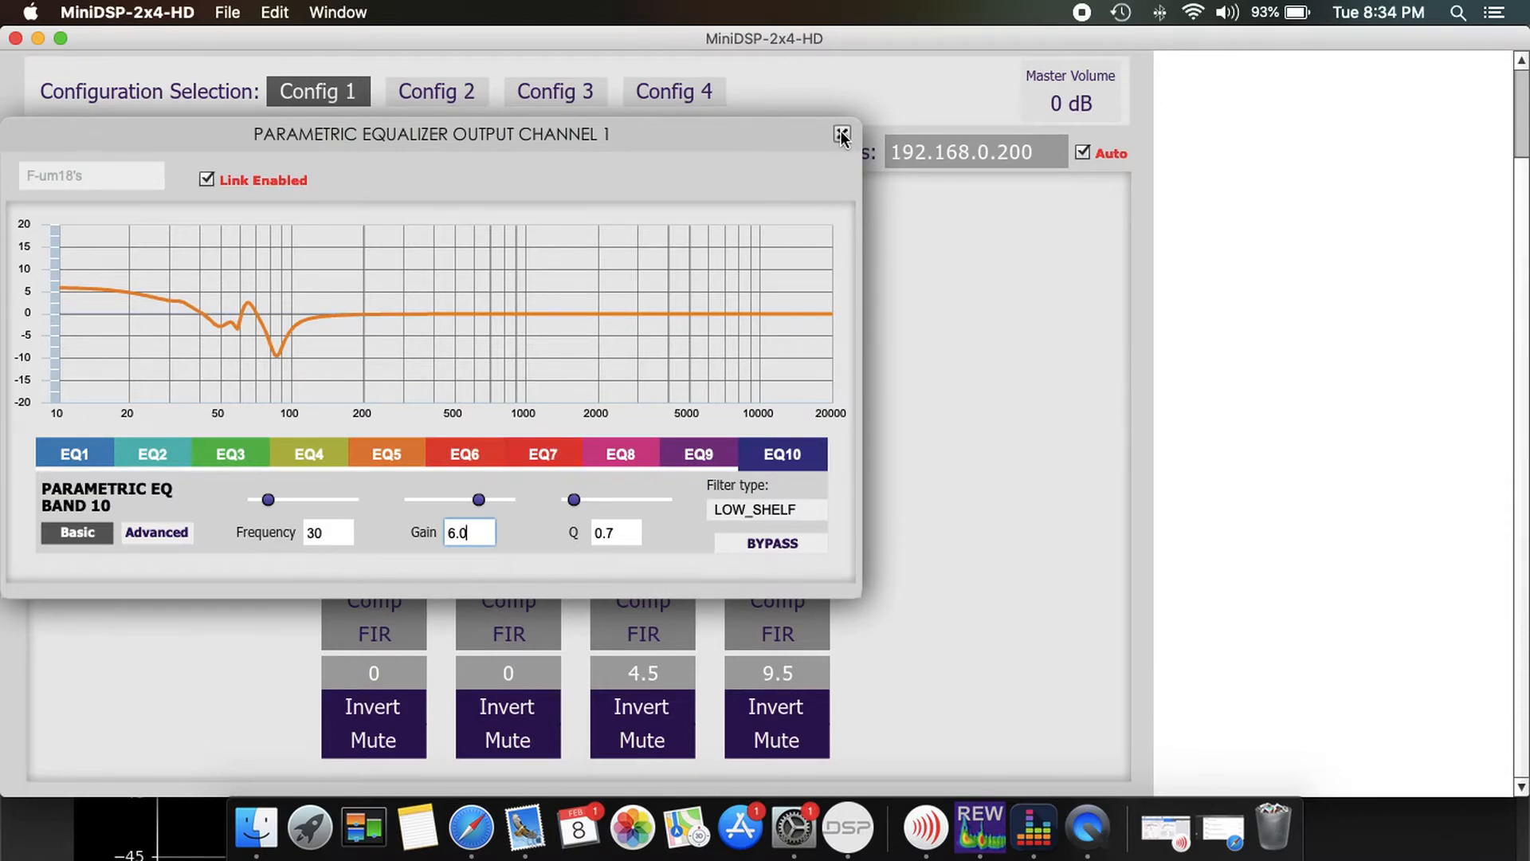
- Close output 1's EQ and review its compressor: 0 dBFS, 50:1, 15 ms
left_click(841, 134)
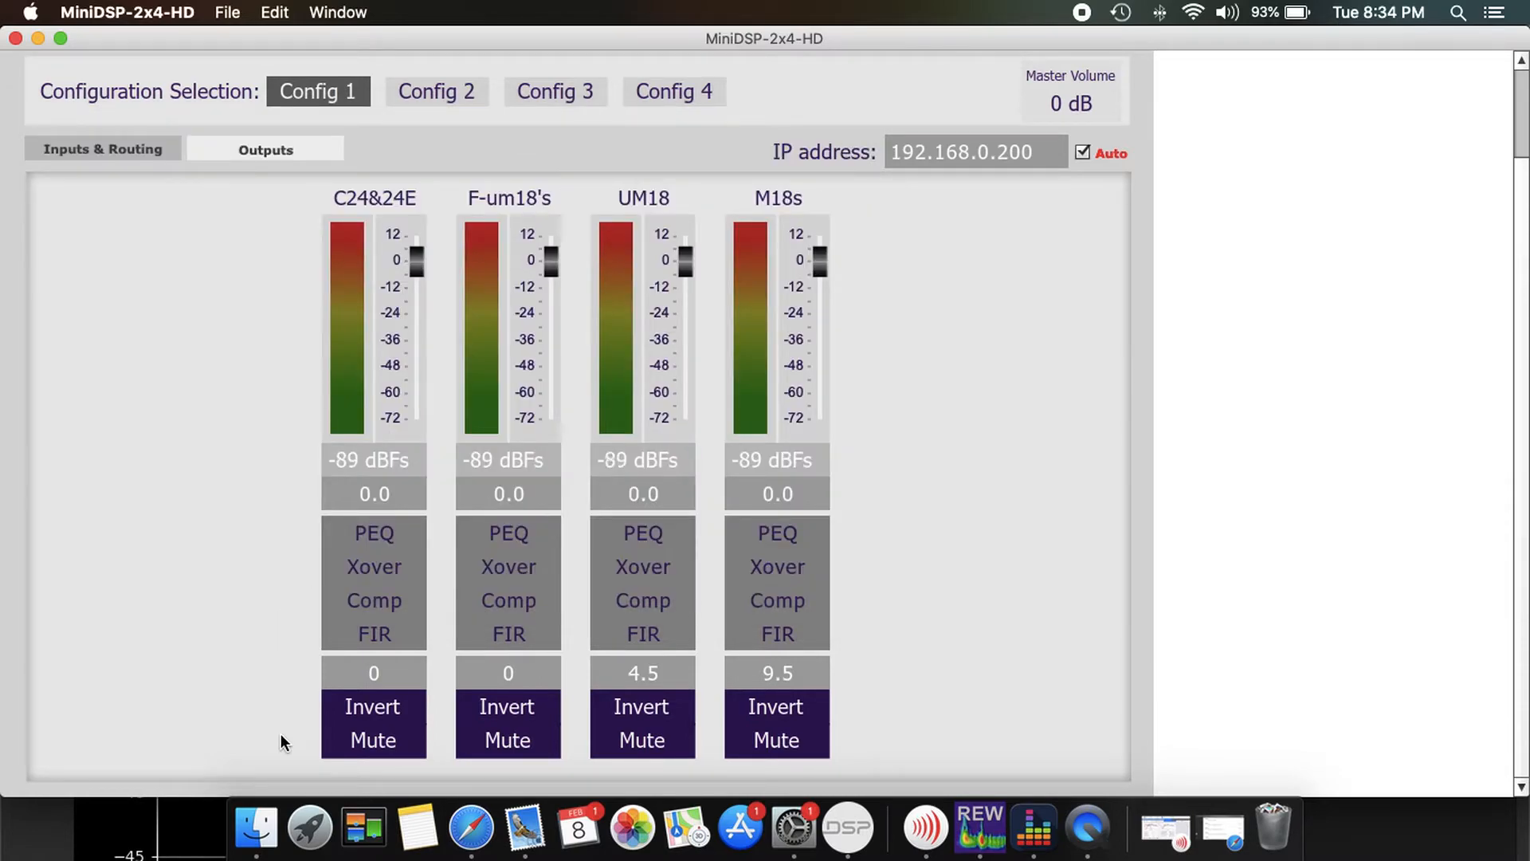
mouse_move(889, 625)
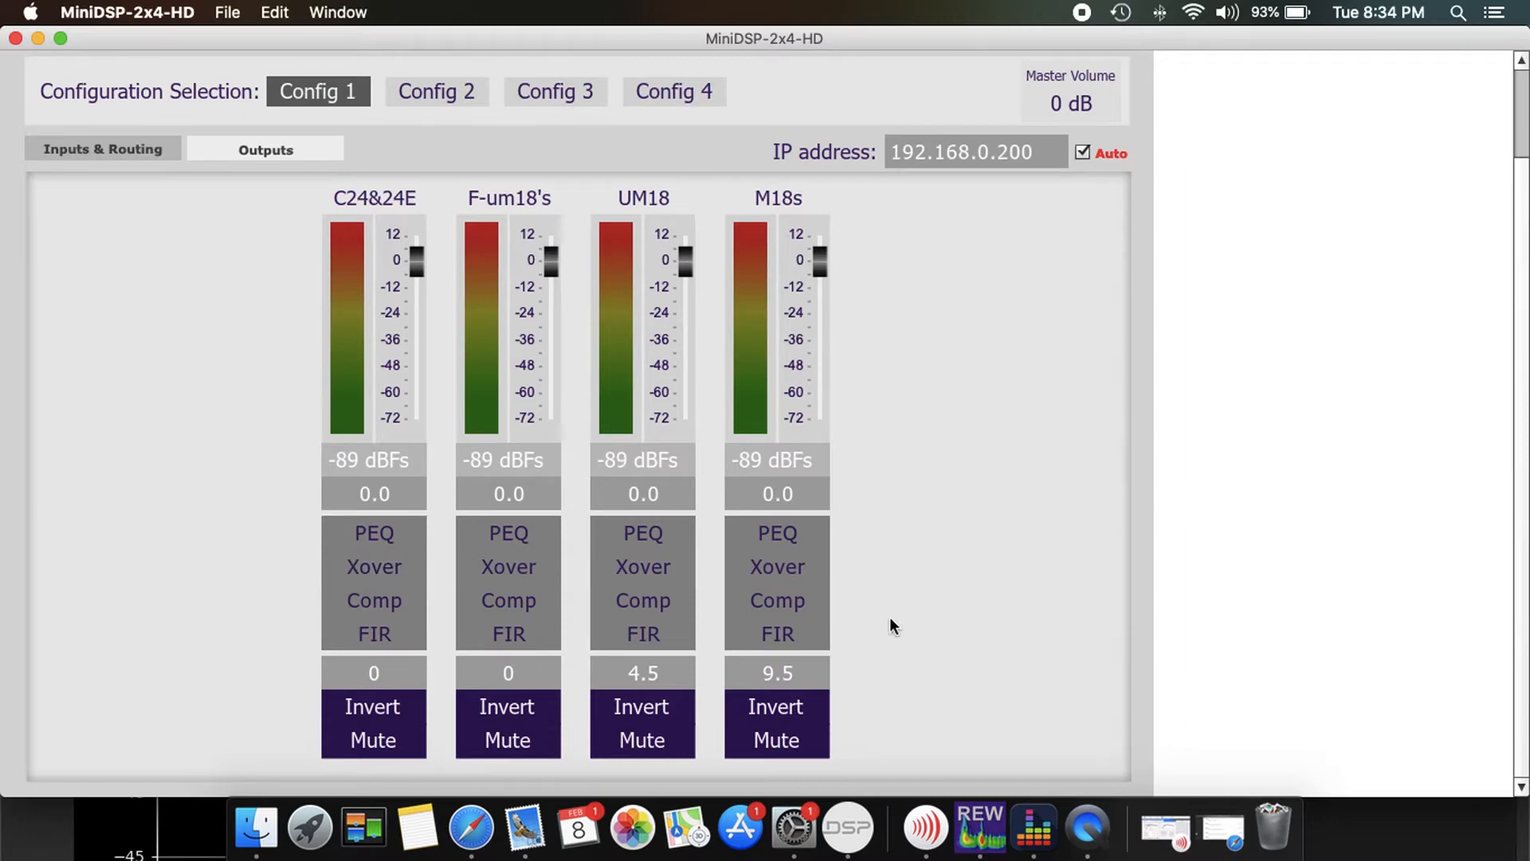
left_click(373, 599)
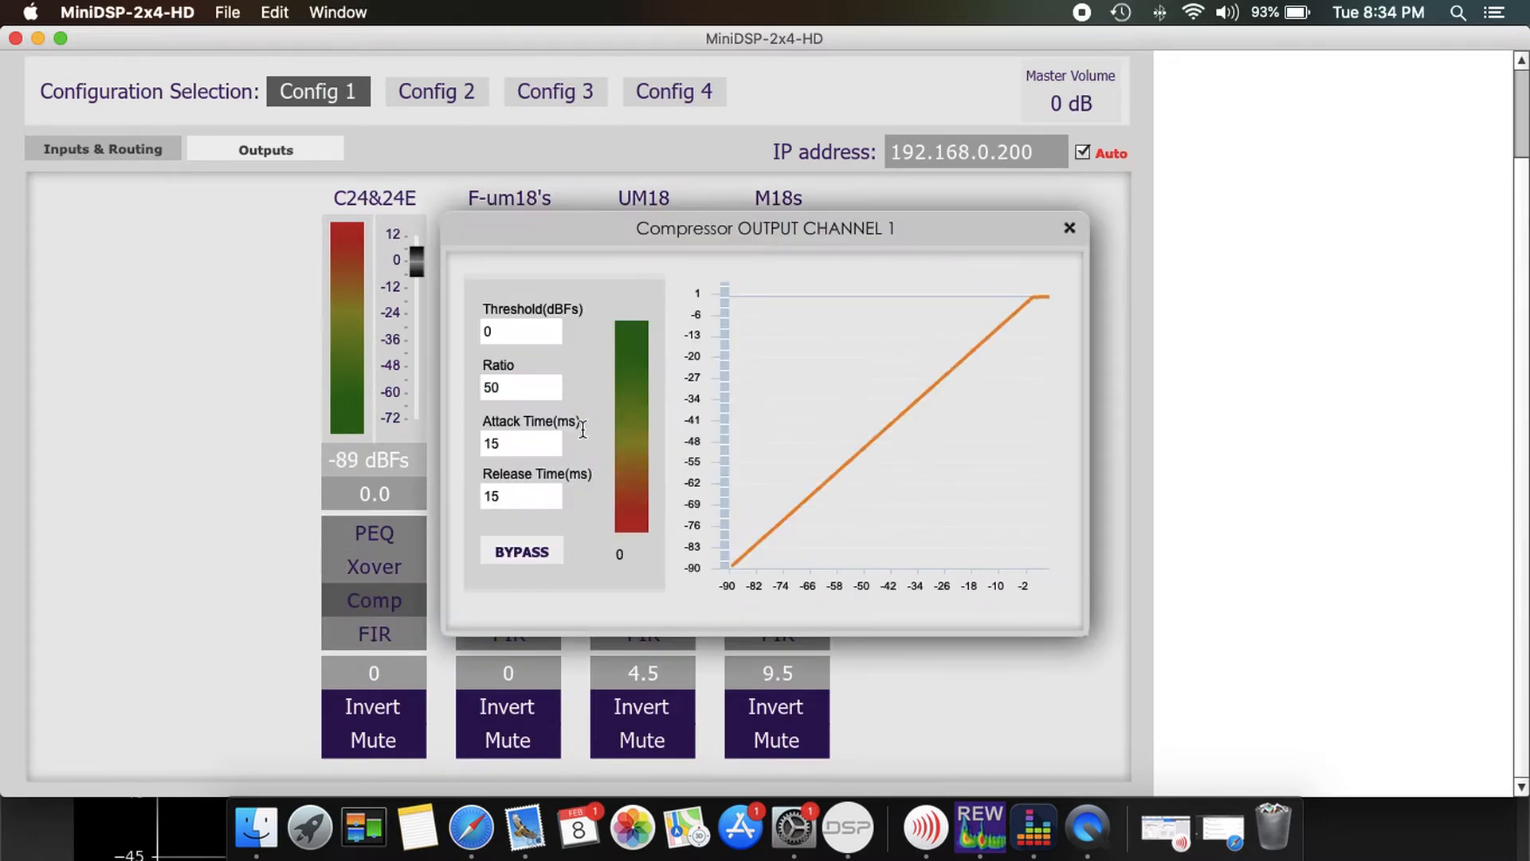
mouse_move(497, 525)
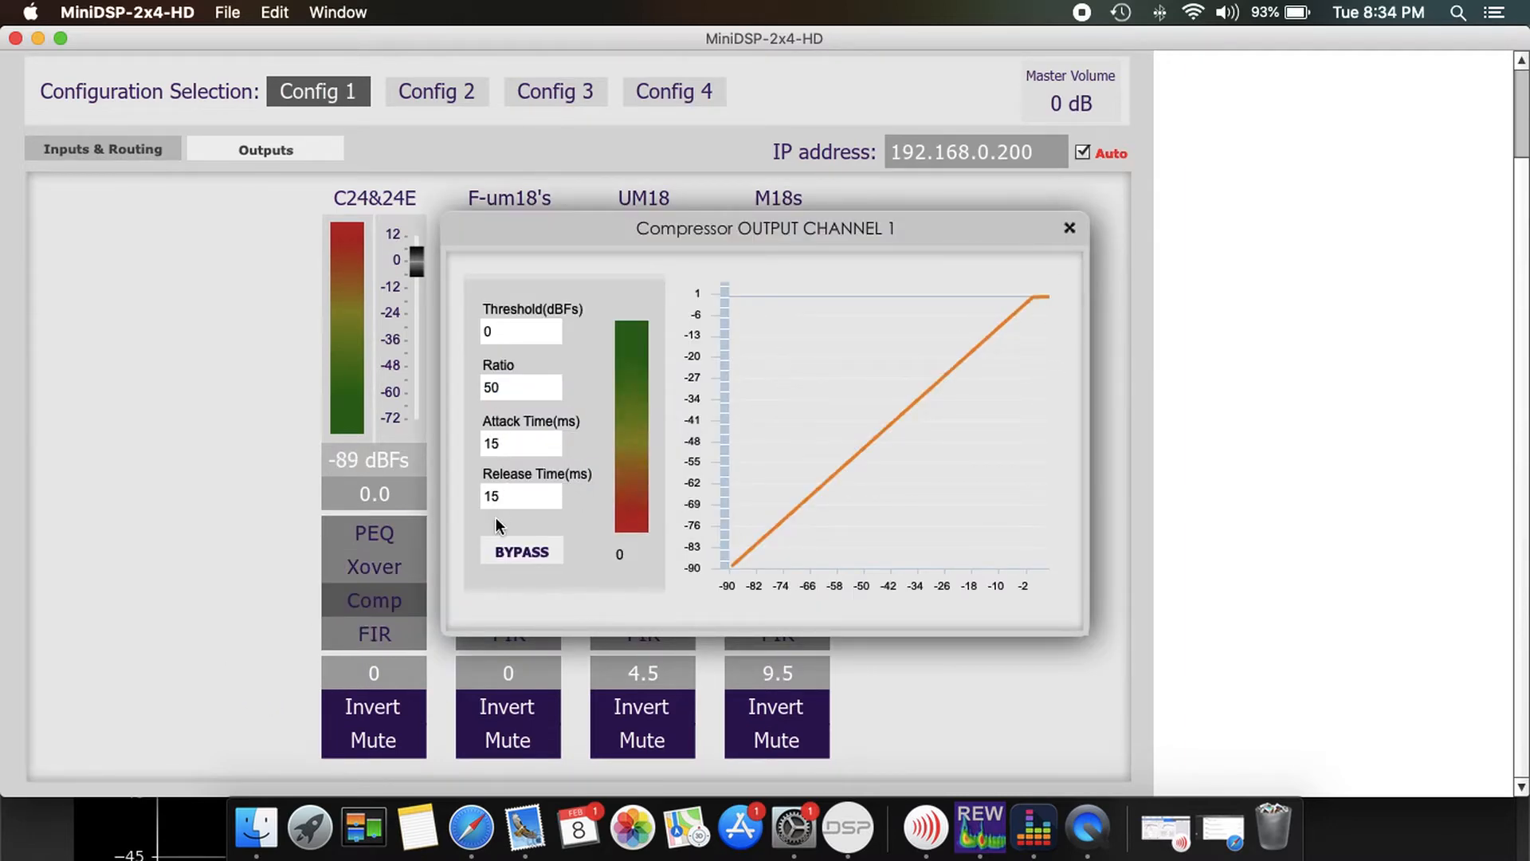
mouse_move(1106, 227)
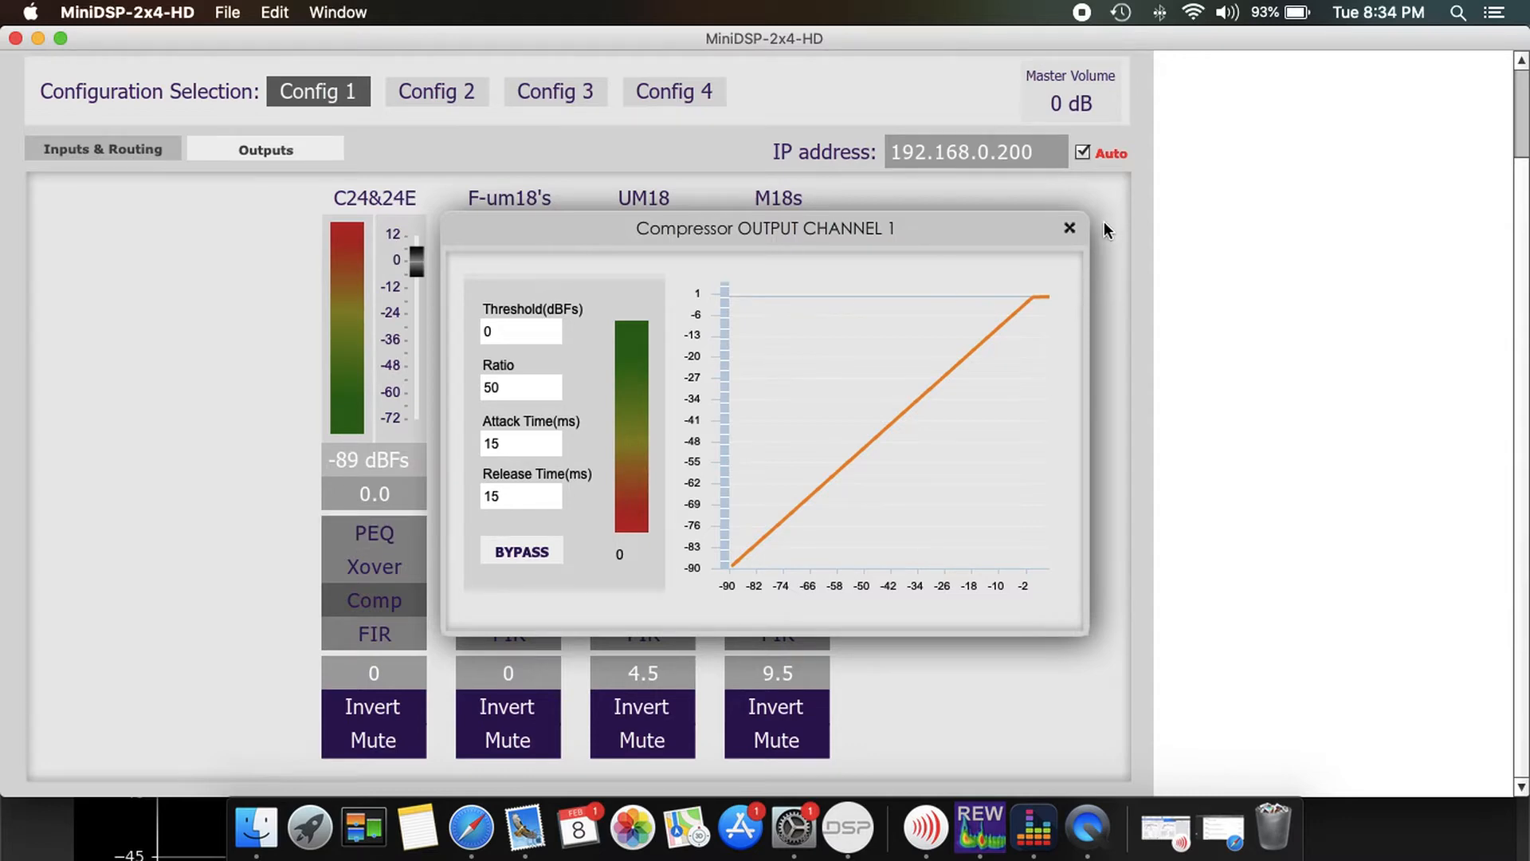
left_click(1068, 228)
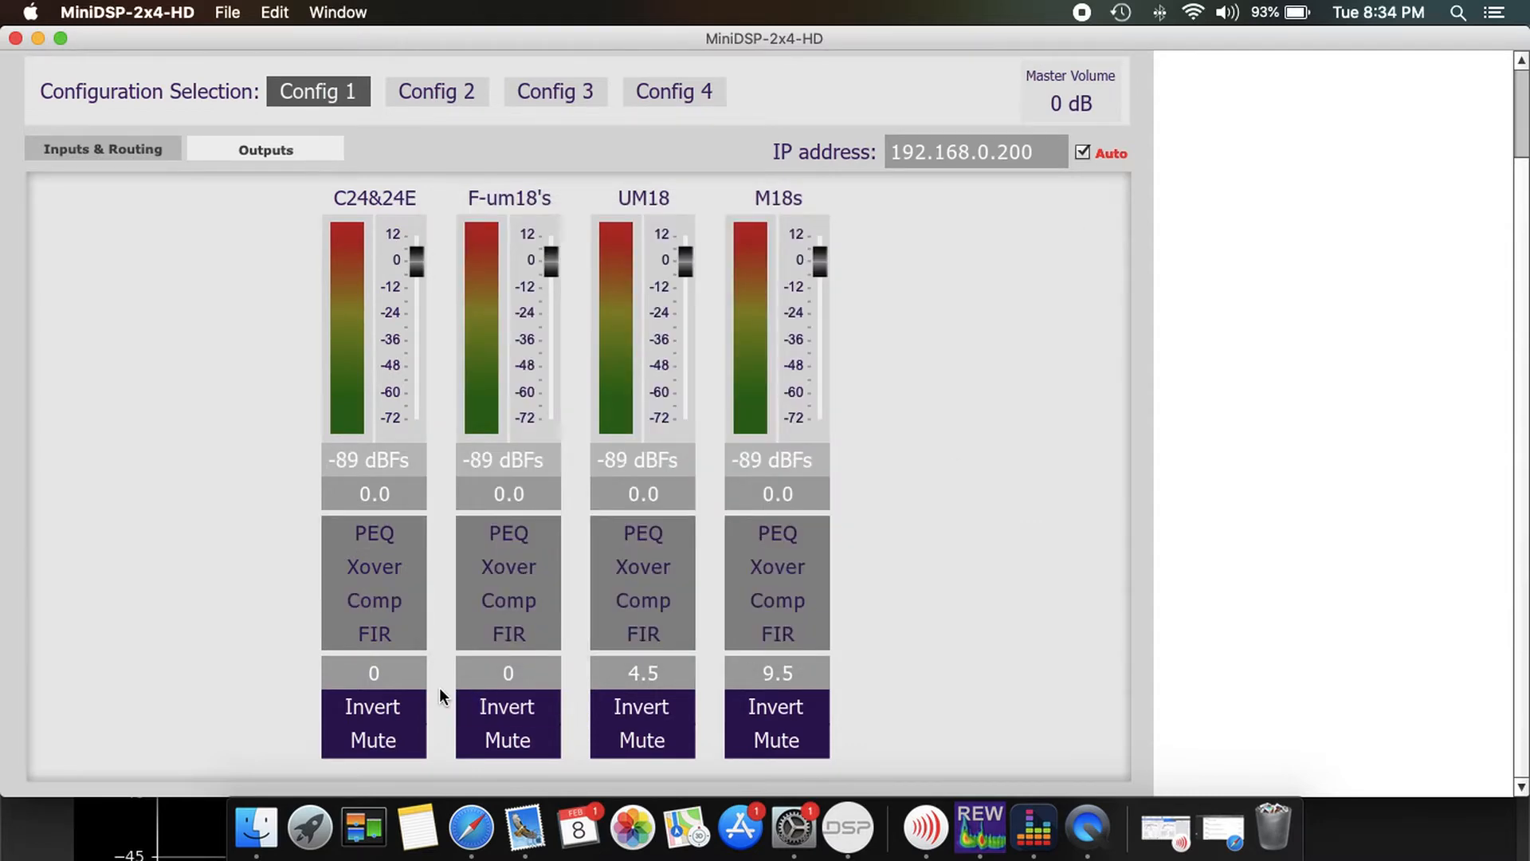
- Show Inputs & Routing and confirm Input1's parametric EQ is flat
left_click(102, 149)
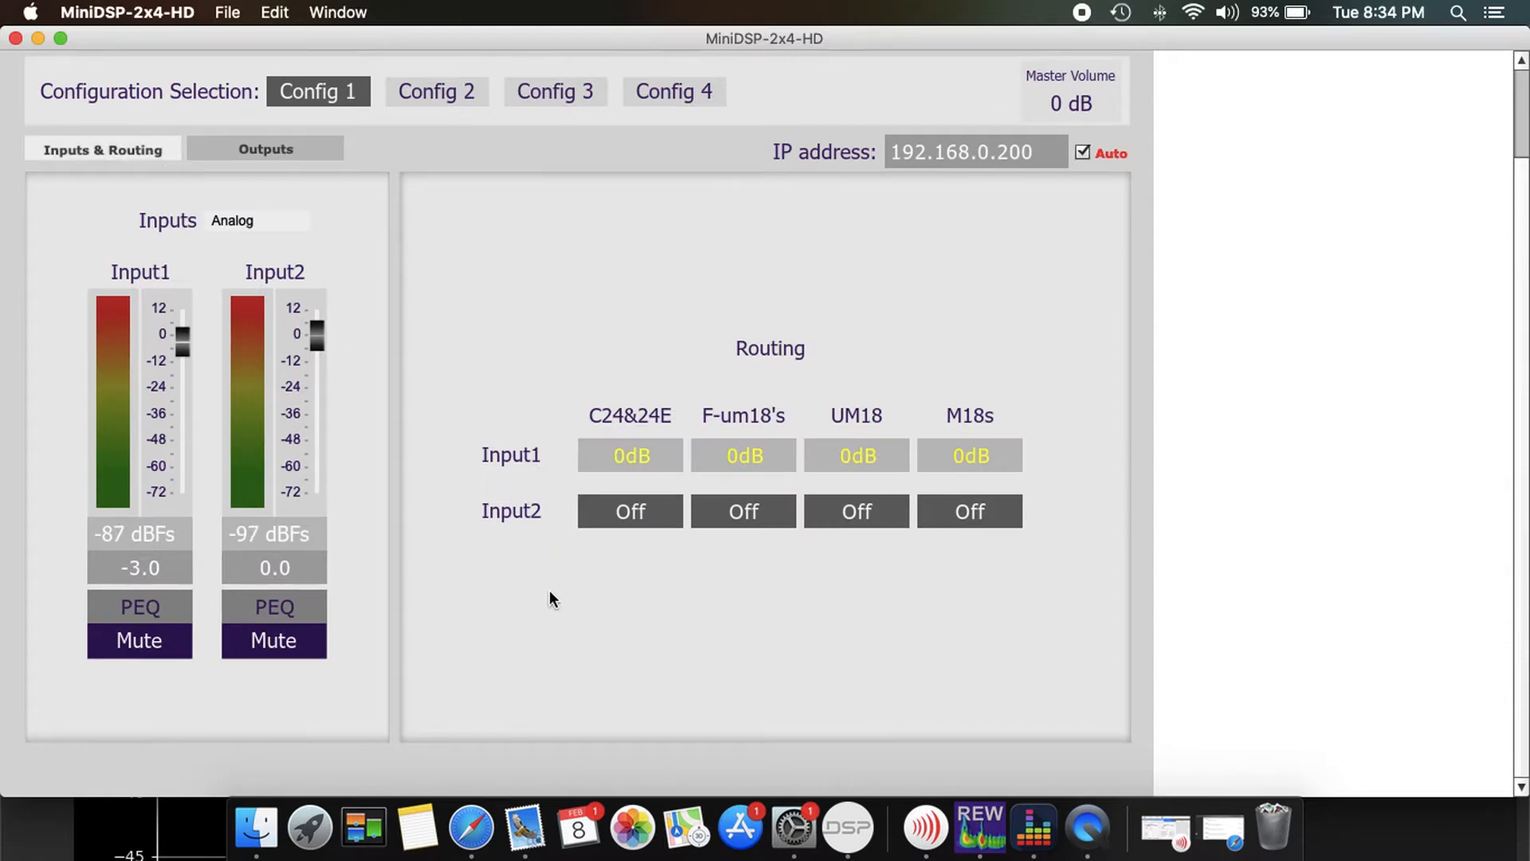
mouse_move(640, 484)
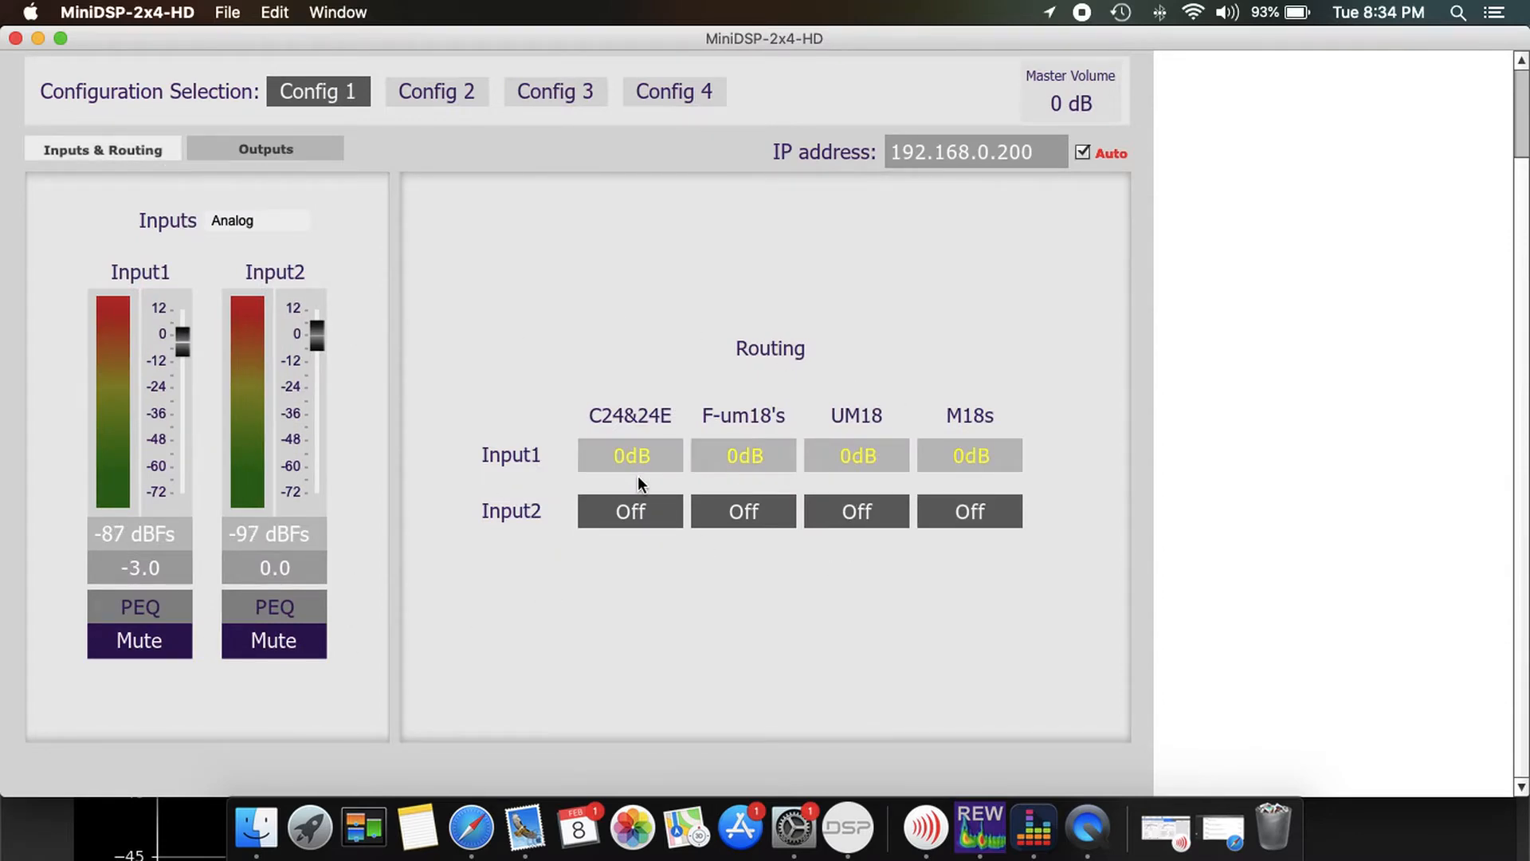
left_click(139, 608)
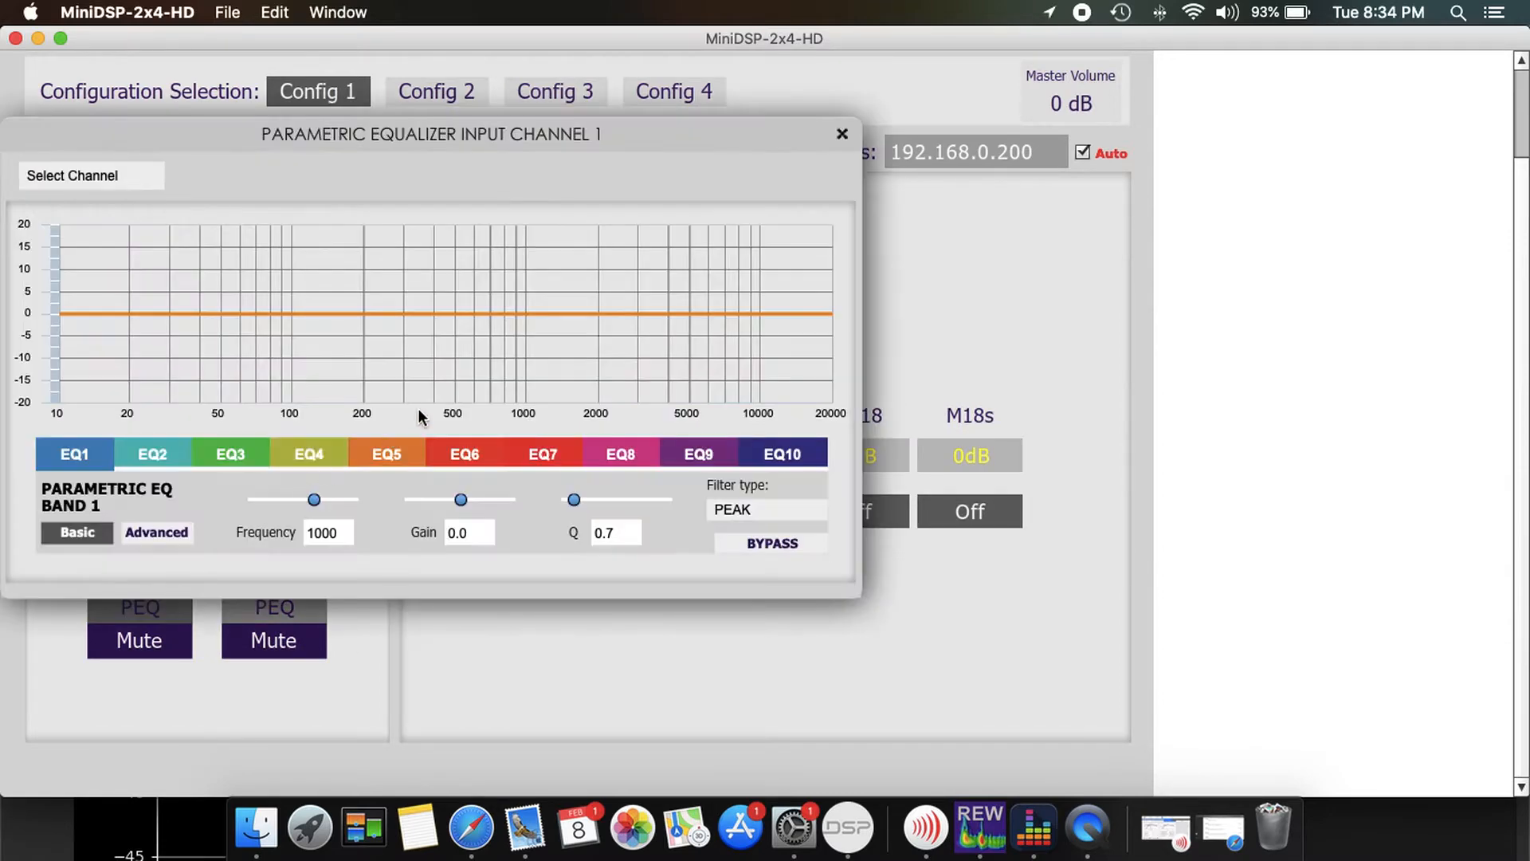
left_click(842, 134)
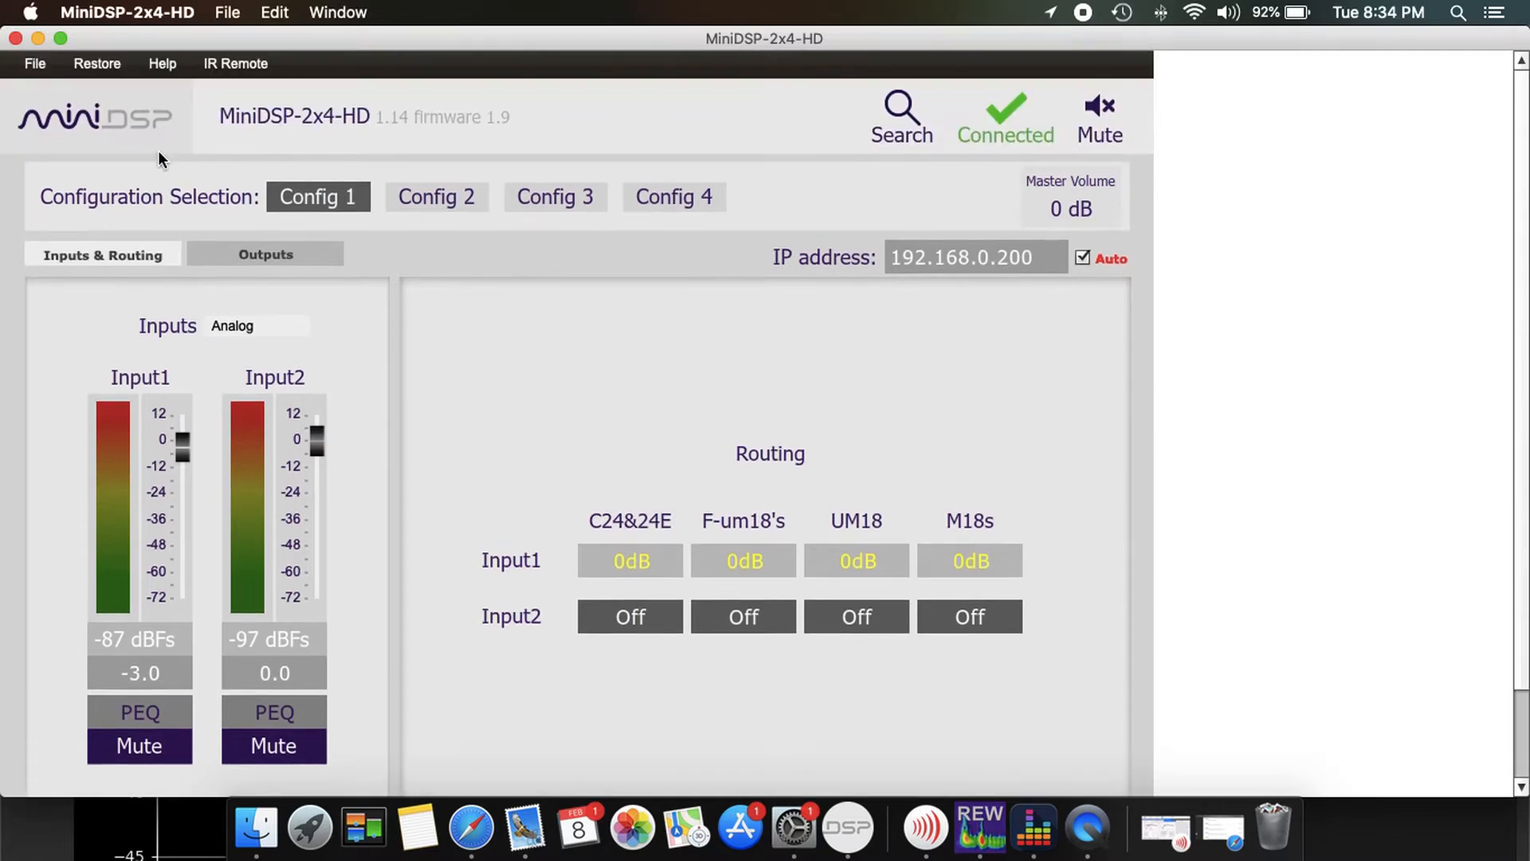
left_click(33, 64)
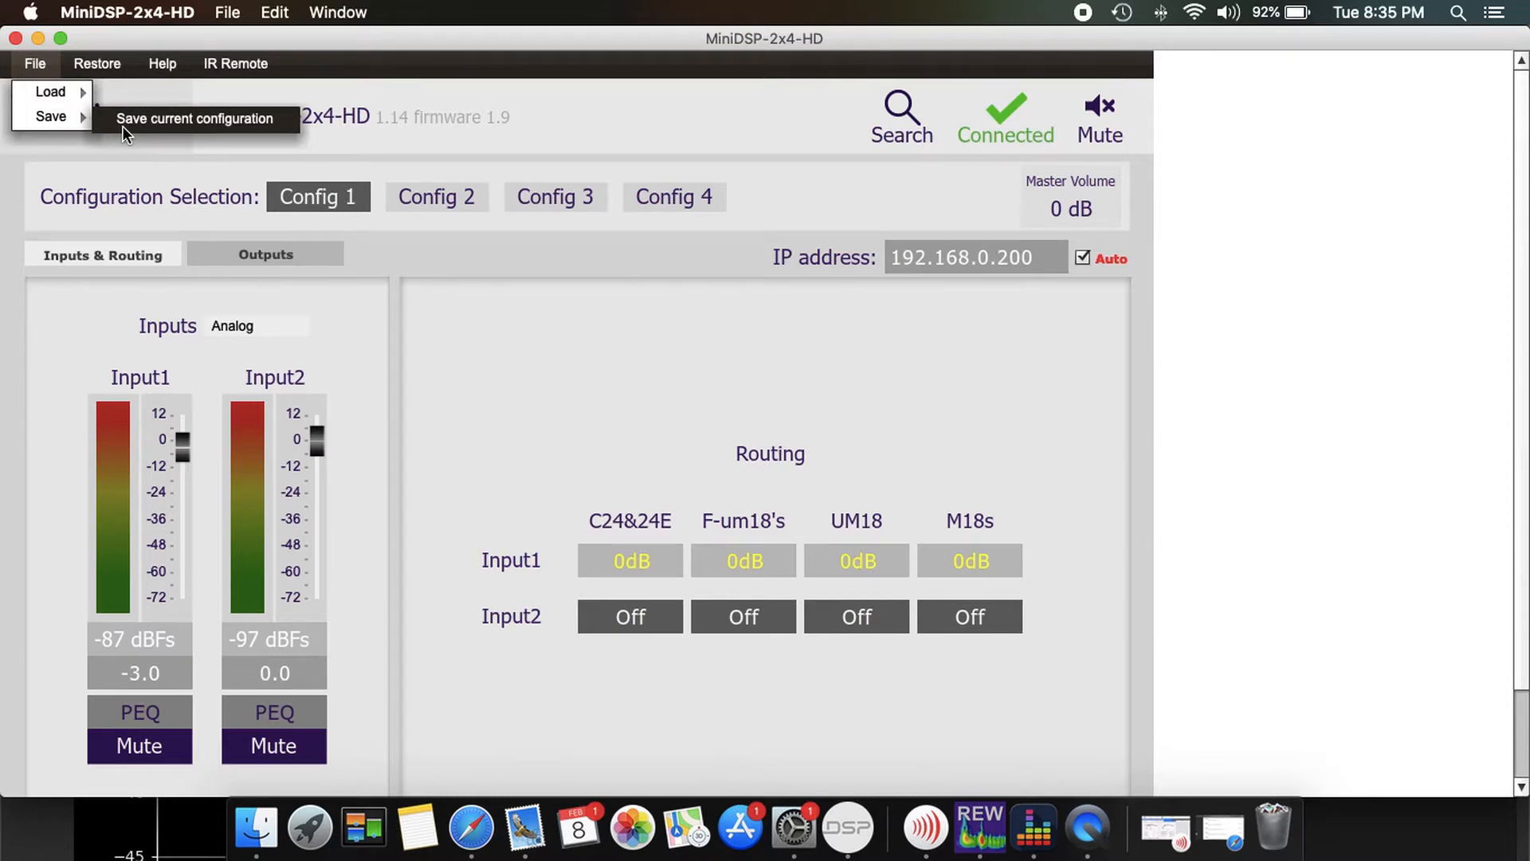
mouse_move(293, 225)
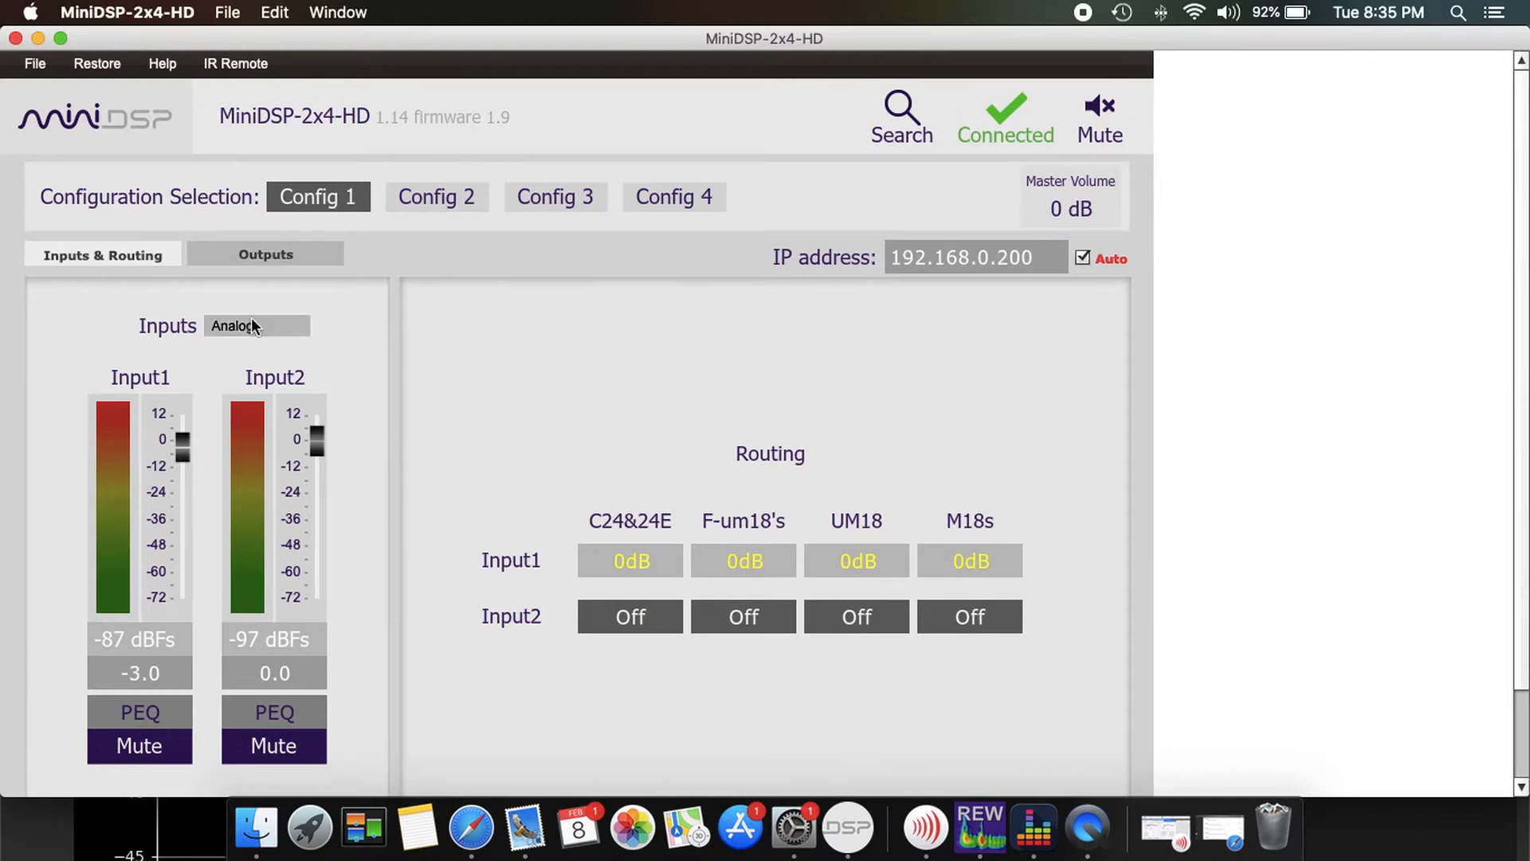
mouse_move(750, 369)
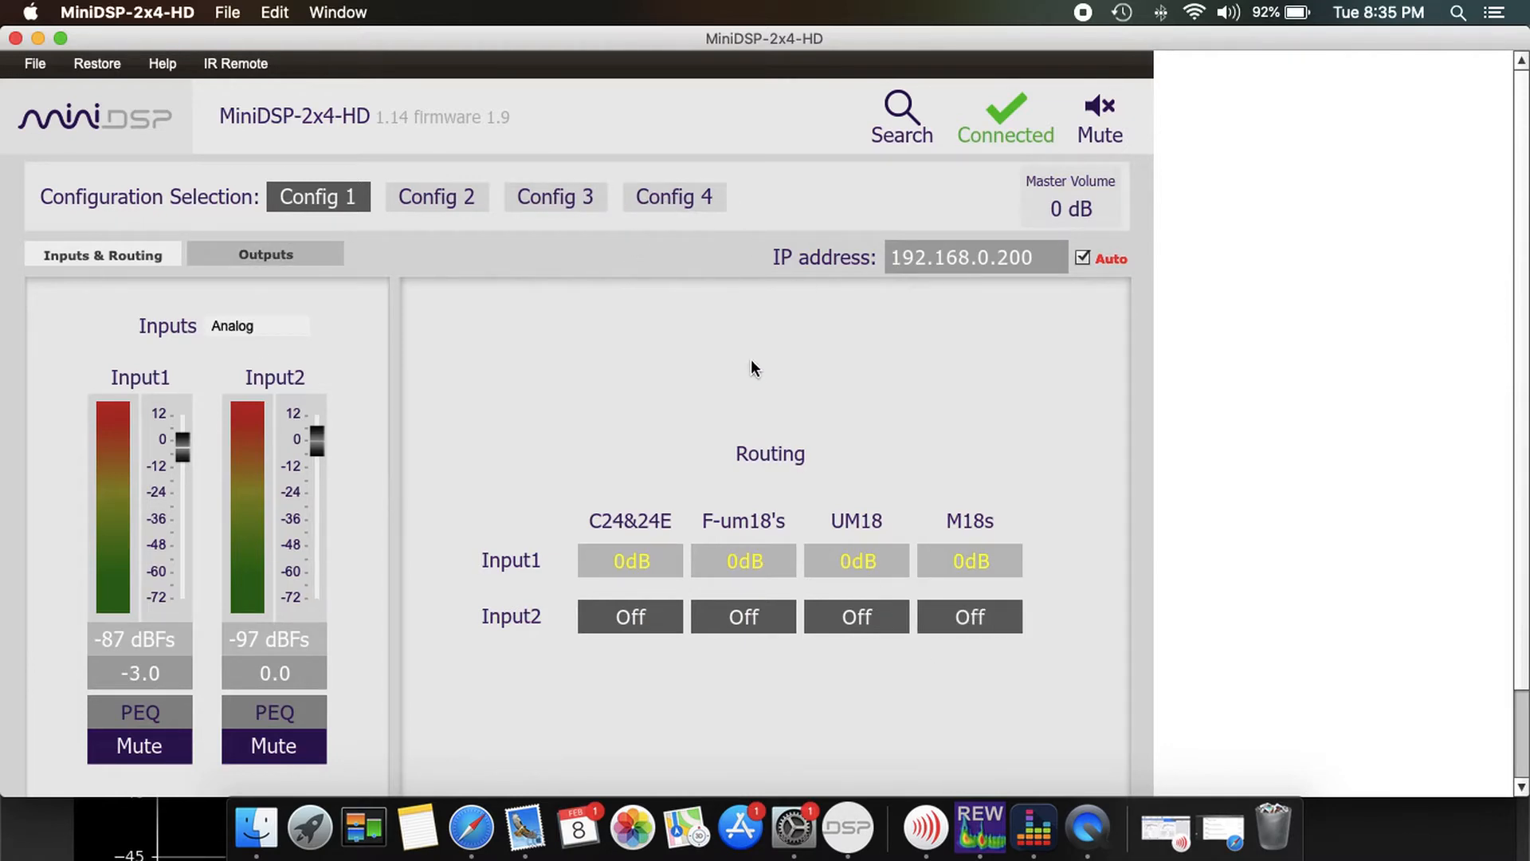
mouse_move(1087, 701)
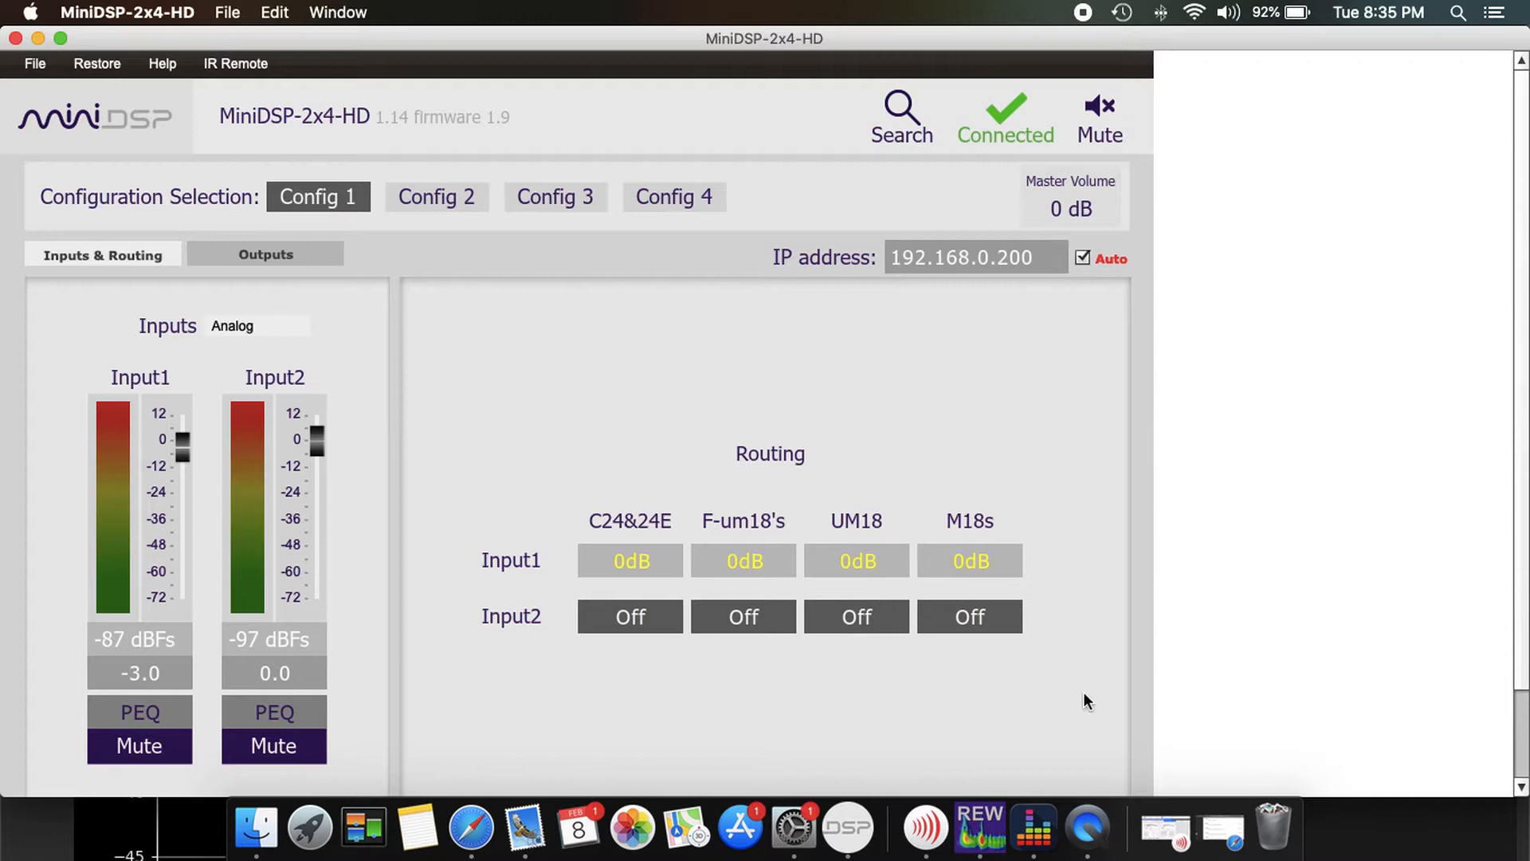
mouse_move(380, 601)
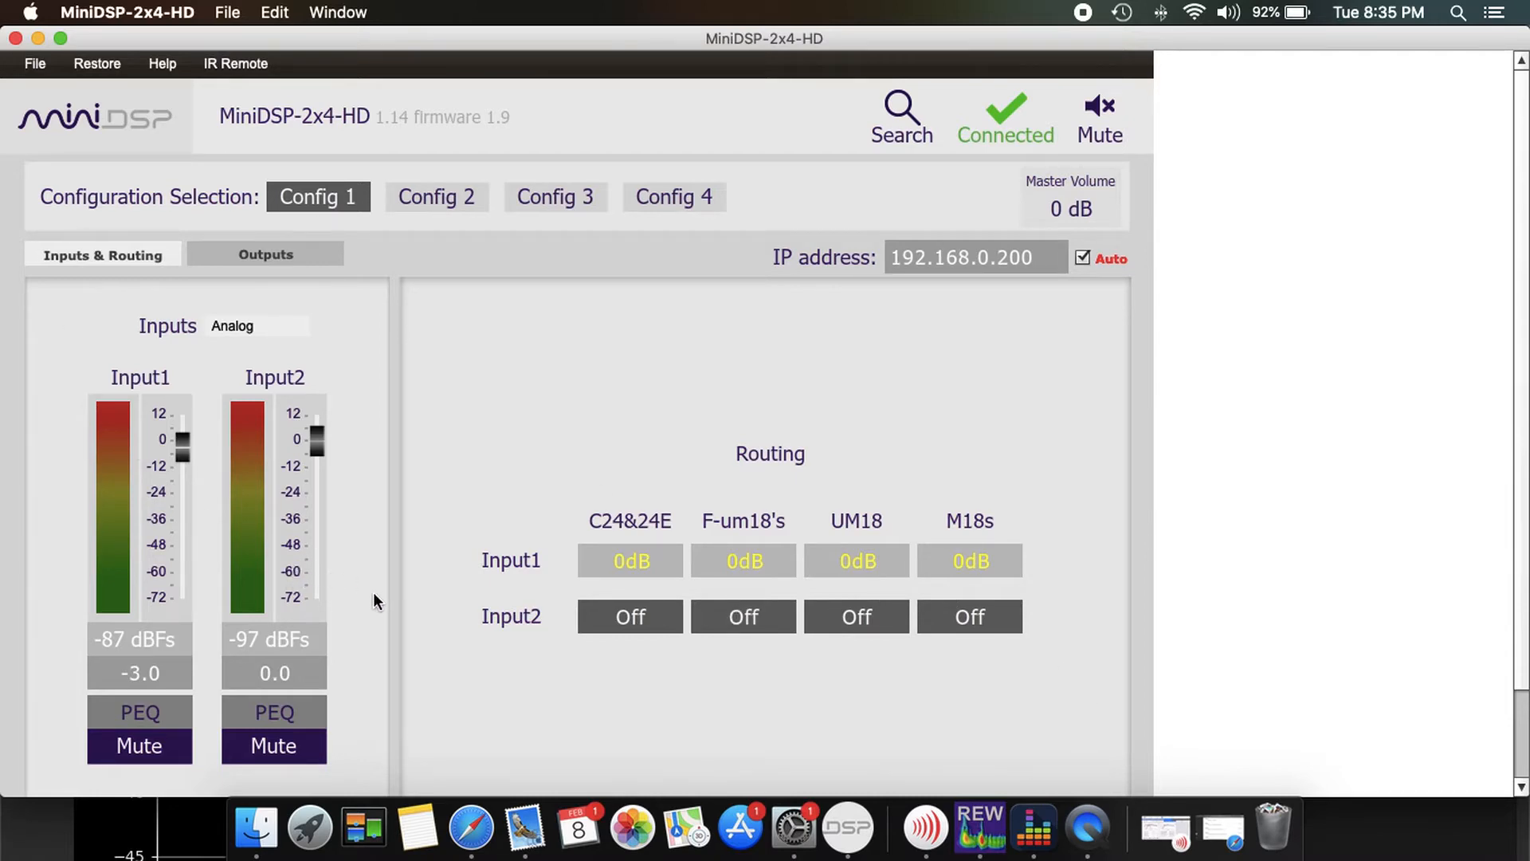
mouse_move(397, 719)
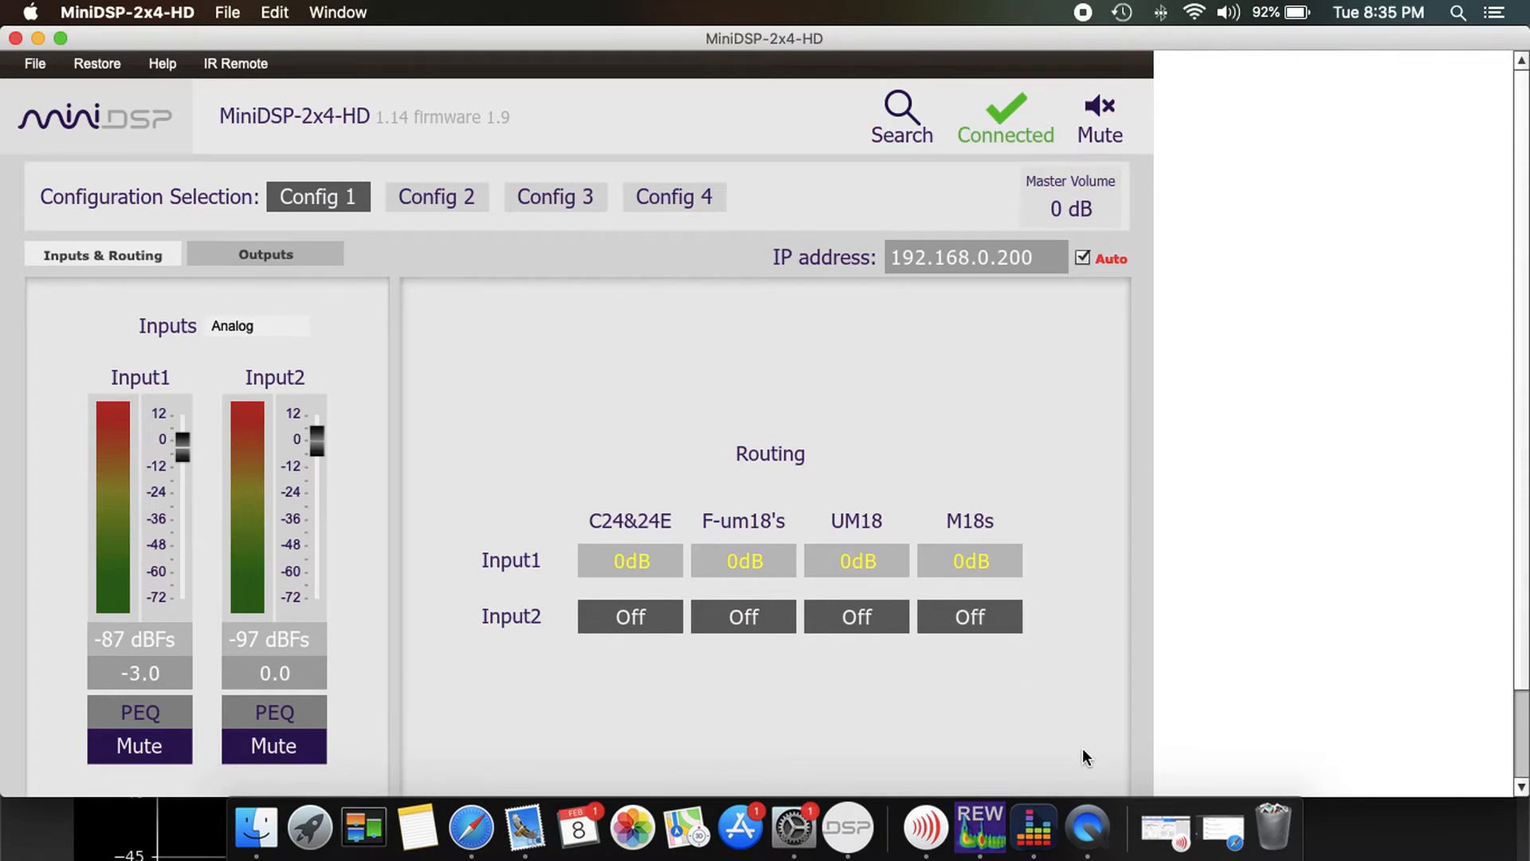
left_click(1033, 827)
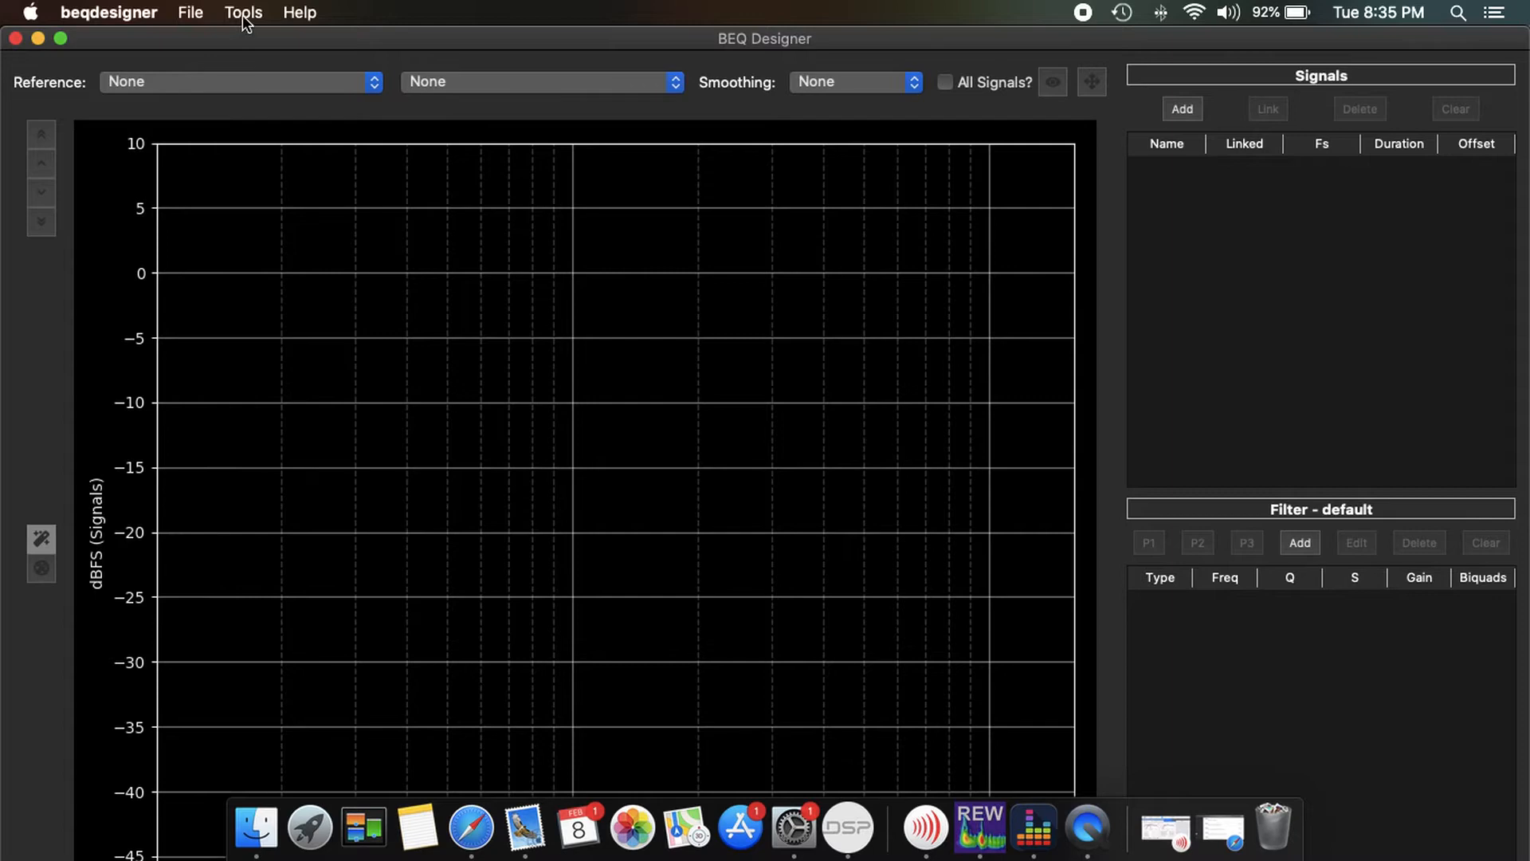
left_click(242, 11)
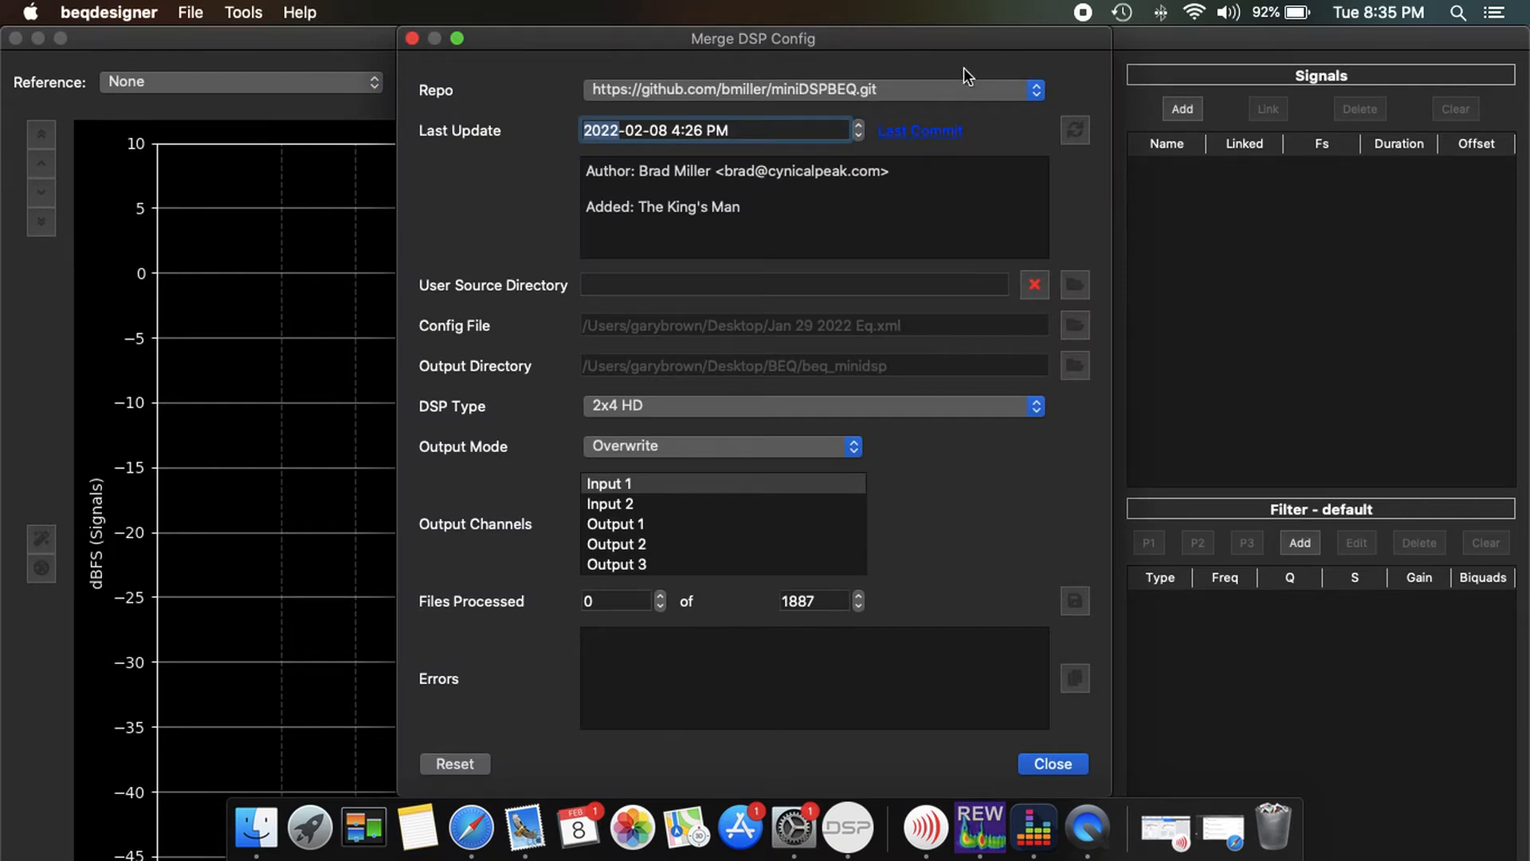
mouse_move(918, 141)
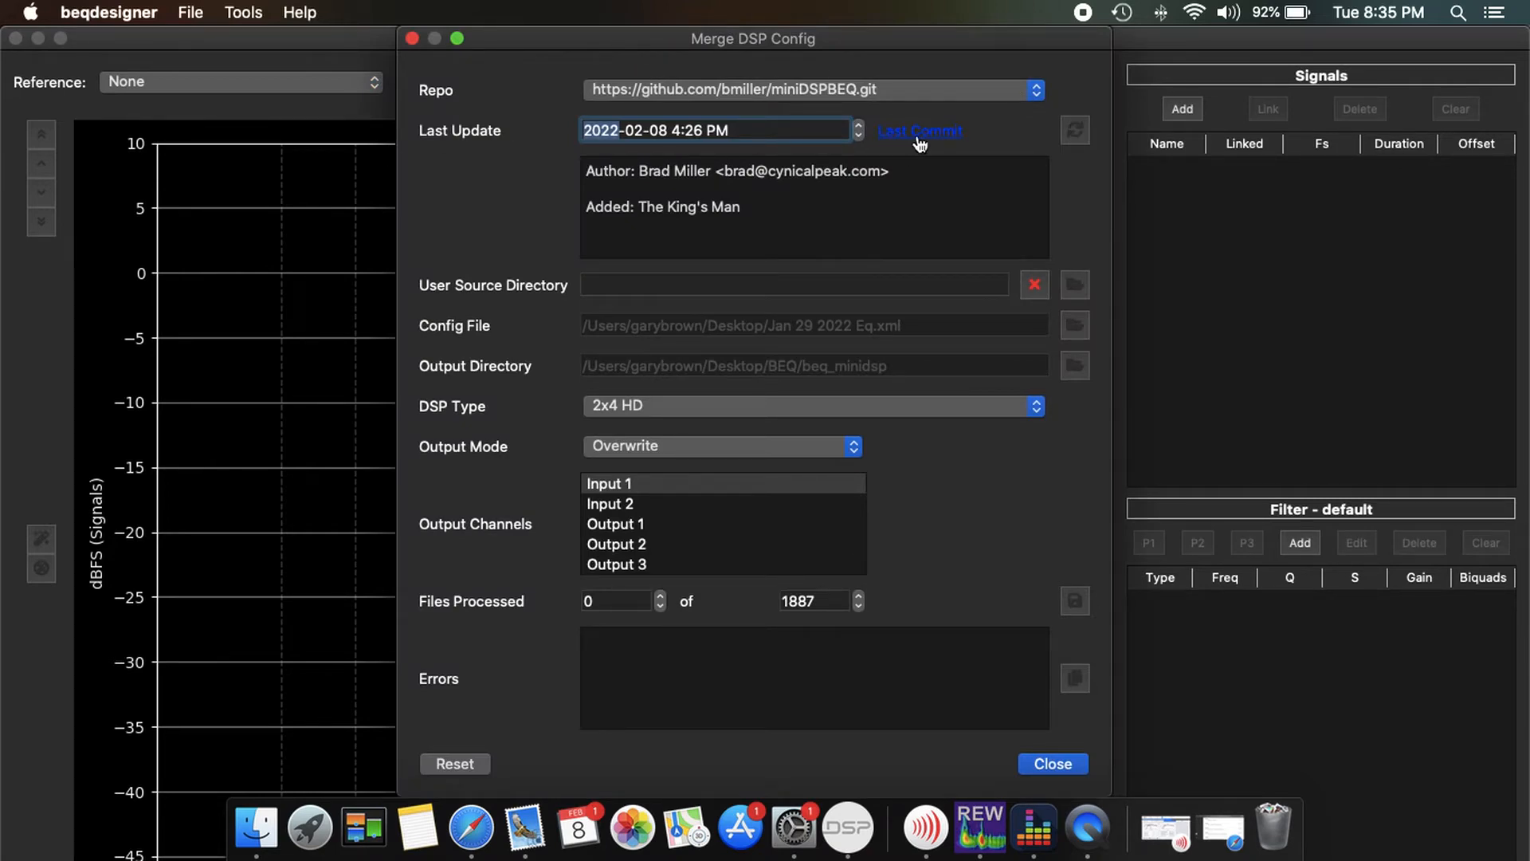
mouse_move(668, 153)
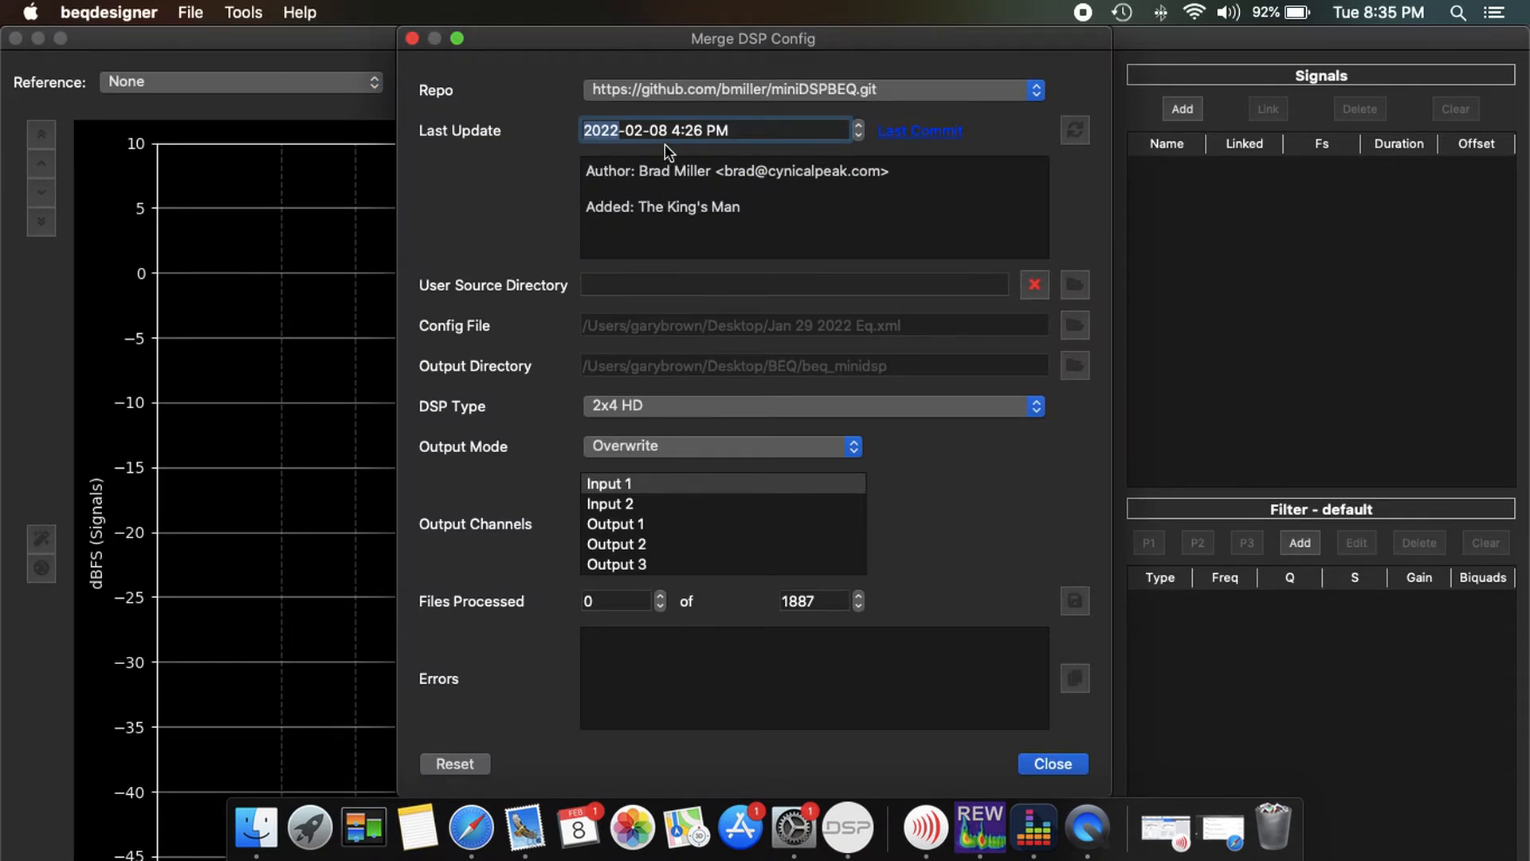
mouse_move(653, 231)
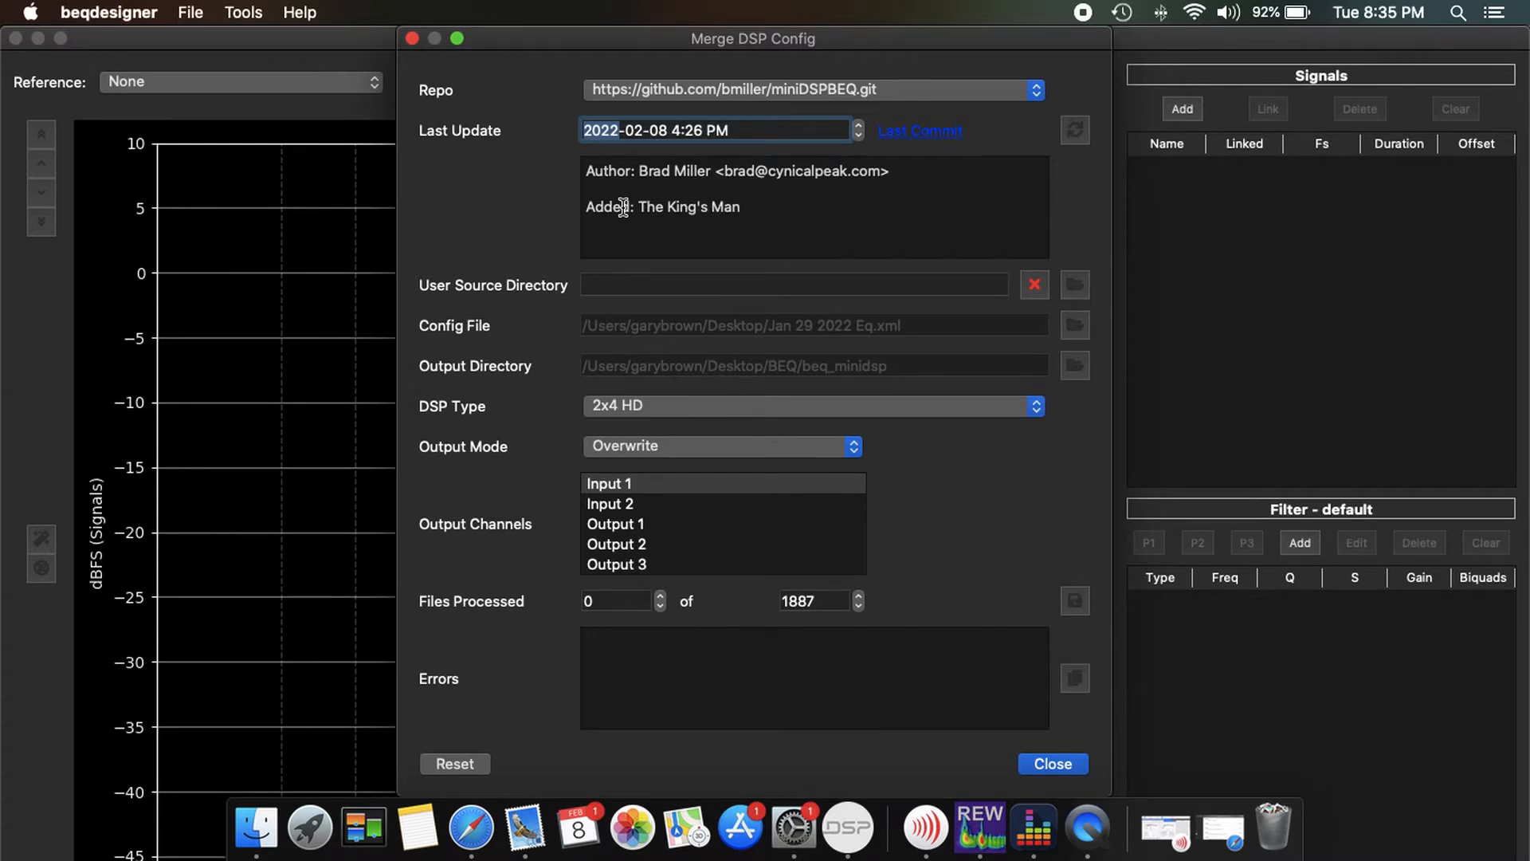
mouse_move(776, 177)
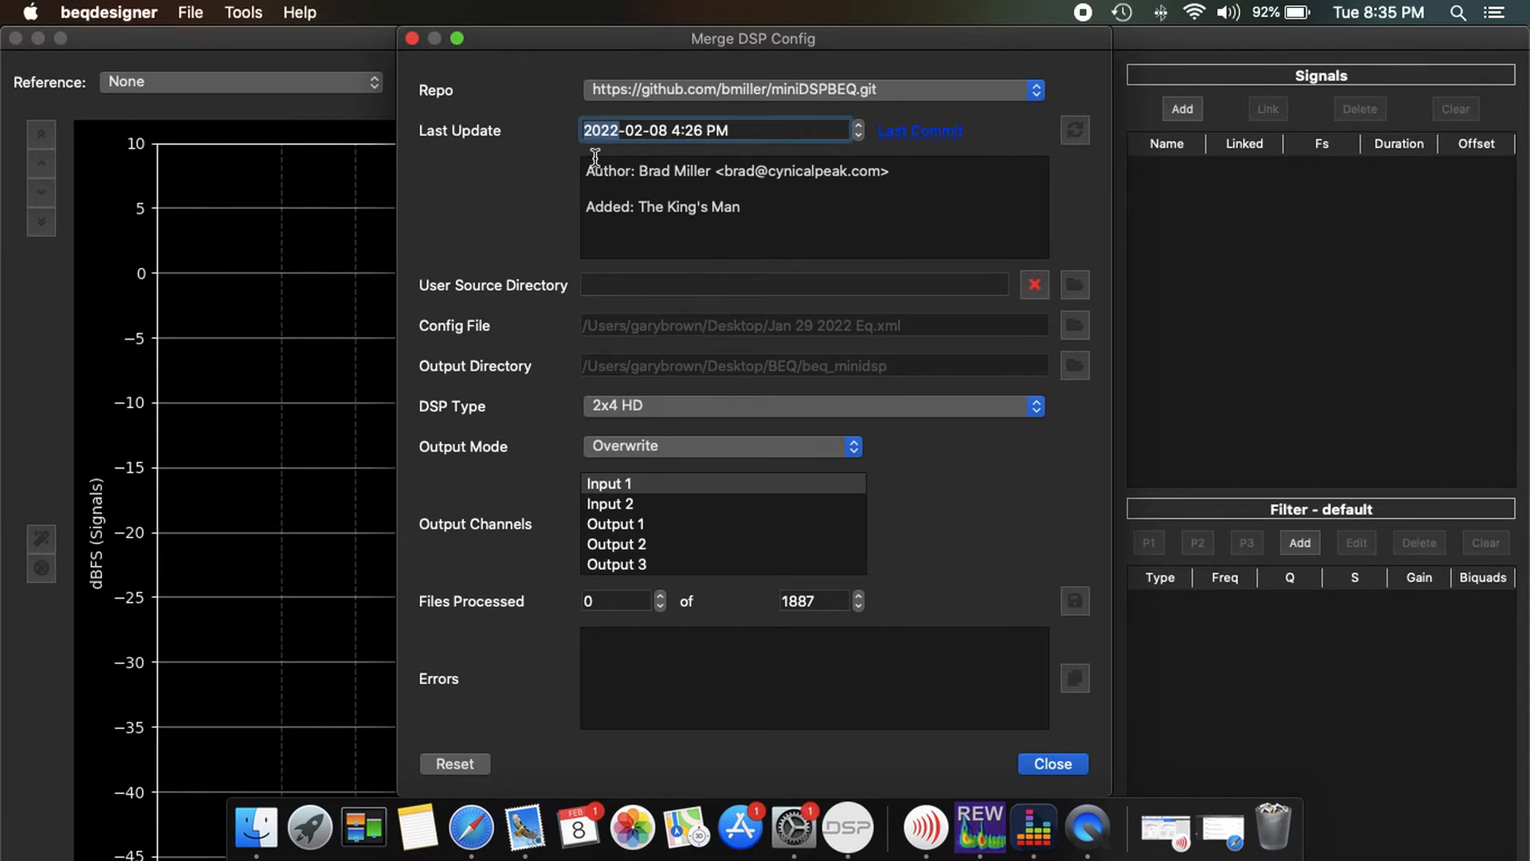
mouse_move(924, 322)
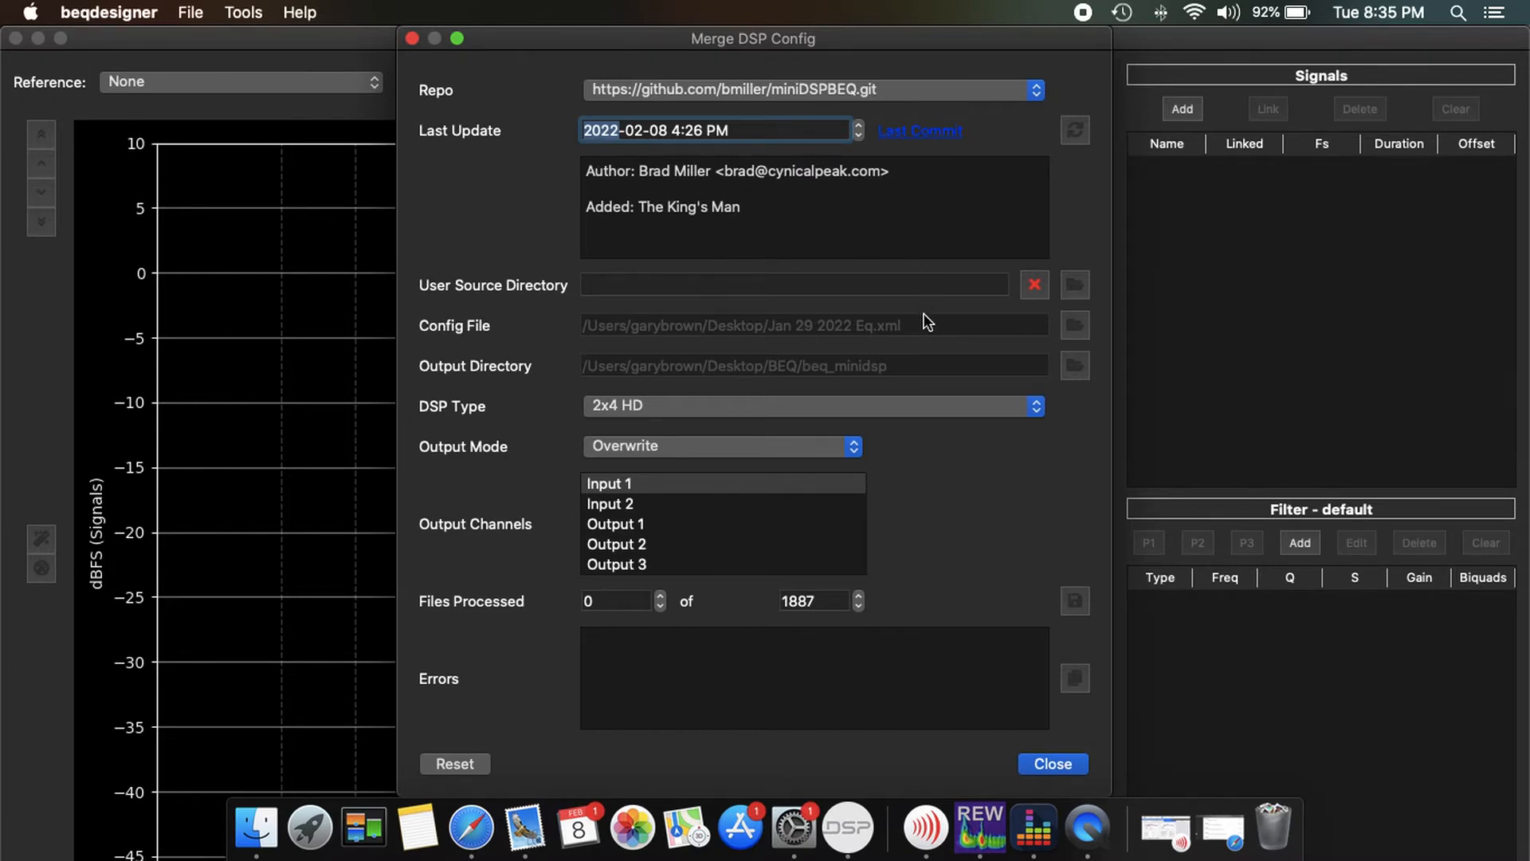
mouse_move(596, 360)
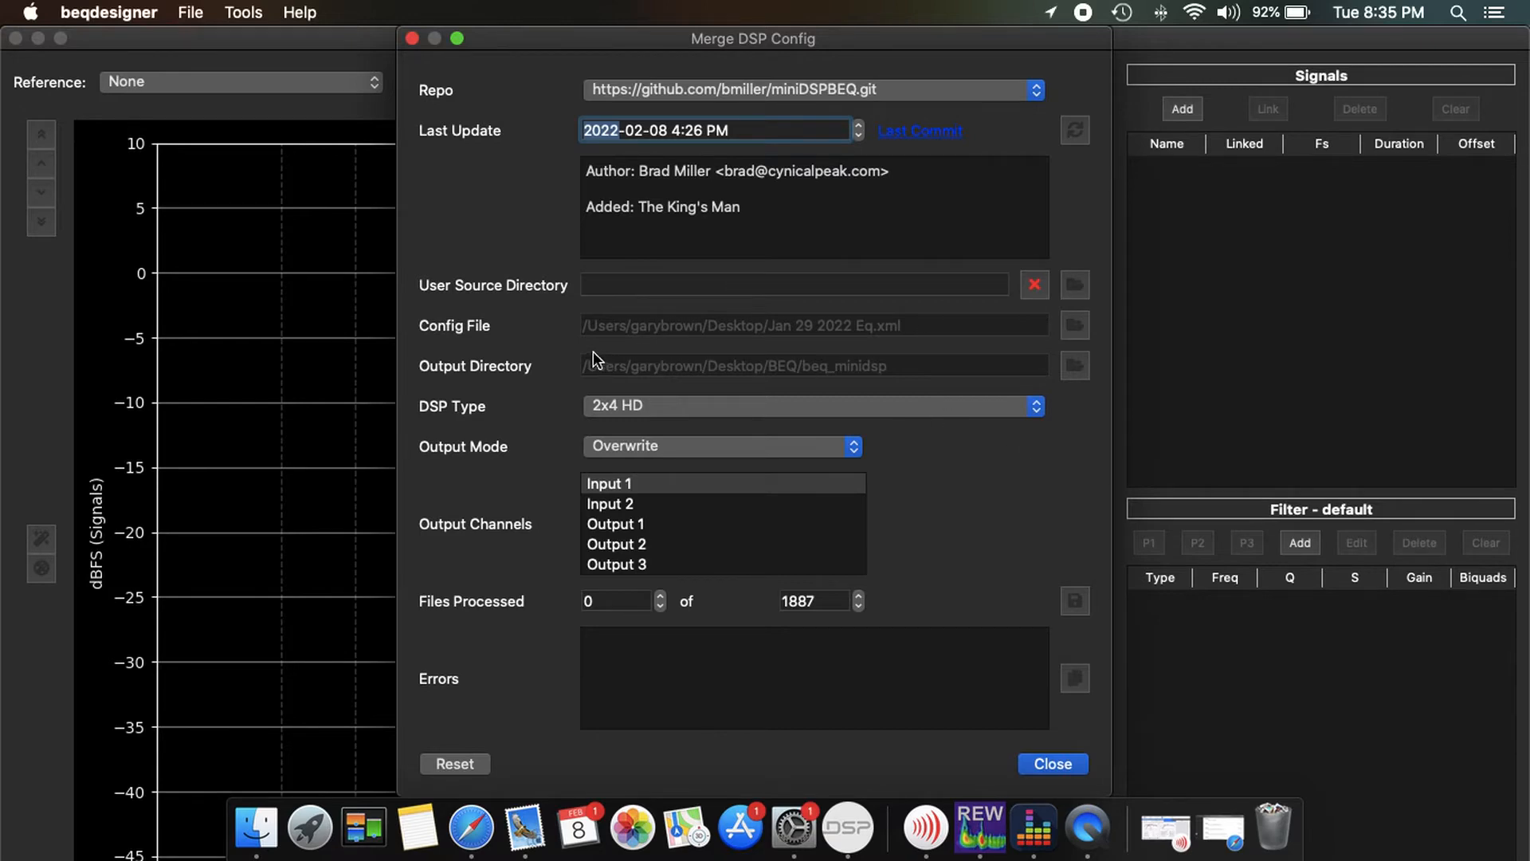
mouse_move(746, 332)
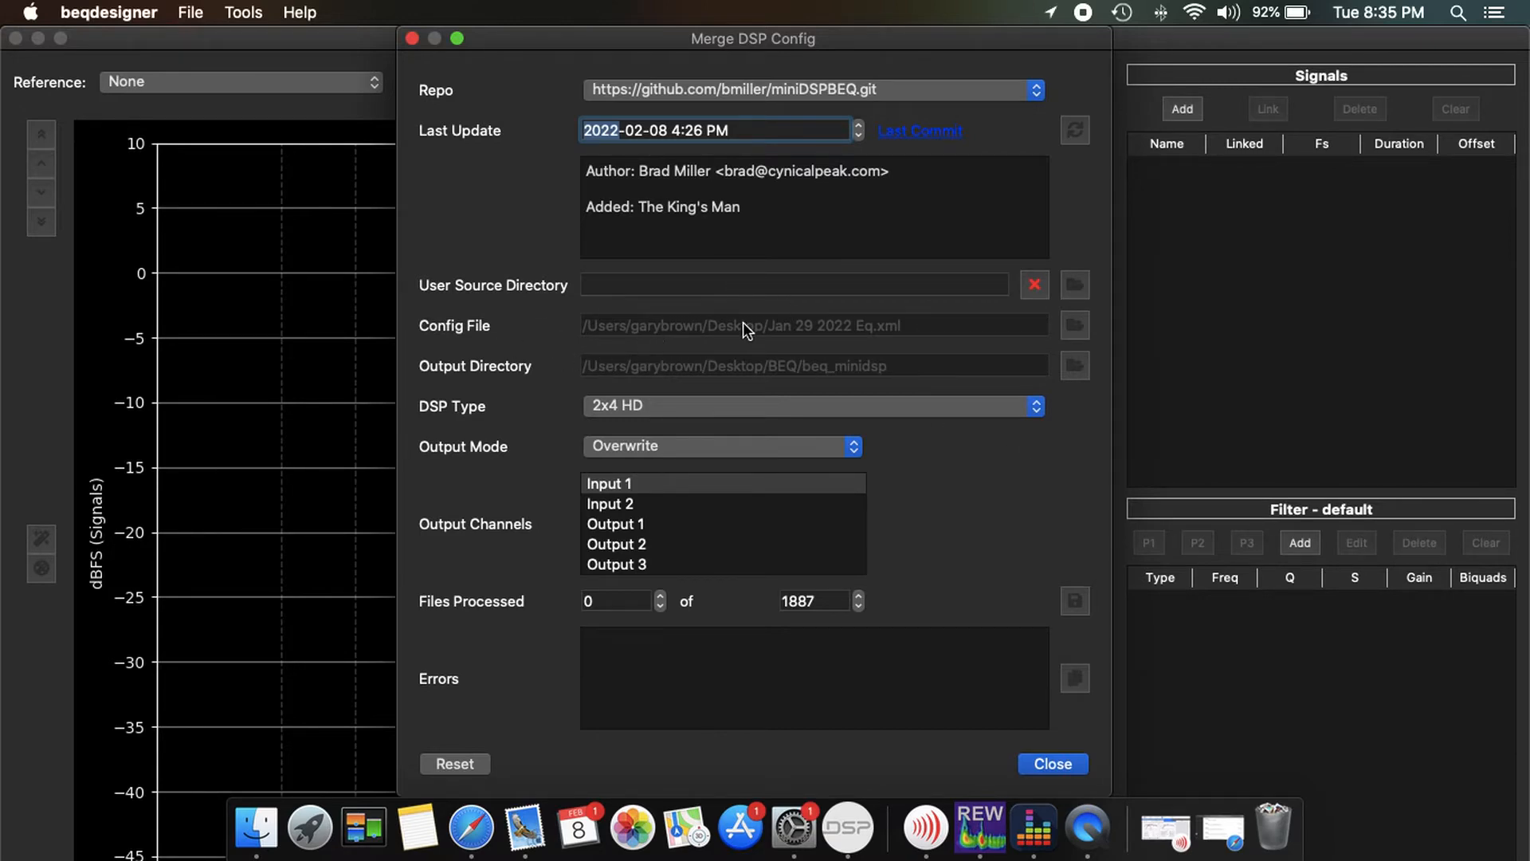
mouse_move(934, 341)
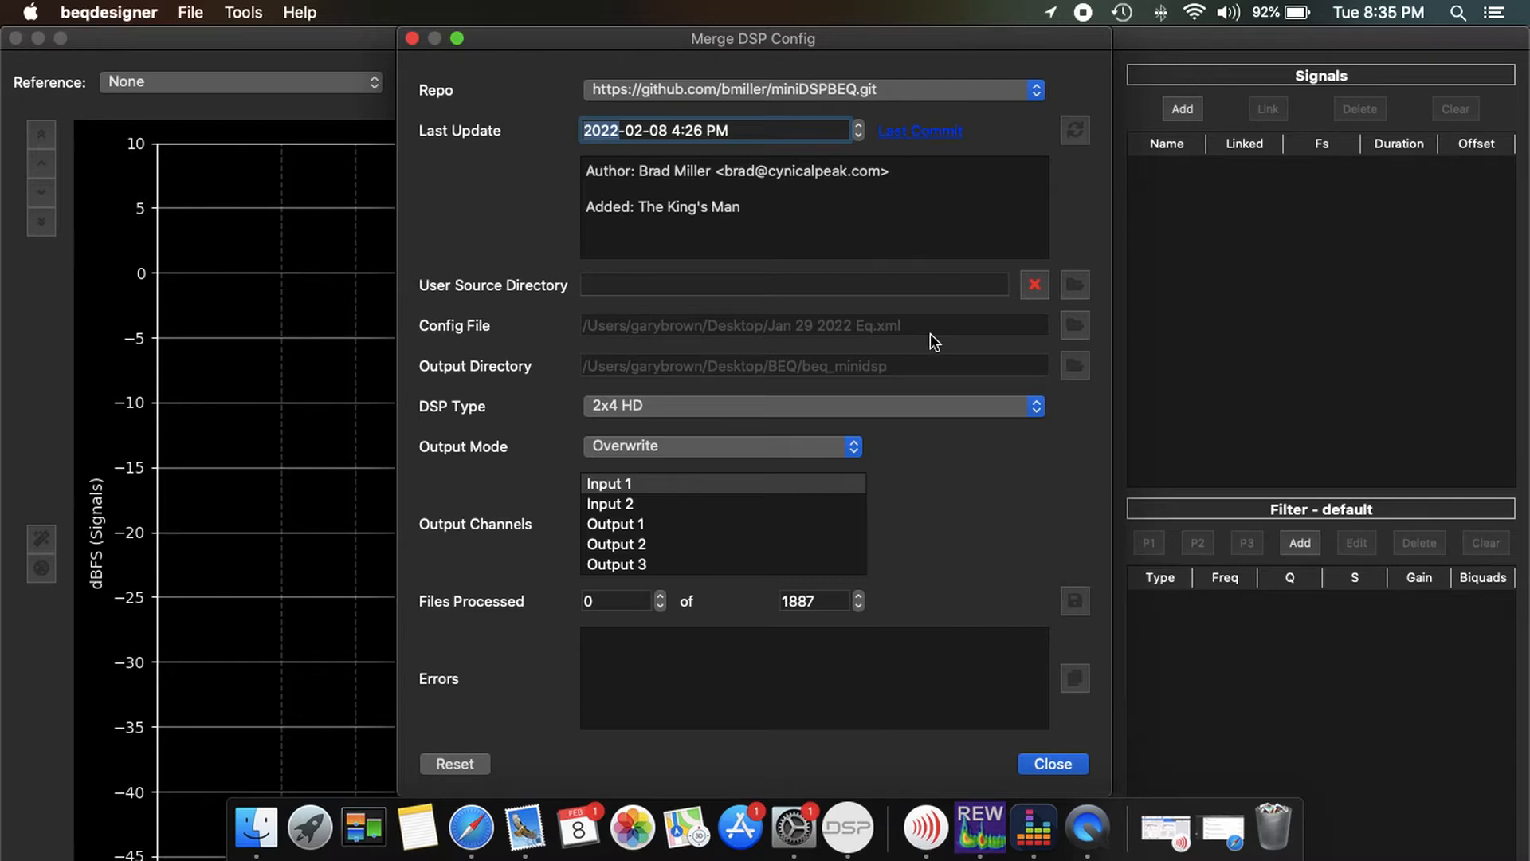
mouse_move(956, 329)
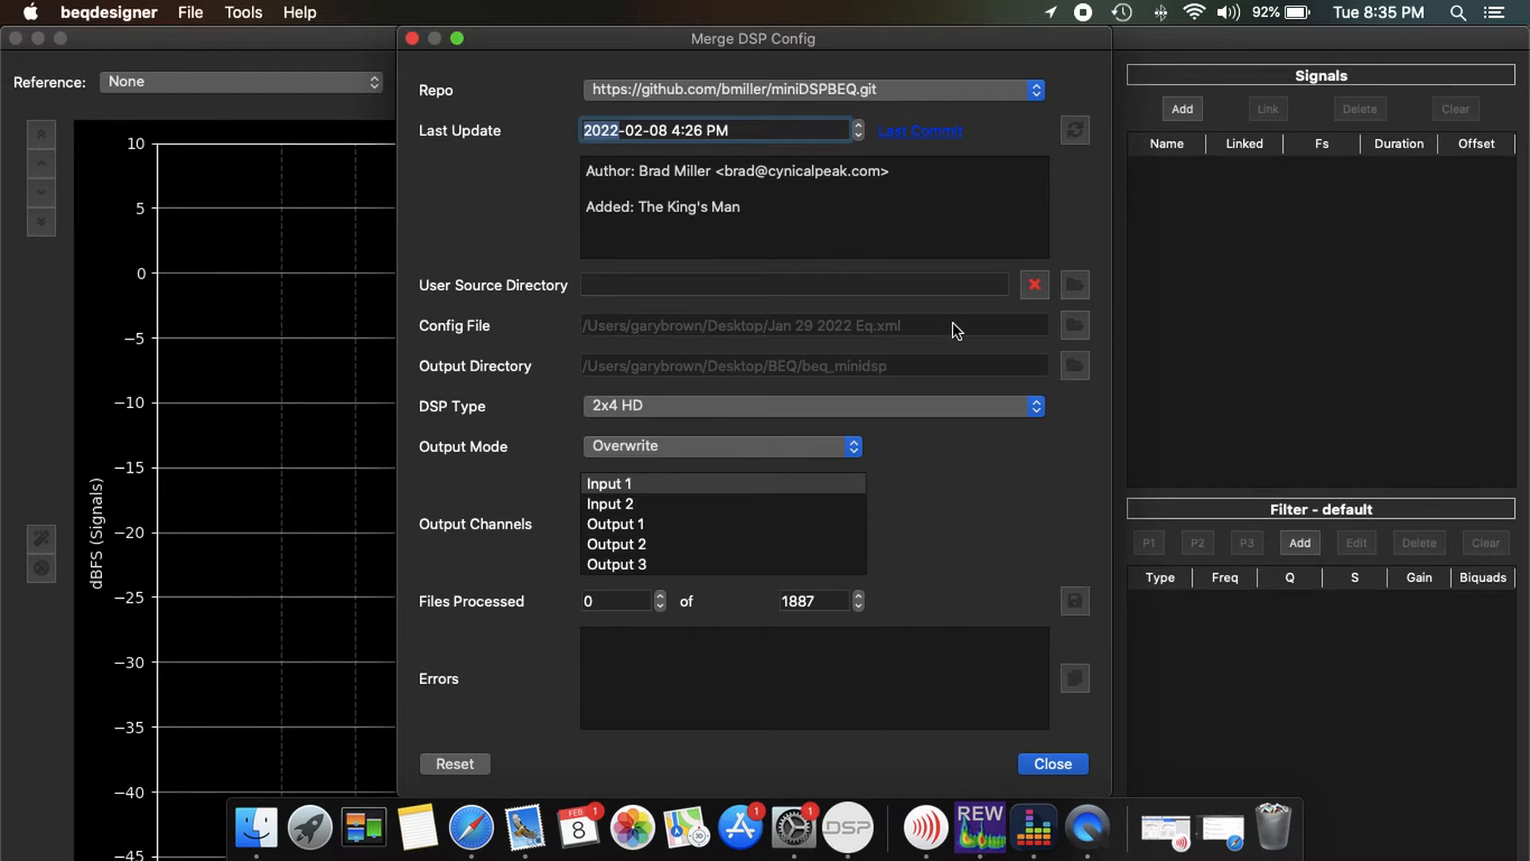
mouse_move(709, 410)
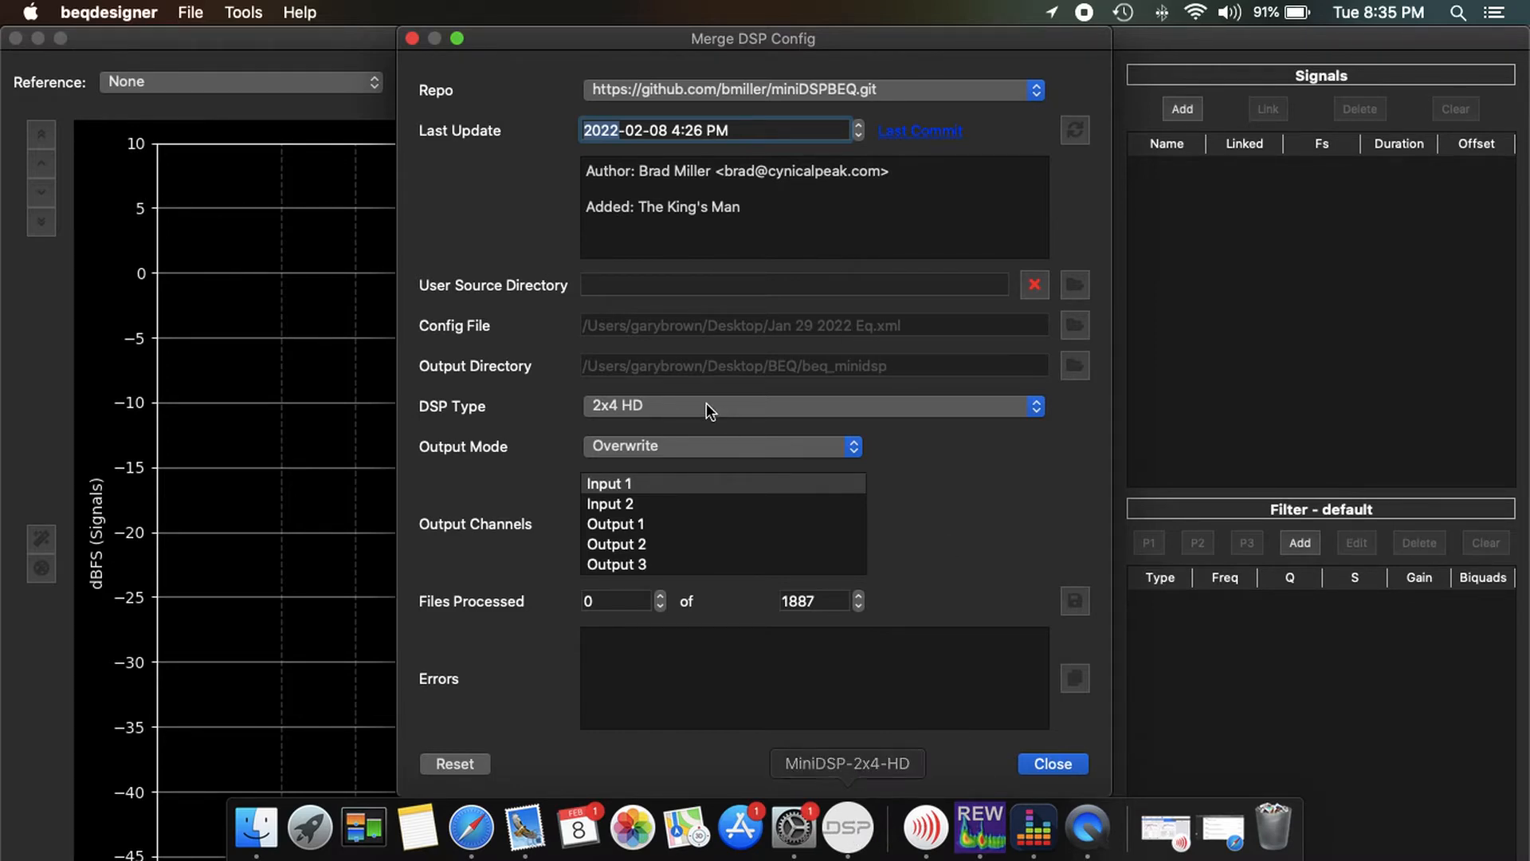
mouse_move(859, 341)
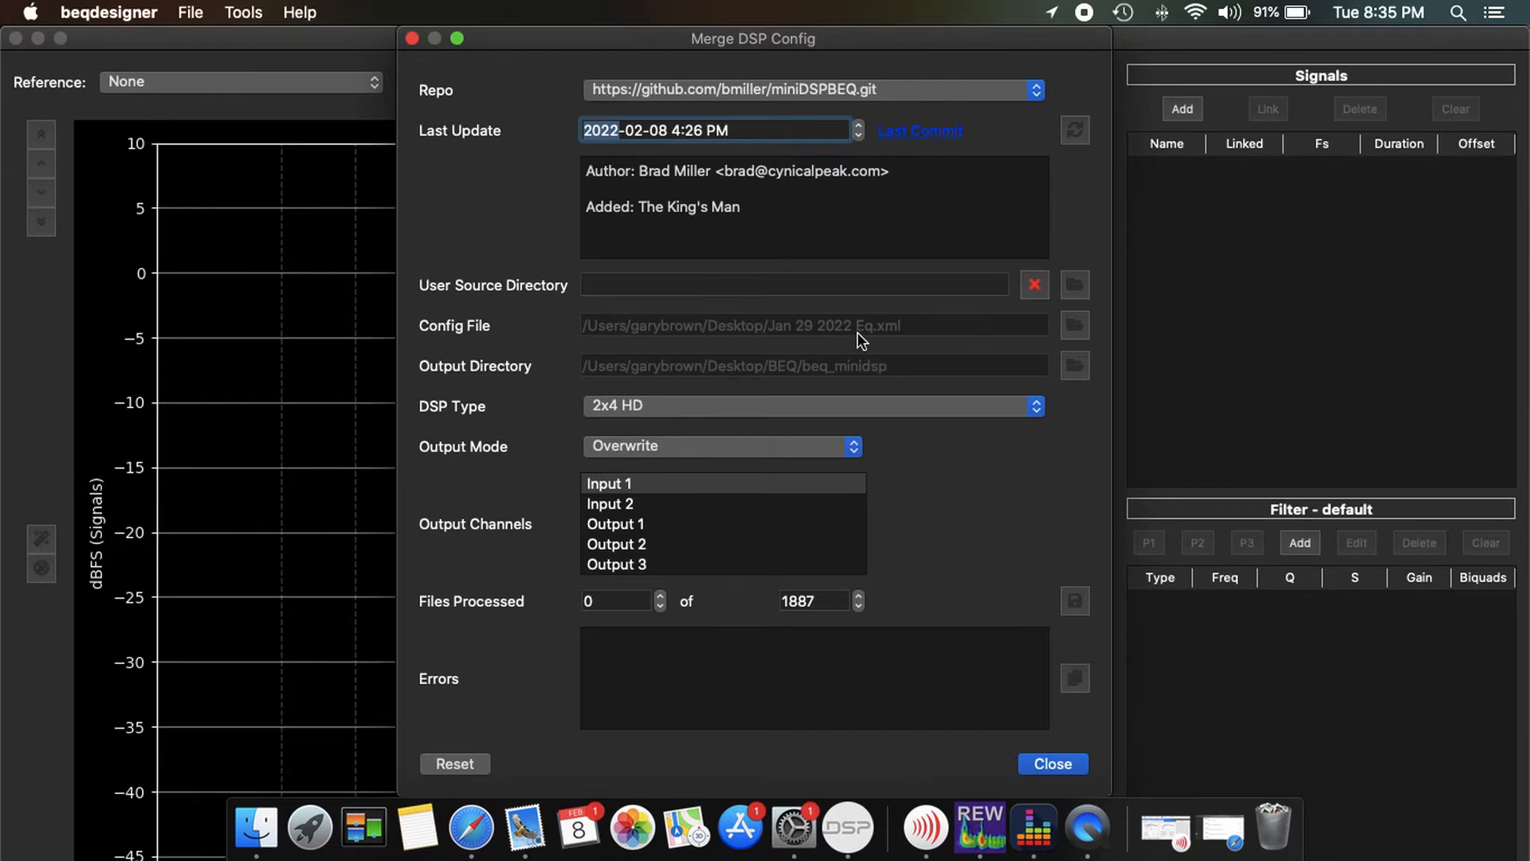
mouse_move(615, 399)
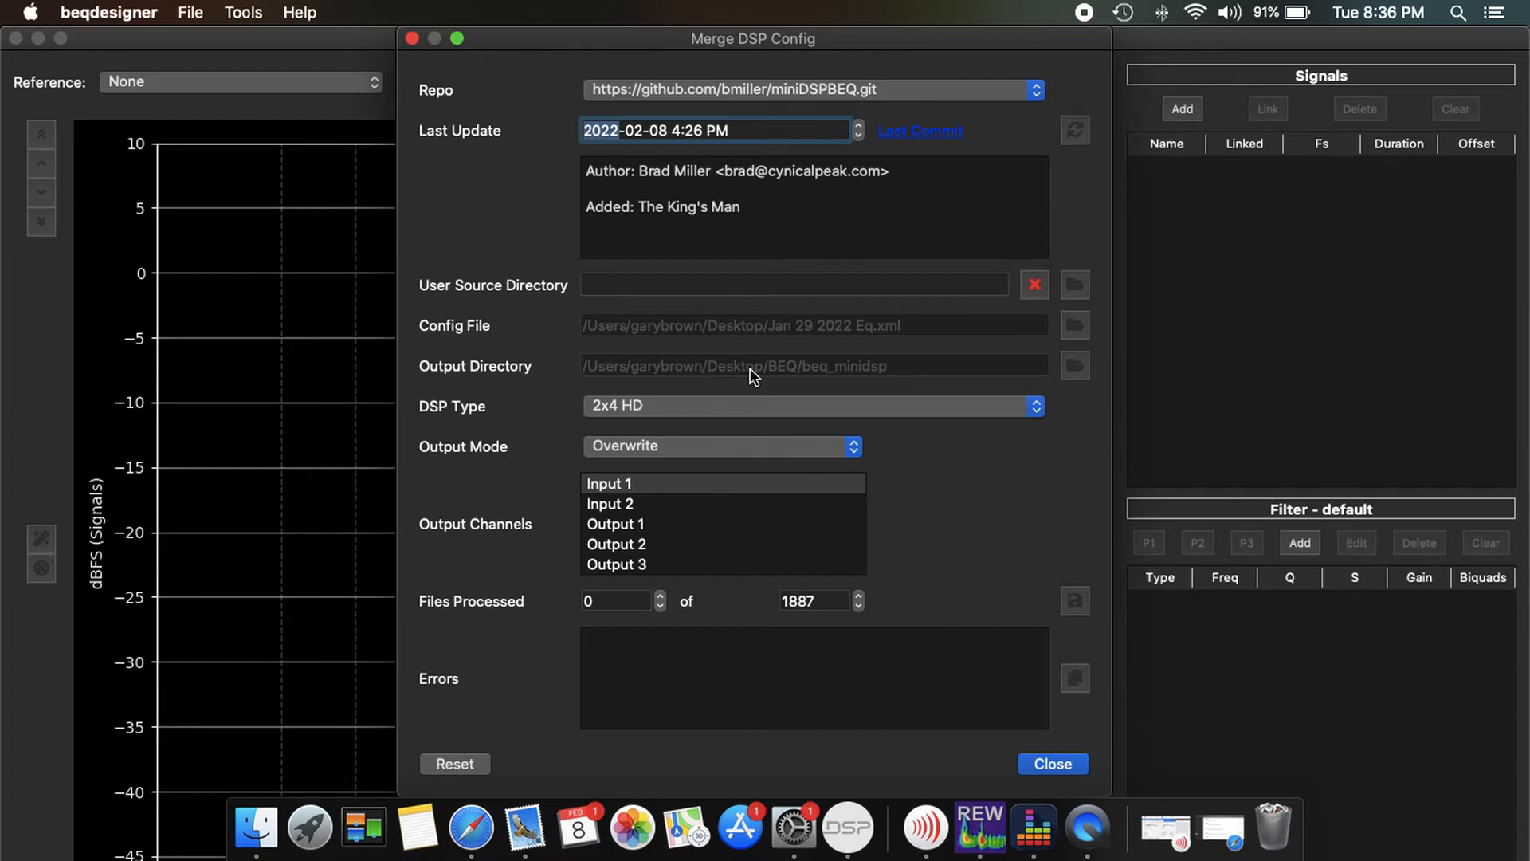
mouse_move(792, 364)
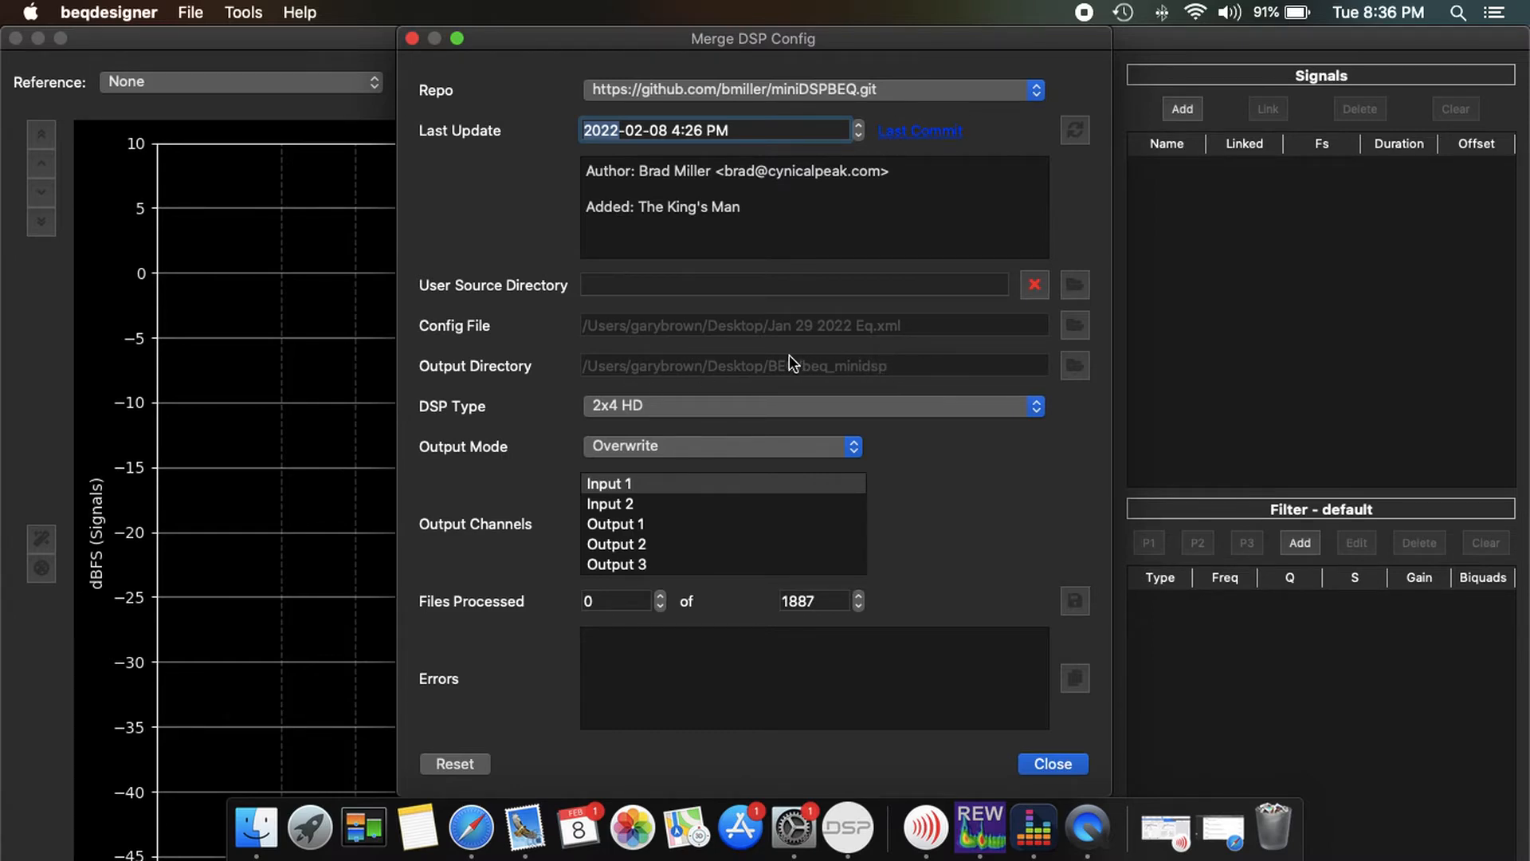
mouse_move(918, 386)
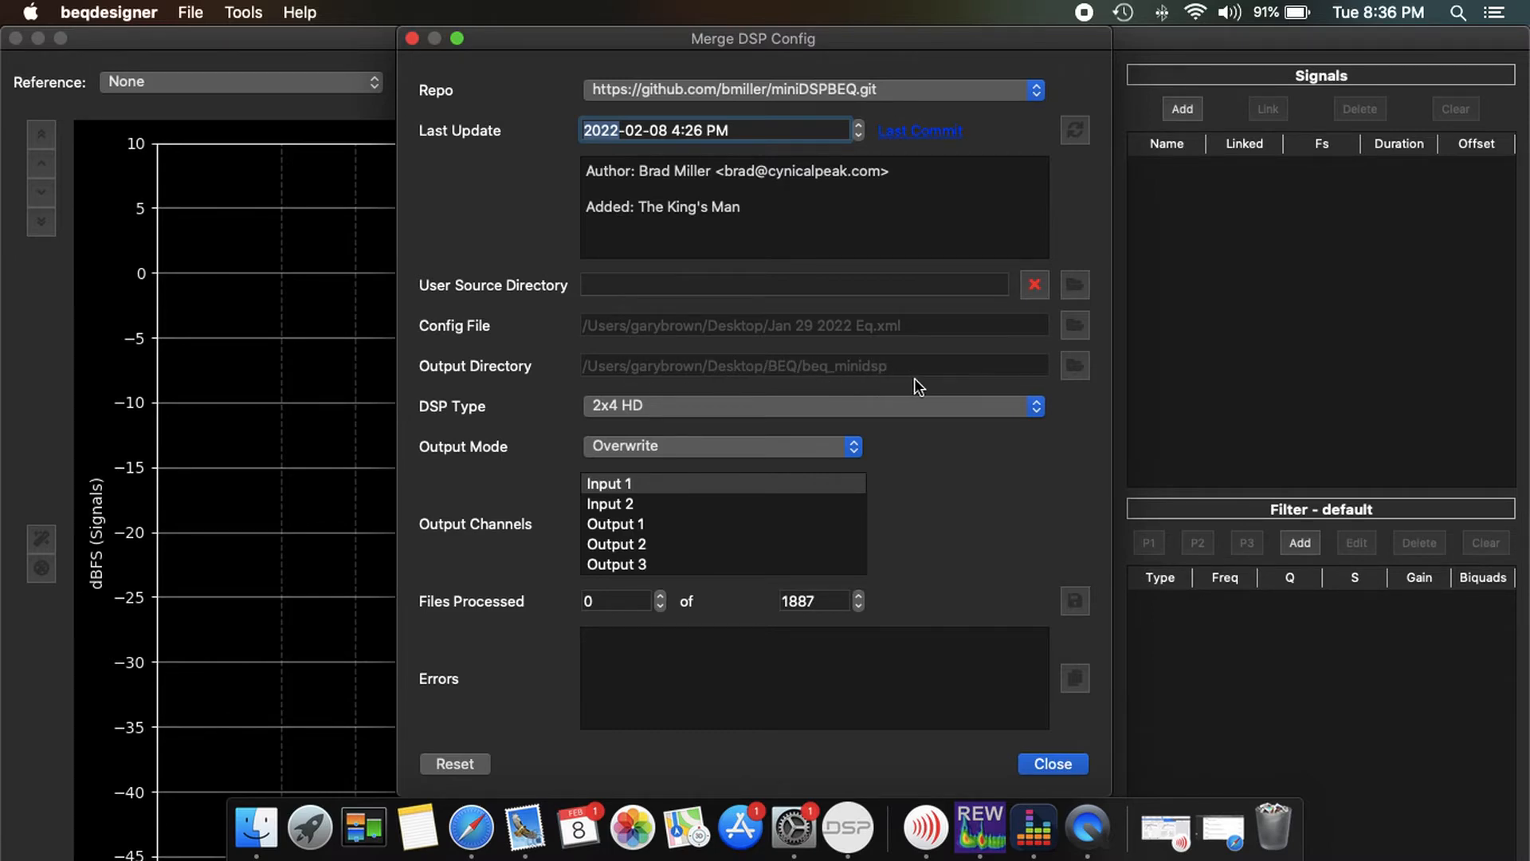
mouse_move(736, 371)
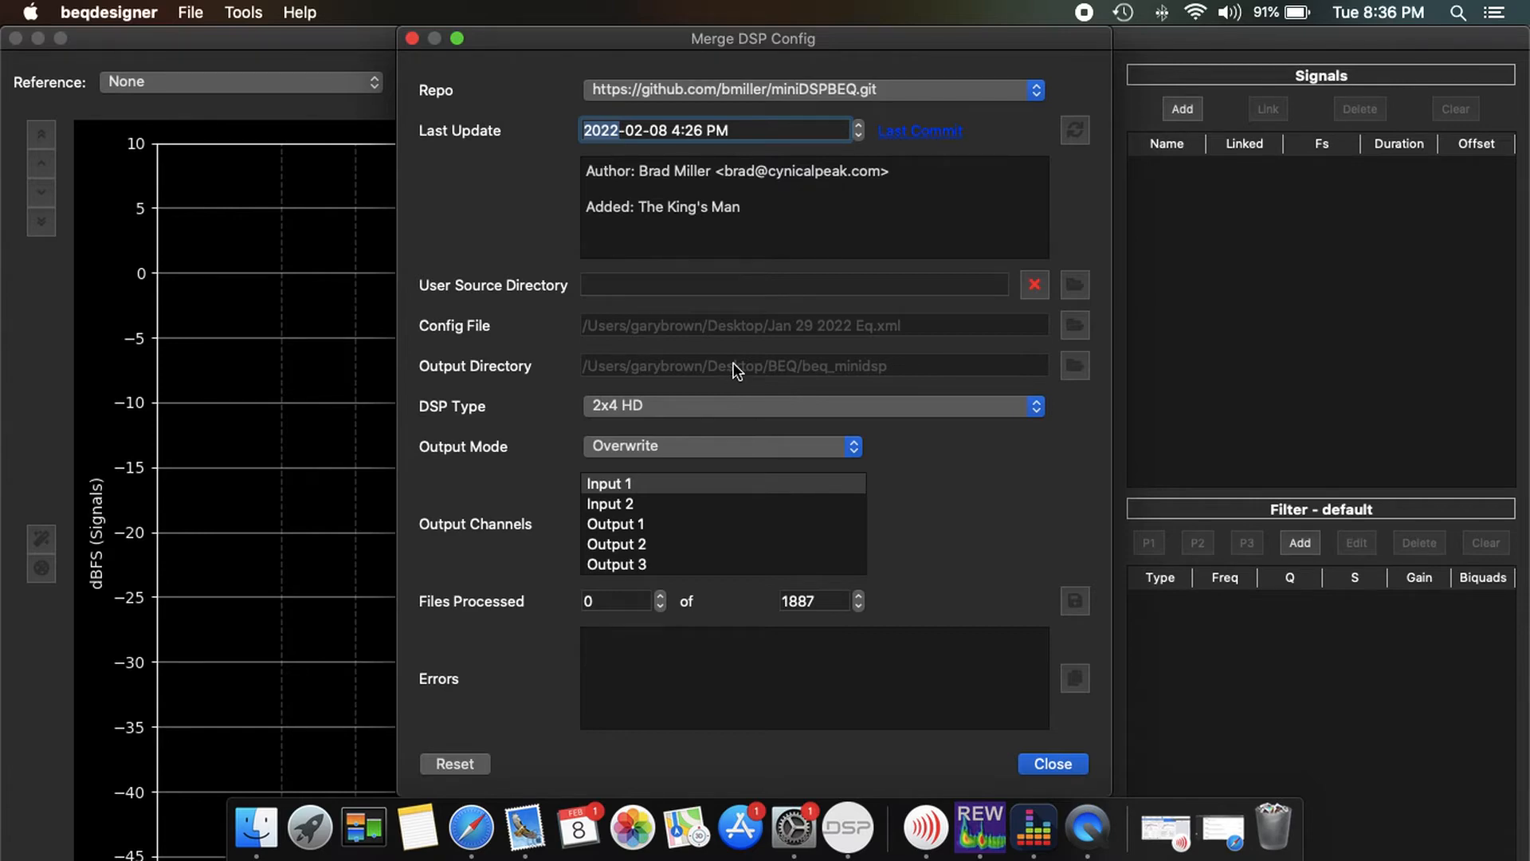
mouse_move(649, 411)
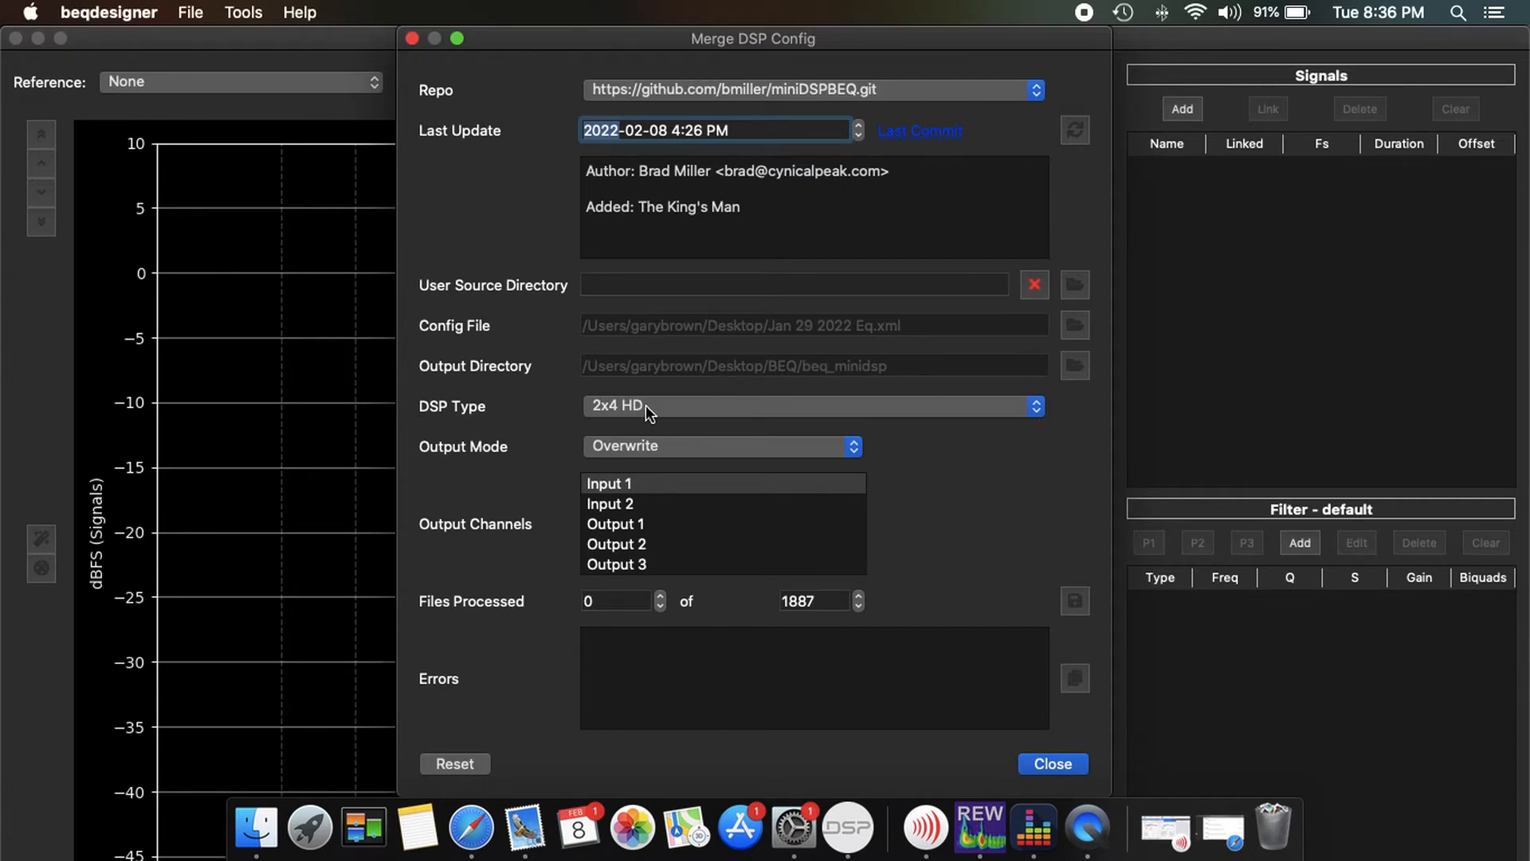
mouse_move(636, 489)
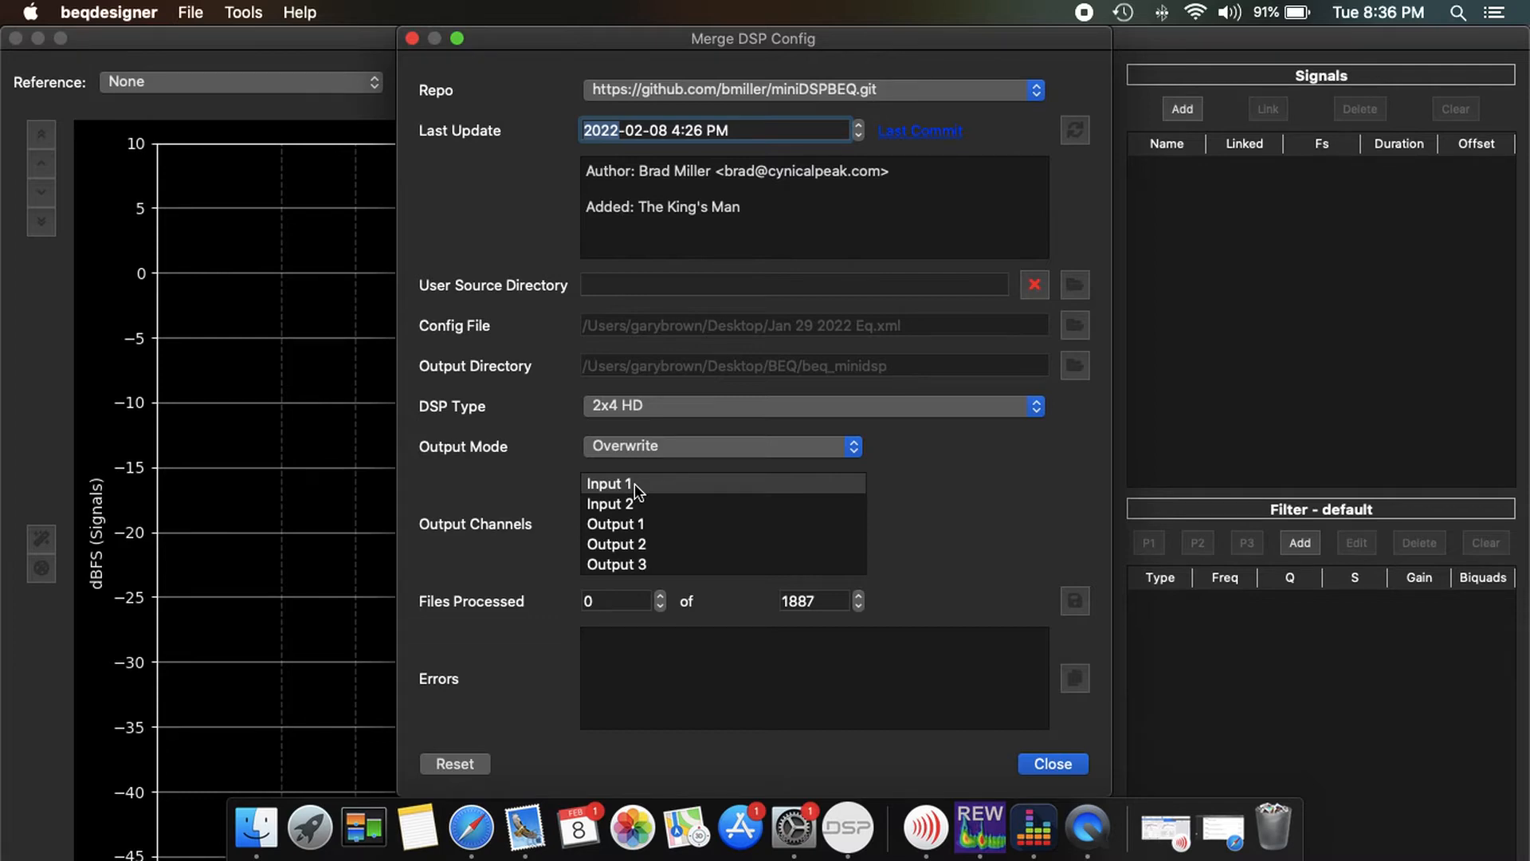
mouse_move(763, 342)
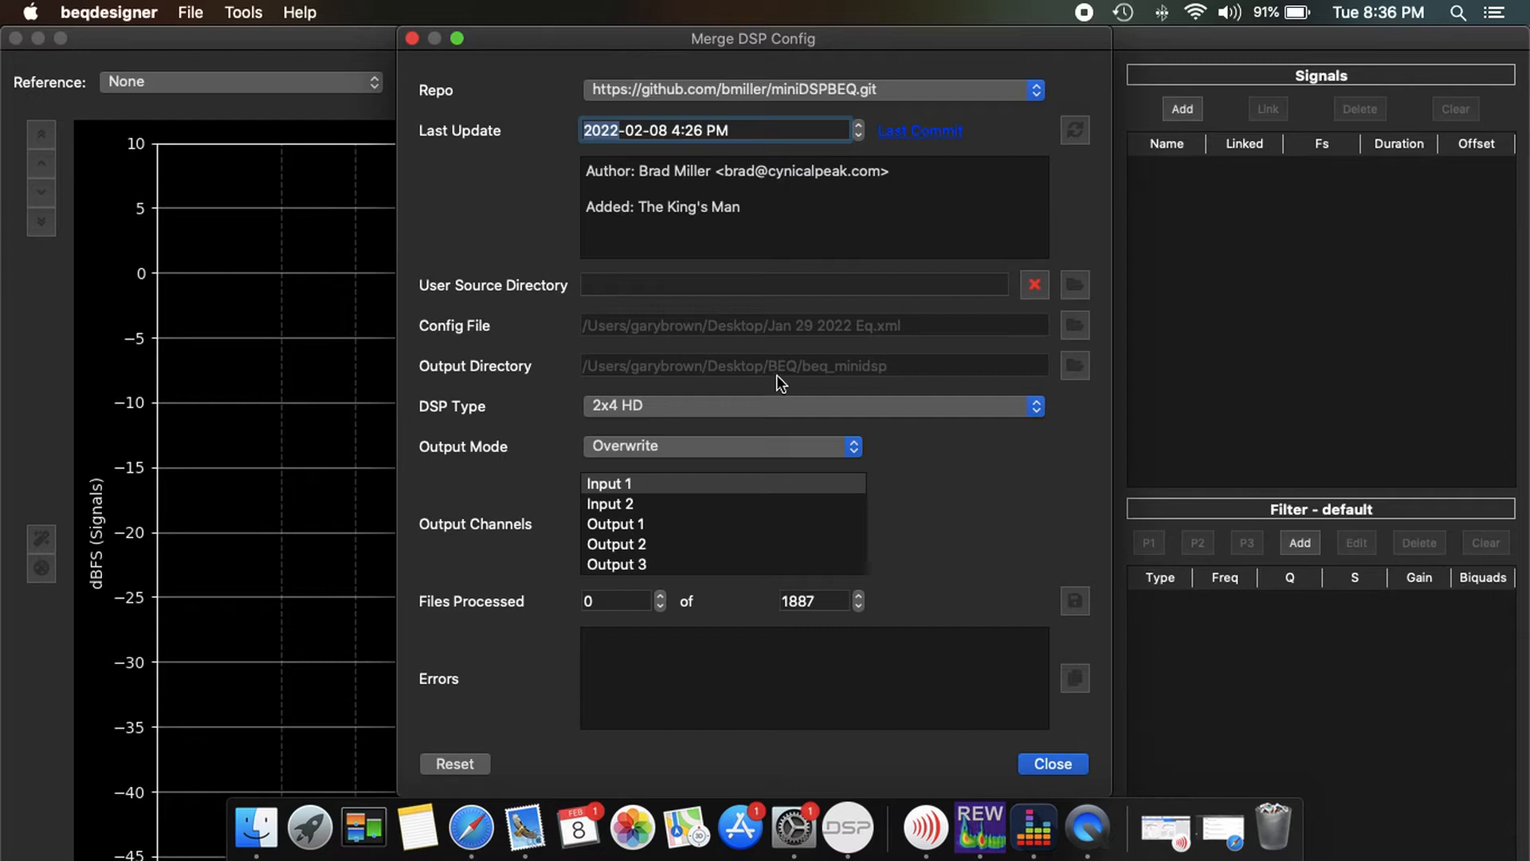
mouse_move(777, 373)
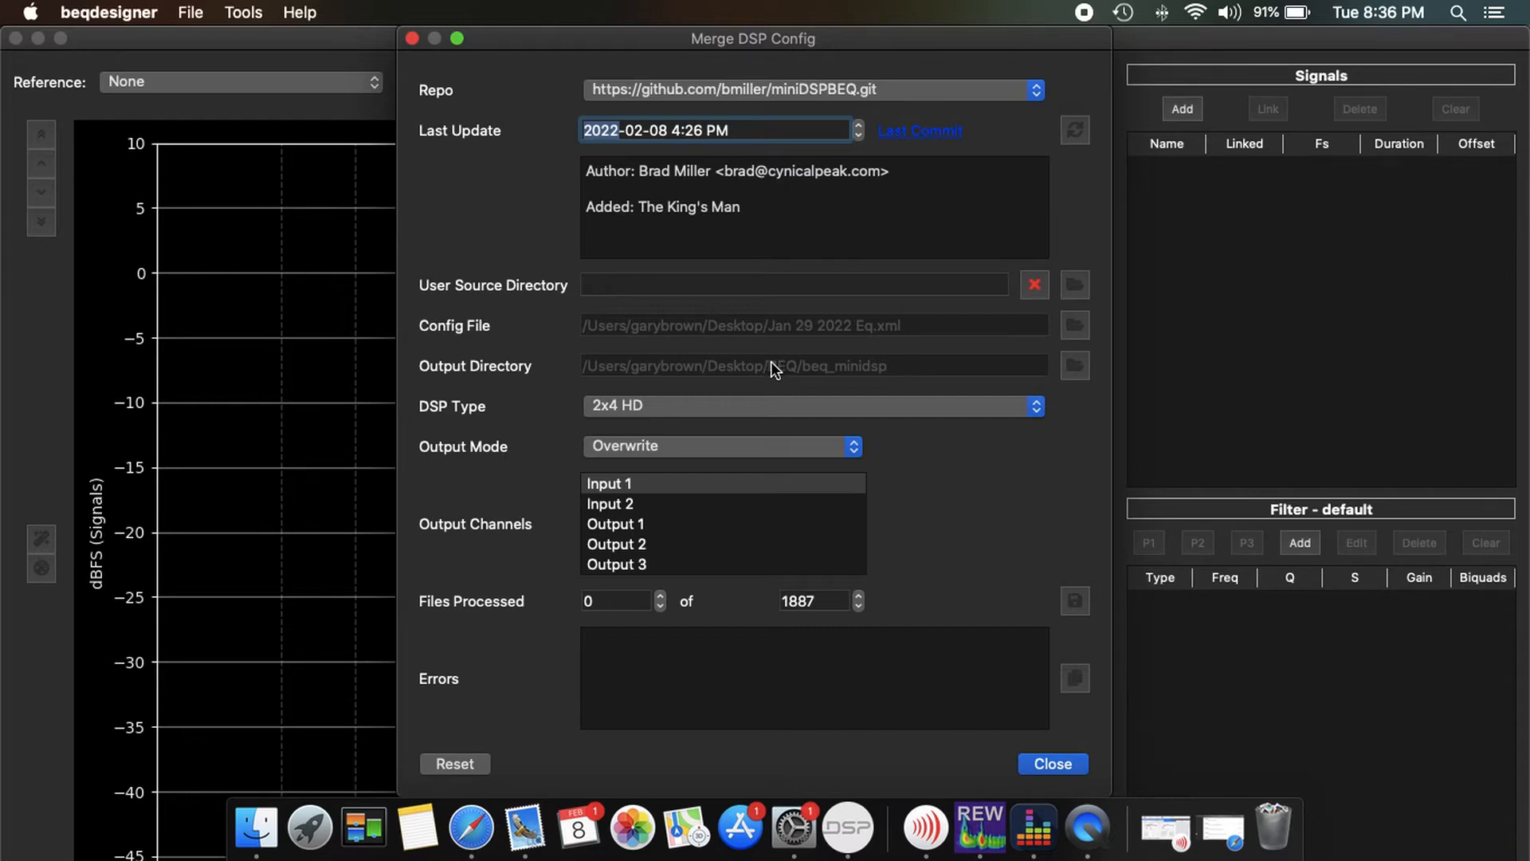
mouse_move(542, 481)
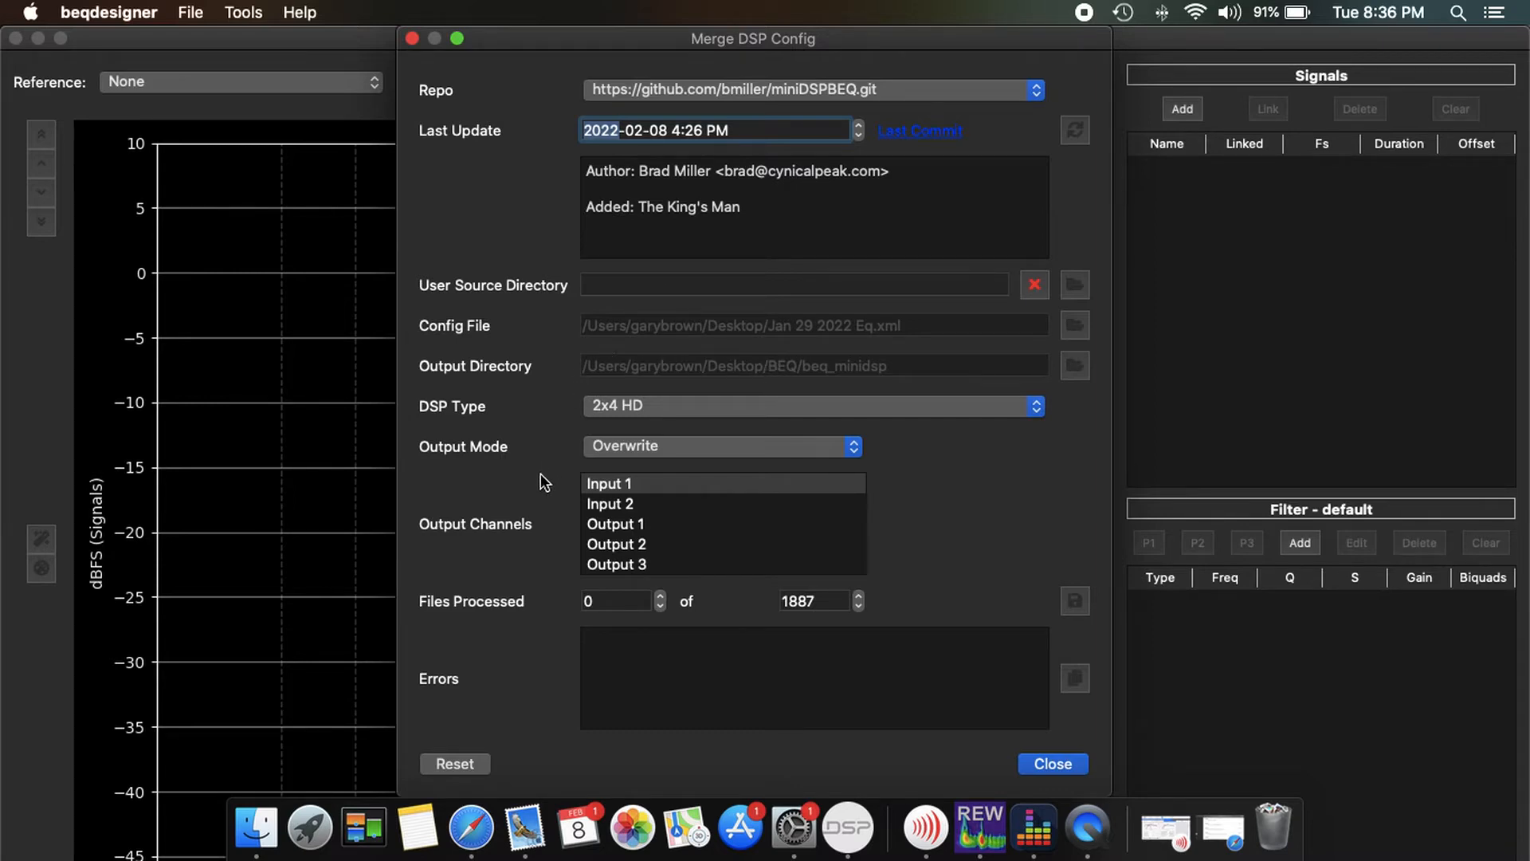
mouse_move(615, 523)
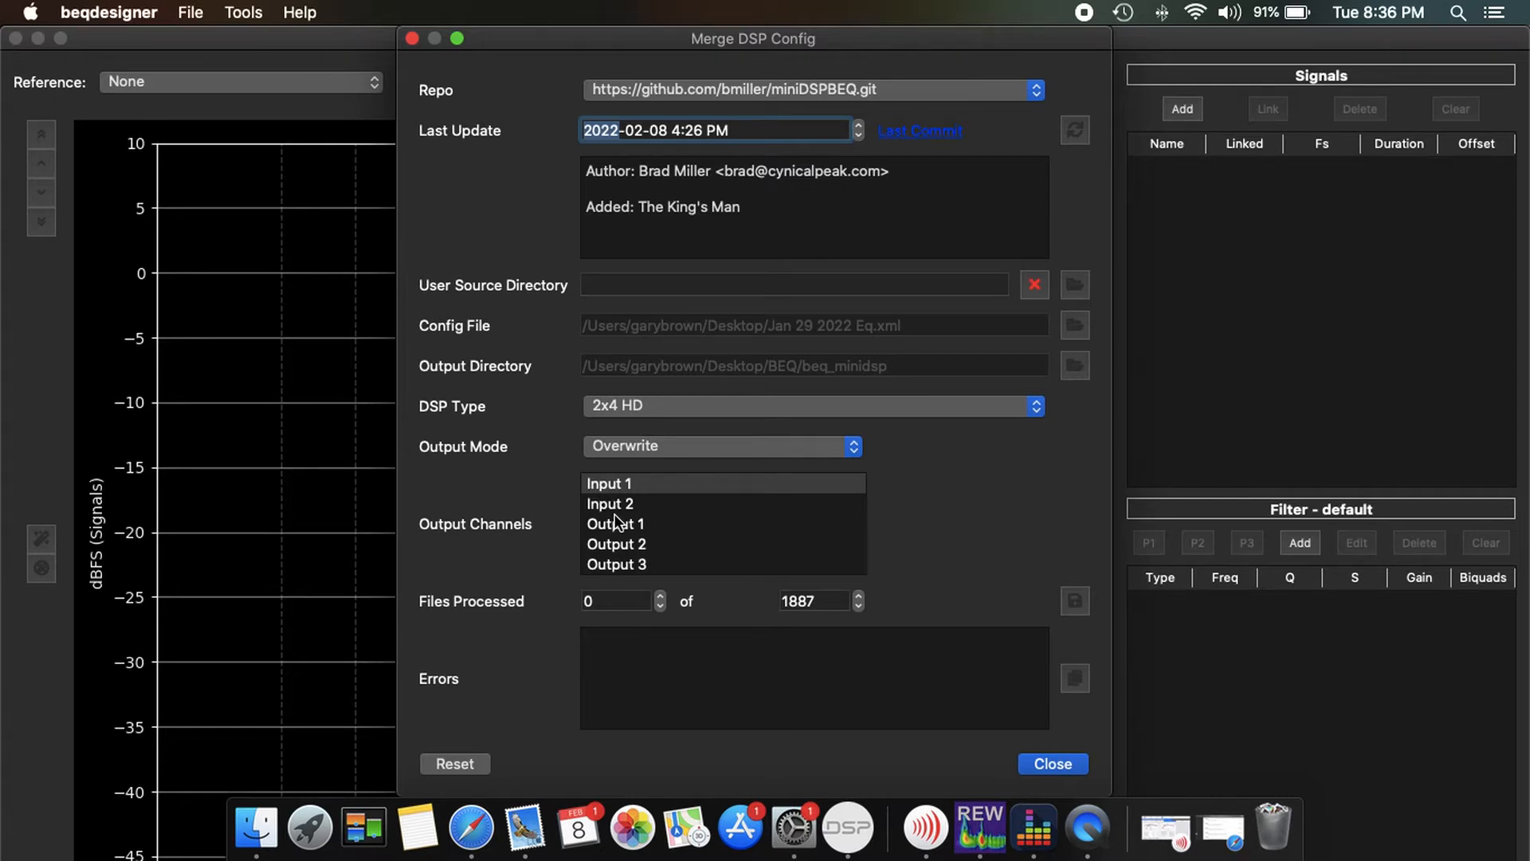
mouse_move(582, 529)
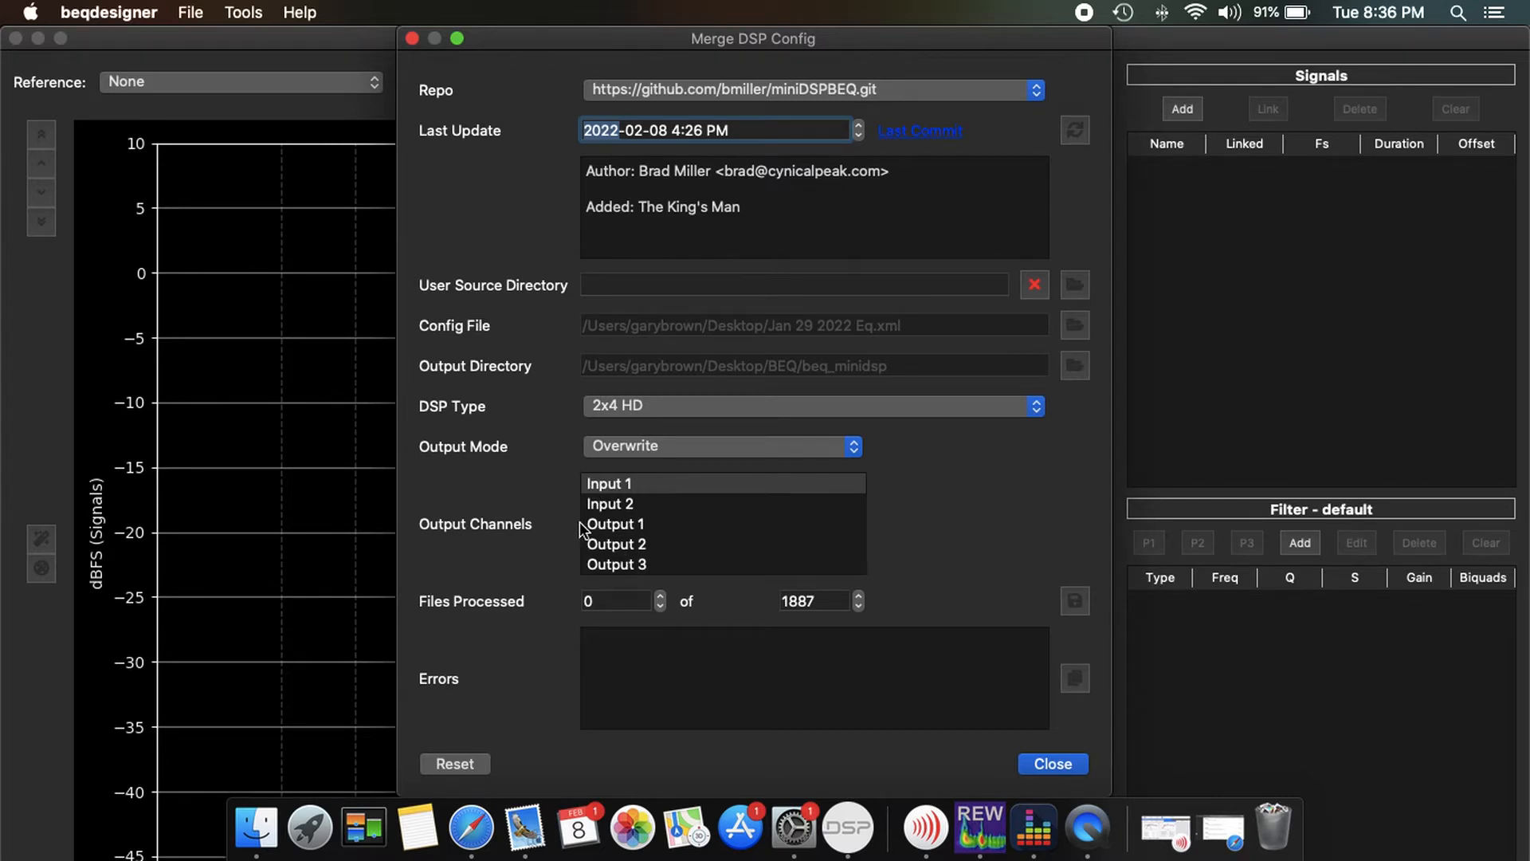
mouse_move(1033, 609)
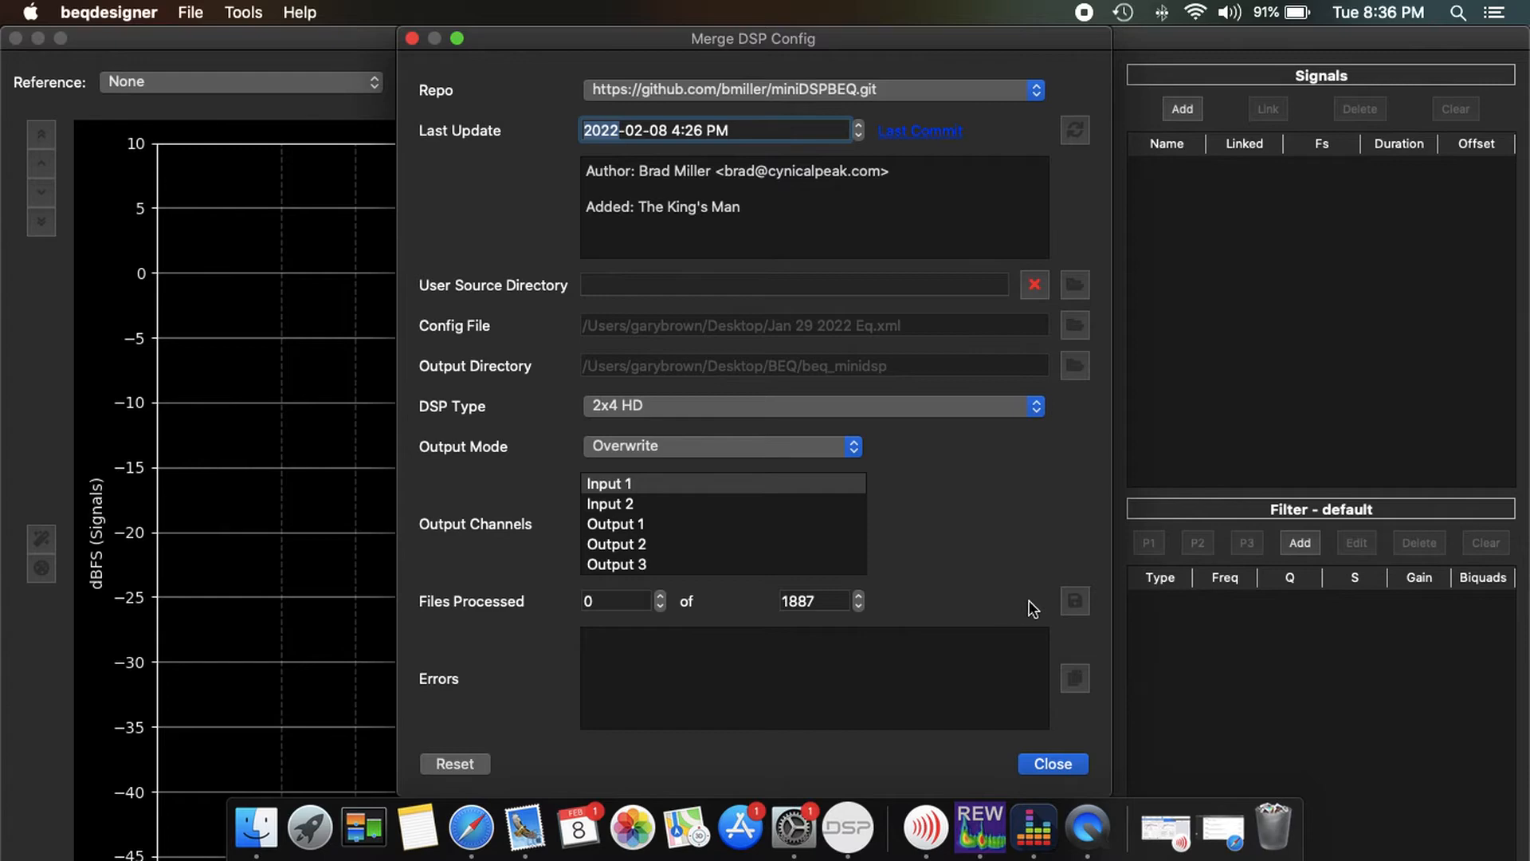
mouse_move(434, 612)
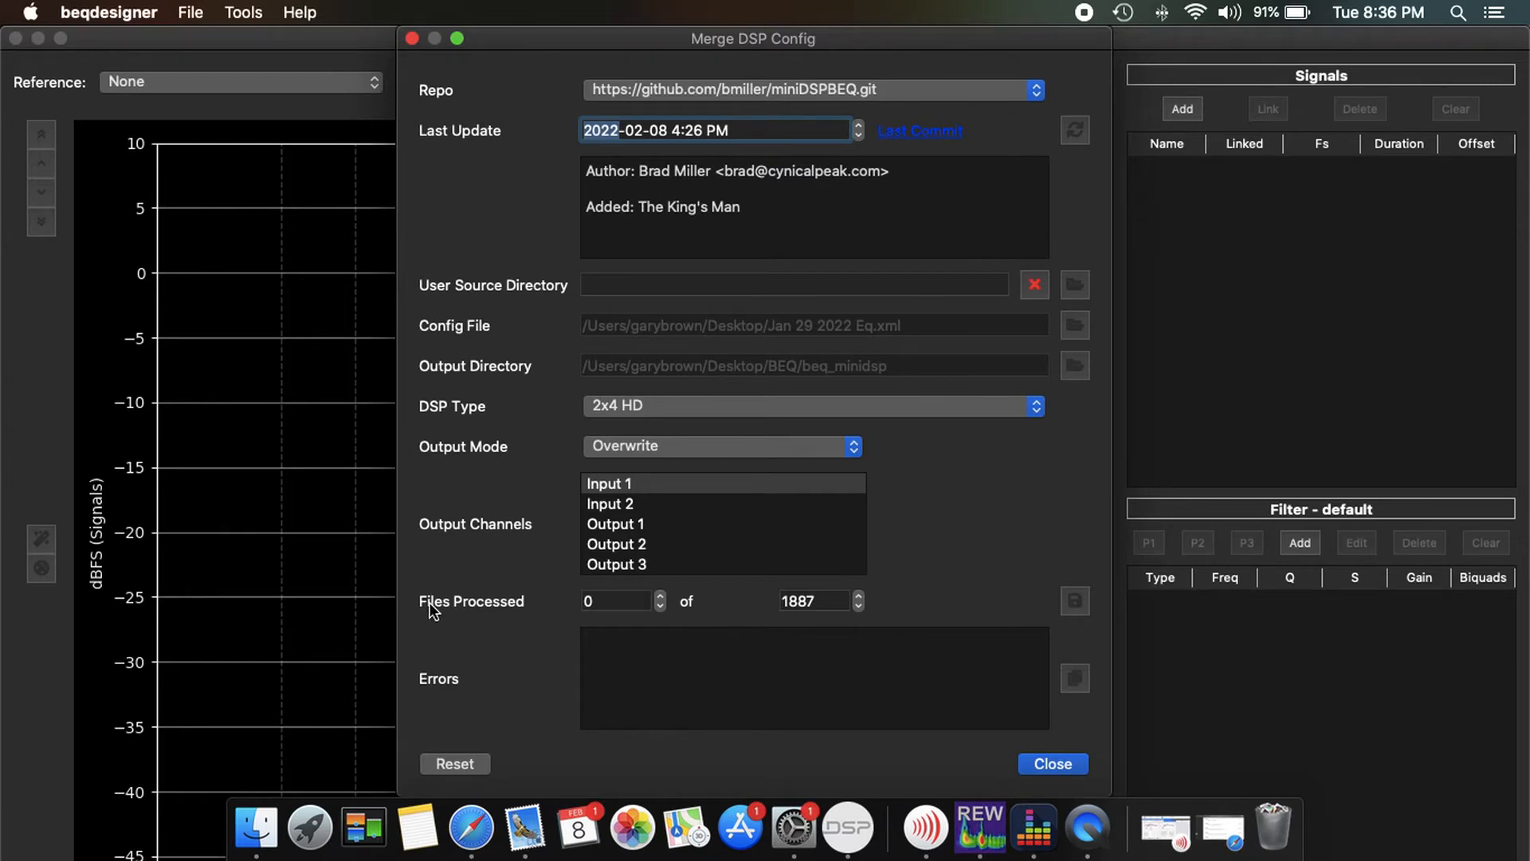
mouse_move(782, 601)
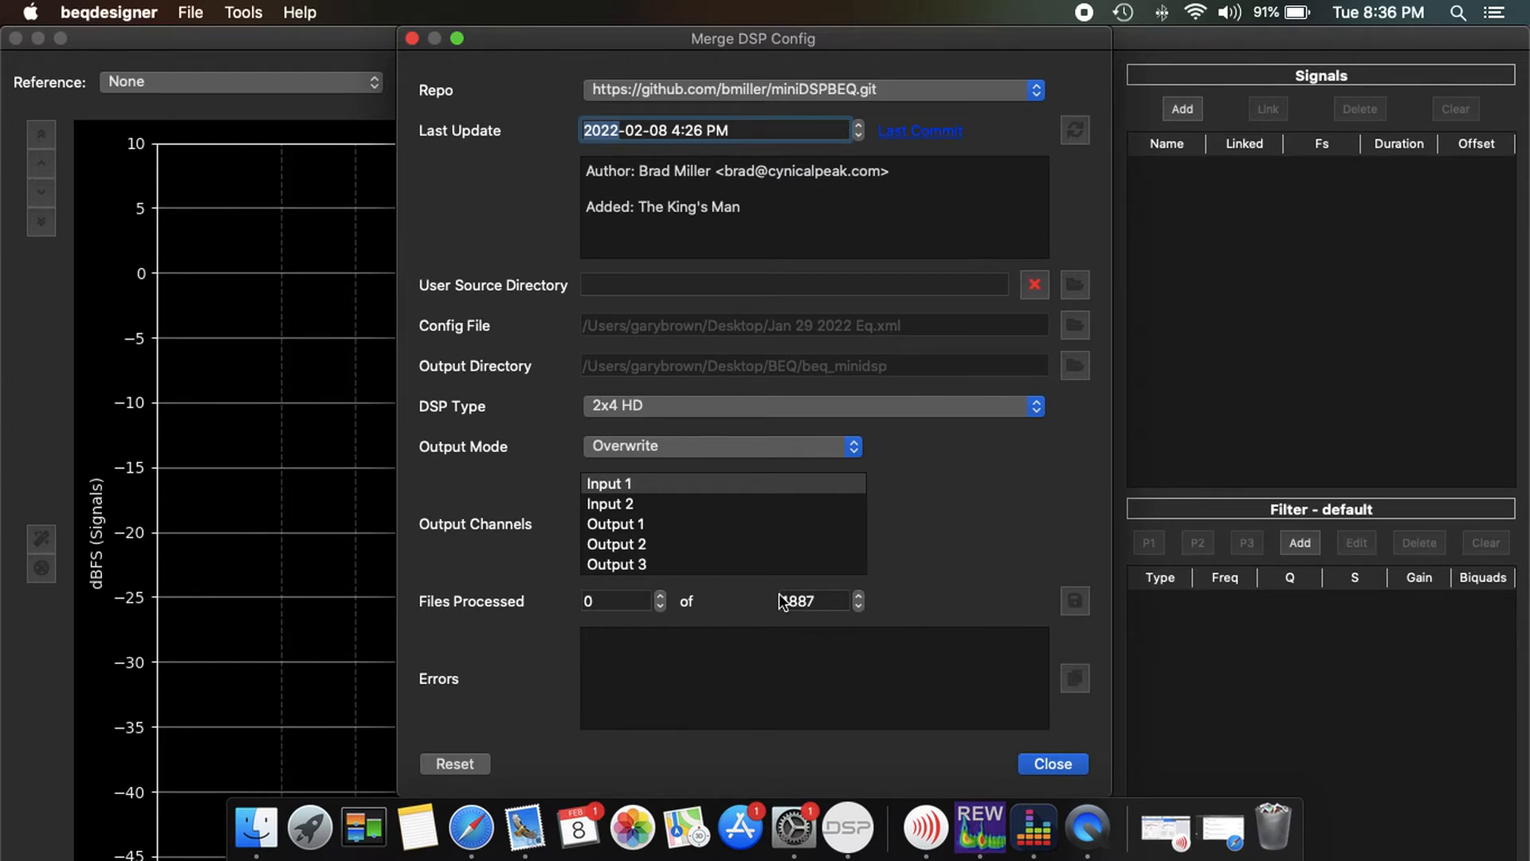
mouse_move(954, 621)
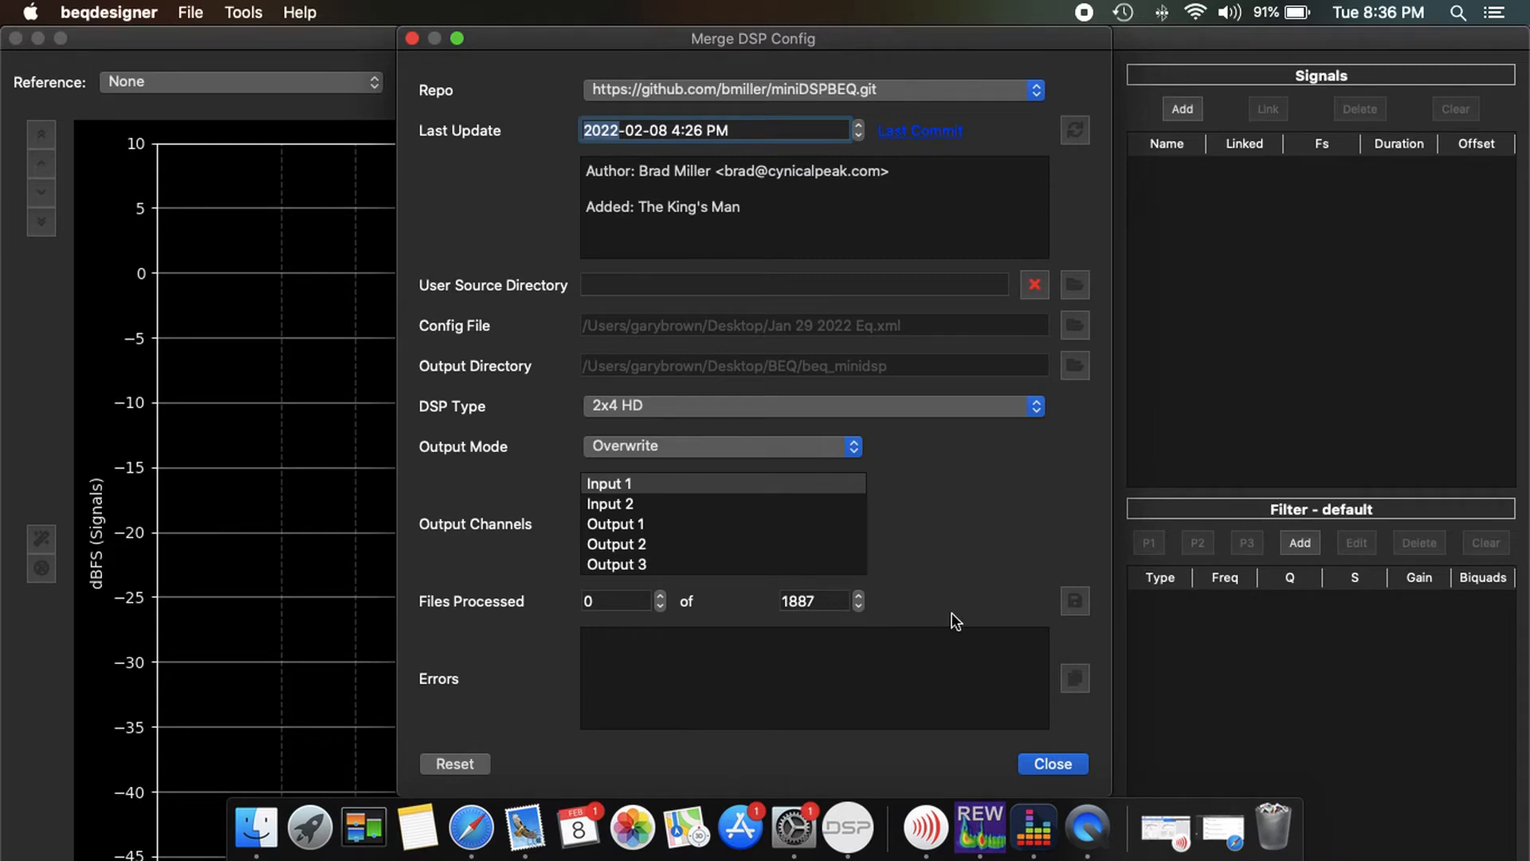
mouse_move(971, 624)
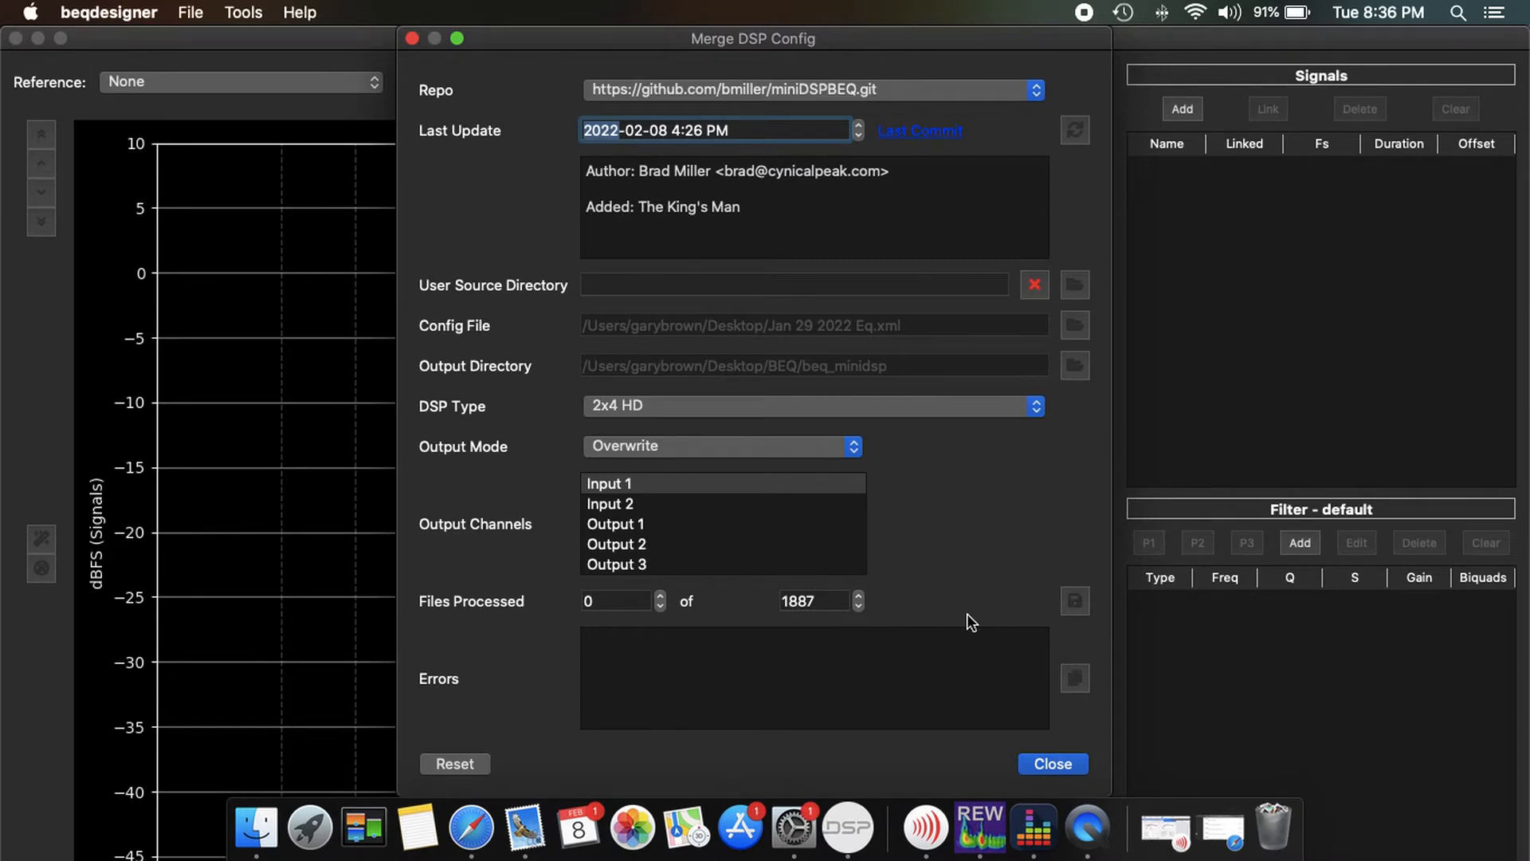
mouse_move(700, 379)
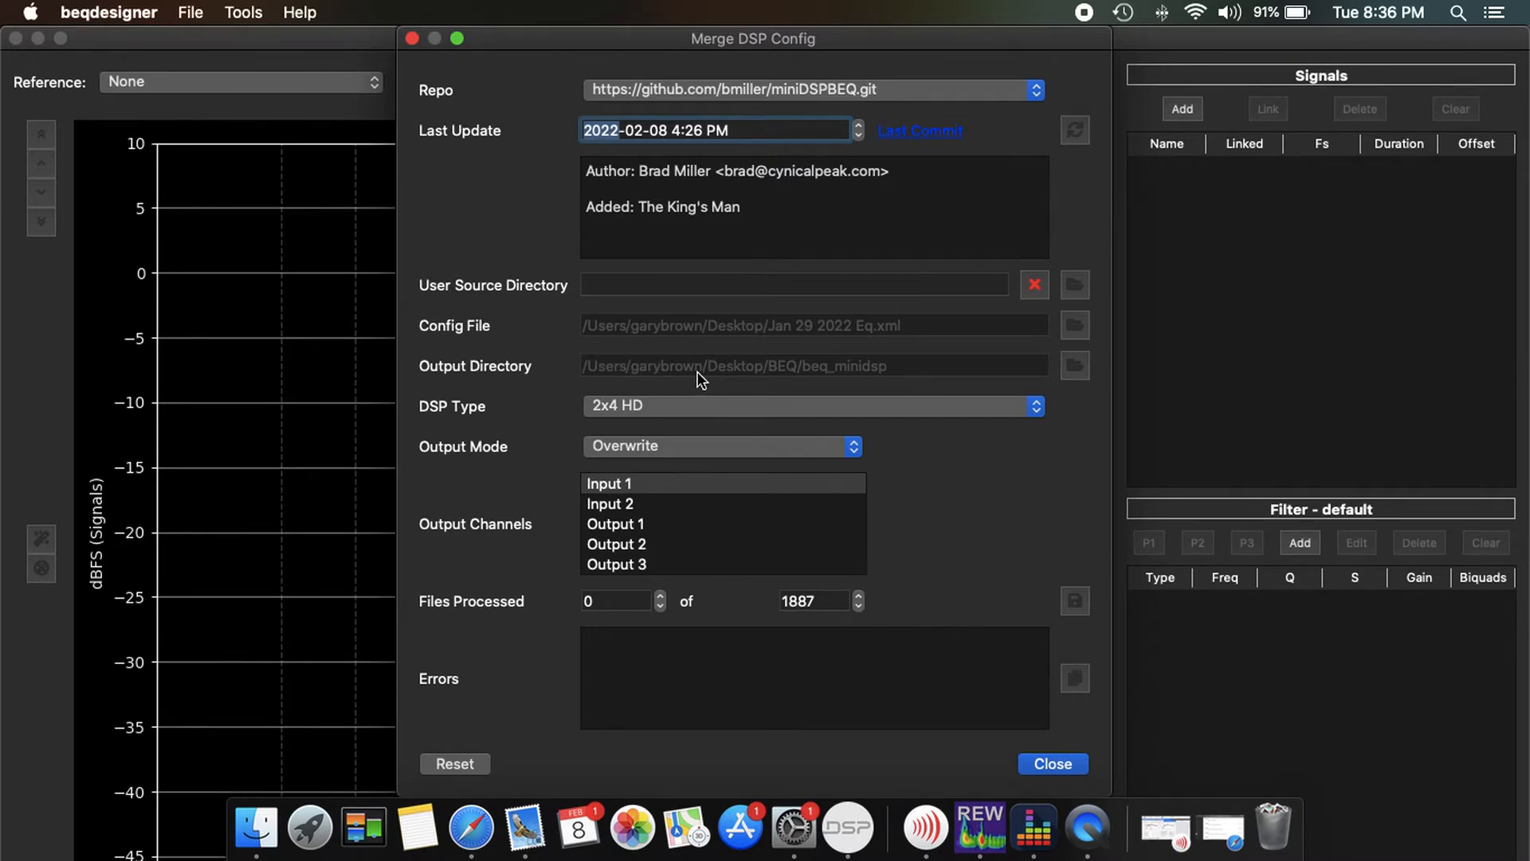
mouse_move(985, 629)
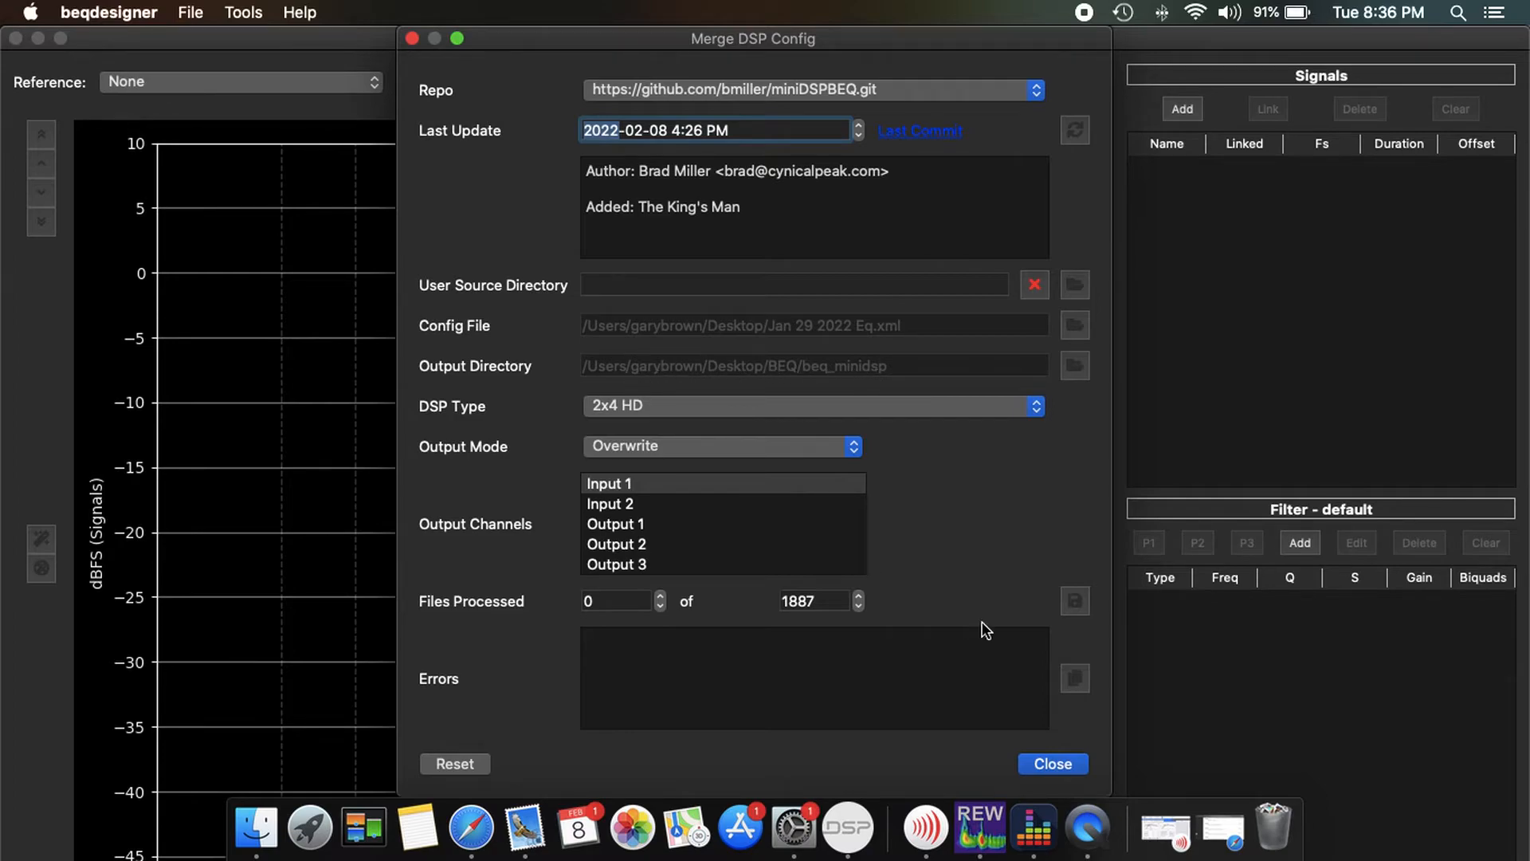
- Close the Merge DSP Config dialog and return to the MiniDSP app's File menu
left_click(1052, 763)
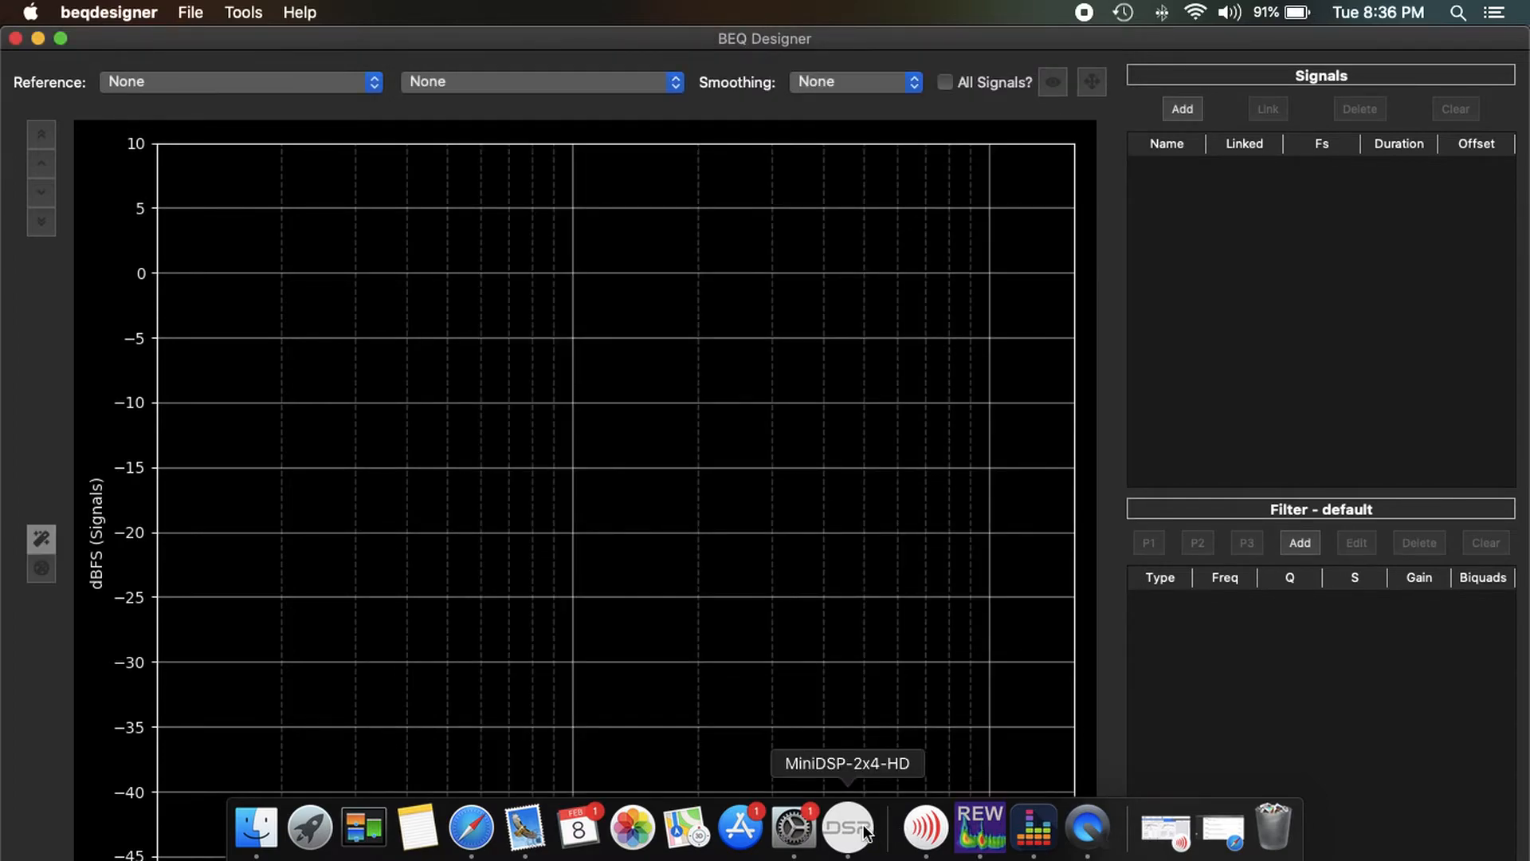
left_click(848, 828)
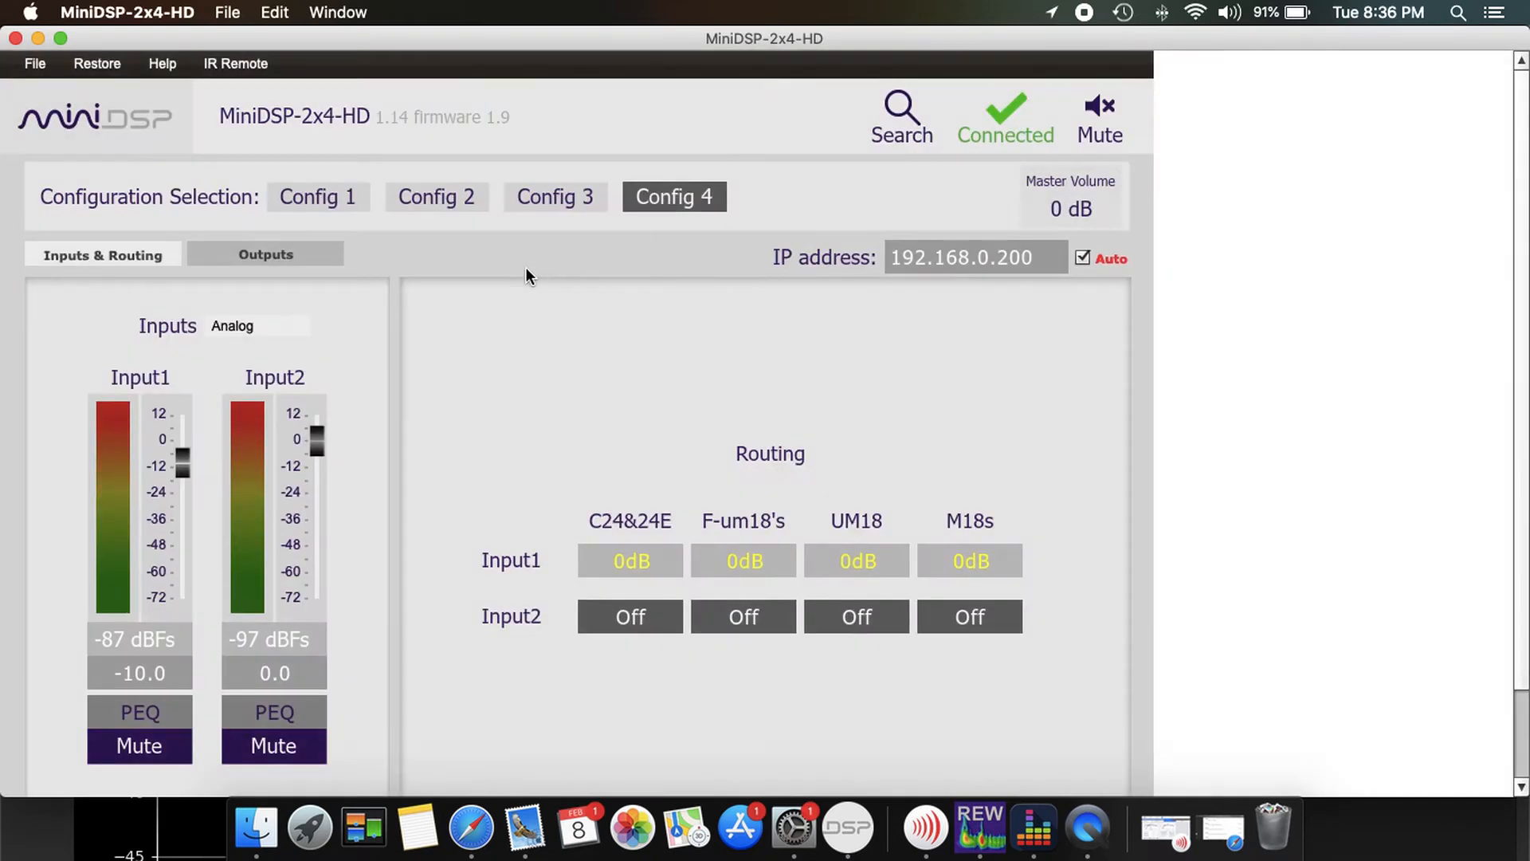
left_click(34, 62)
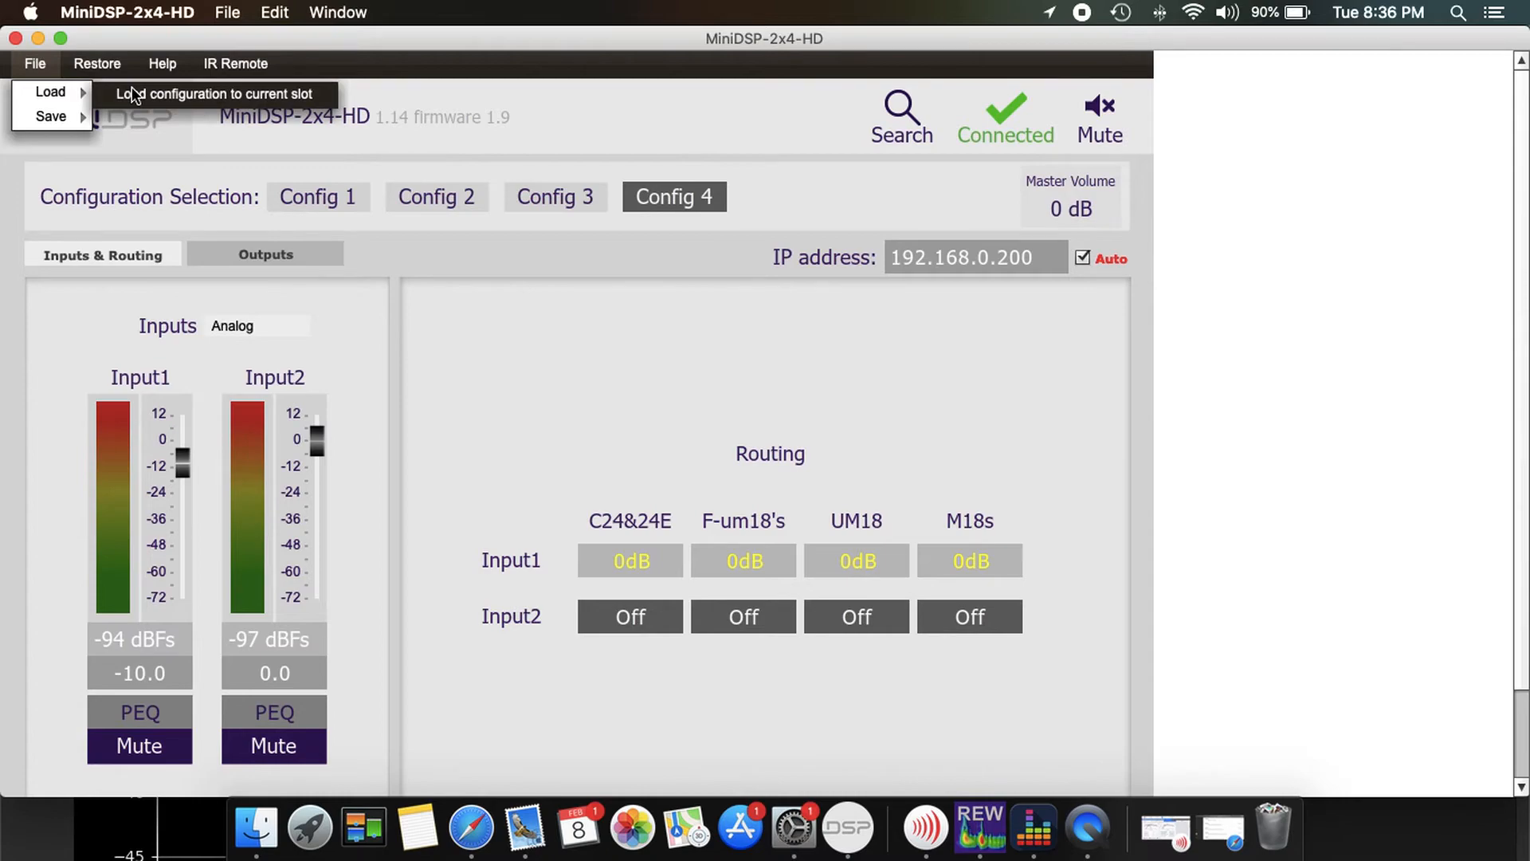
- Browse the Movie BEQs folder in the Load Configuration dialog and preview the 13 Hours BEQ file
left_click(214, 94)
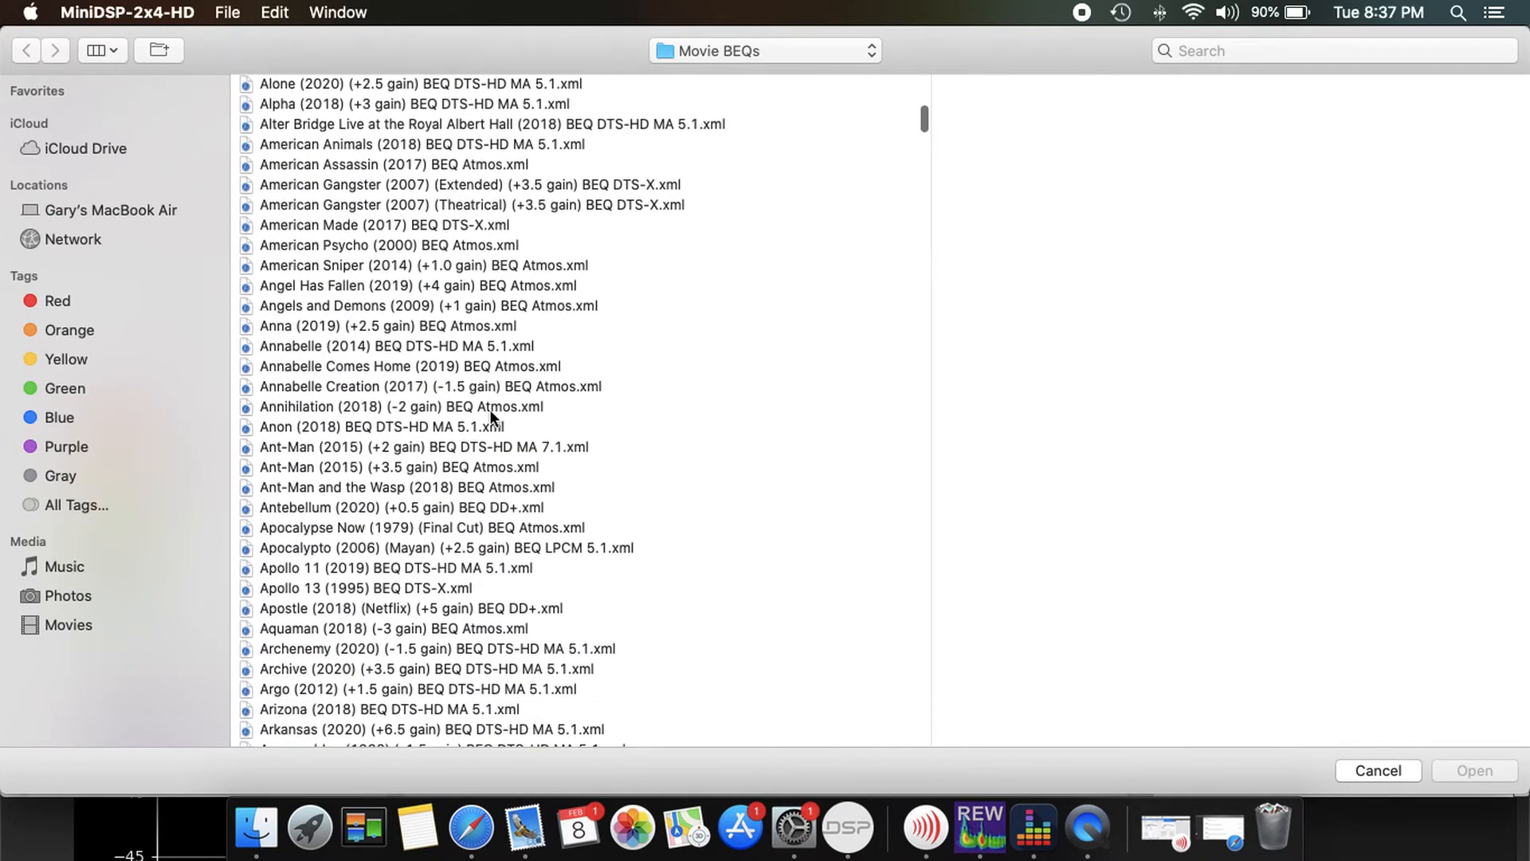
scroll("up", 3)
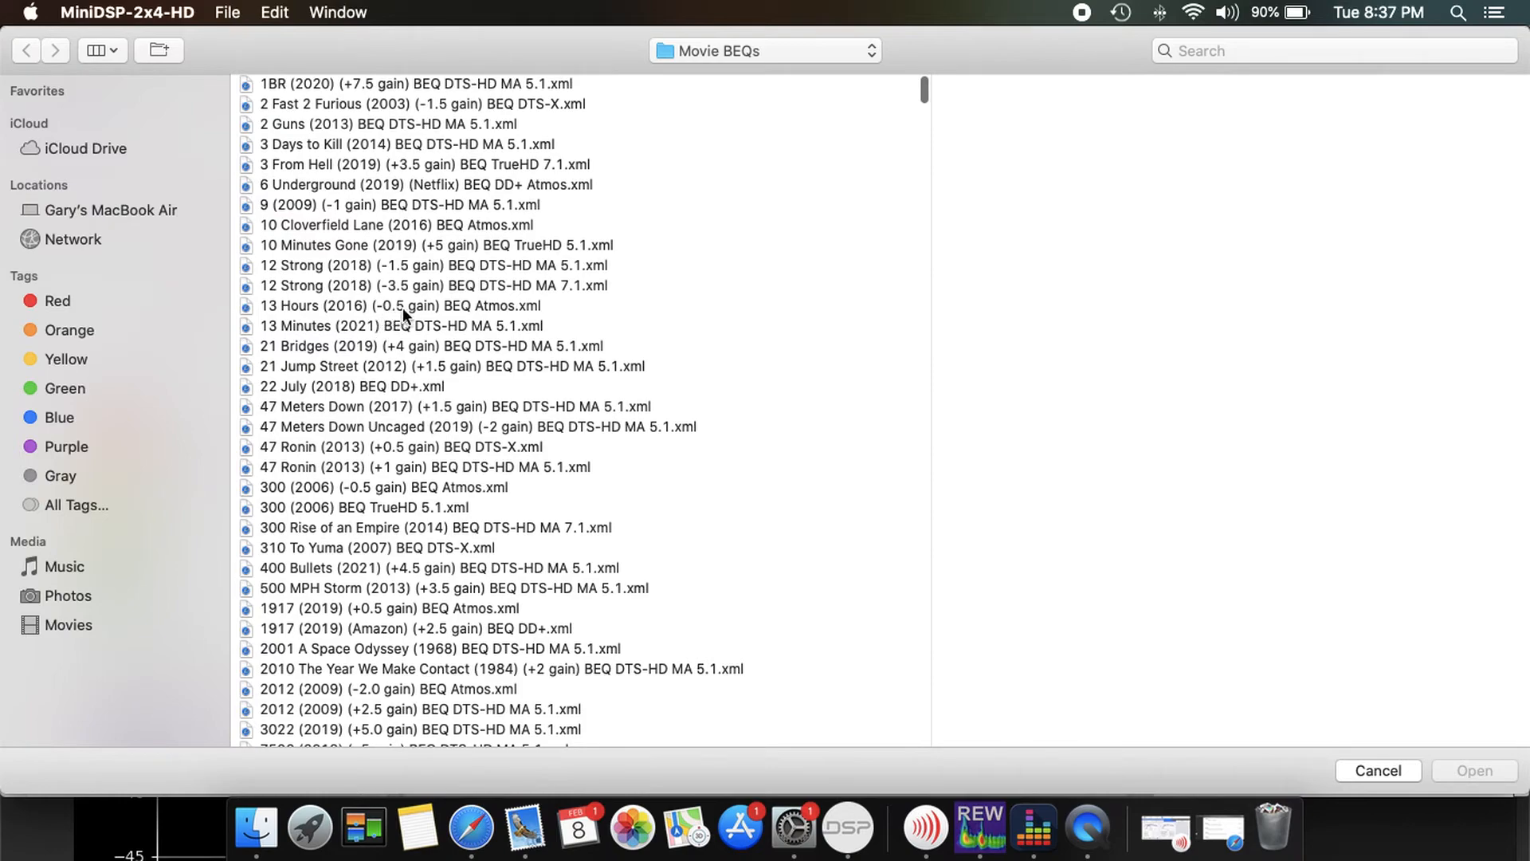
mouse_move(458, 313)
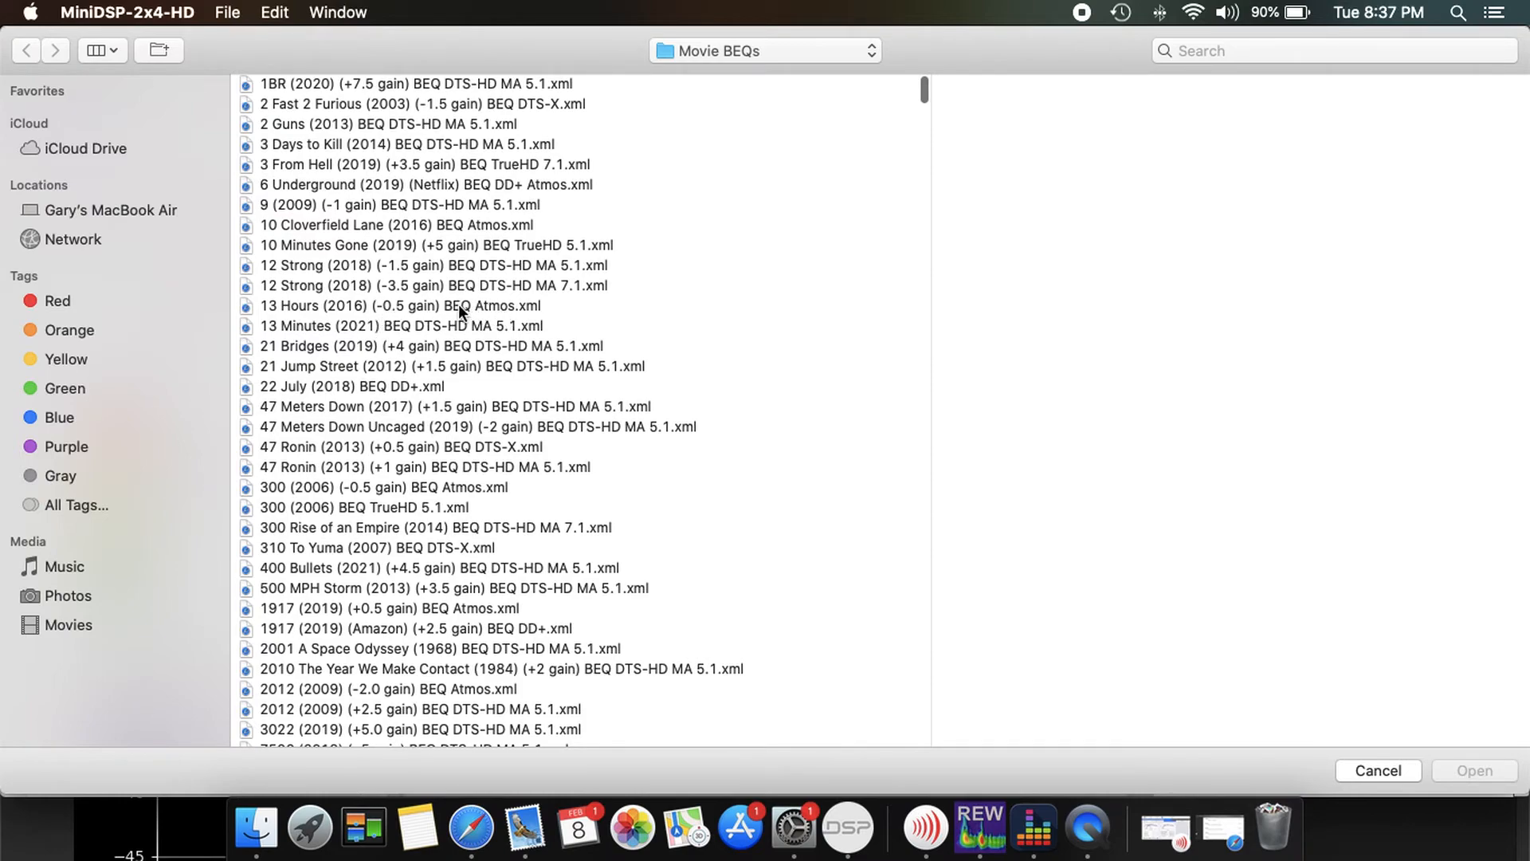
left_click(400, 306)
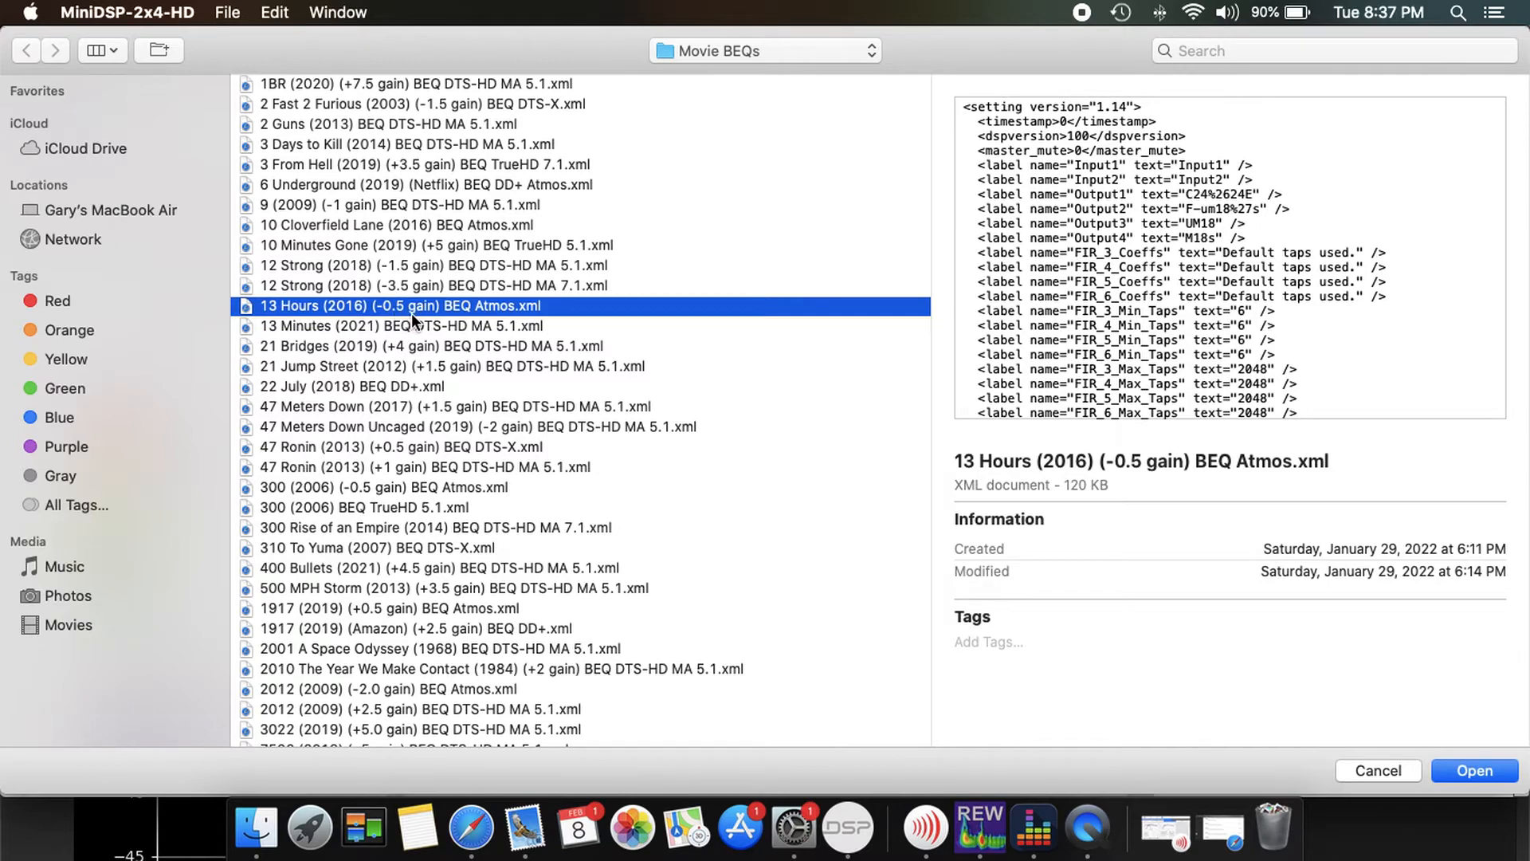
mouse_move(408, 242)
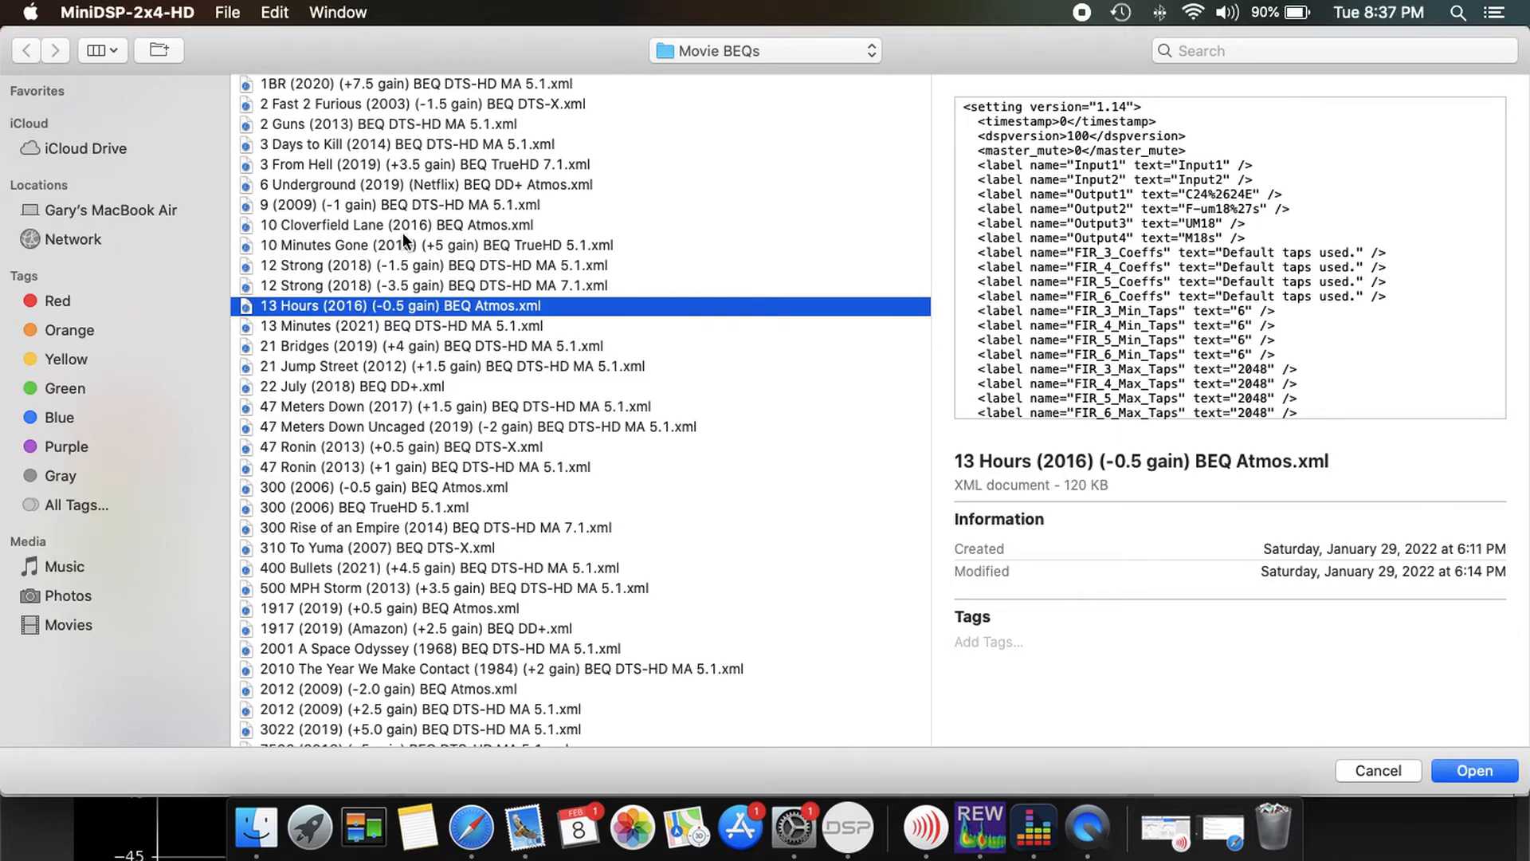
mouse_move(404, 273)
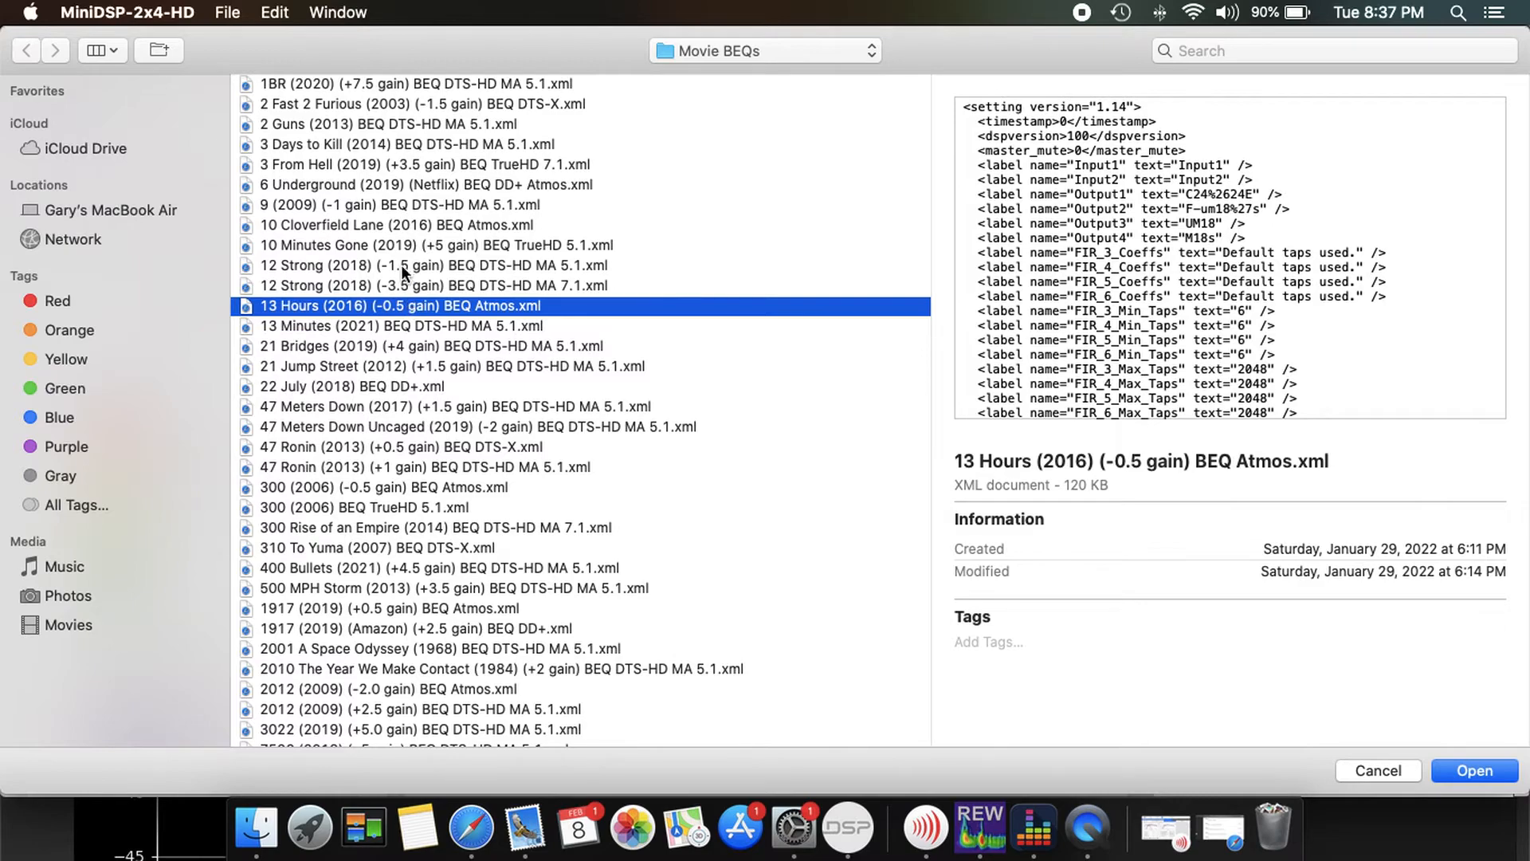
mouse_move(410, 319)
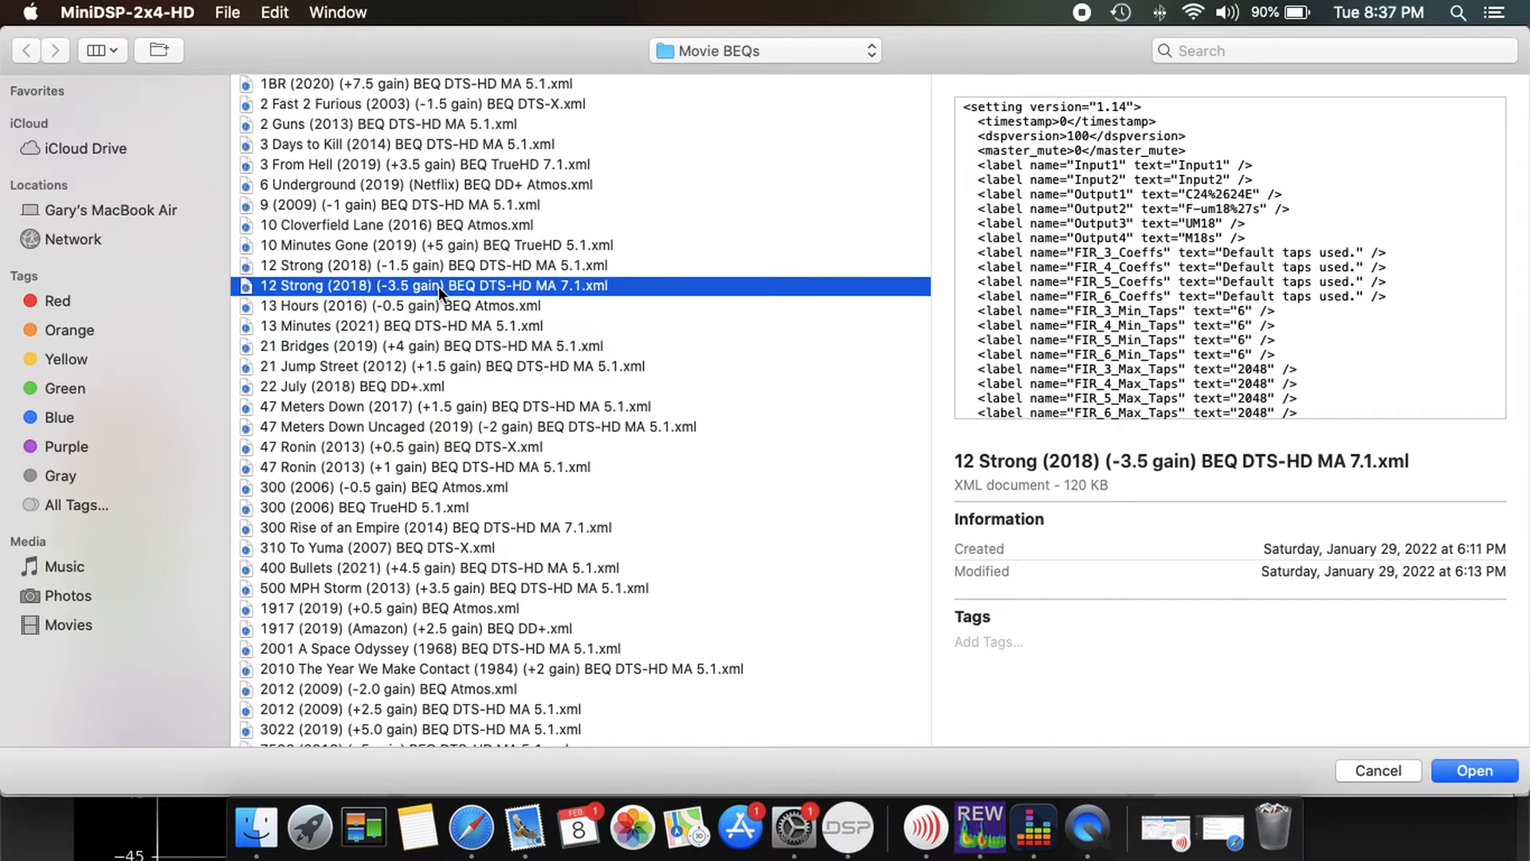
mouse_move(517, 298)
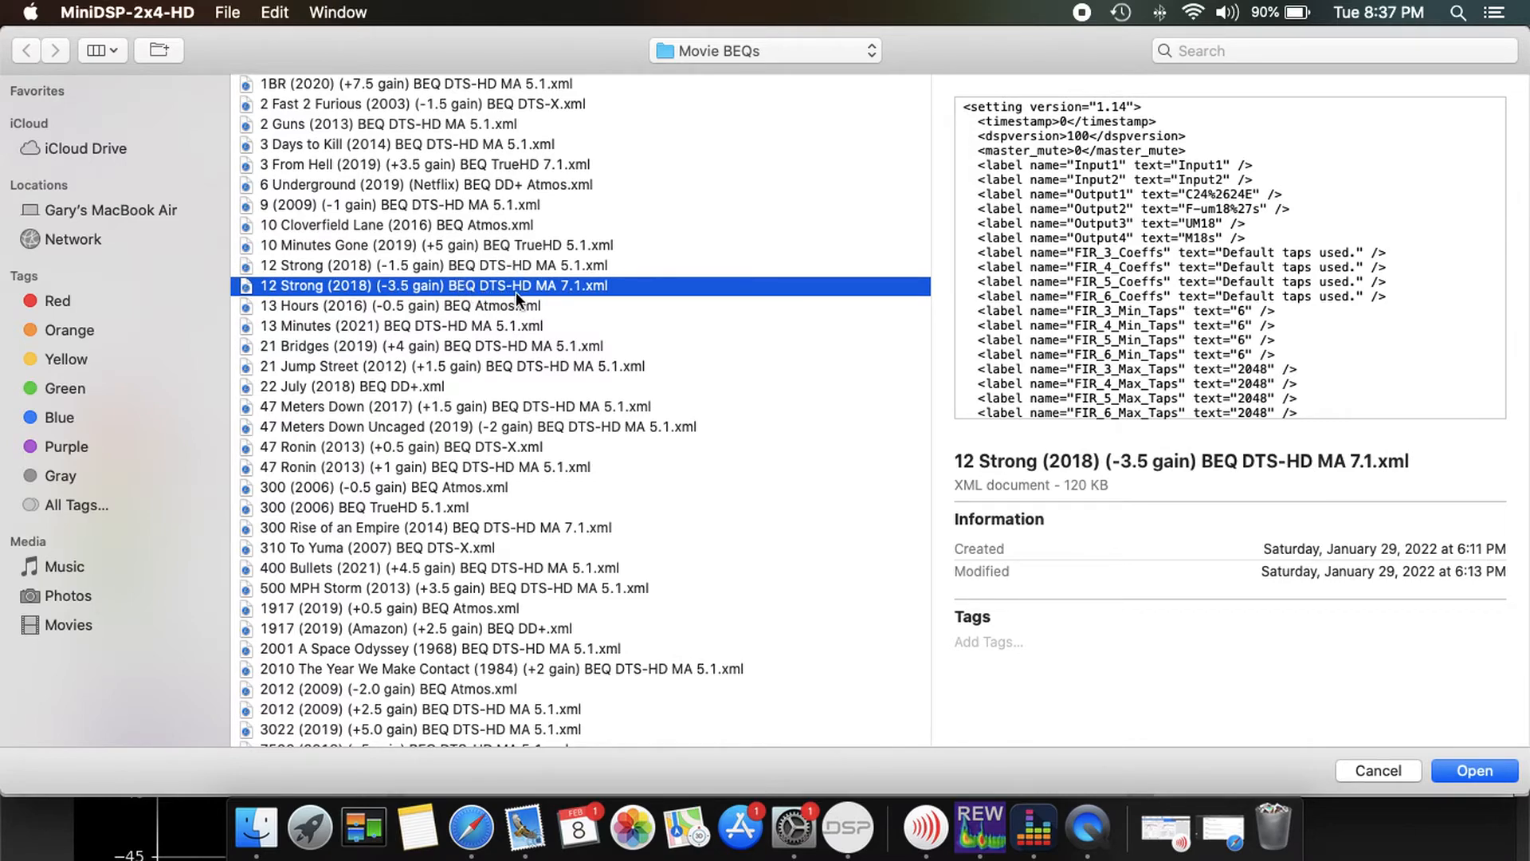
mouse_move(478, 293)
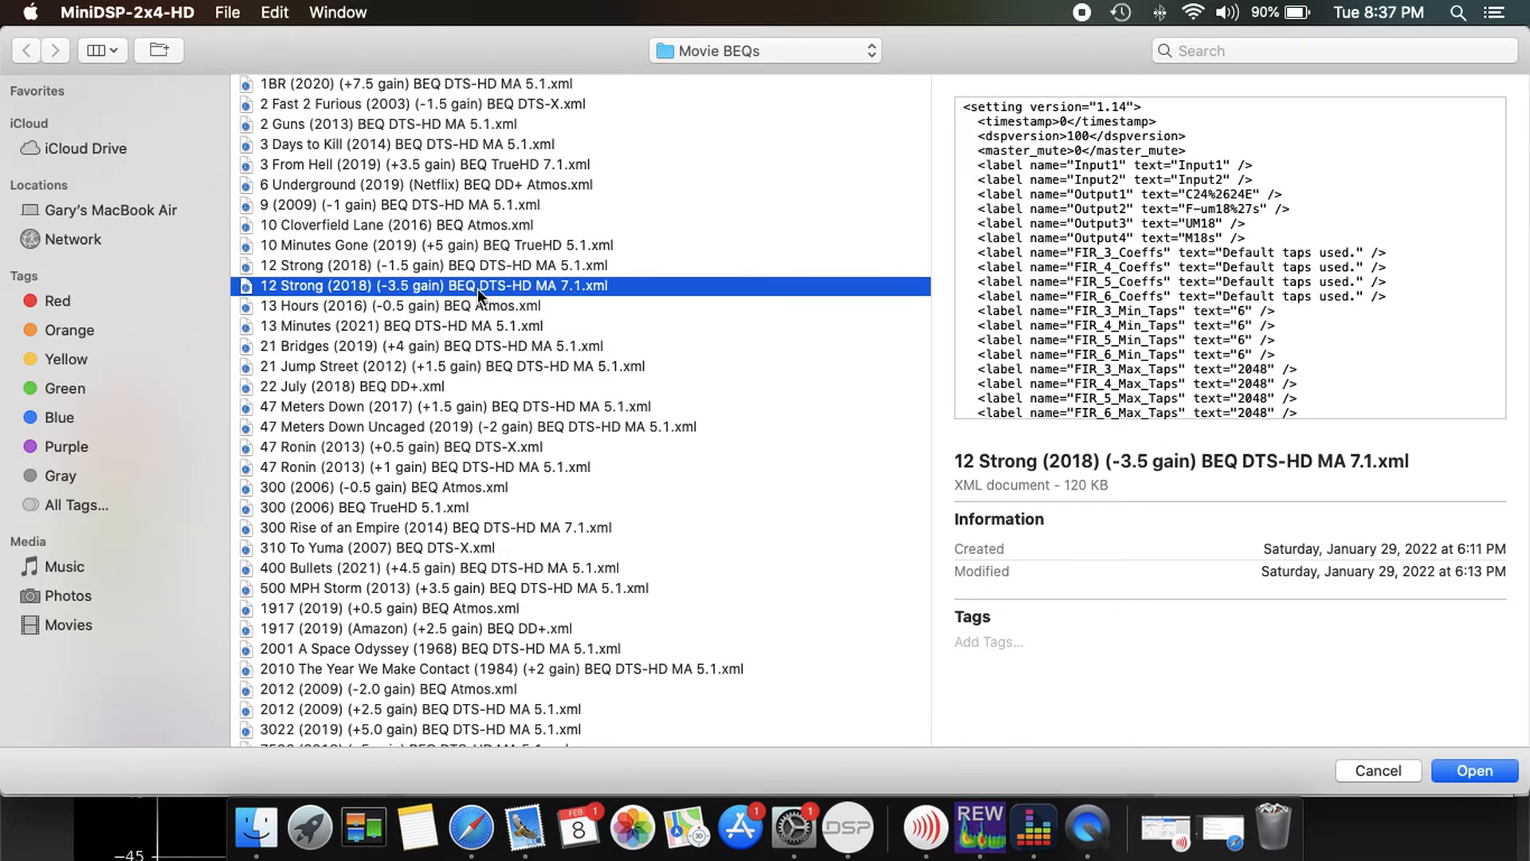
mouse_move(298, 294)
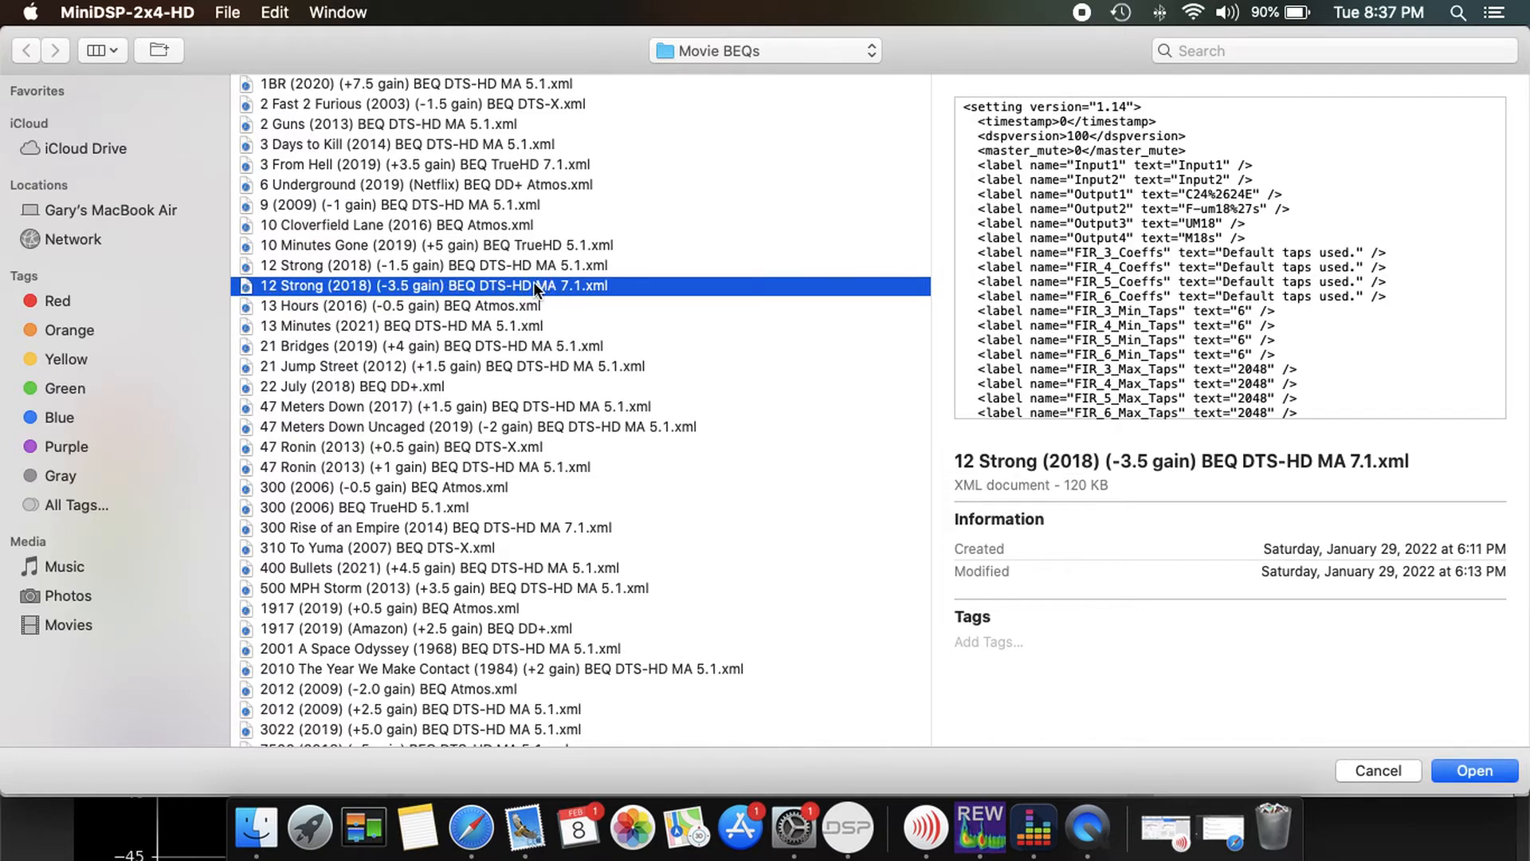
mouse_move(472, 225)
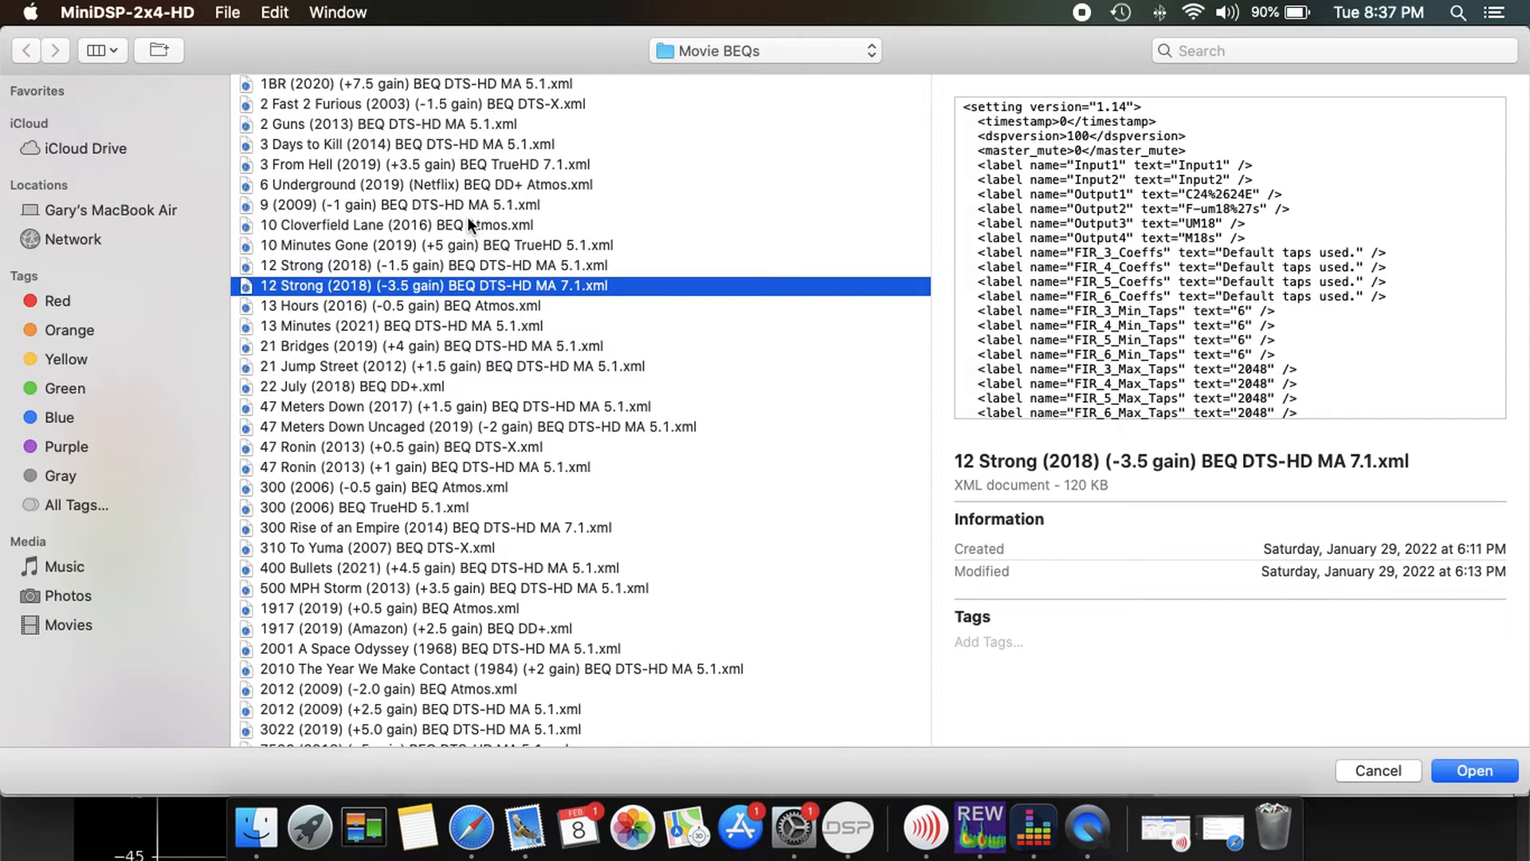
mouse_move(511, 298)
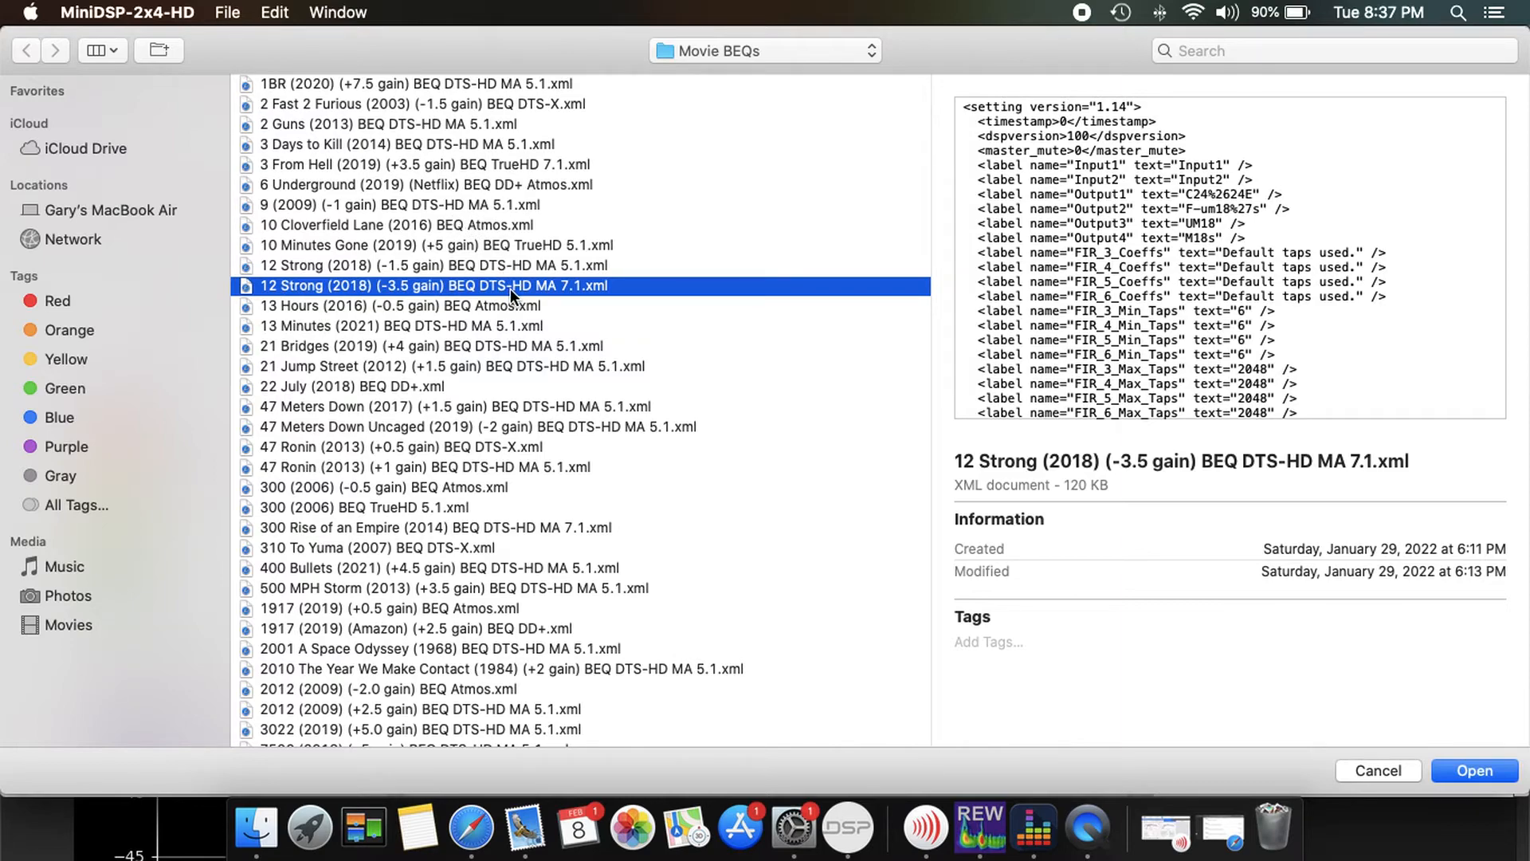
mouse_move(582, 414)
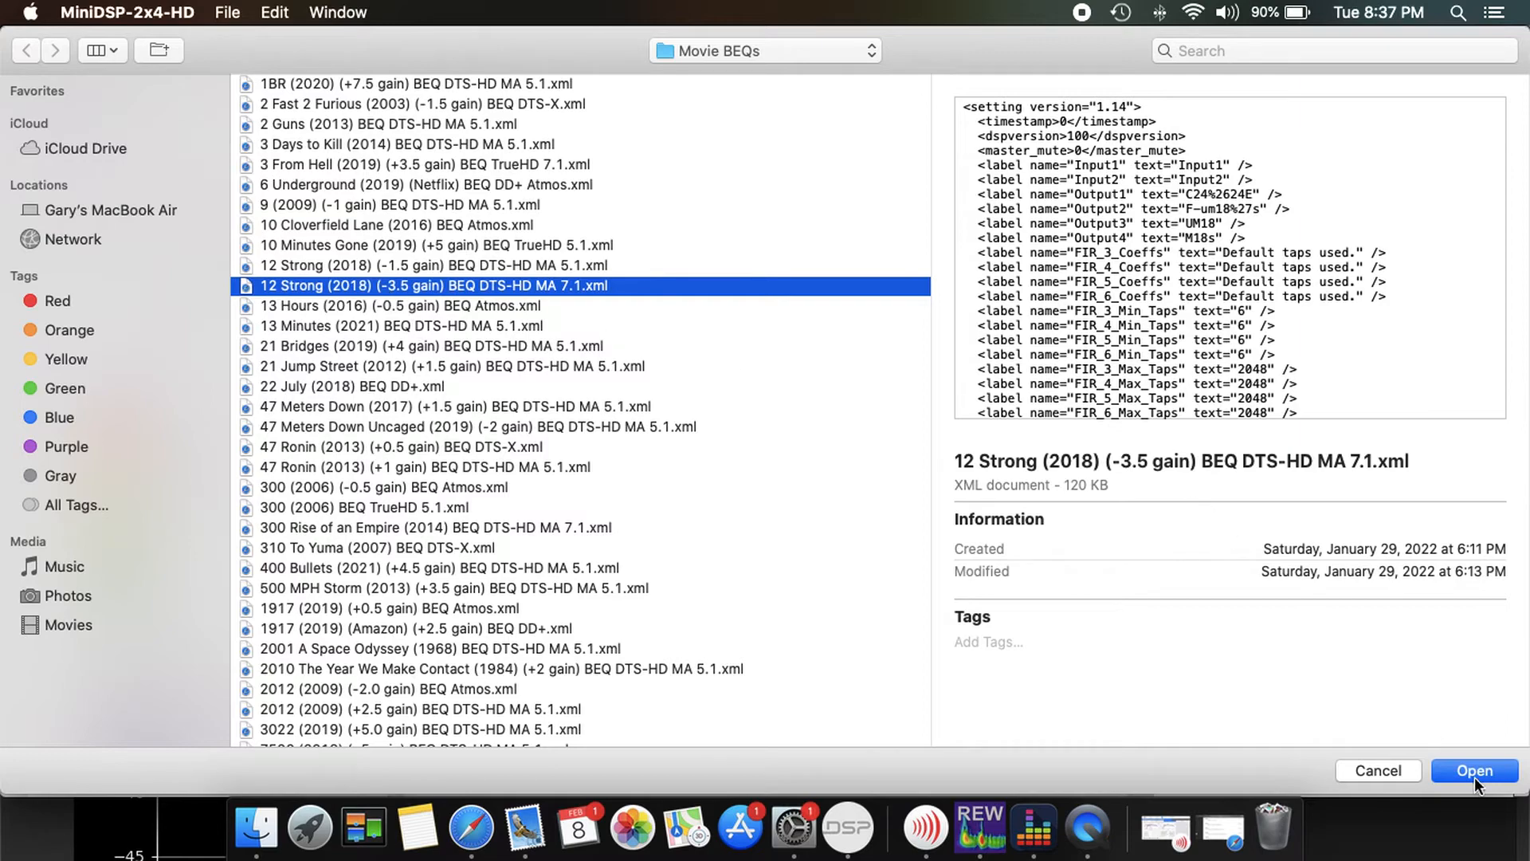
- Load the chosen 12 Strong (-3.5 gain) BEQ configuration onto the board
left_click(1474, 770)
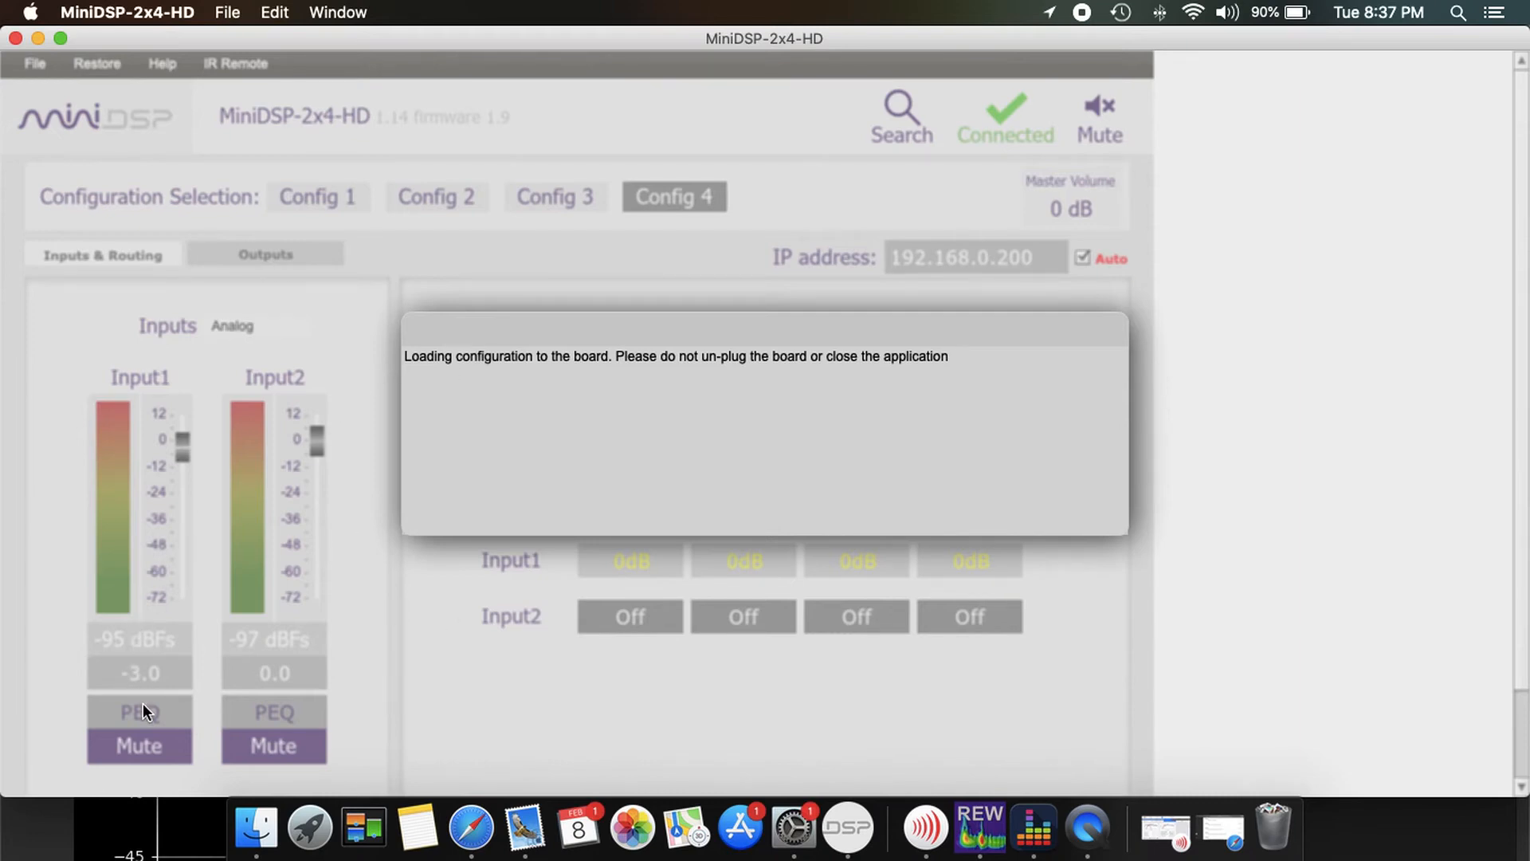
mouse_move(161, 721)
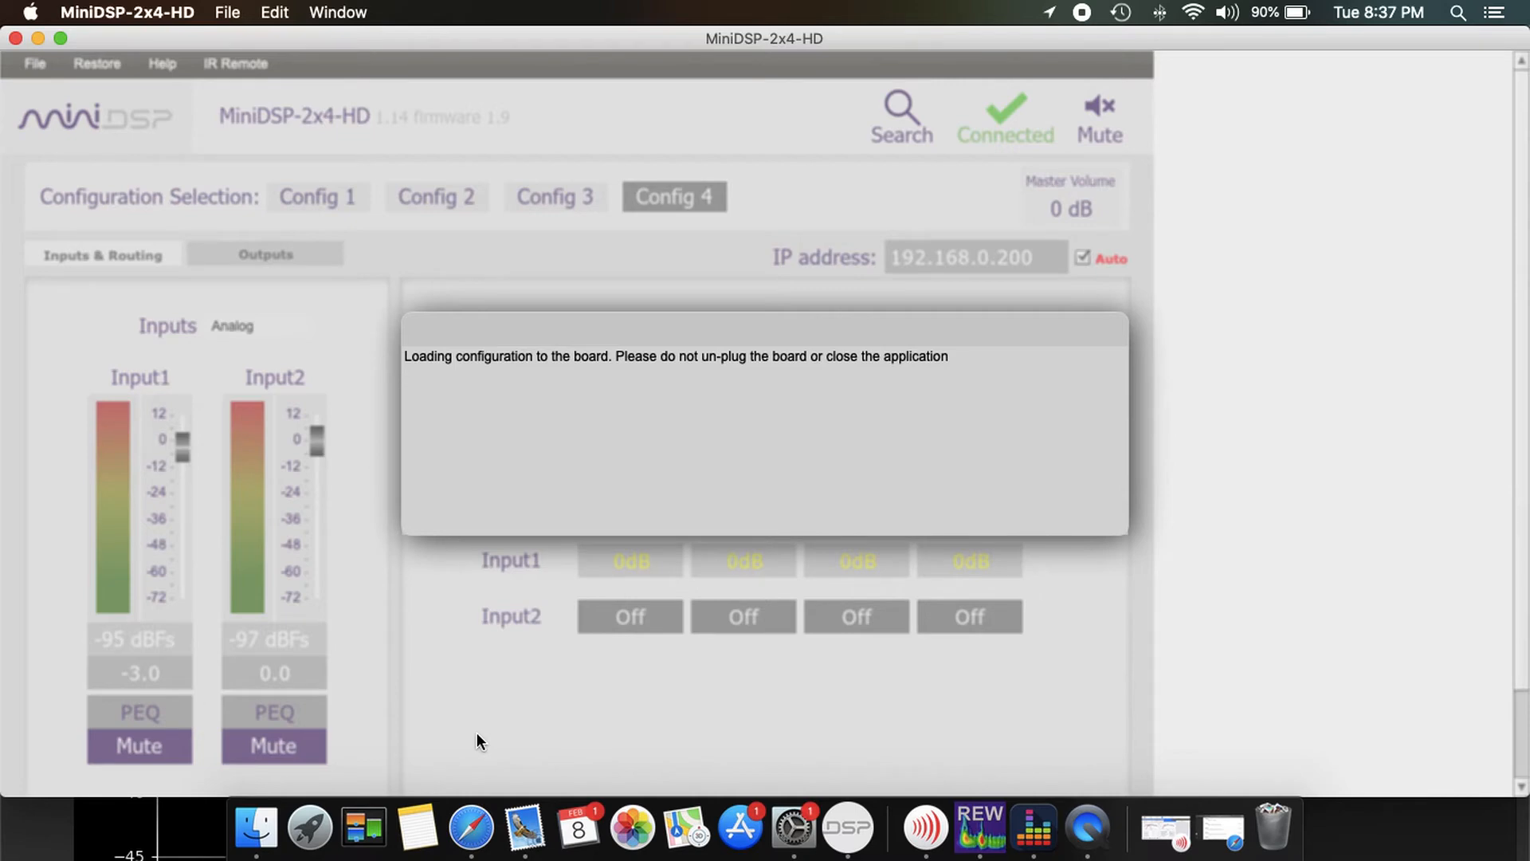
mouse_move(188, 166)
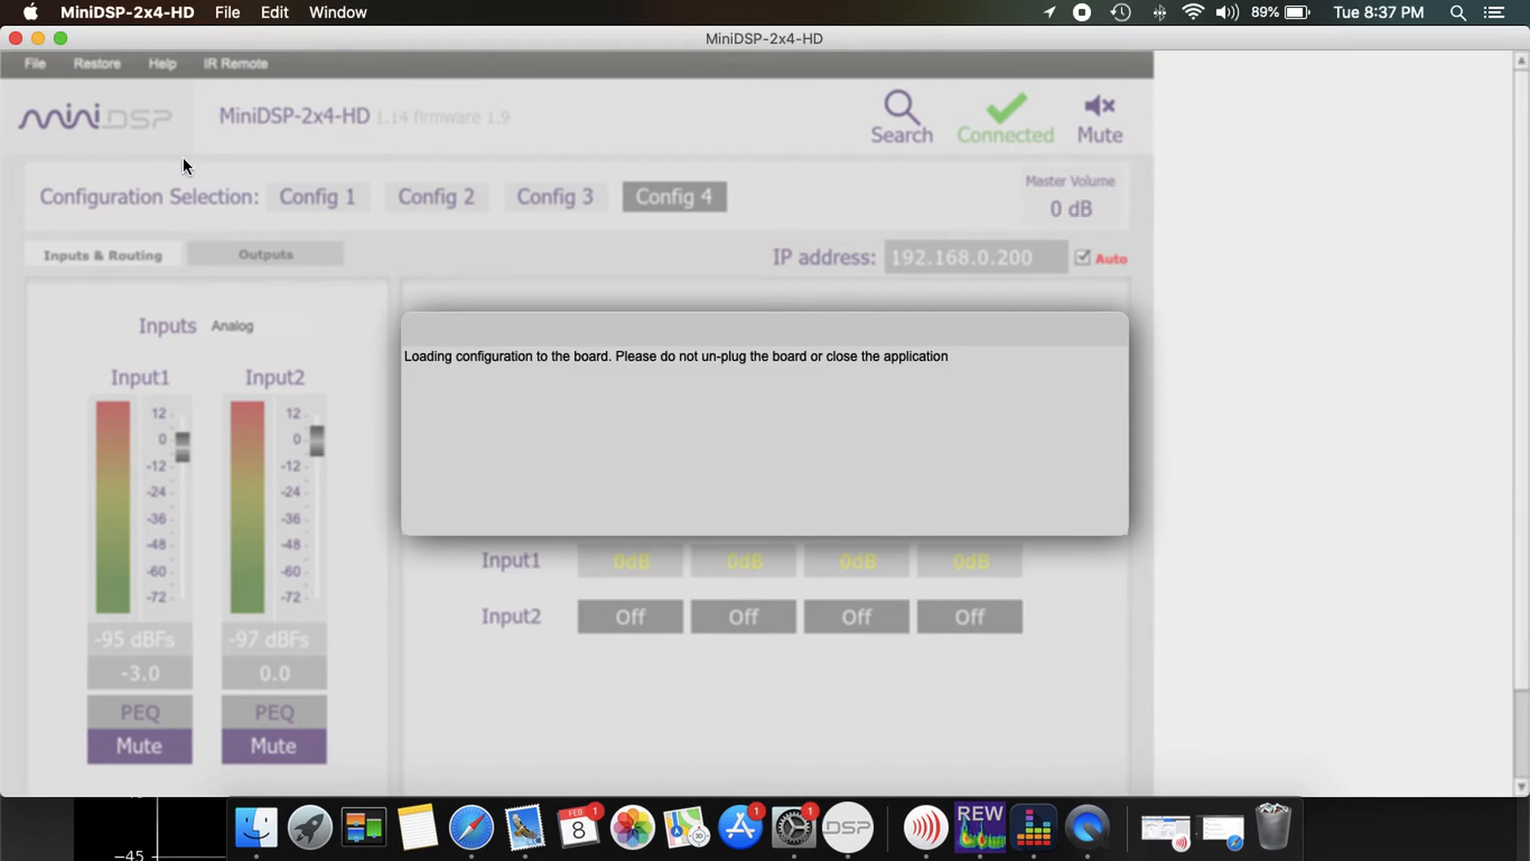
mouse_move(272, 278)
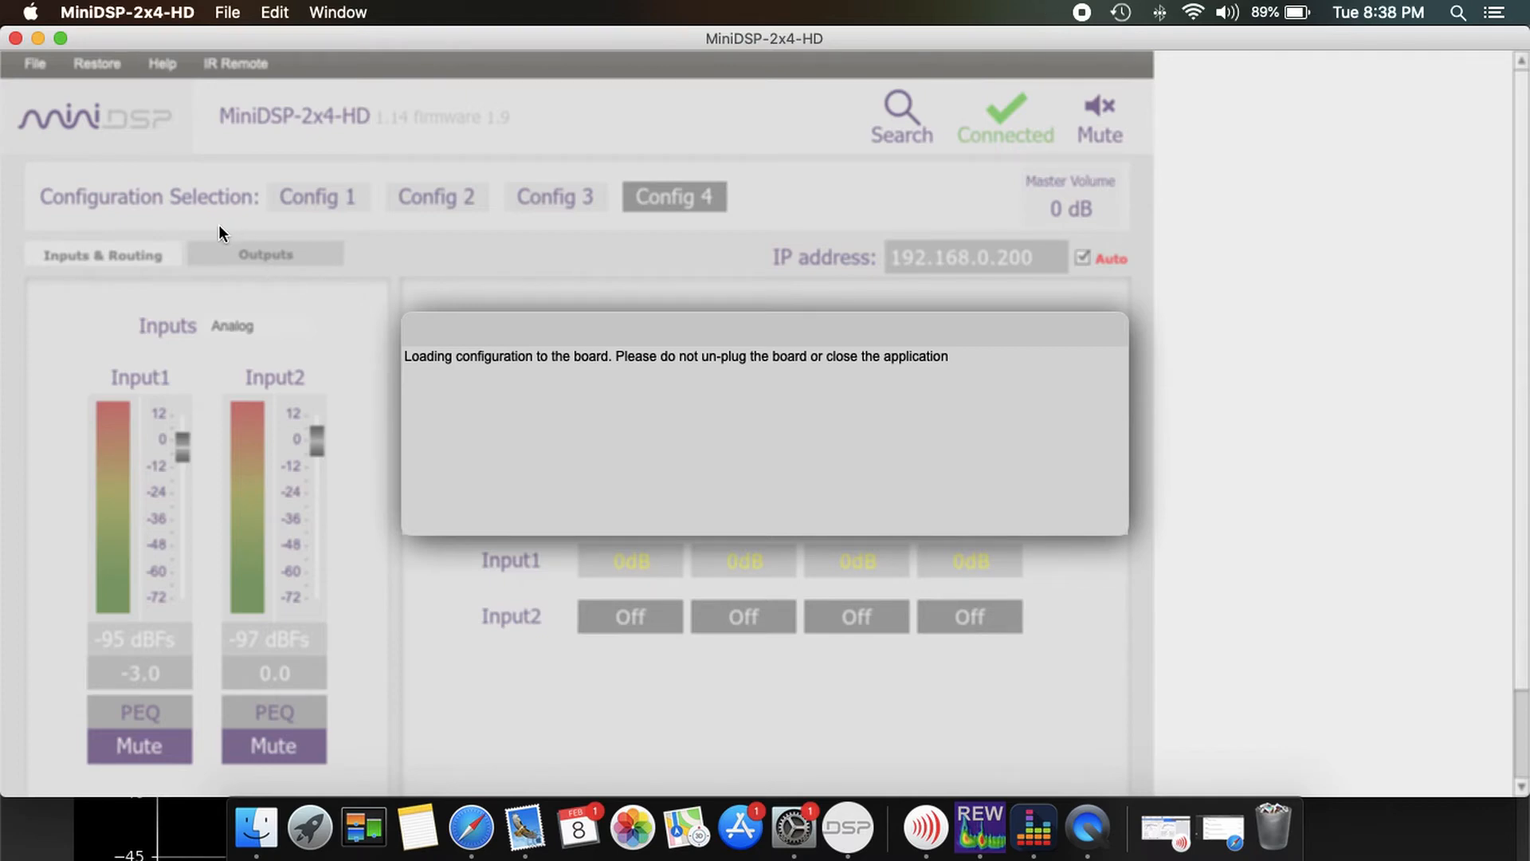
mouse_move(406, 596)
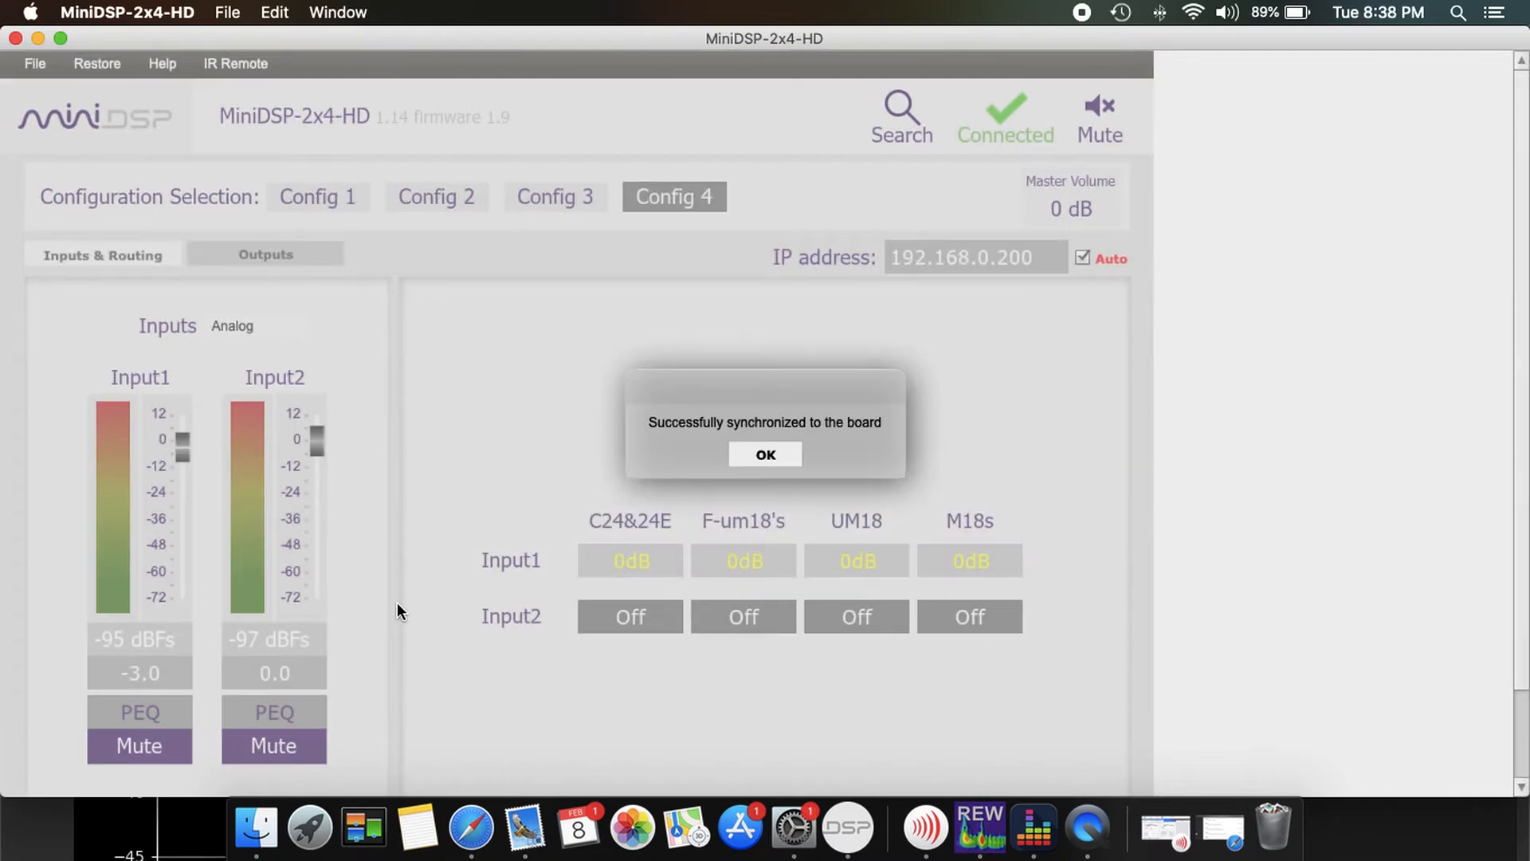
- Acknowledge the sync success and set Input1 gain trim to -6.5 dB
left_click(765, 455)
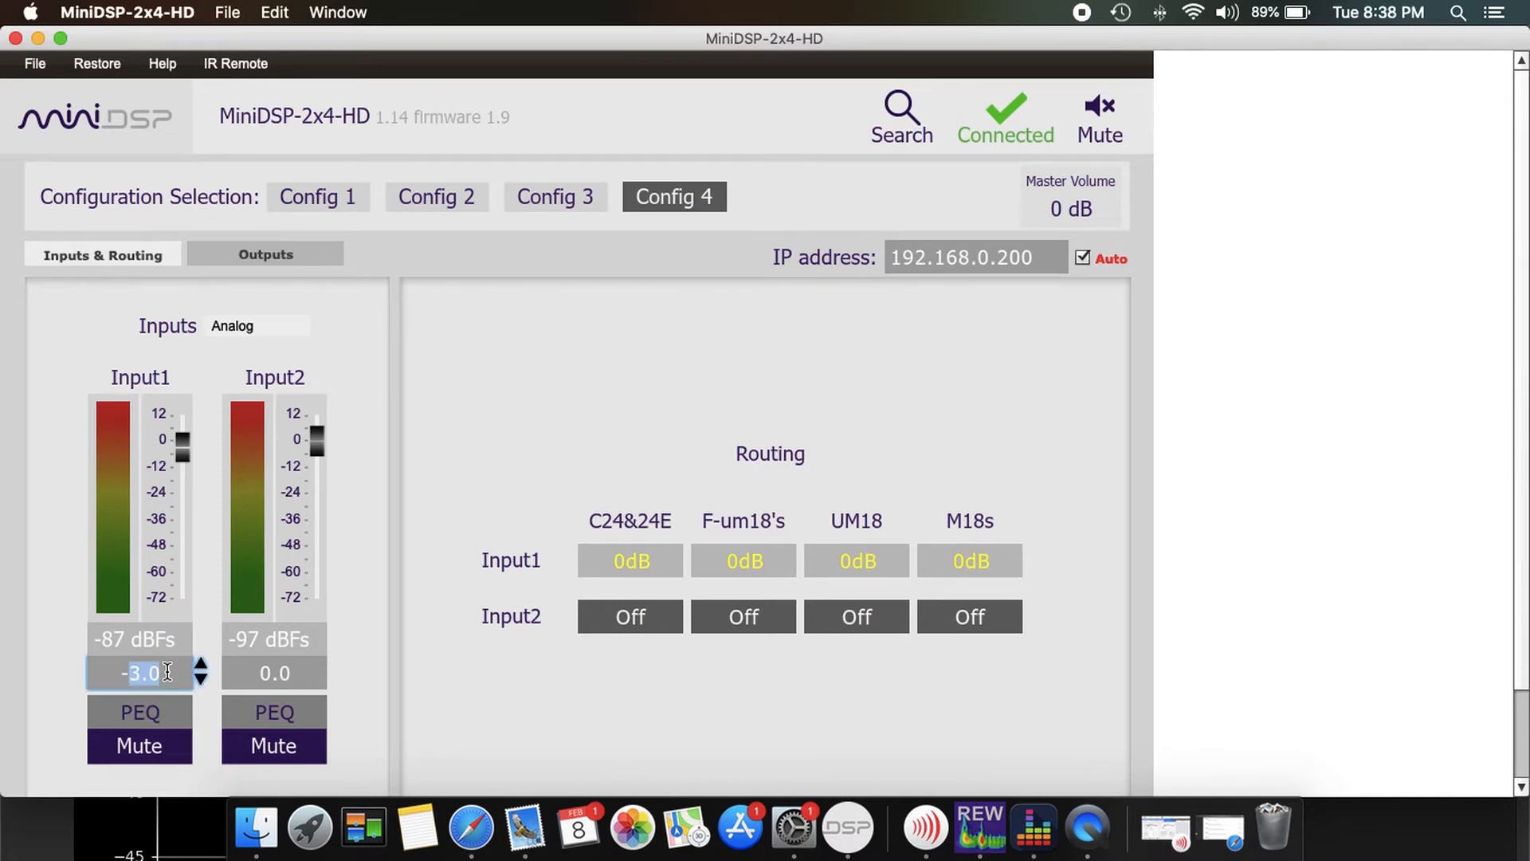
left_click(201, 679)
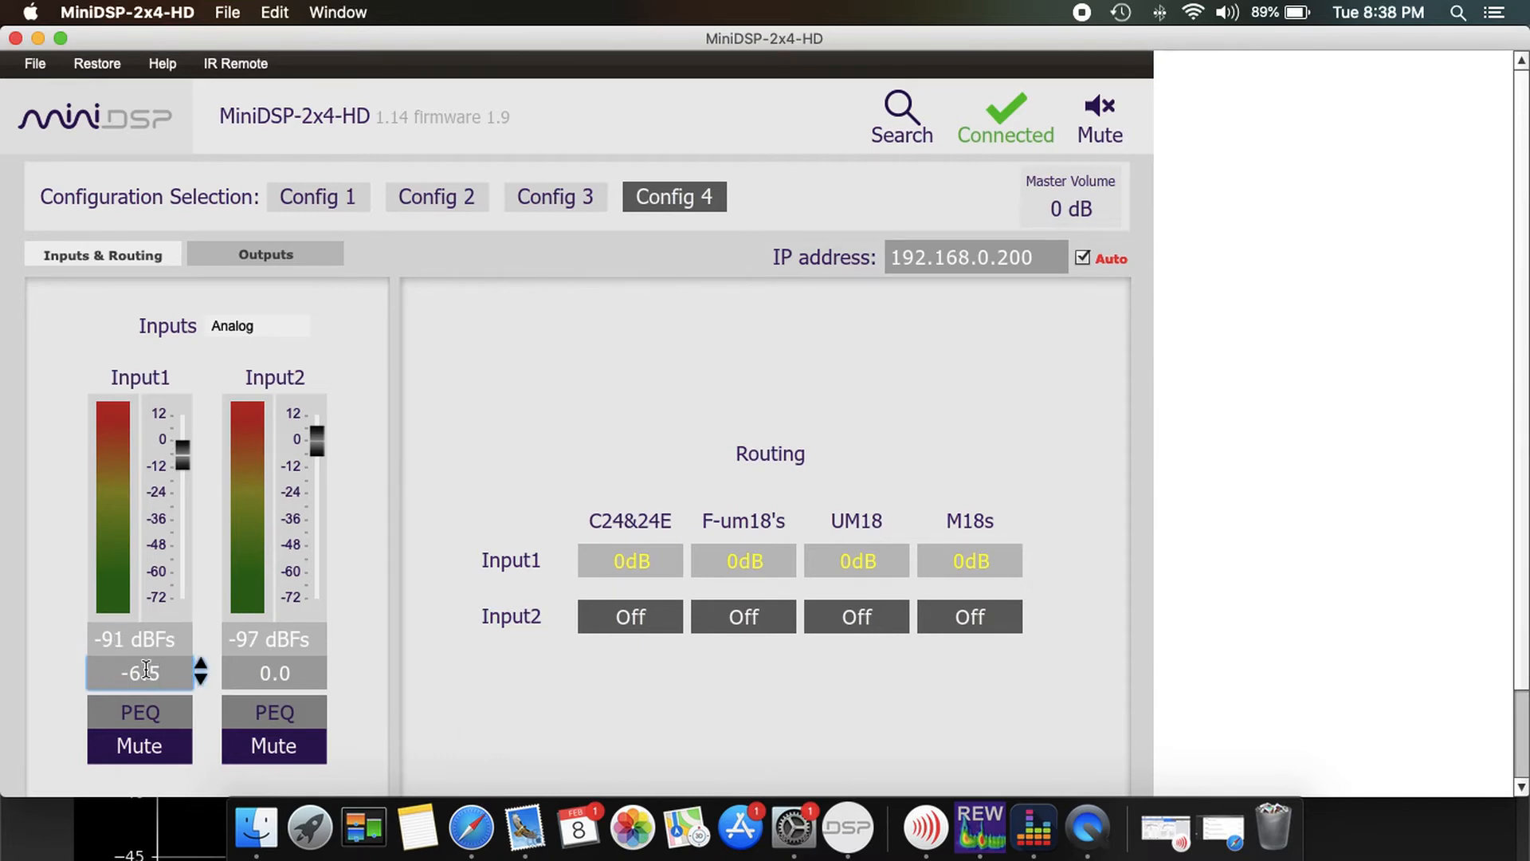
mouse_move(142, 672)
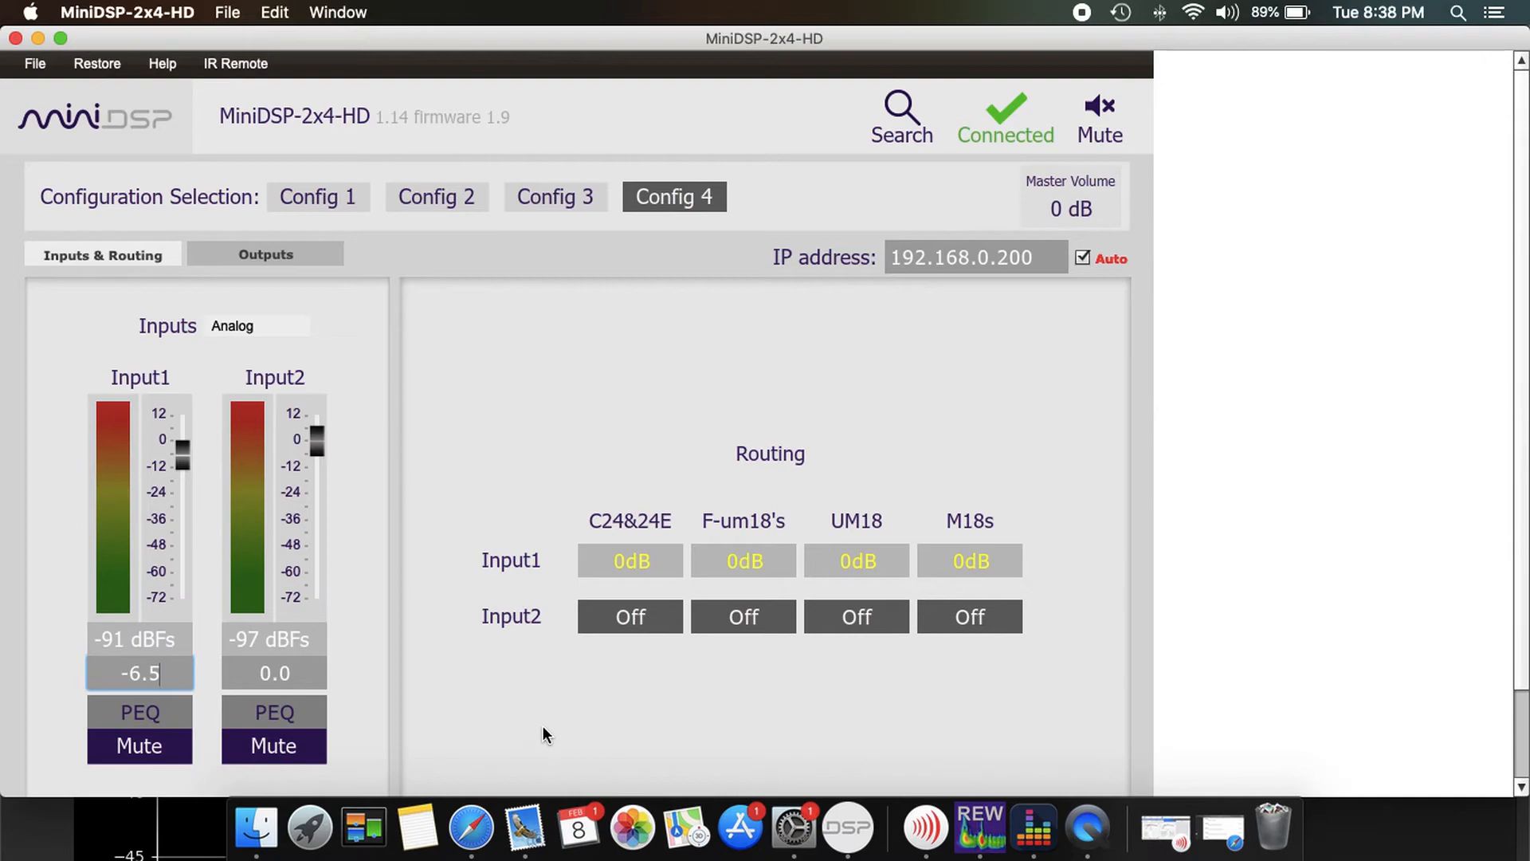
mouse_move(505, 683)
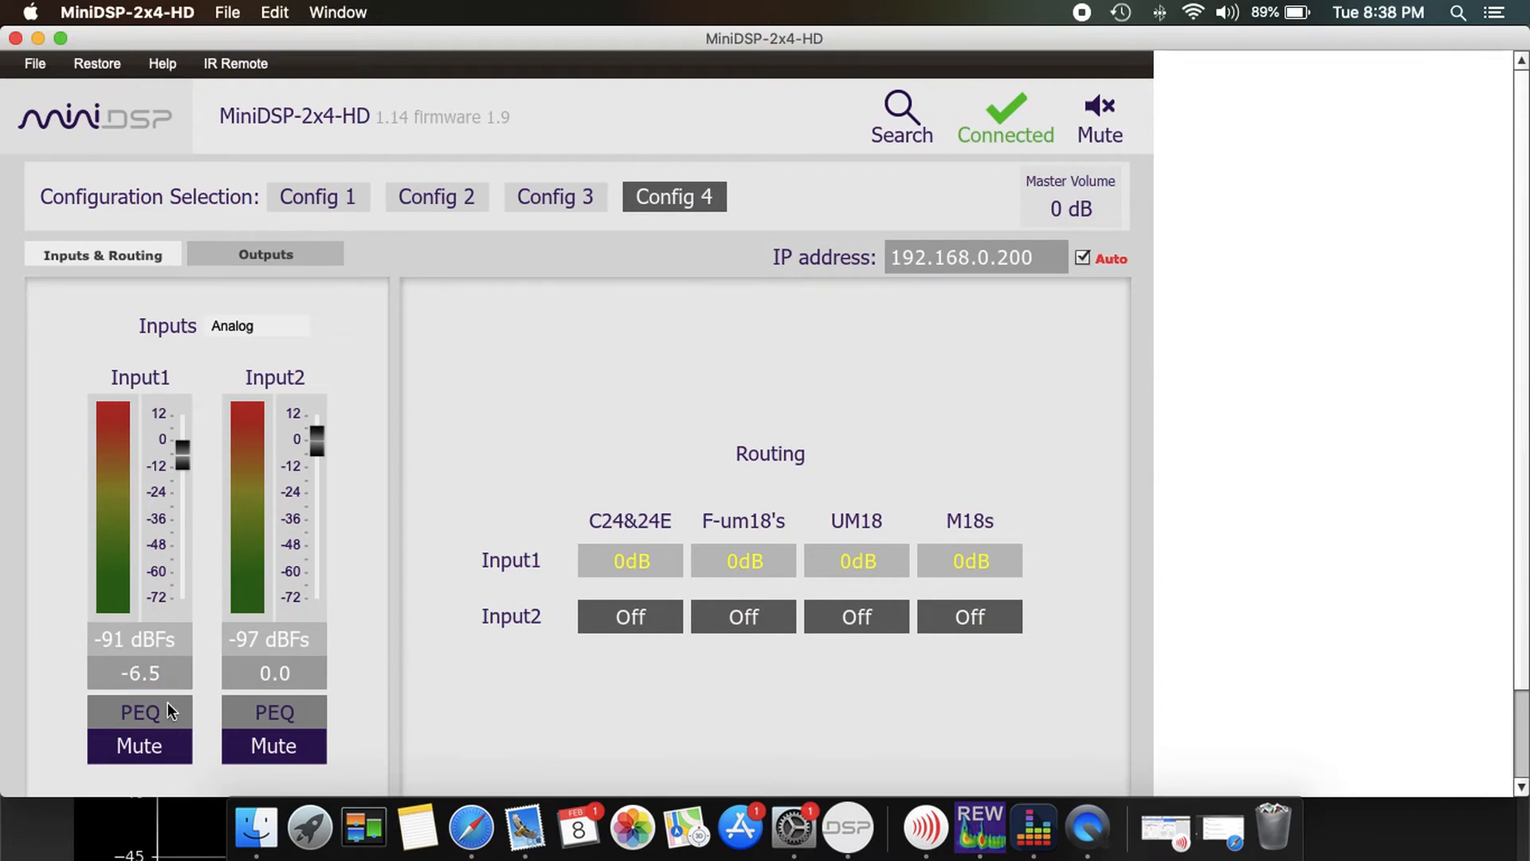
left_click(141, 710)
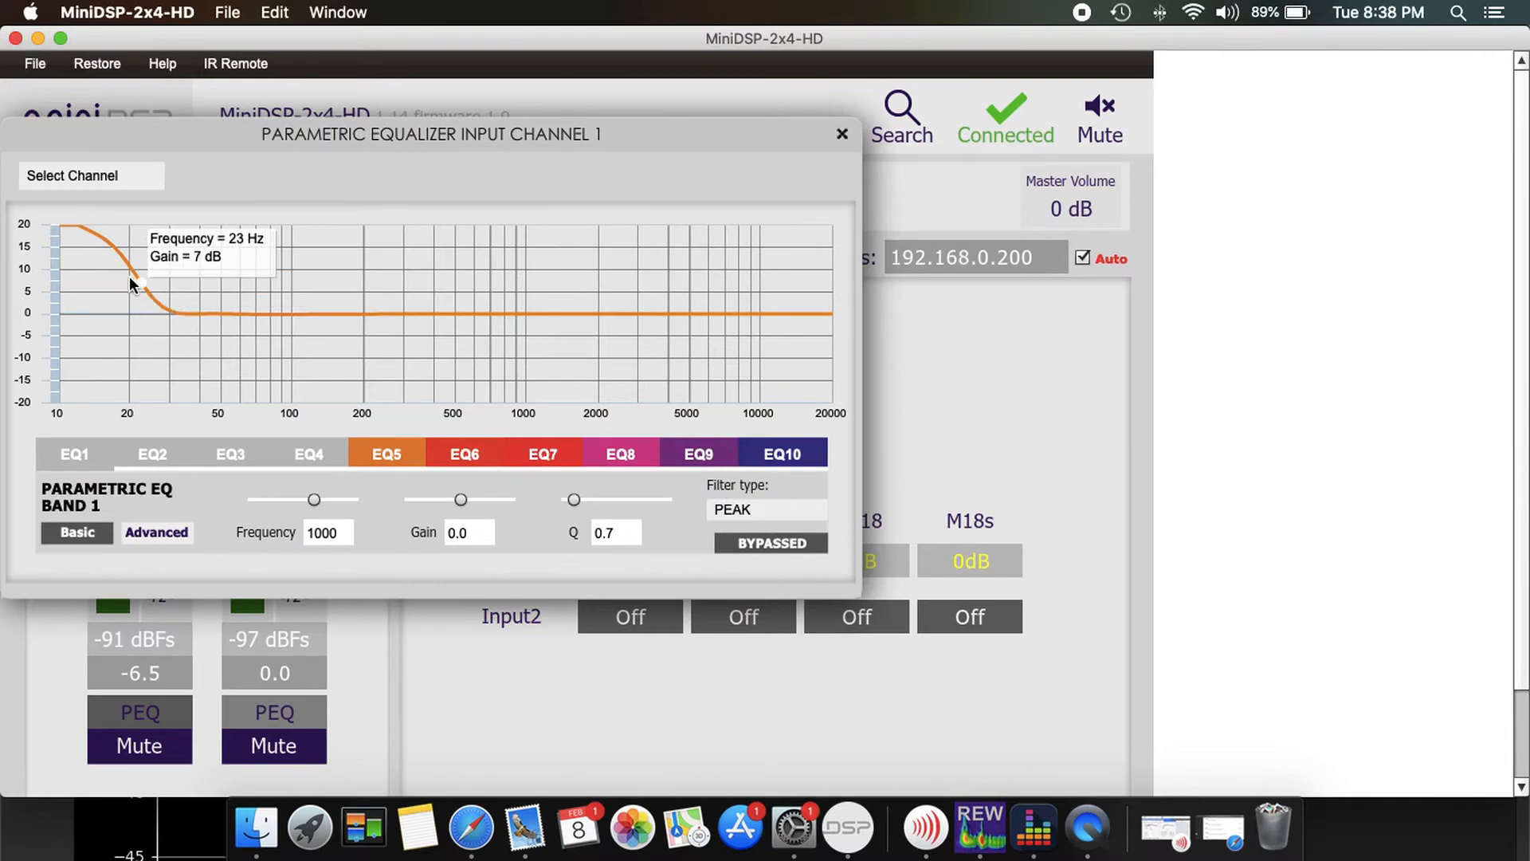
mouse_move(165, 306)
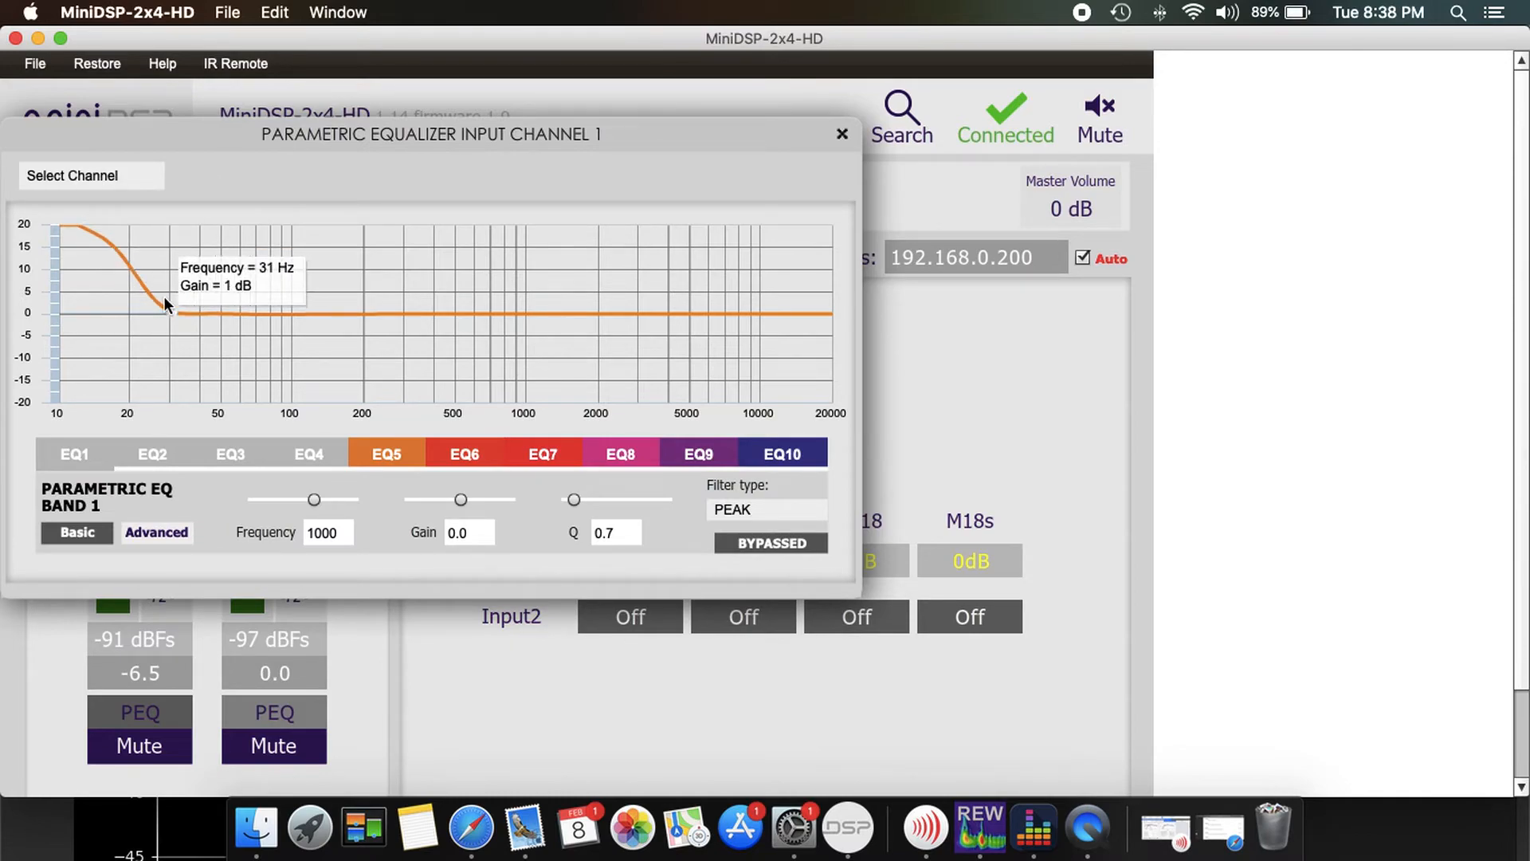
mouse_move(161, 298)
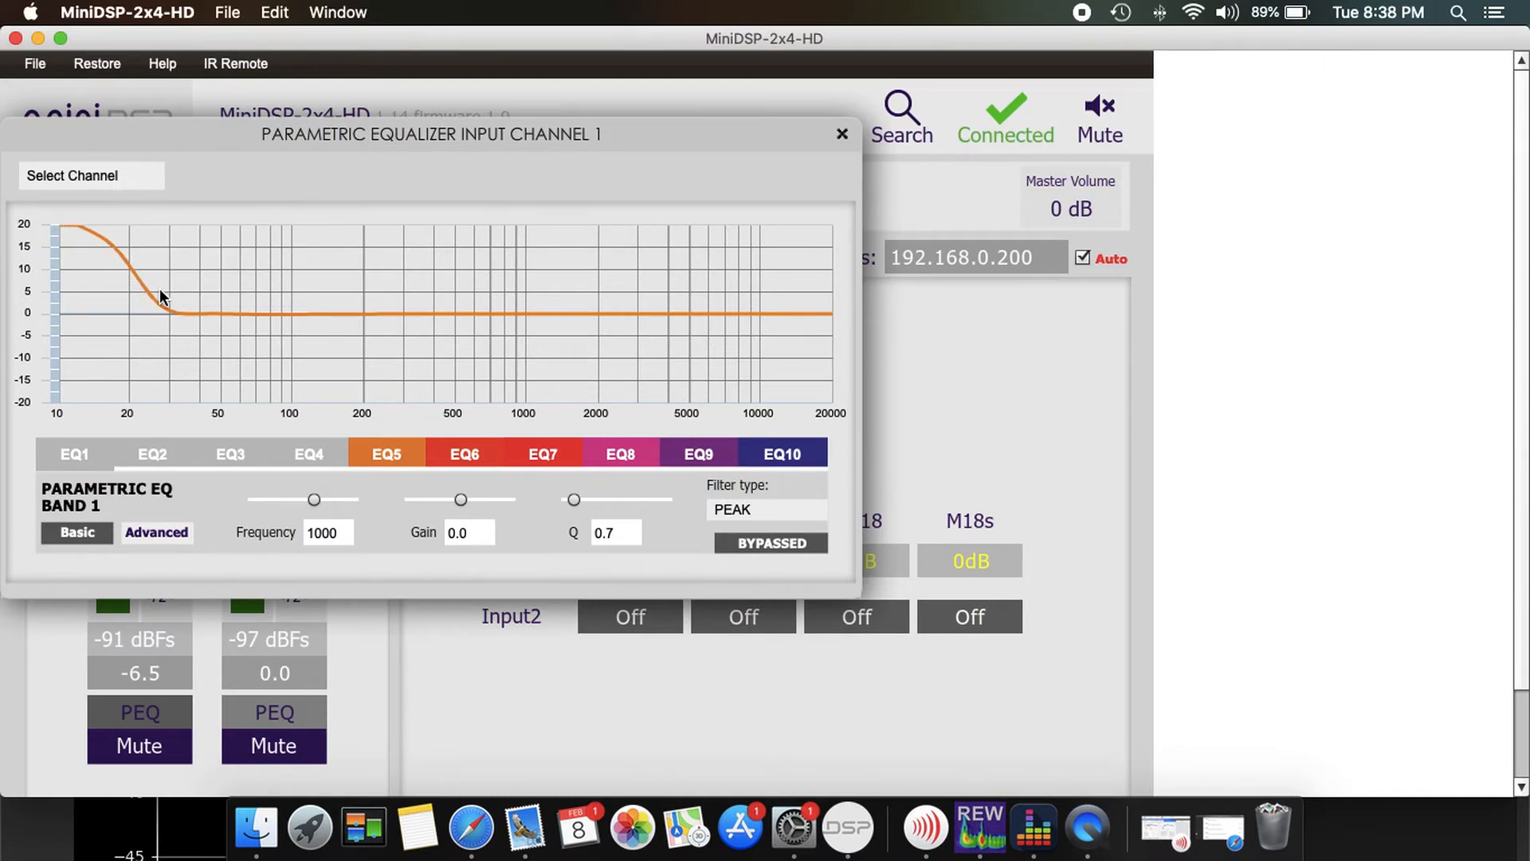
mouse_move(68, 317)
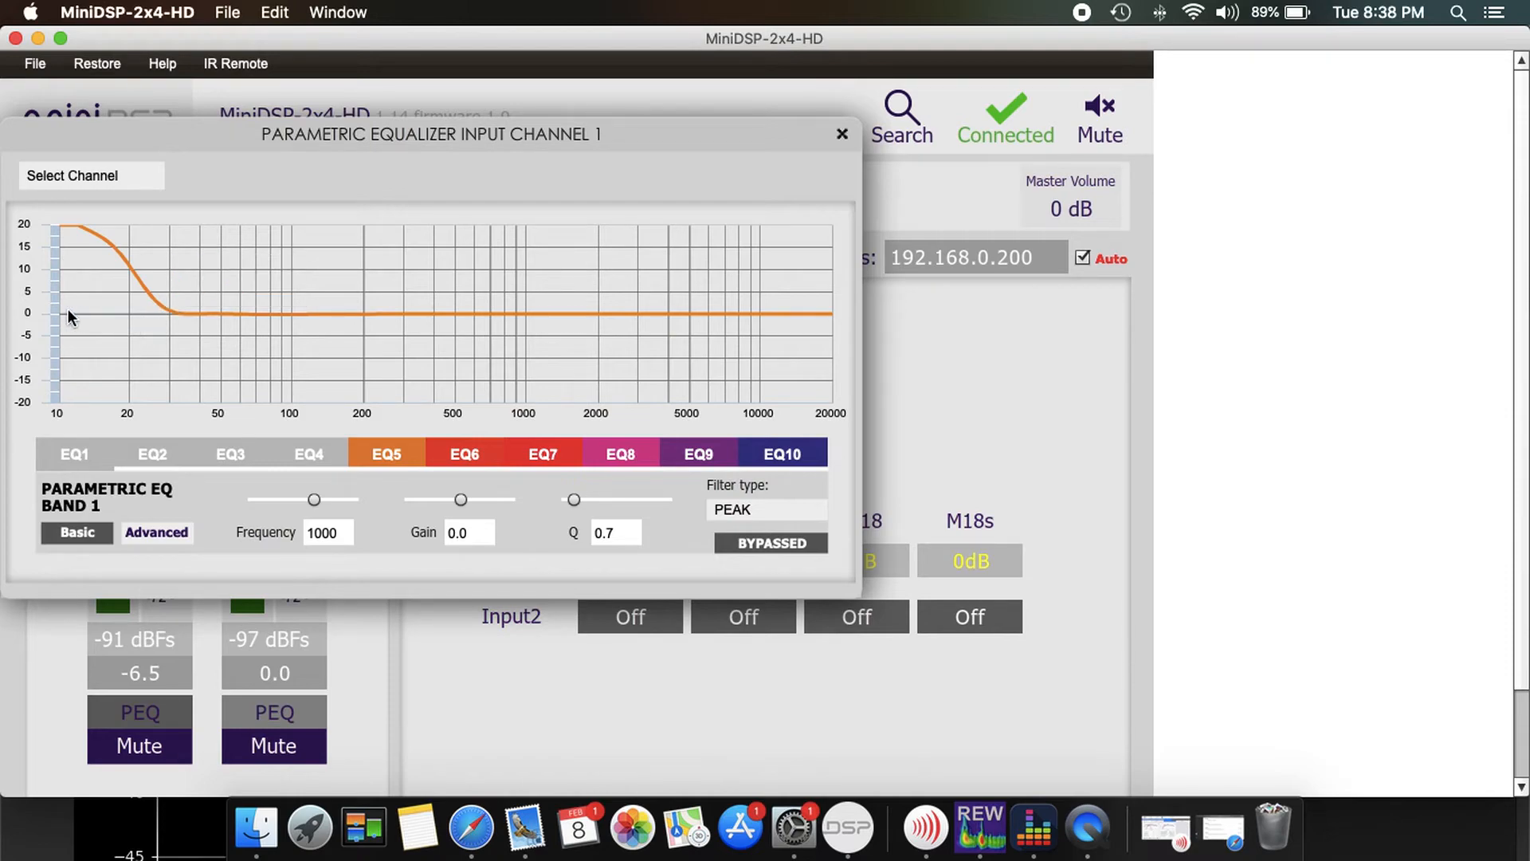
mouse_move(258, 341)
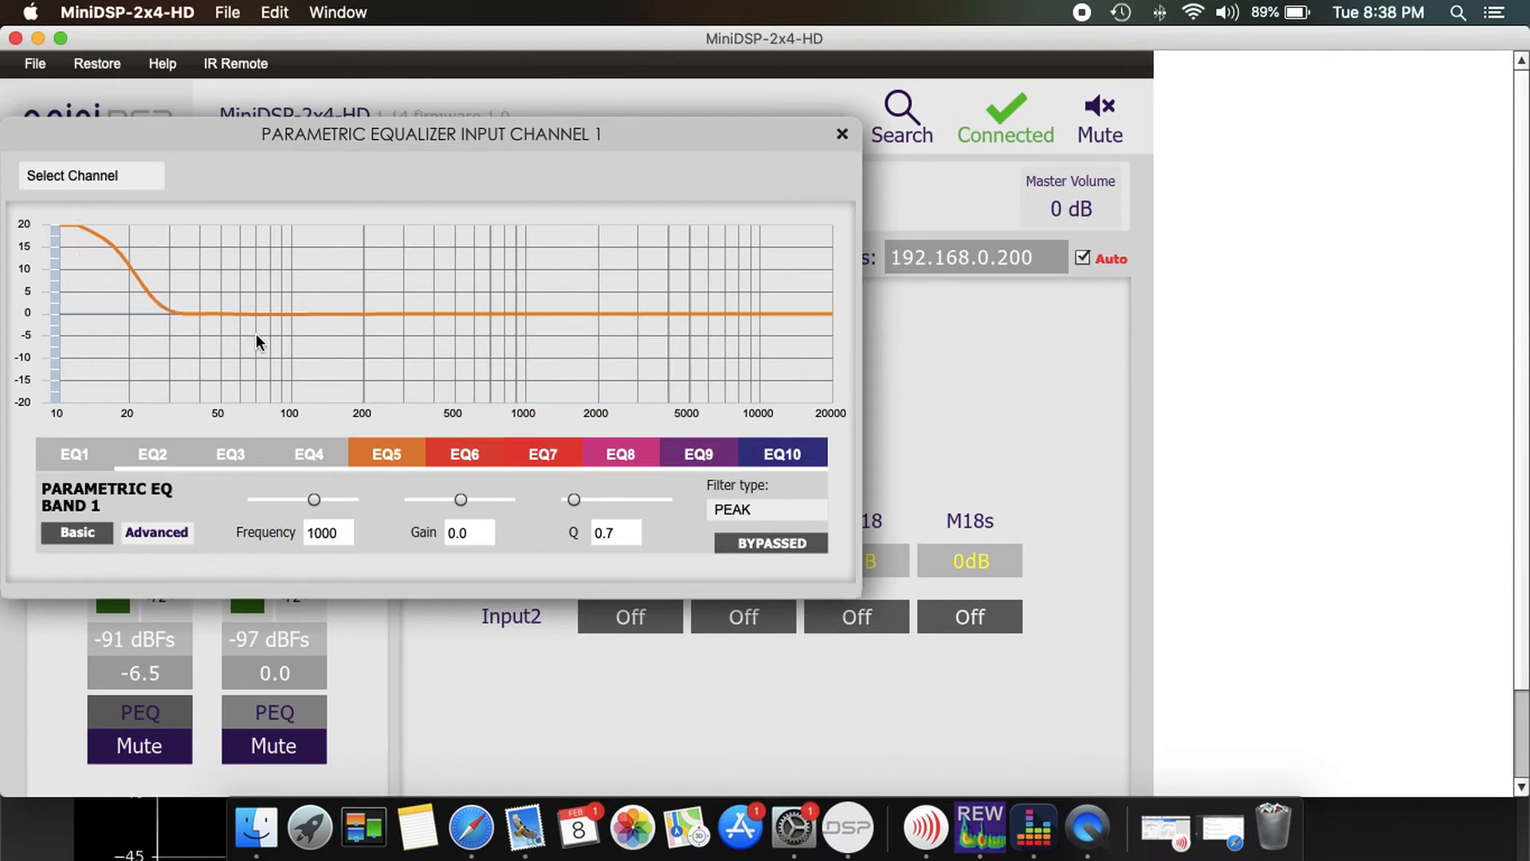
left_click(842, 134)
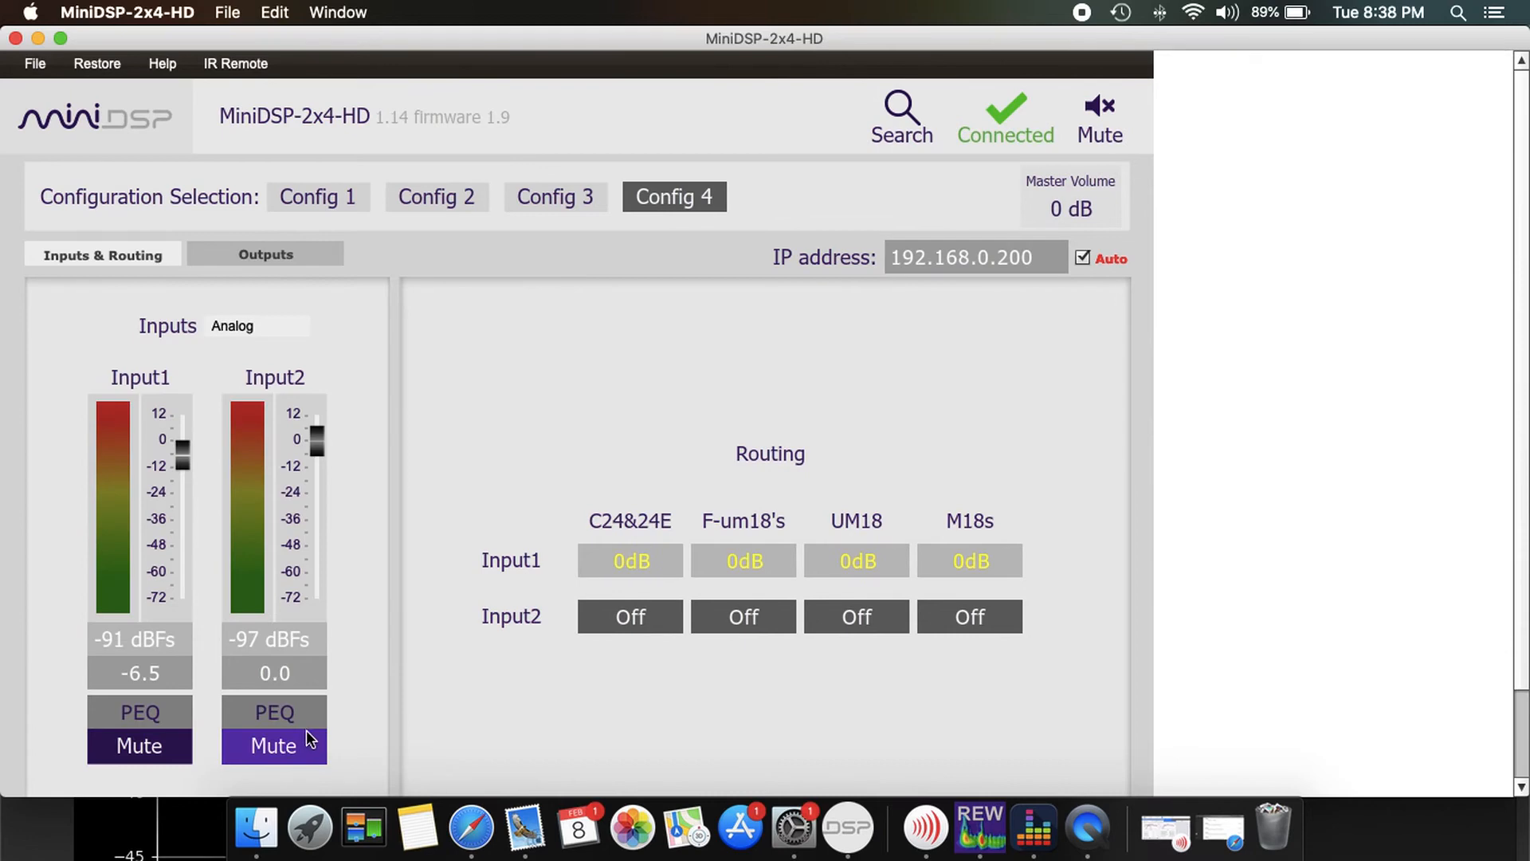
left_click(274, 711)
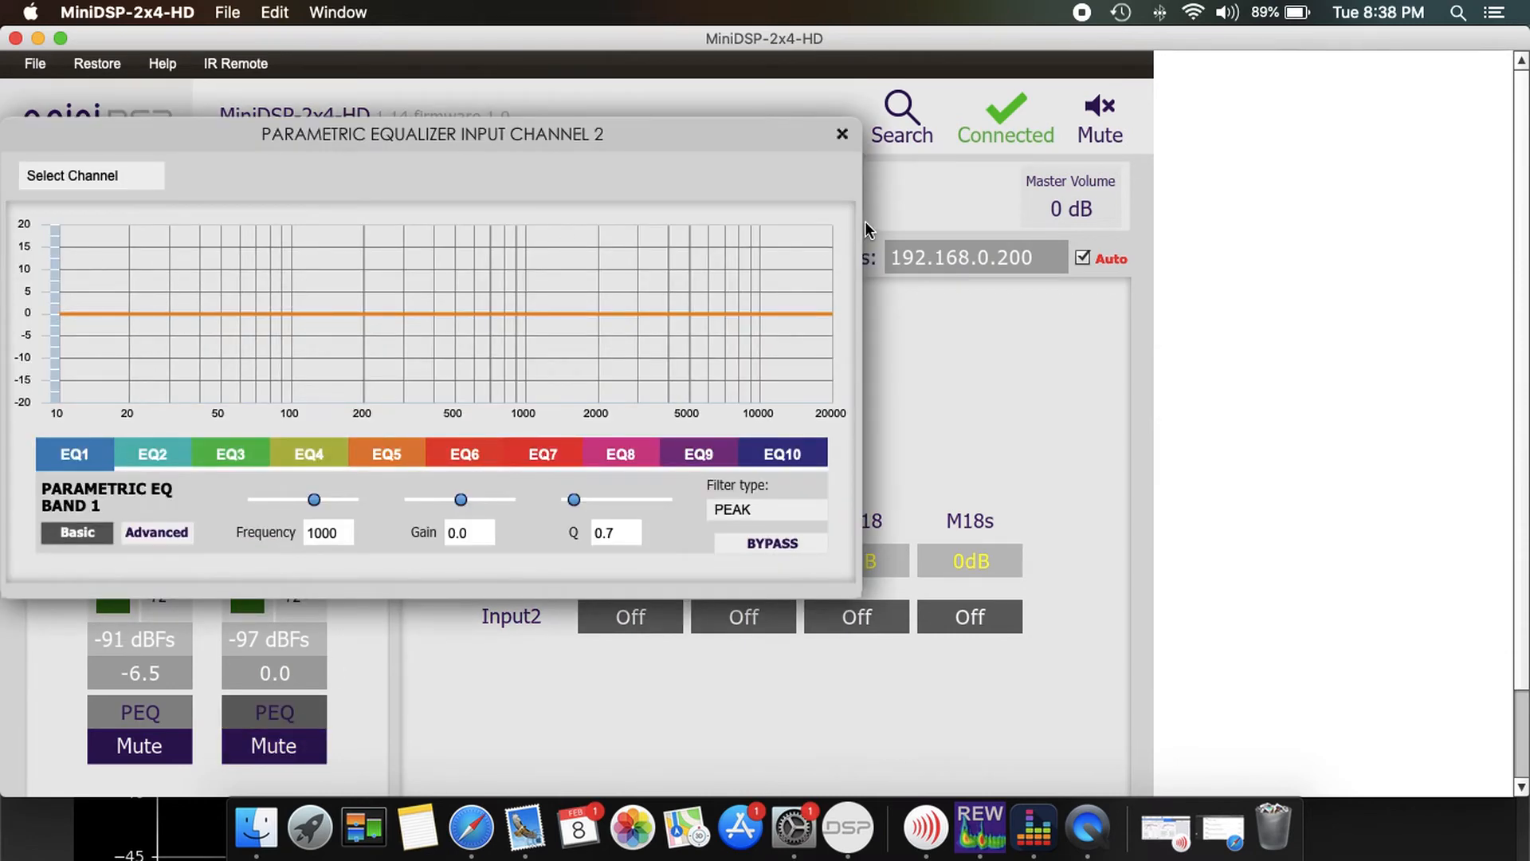
left_click(842, 134)
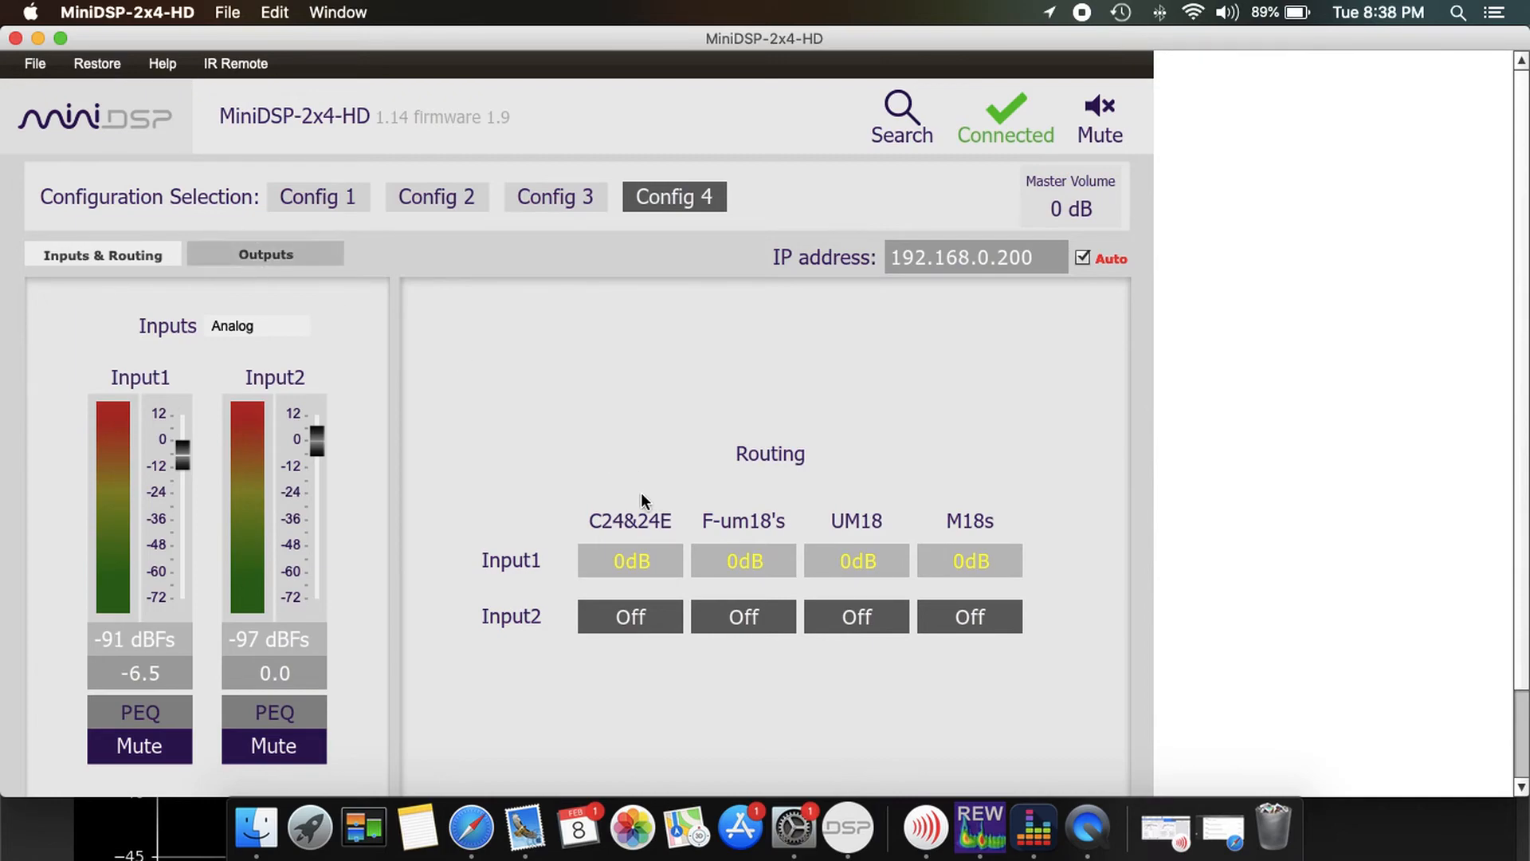
- Check Output 1's existing EQ correction curve, then return to the Inputs & Routing page
left_click(266, 255)
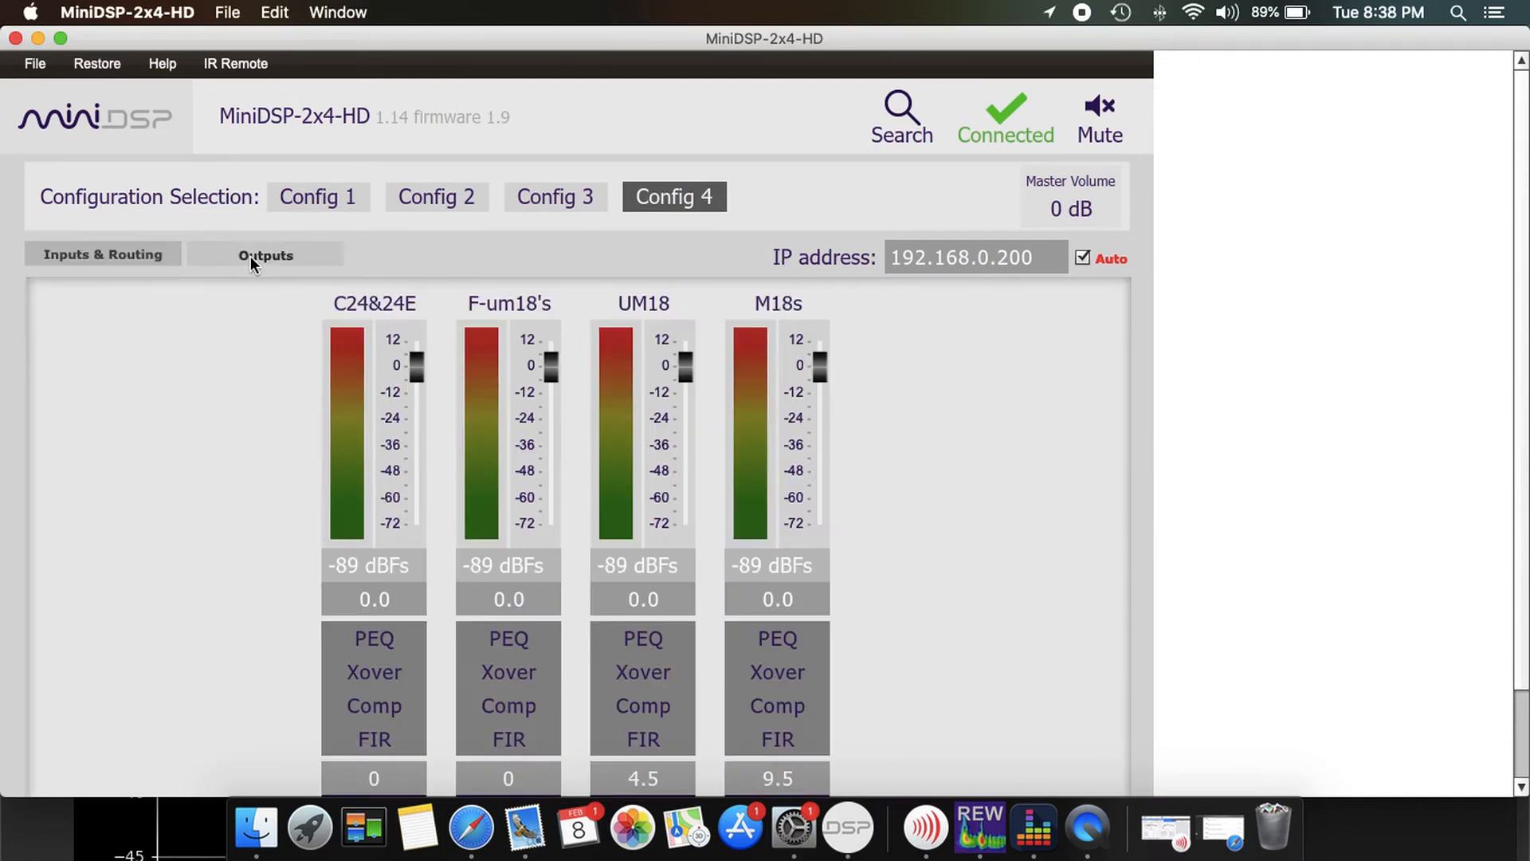
left_click(373, 638)
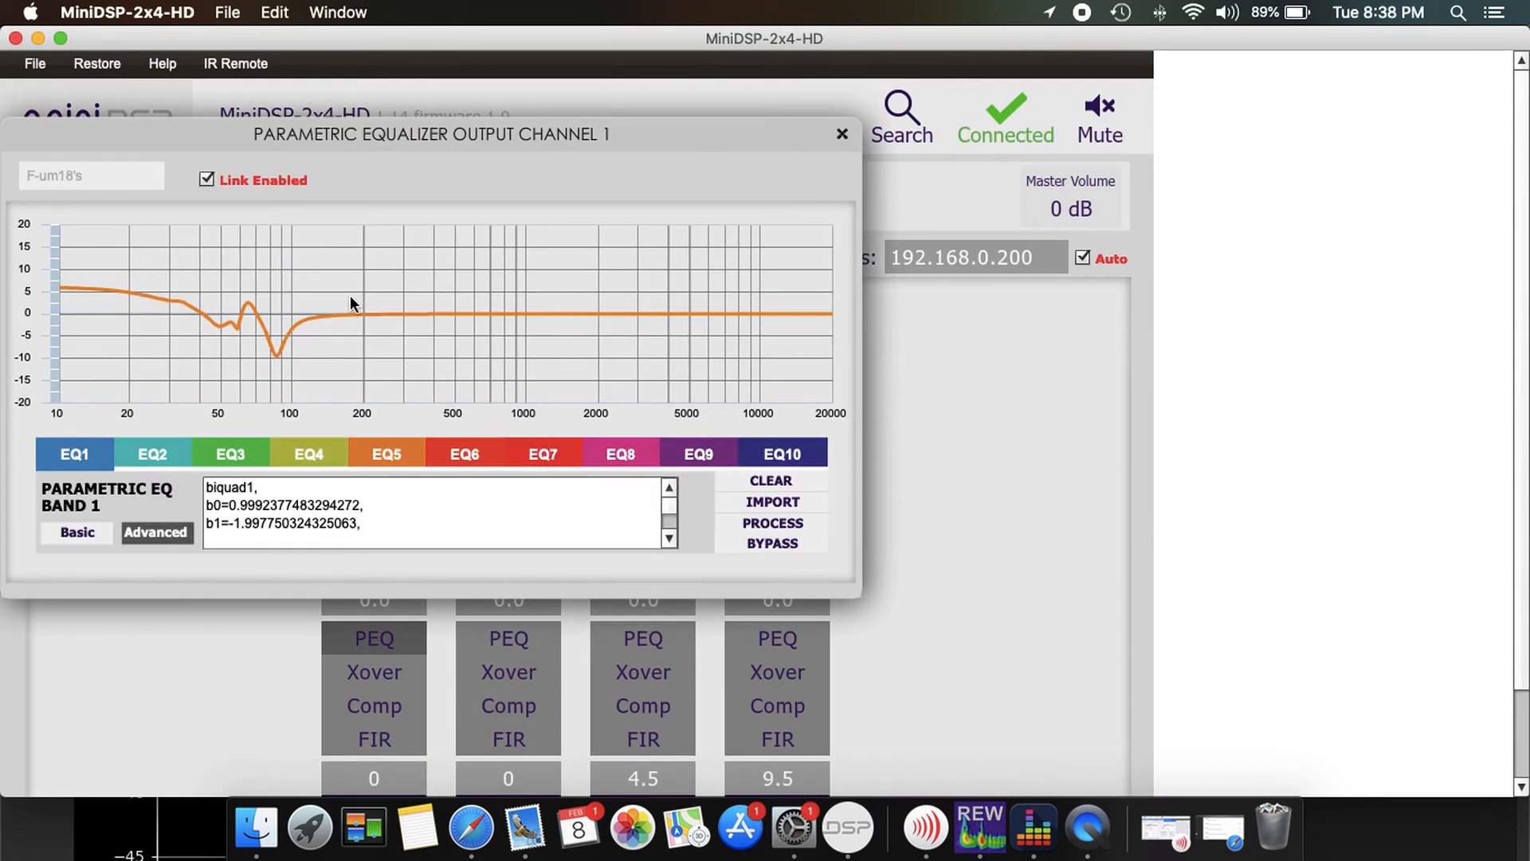
left_click(840, 134)
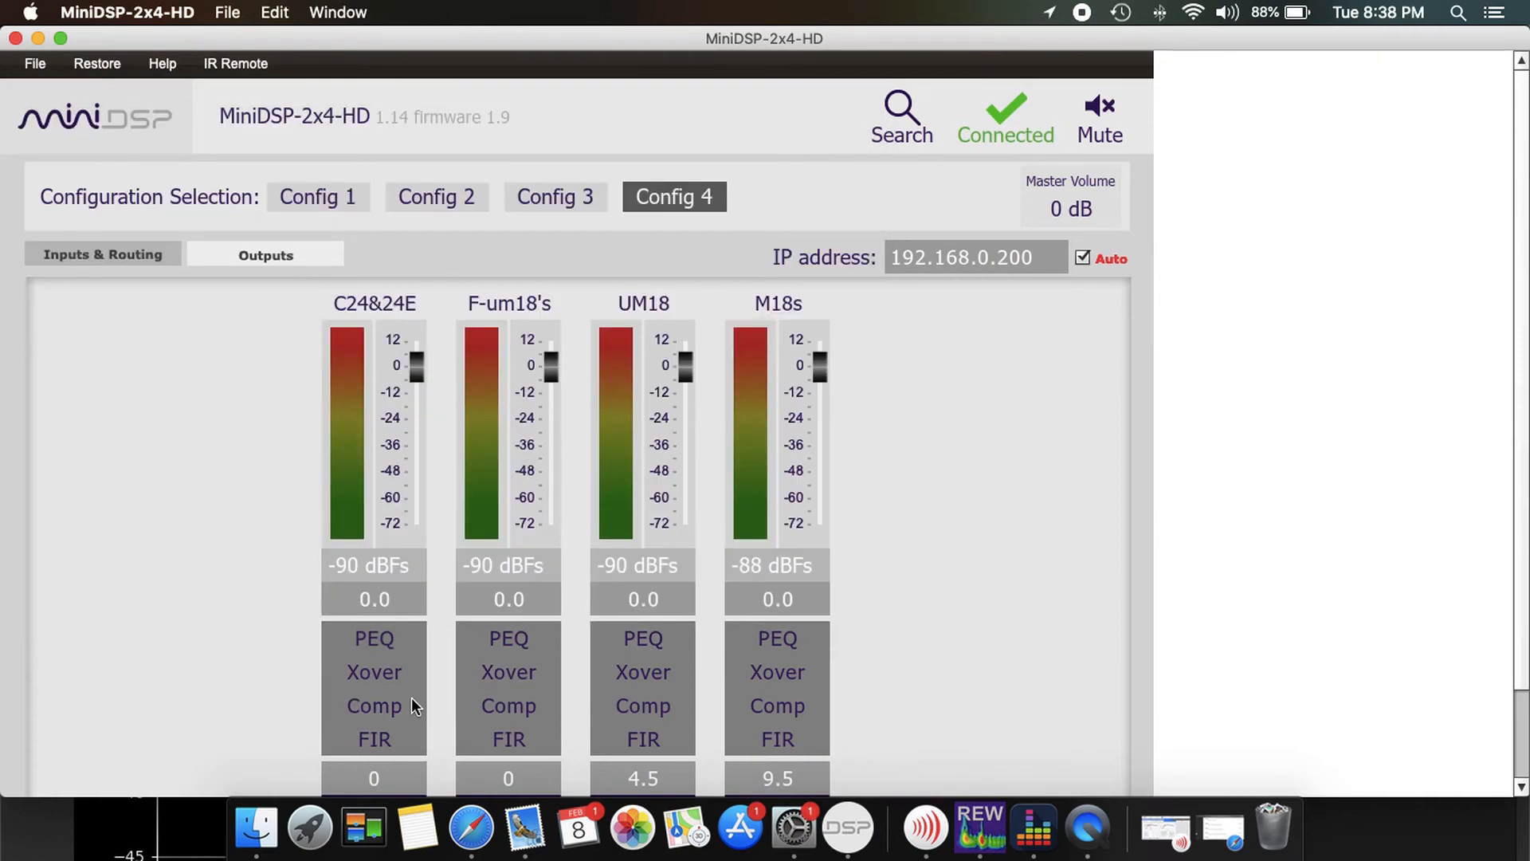
mouse_move(1073, 237)
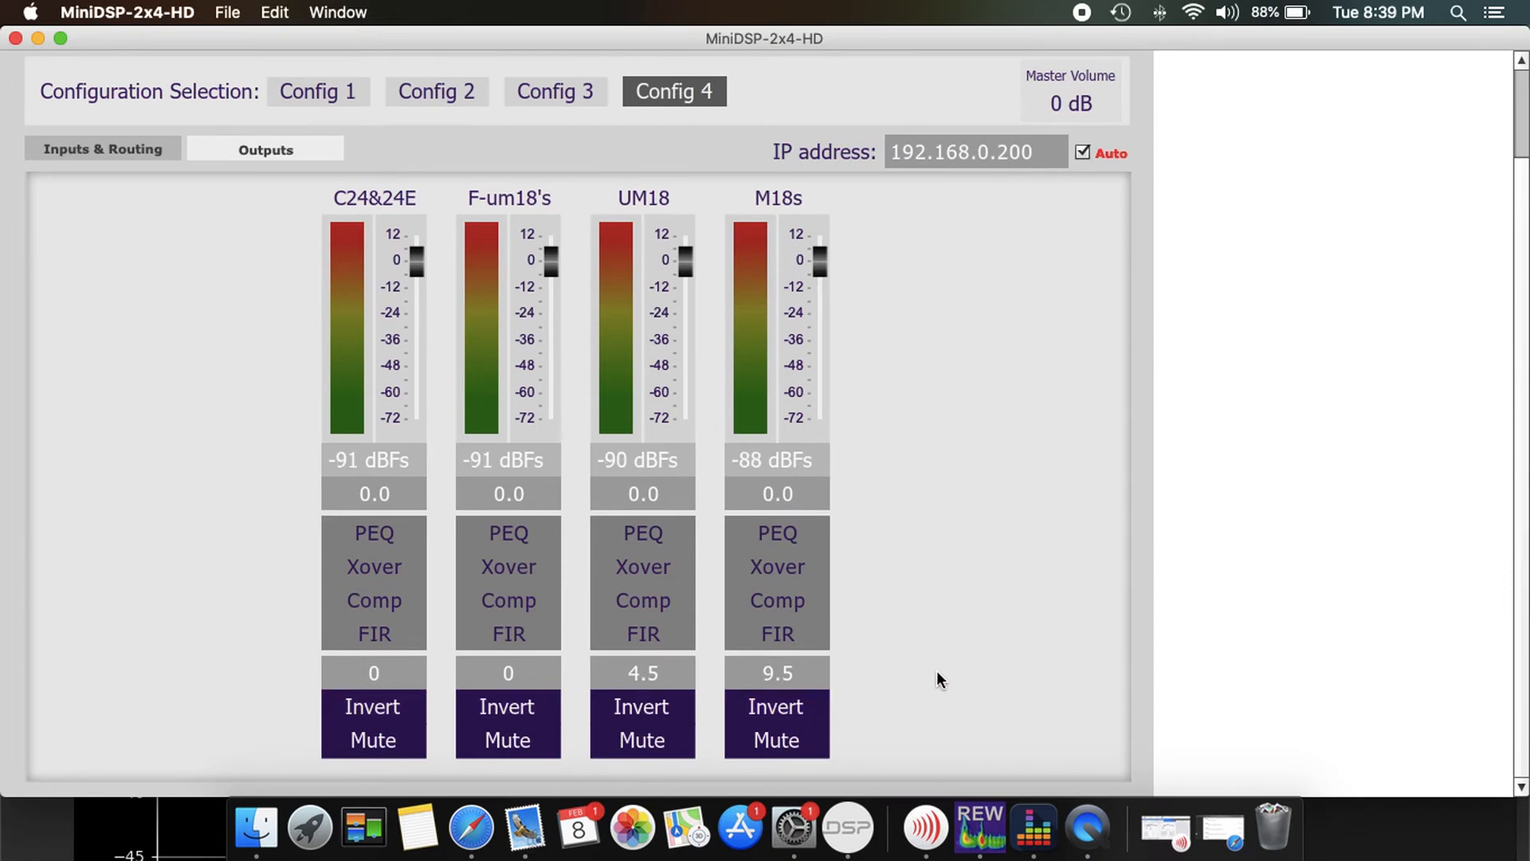
left_click(102, 149)
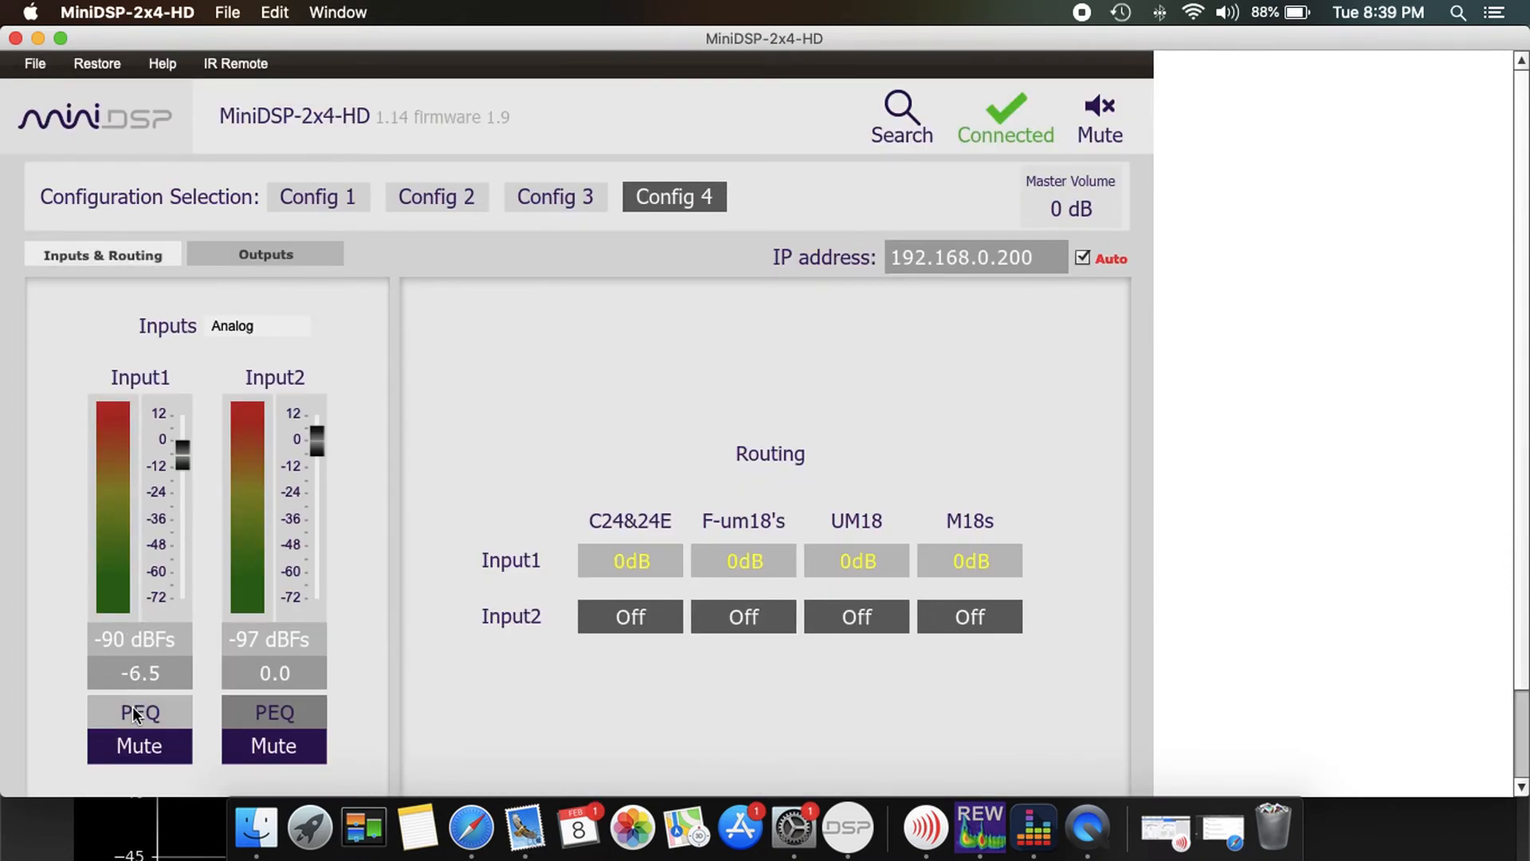
left_click(140, 711)
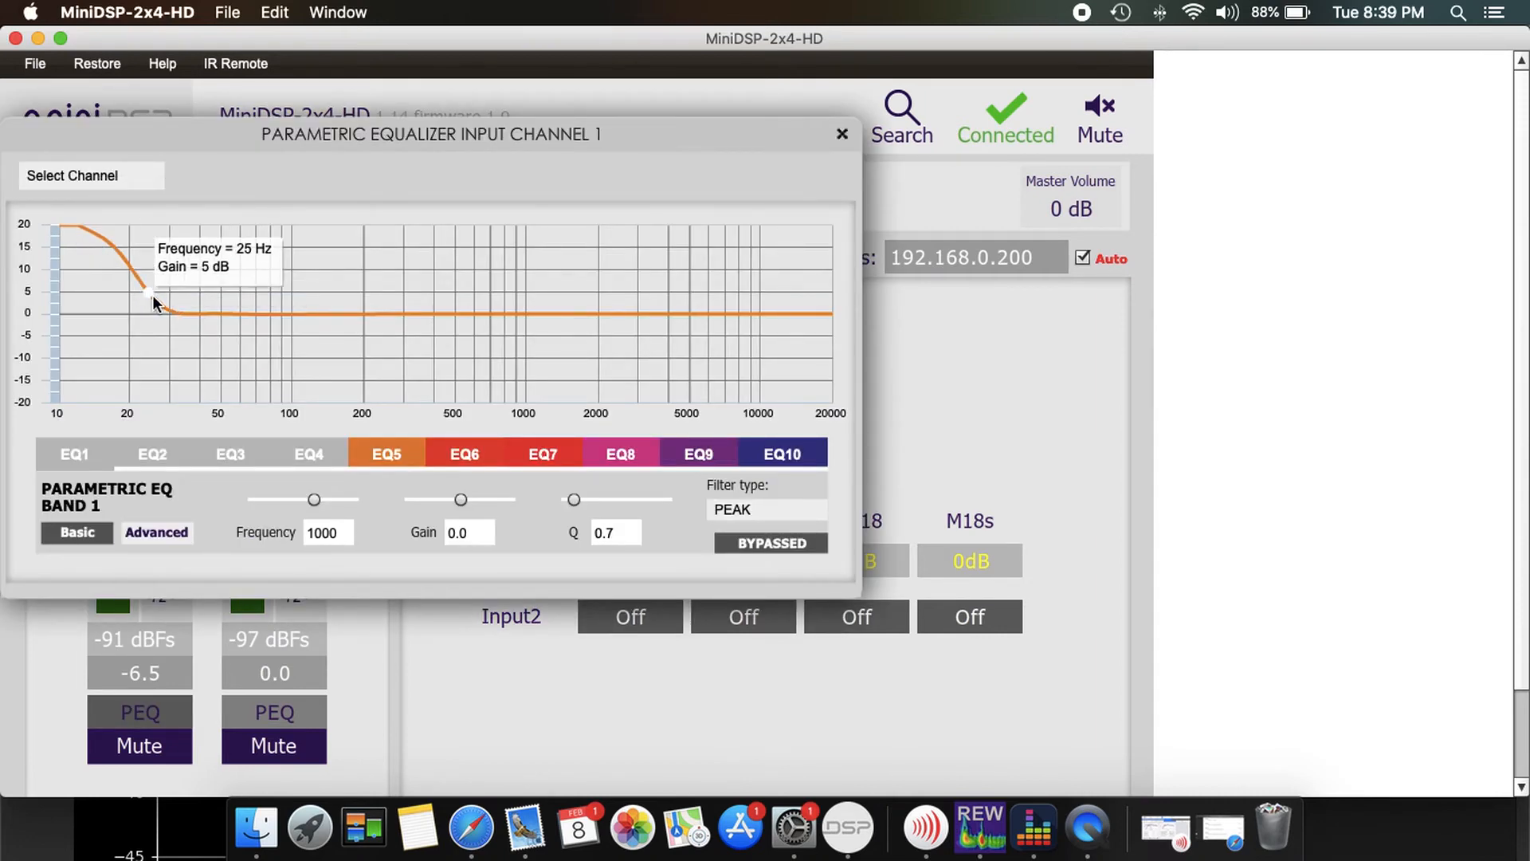
mouse_move(201, 298)
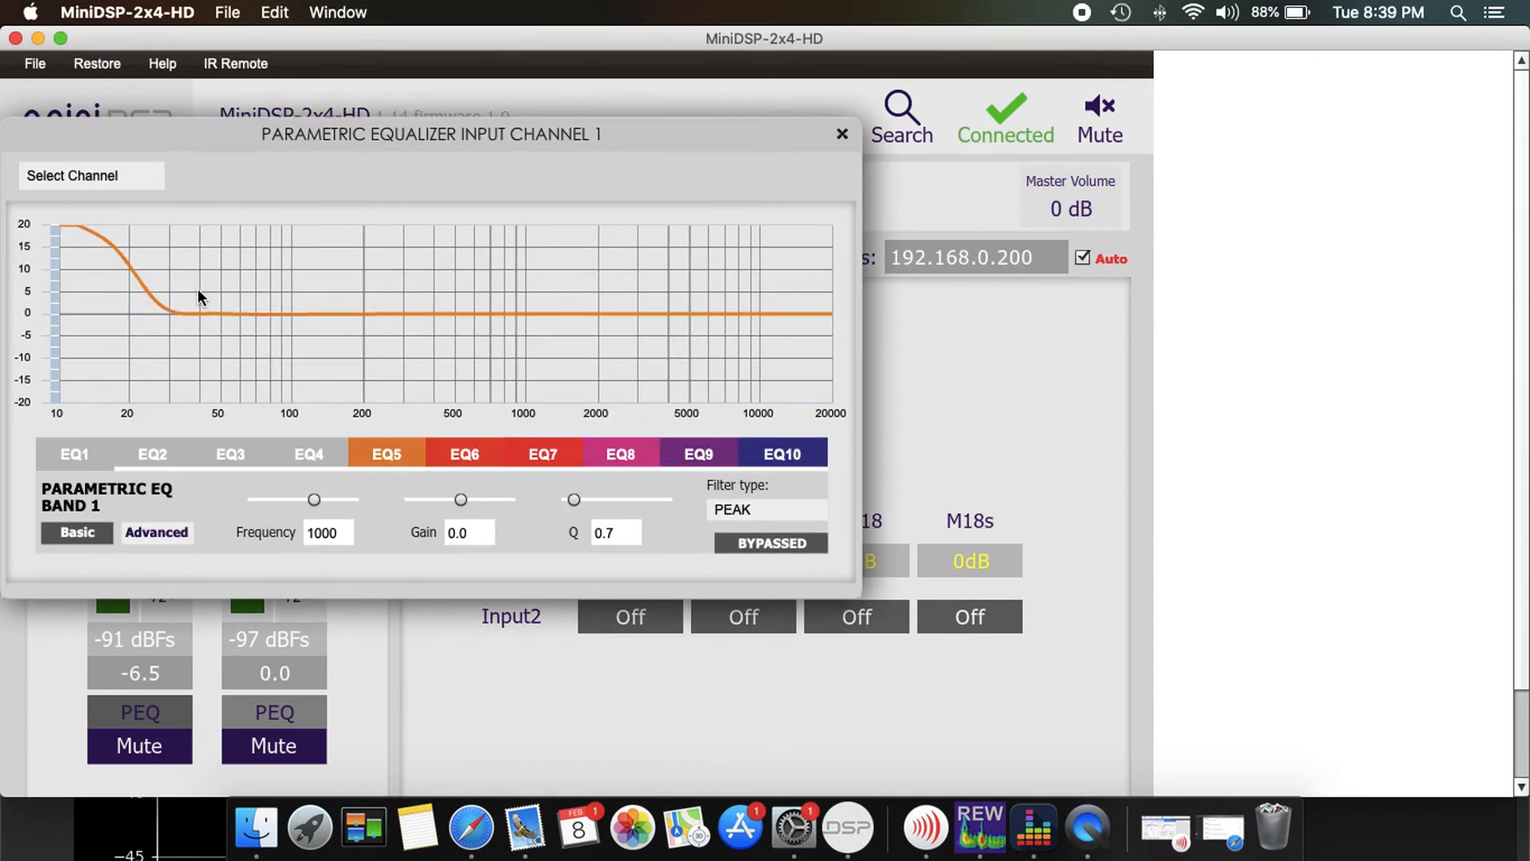
left_click(842, 134)
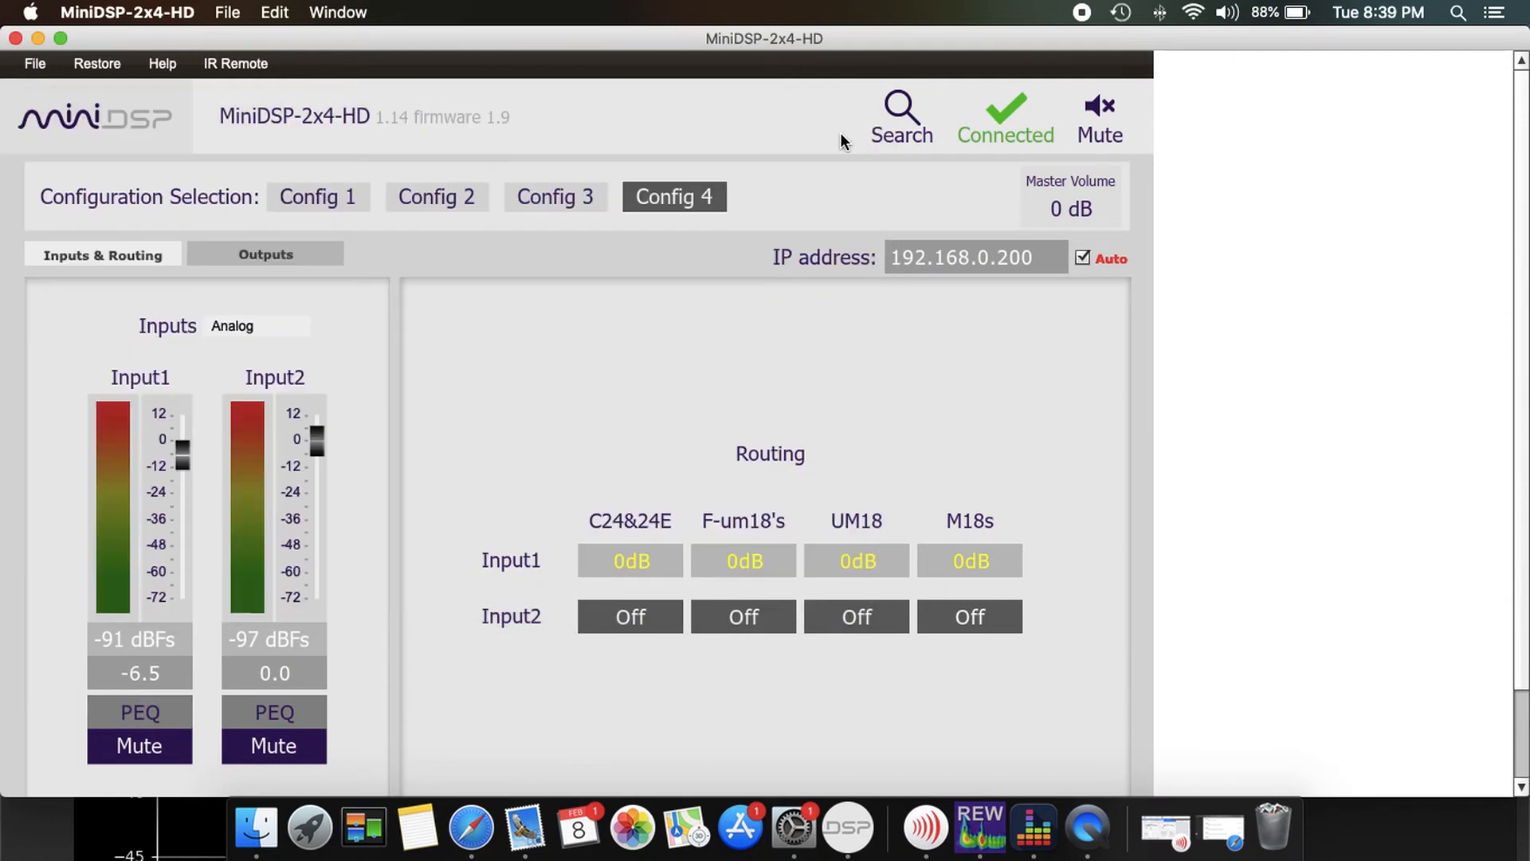
mouse_move(499, 61)
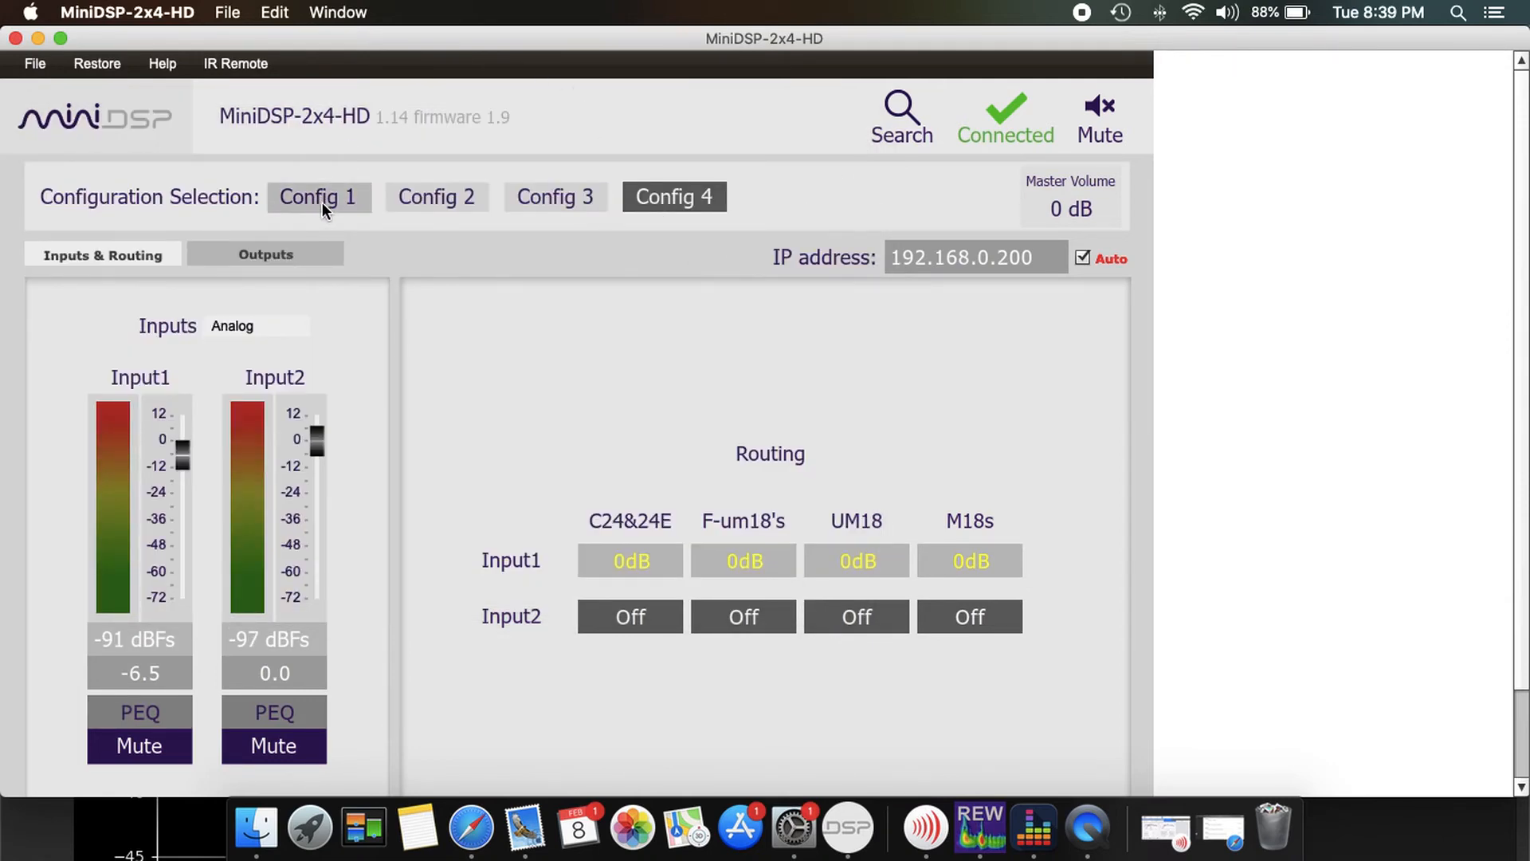
mouse_move(153, 731)
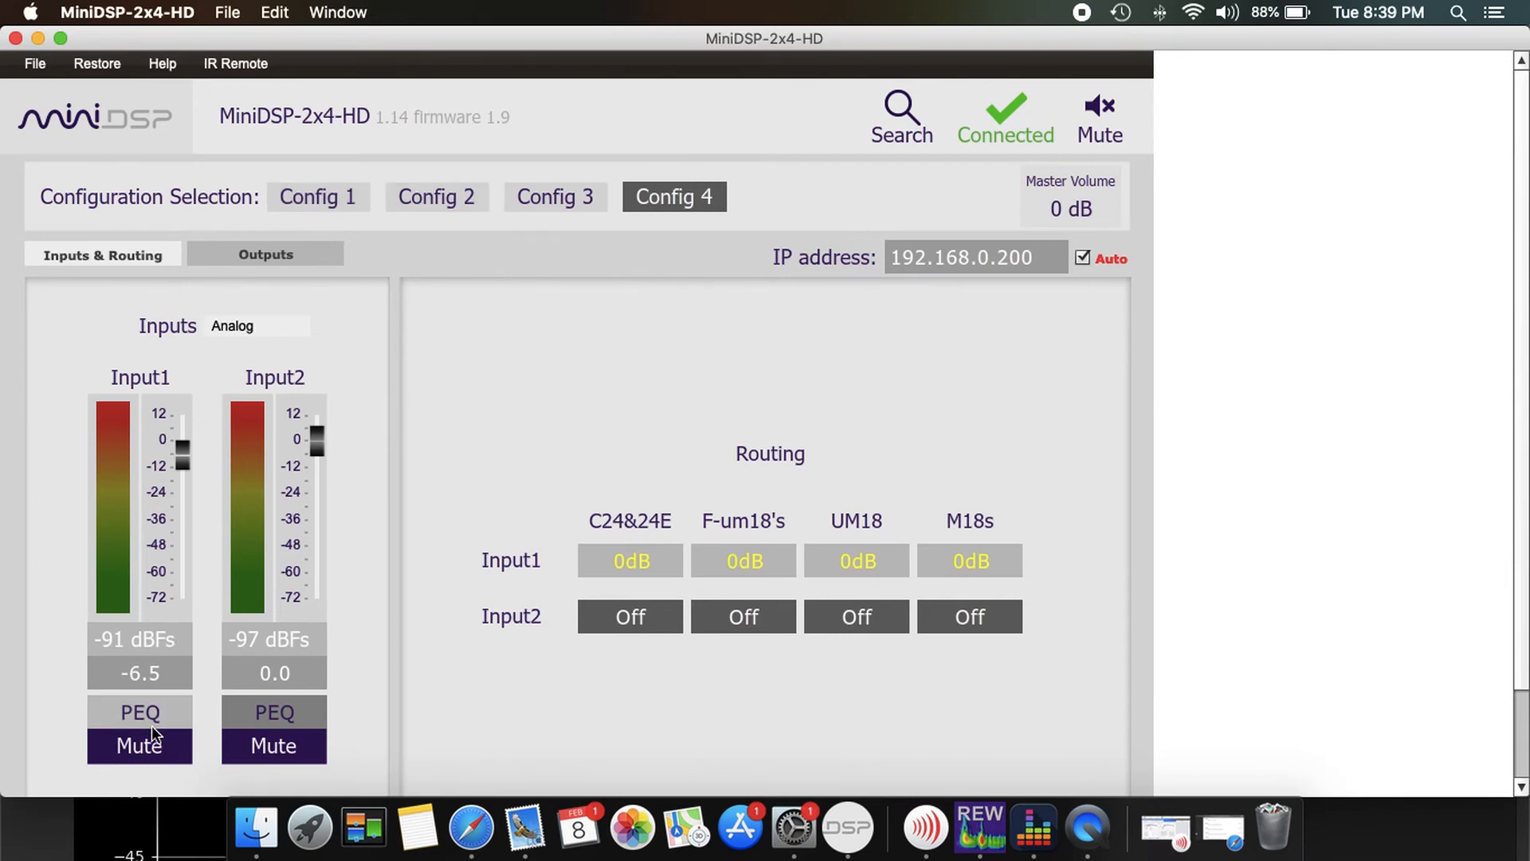
left_click(140, 712)
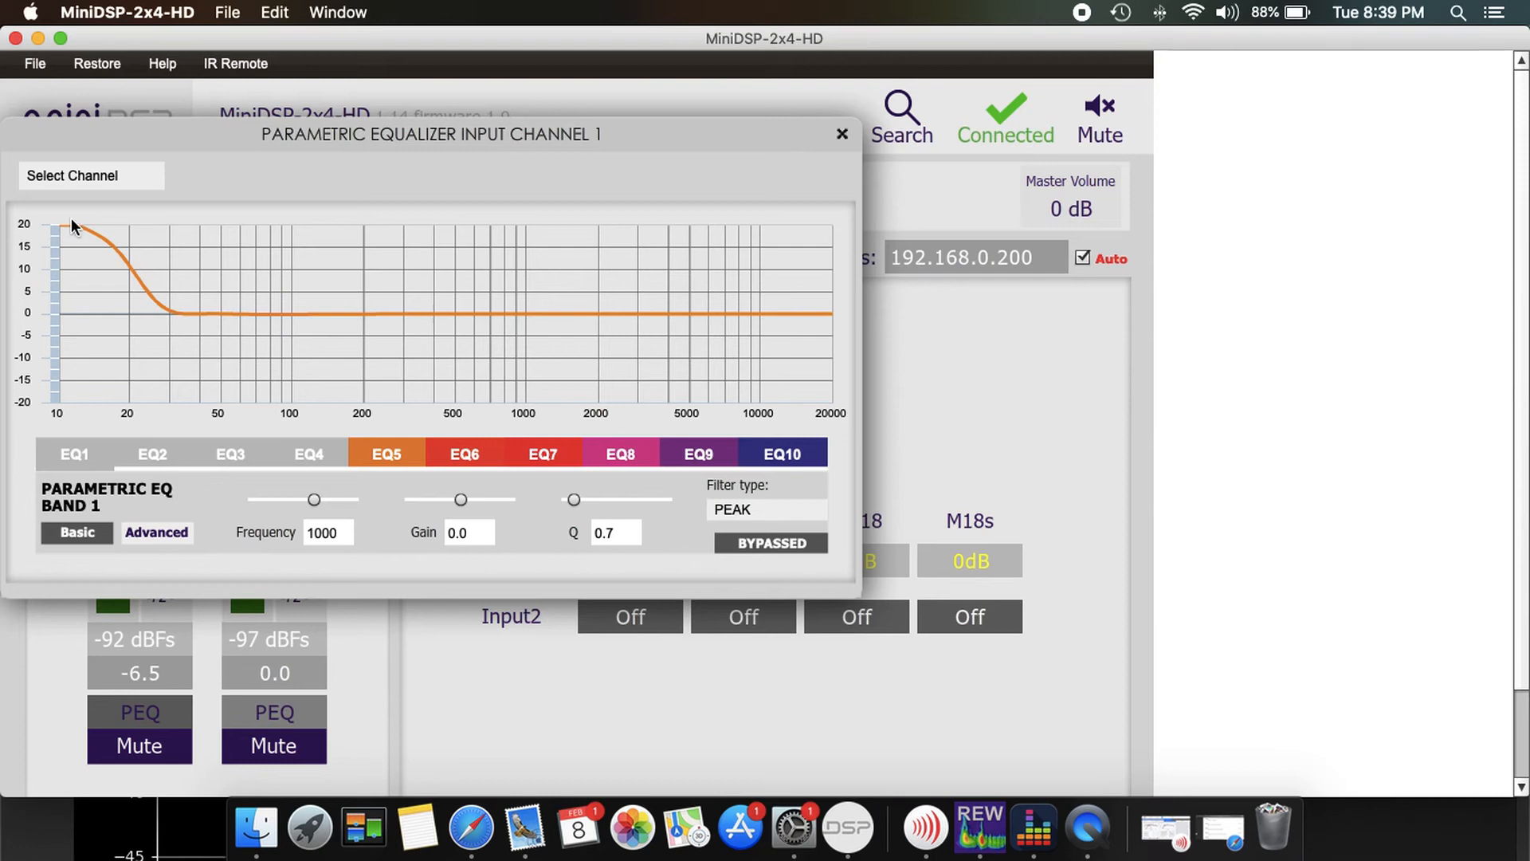
left_click(841, 134)
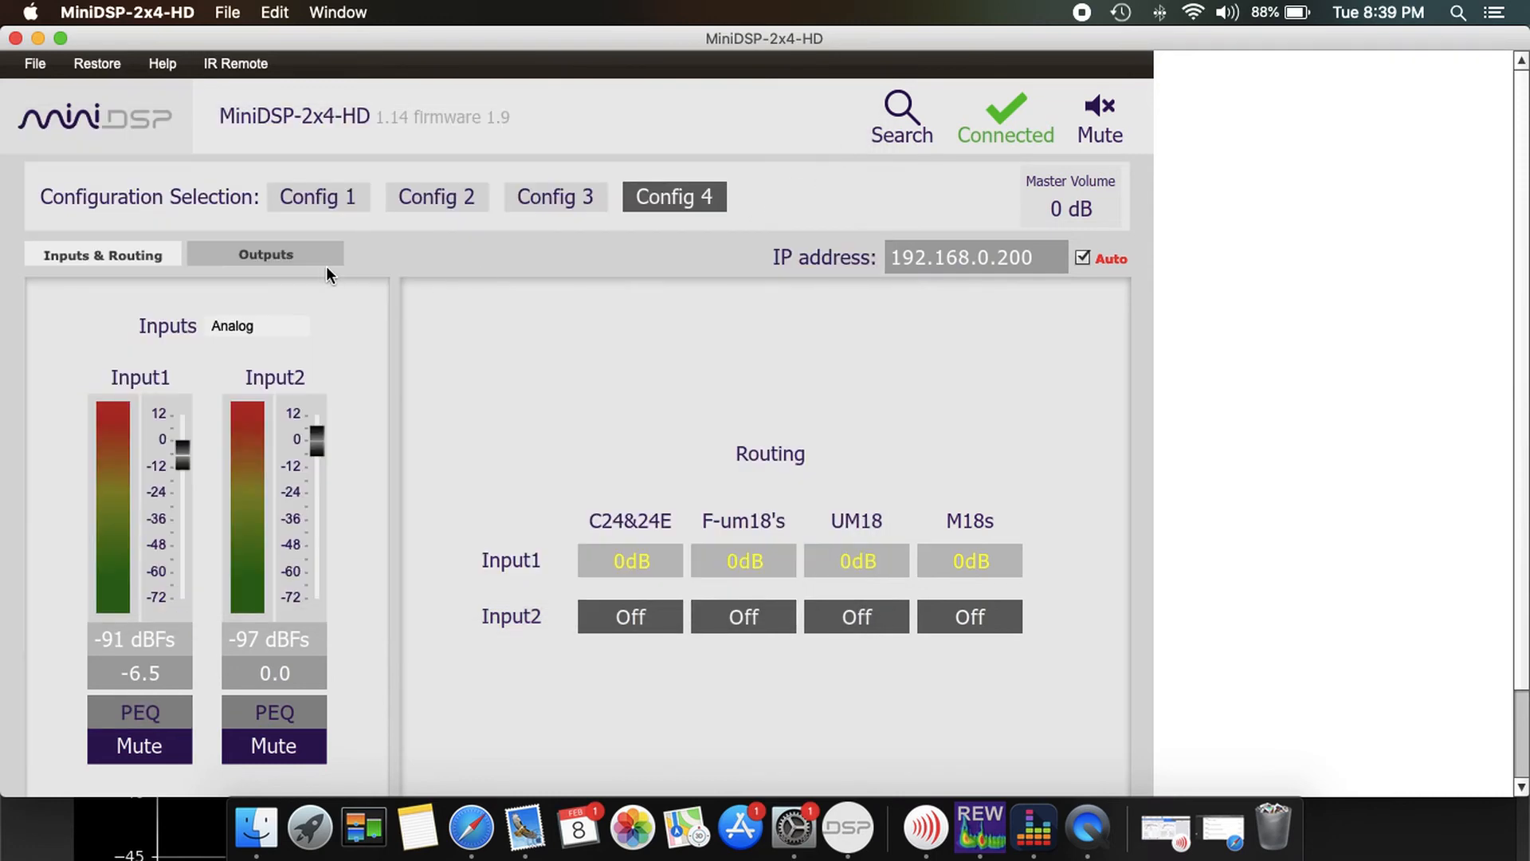
mouse_move(317, 196)
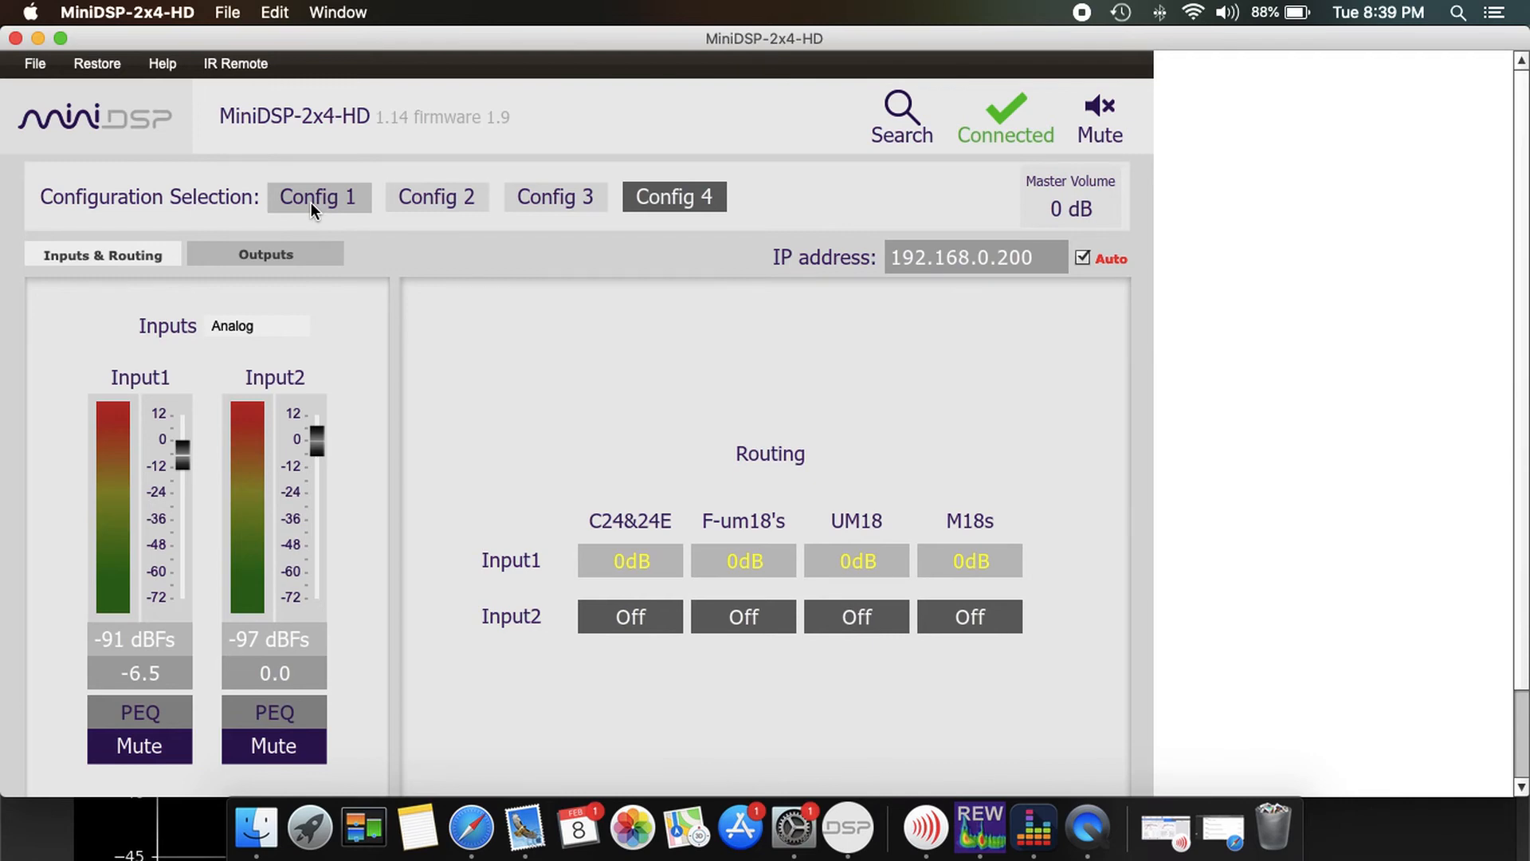
- Revert the device to Config 1, restoring Input1 gain to -3.0 dB
left_click(317, 196)
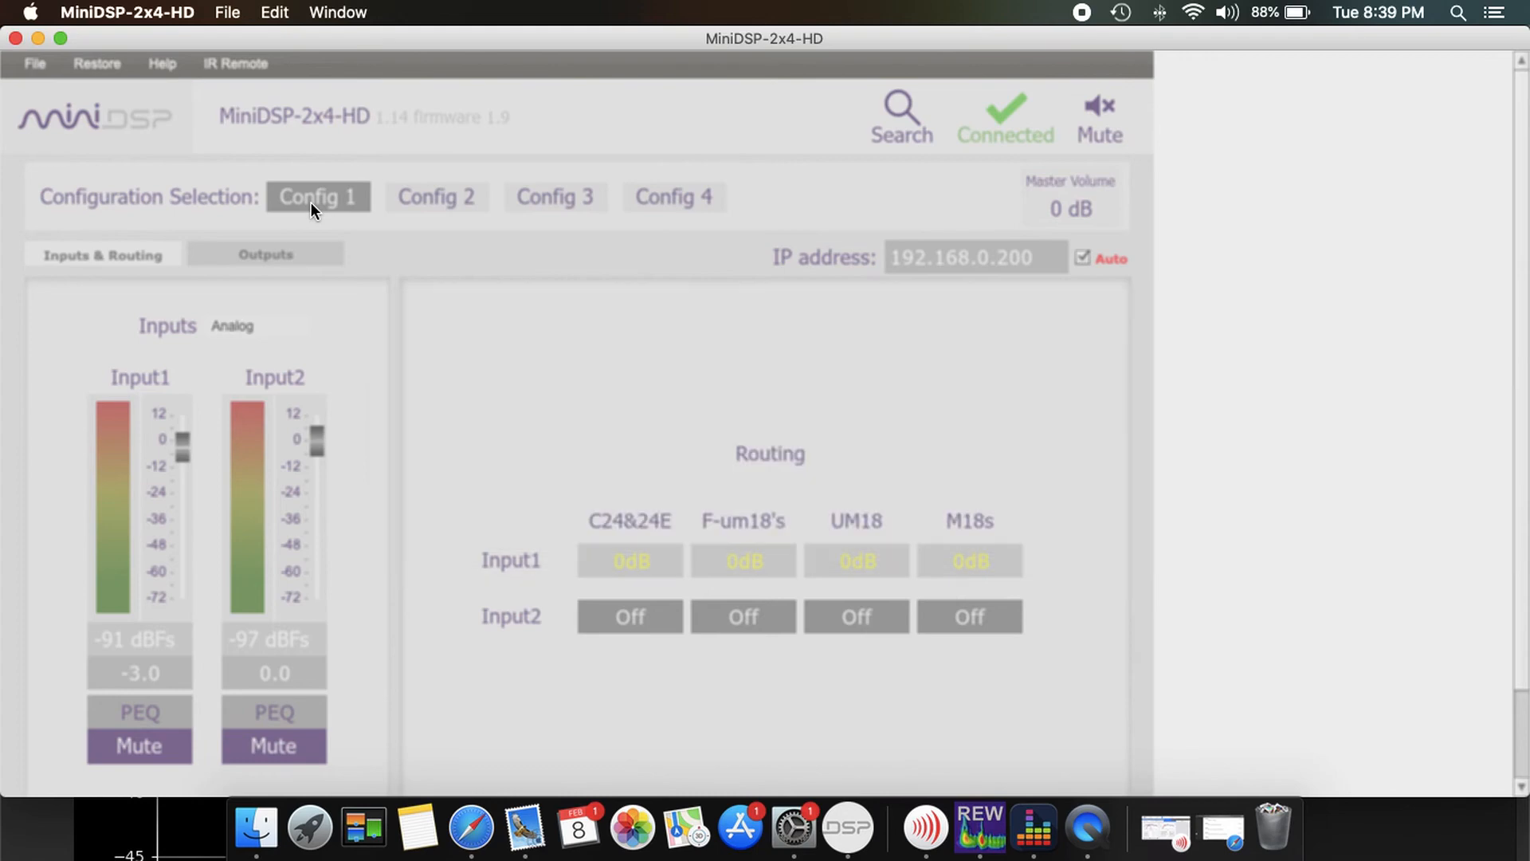
mouse_move(1062, 683)
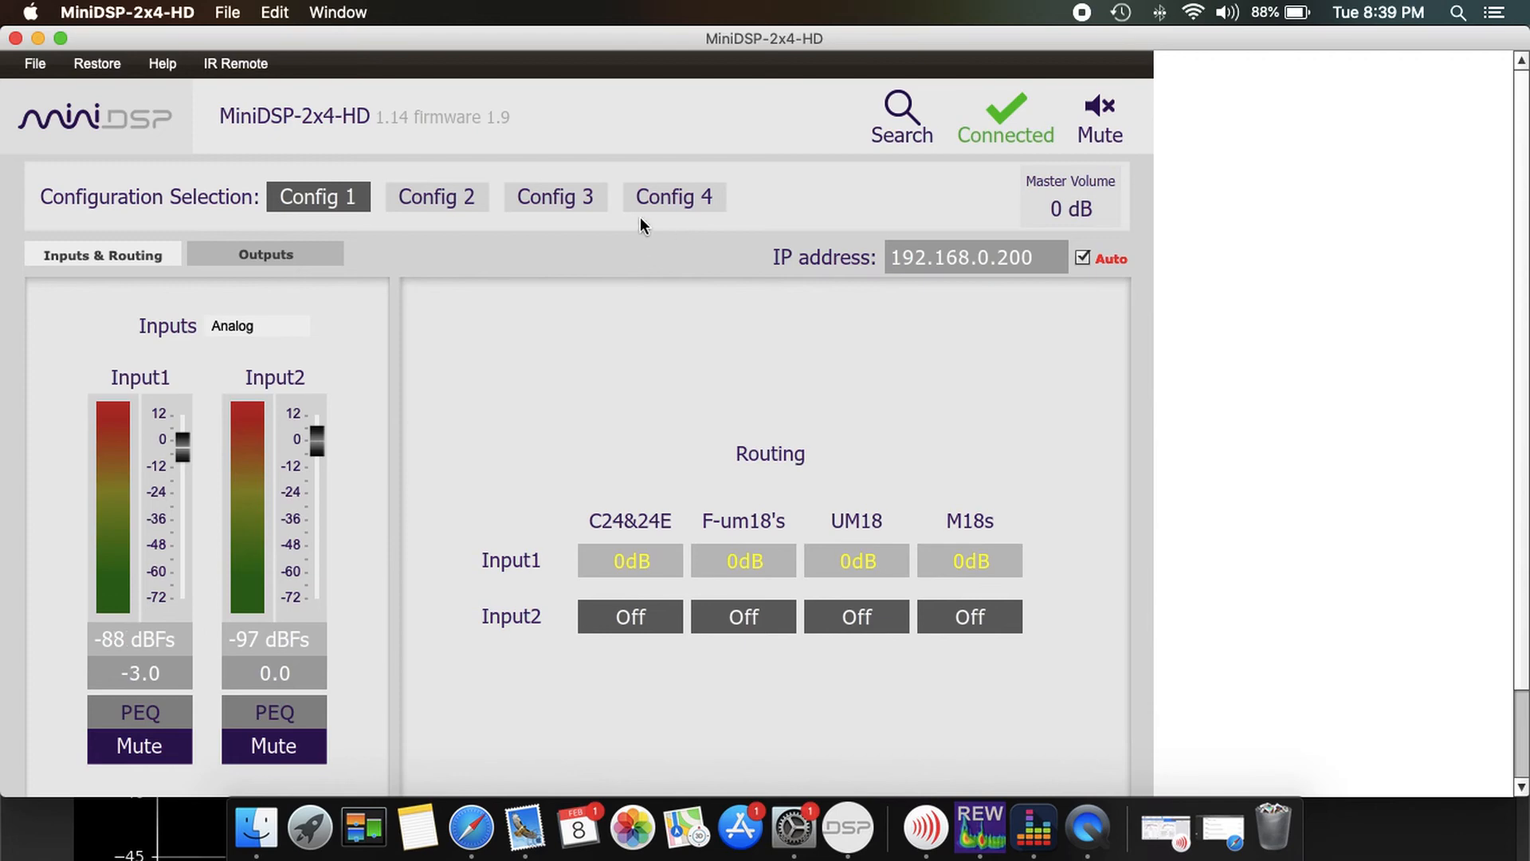
mouse_move(623, 371)
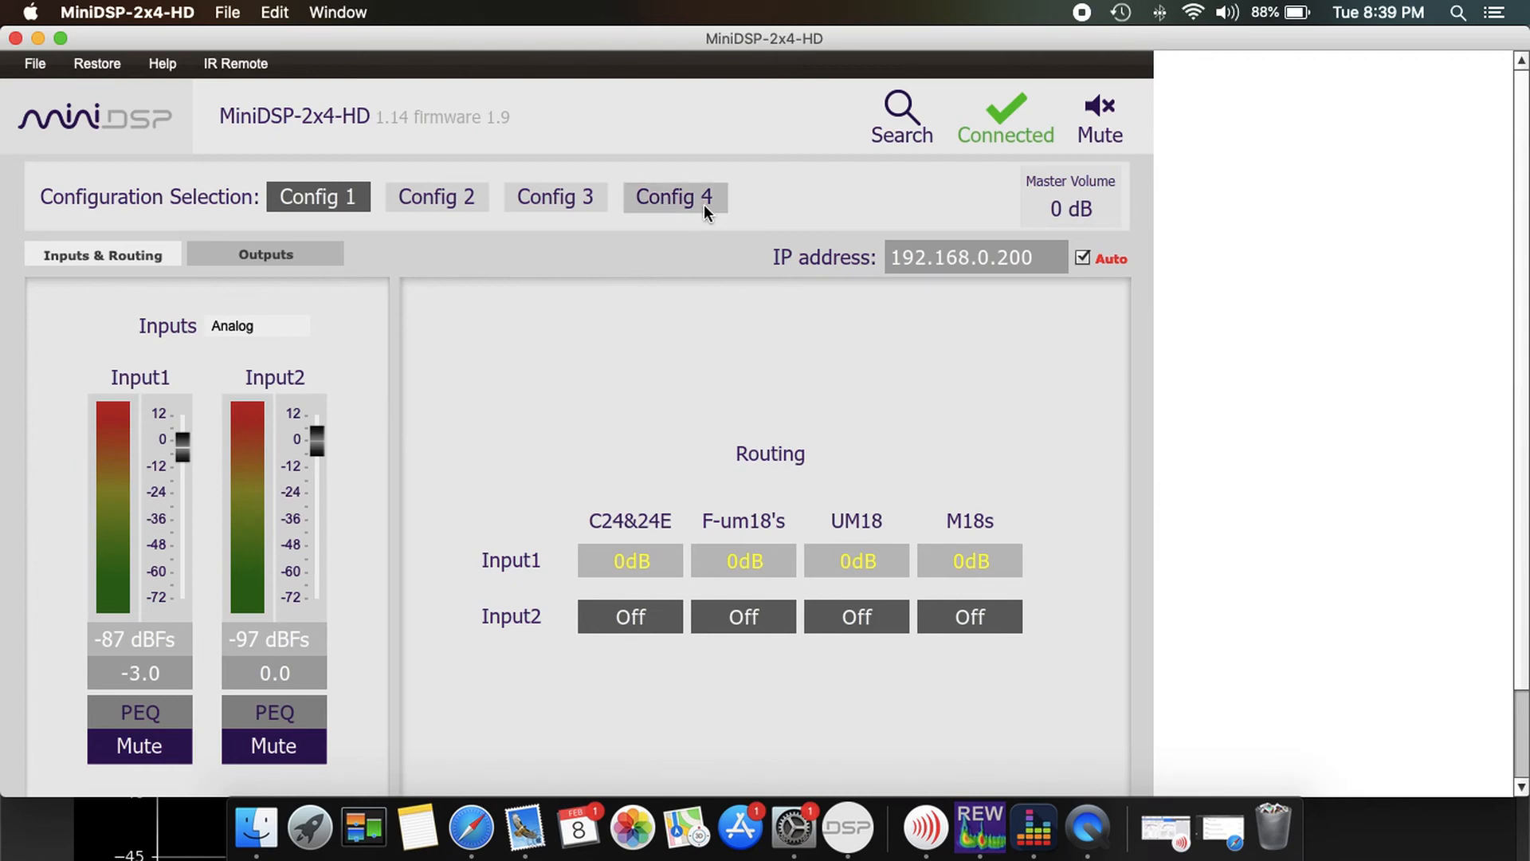
mouse_move(507, 392)
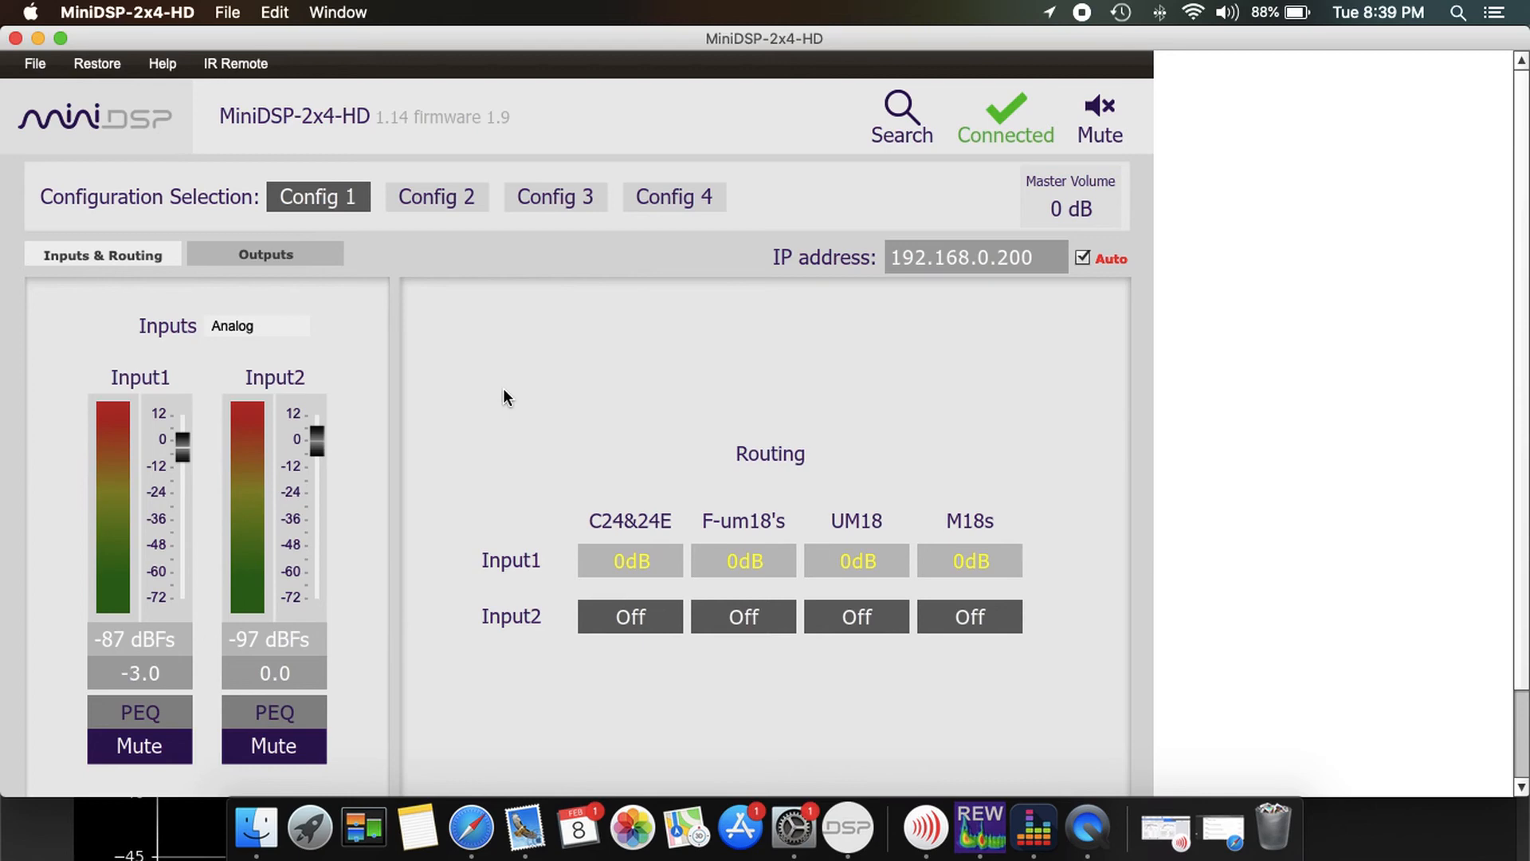
mouse_move(24, 143)
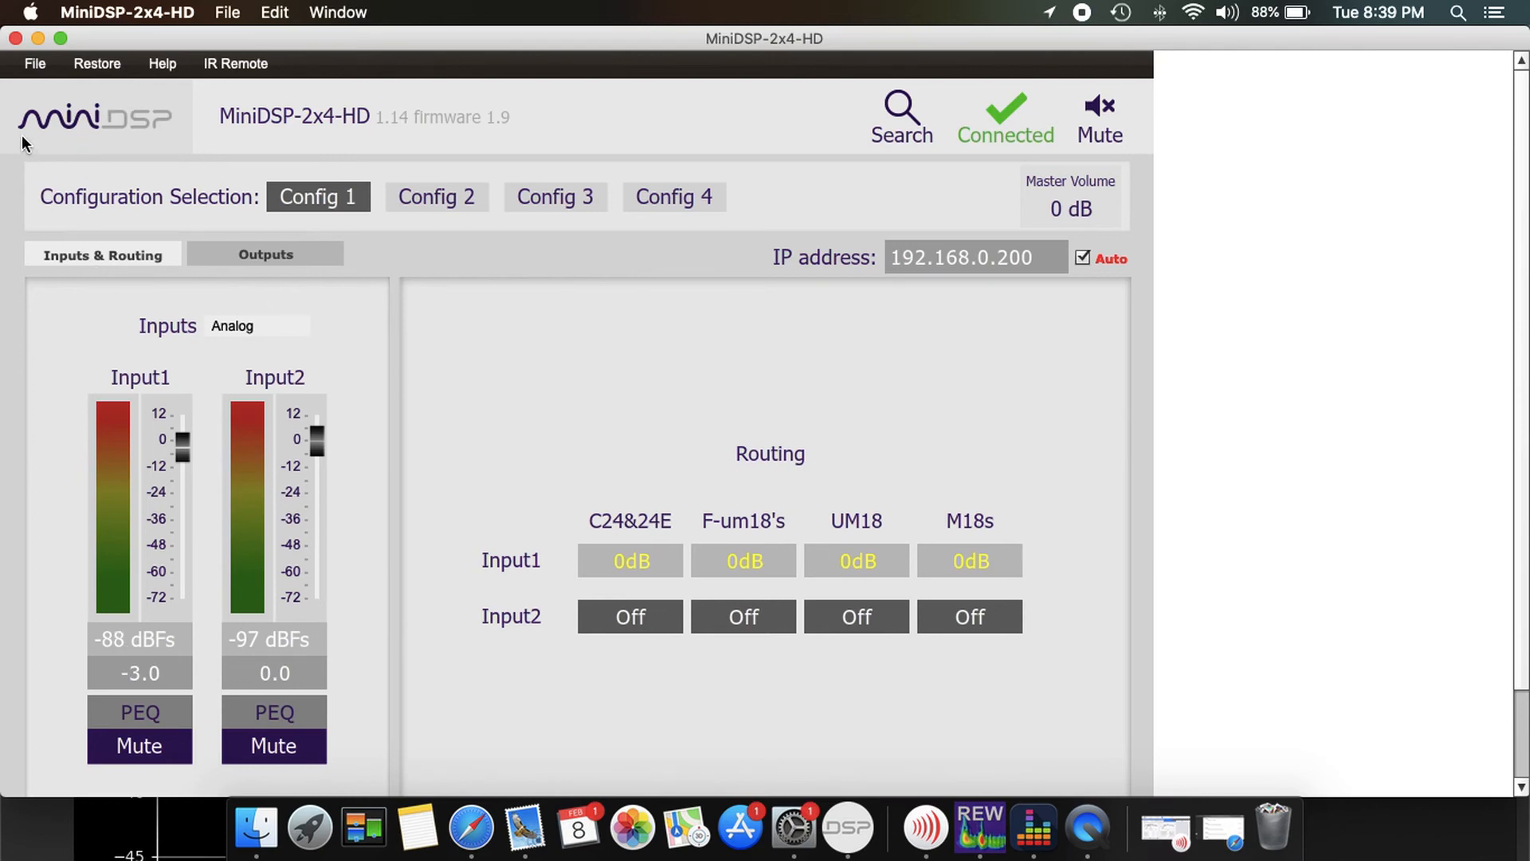
mouse_move(583, 419)
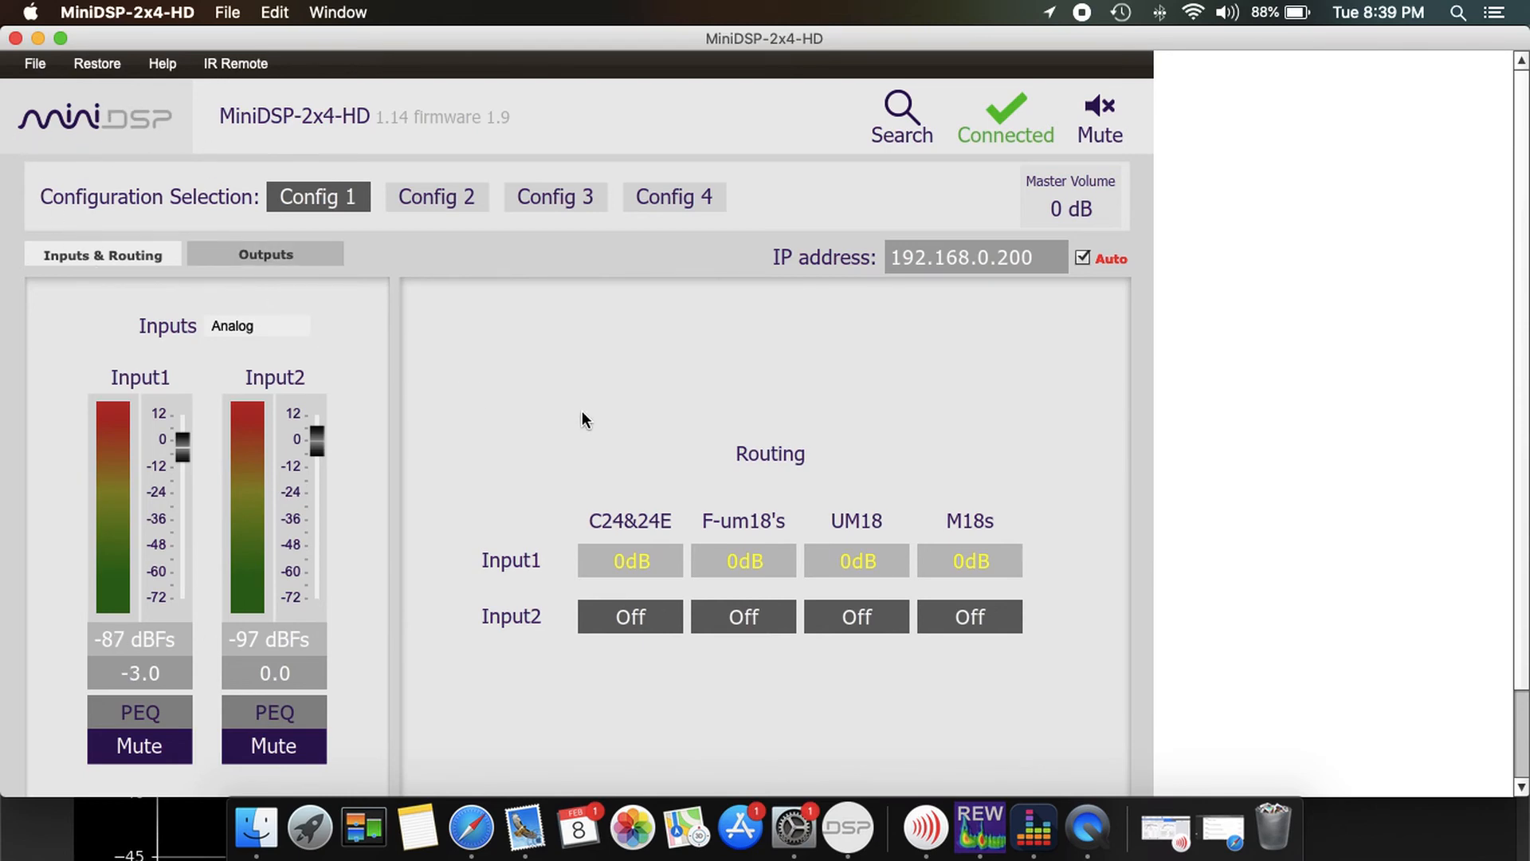
mouse_move(794, 829)
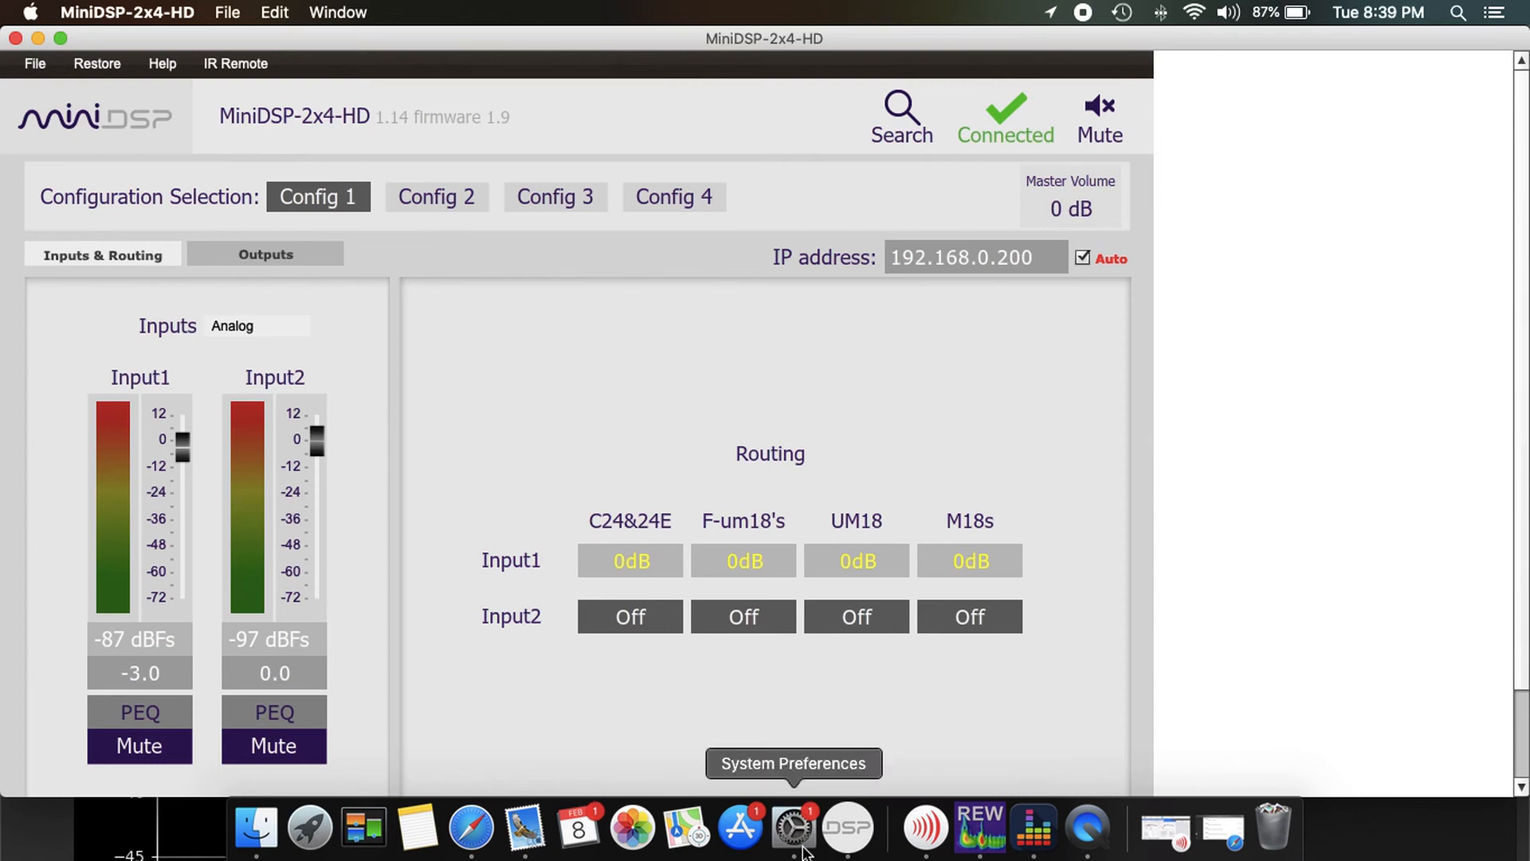
mouse_move(863, 733)
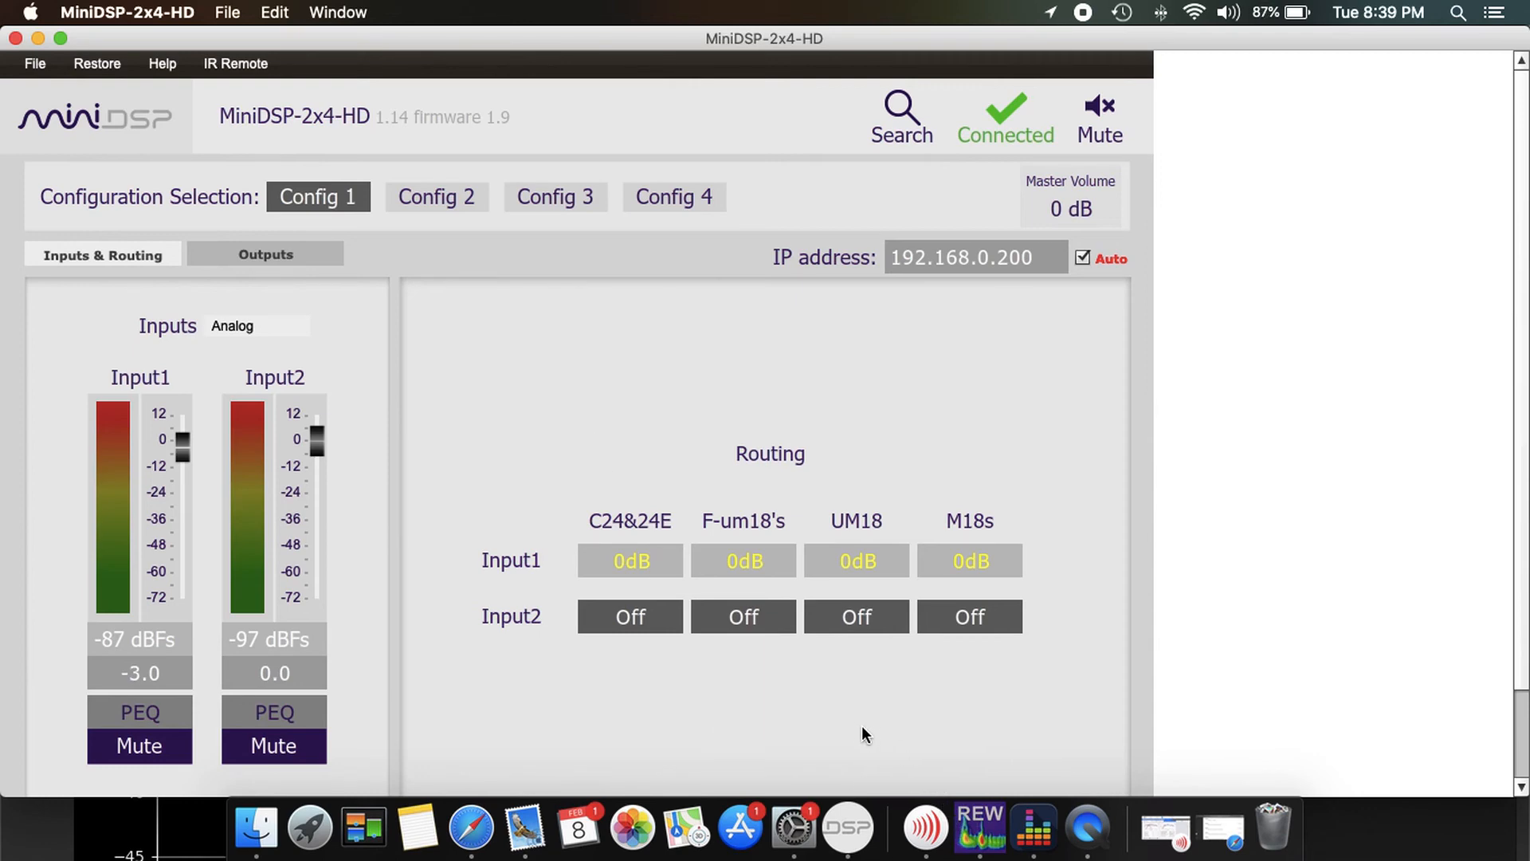
mouse_move(1066, 564)
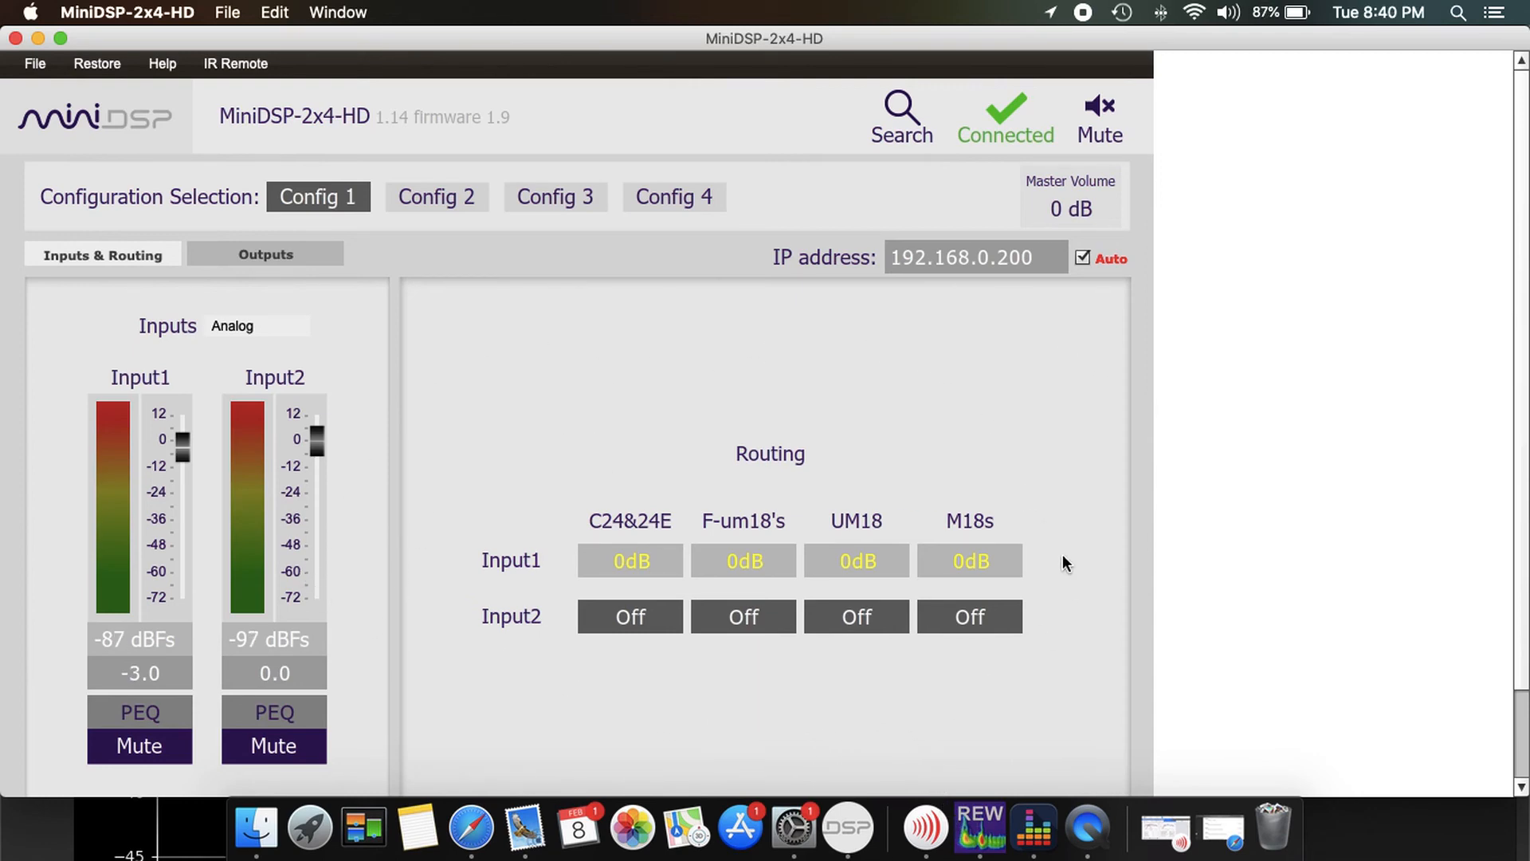
mouse_move(1089, 574)
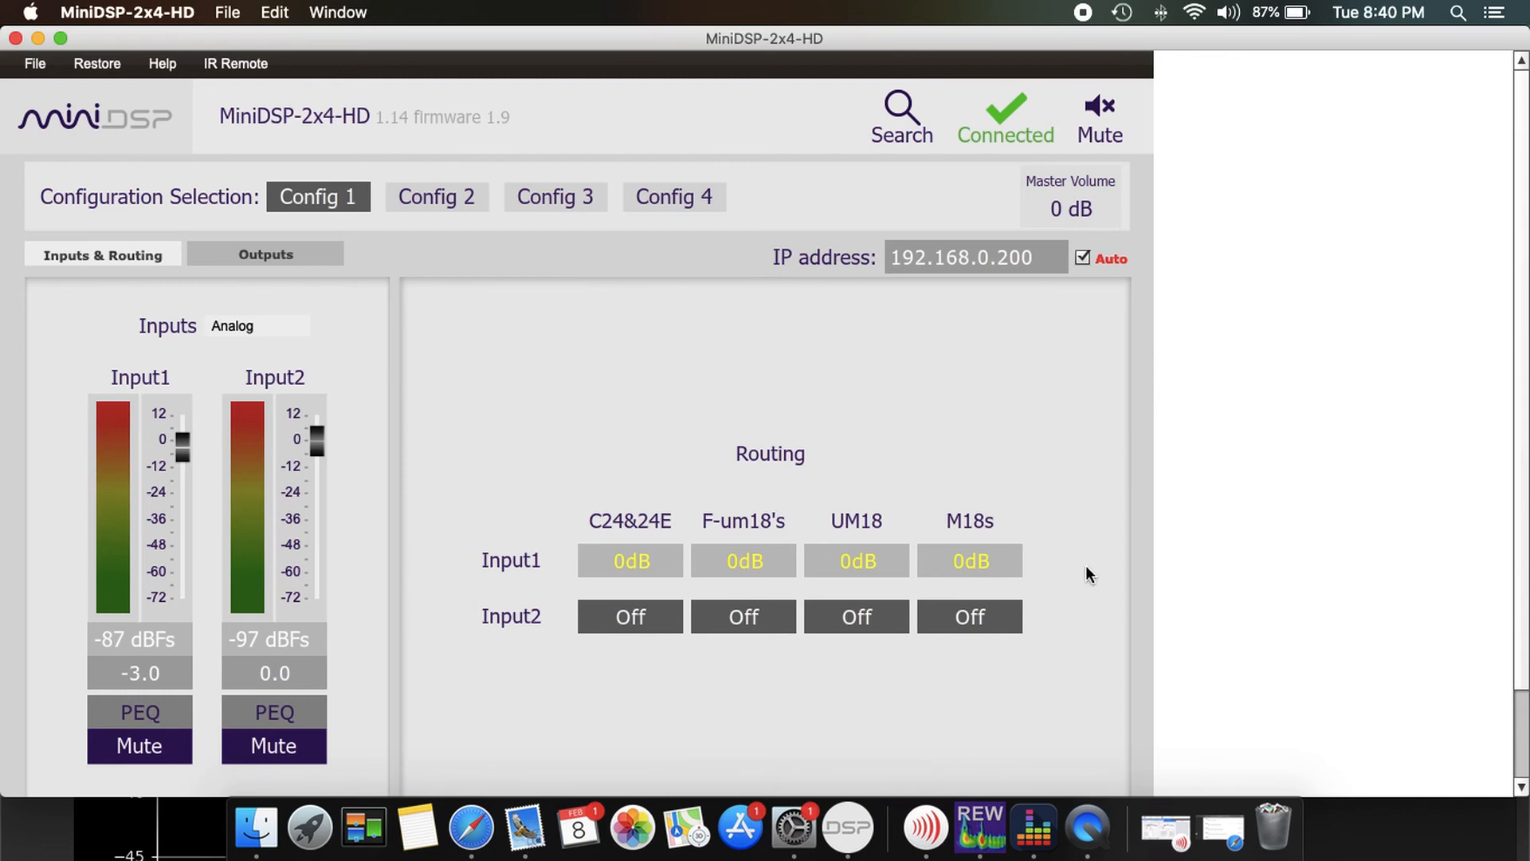
mouse_move(1079, 703)
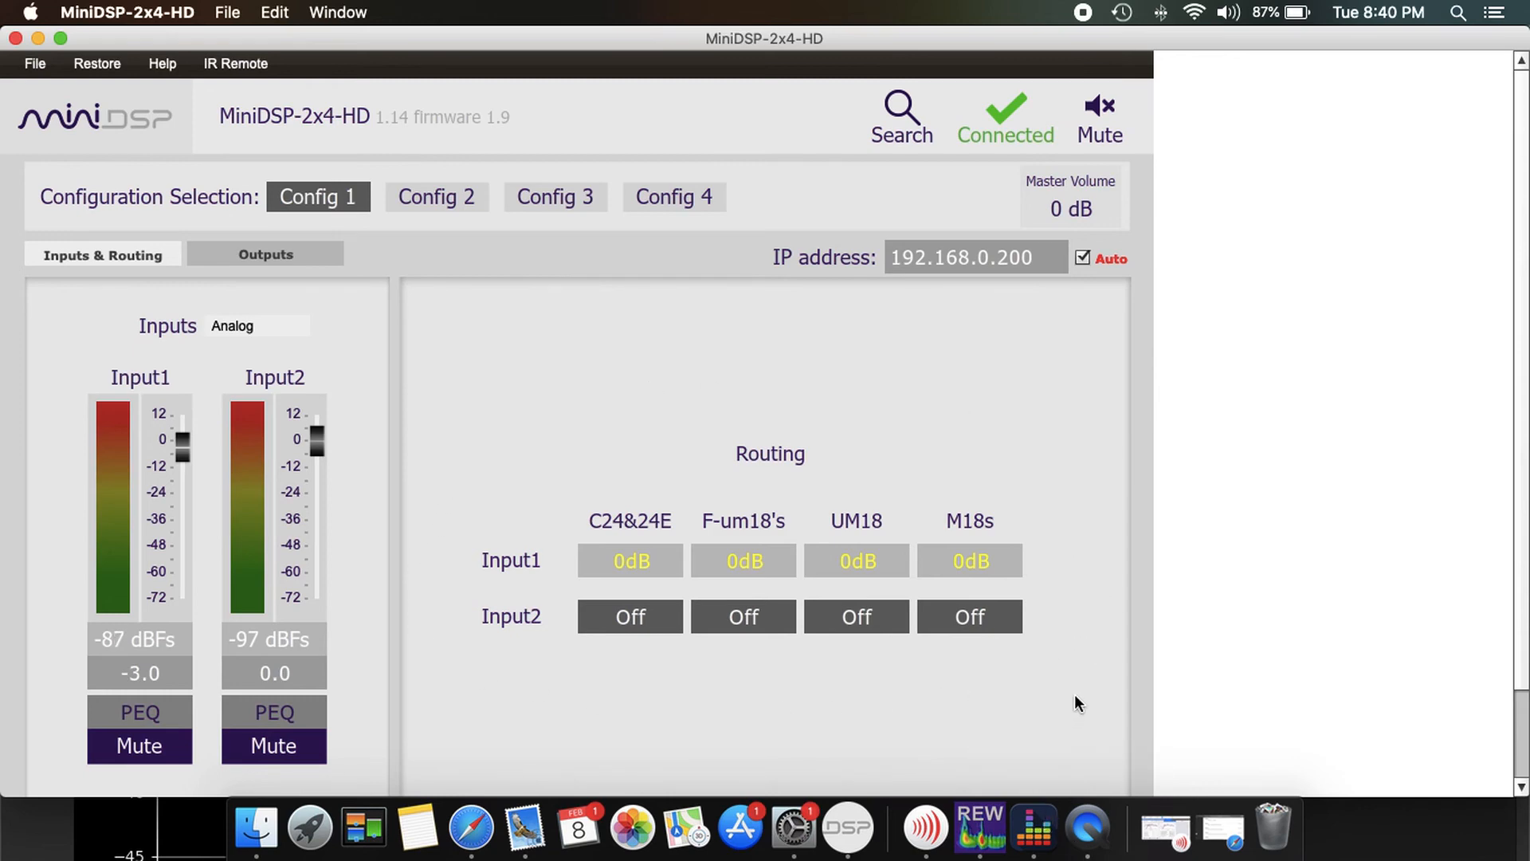
mouse_move(980, 828)
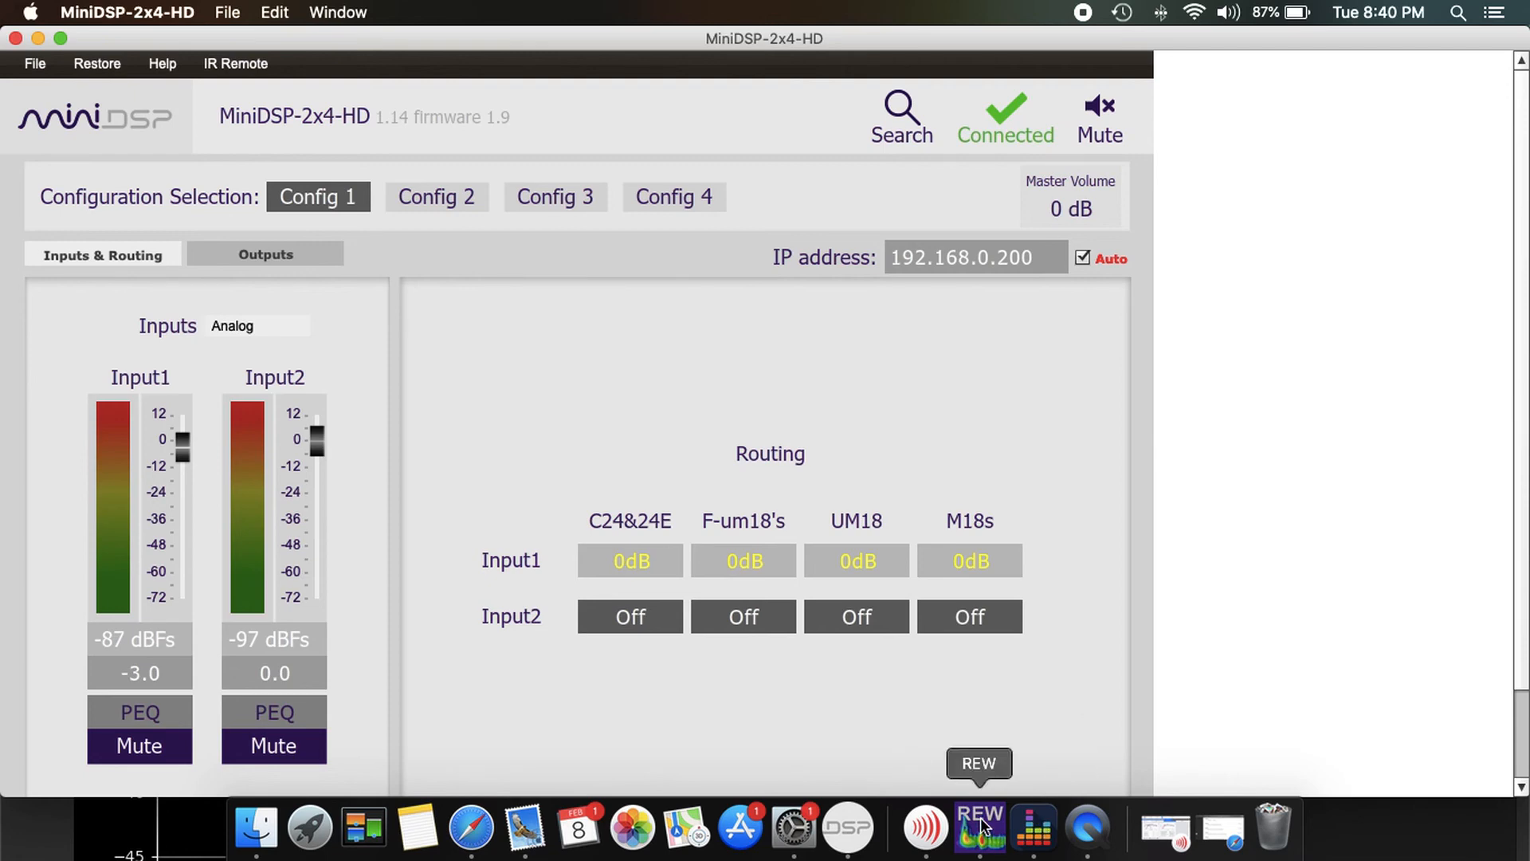
mouse_move(1005, 780)
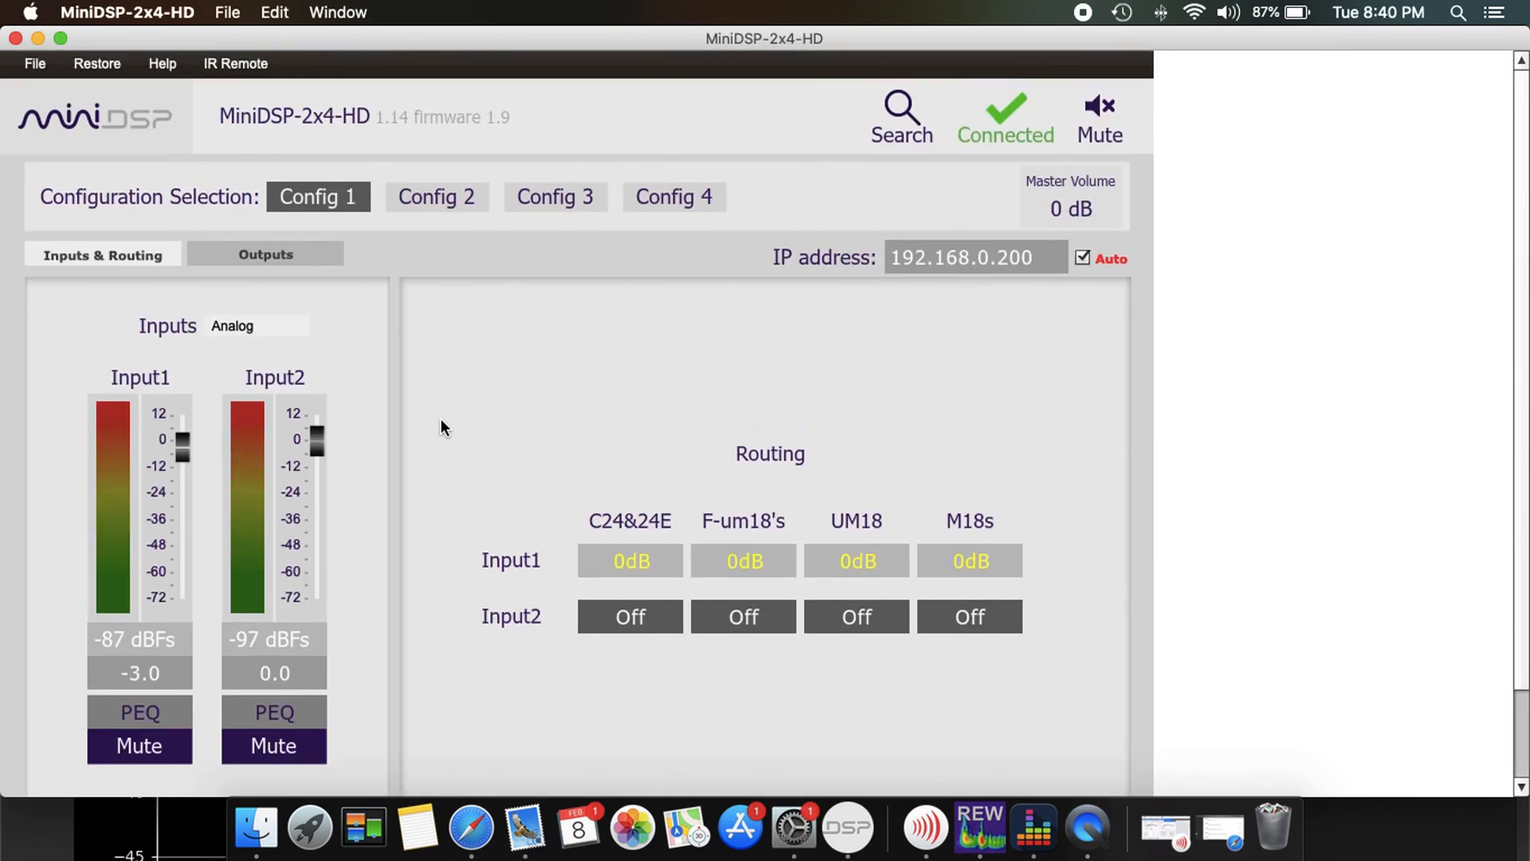
mouse_move(468, 465)
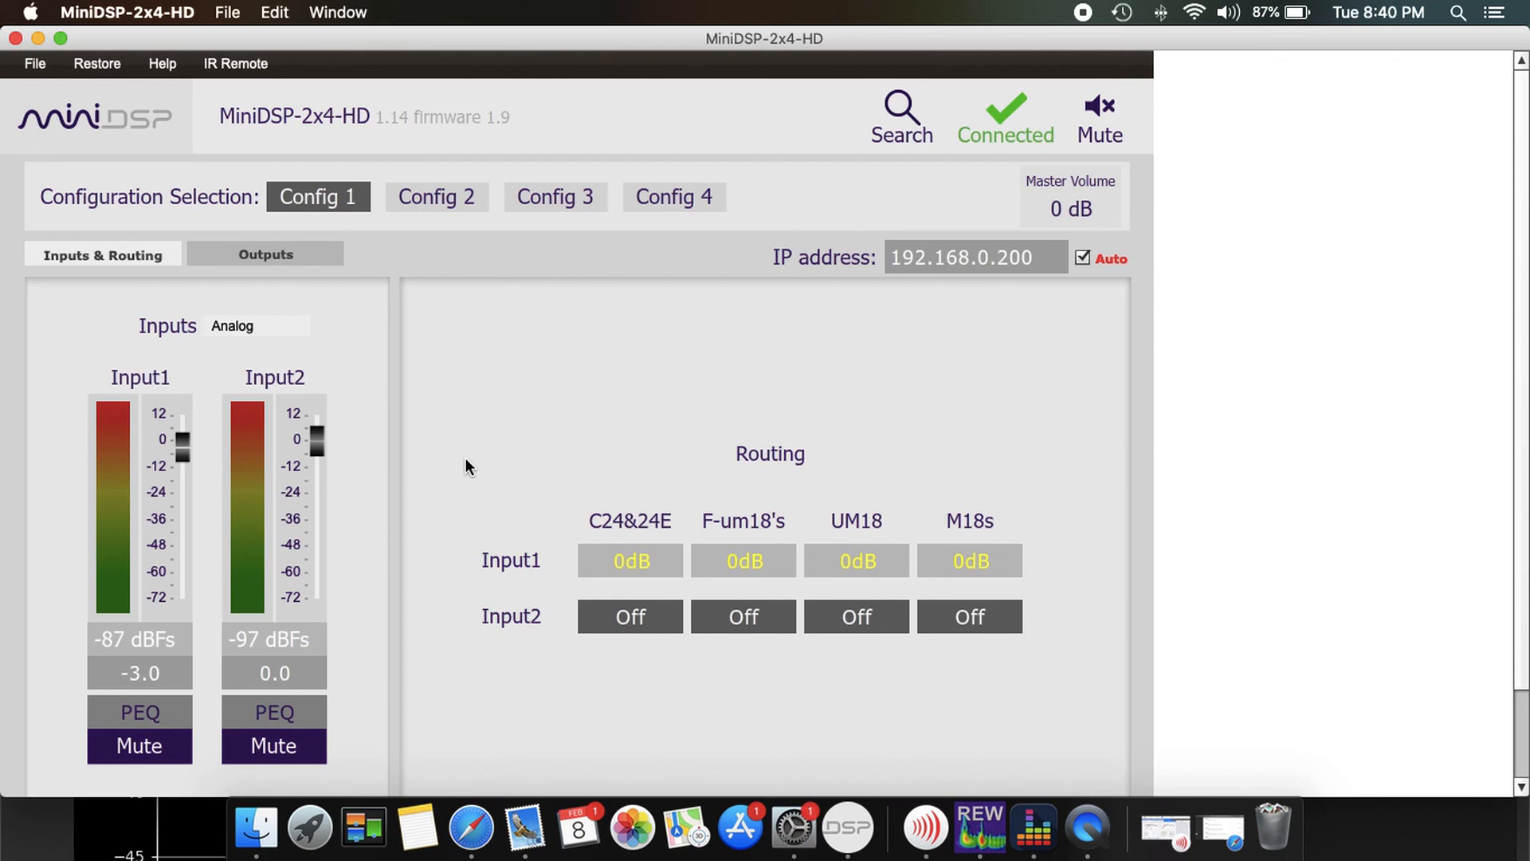
mouse_move(379, 181)
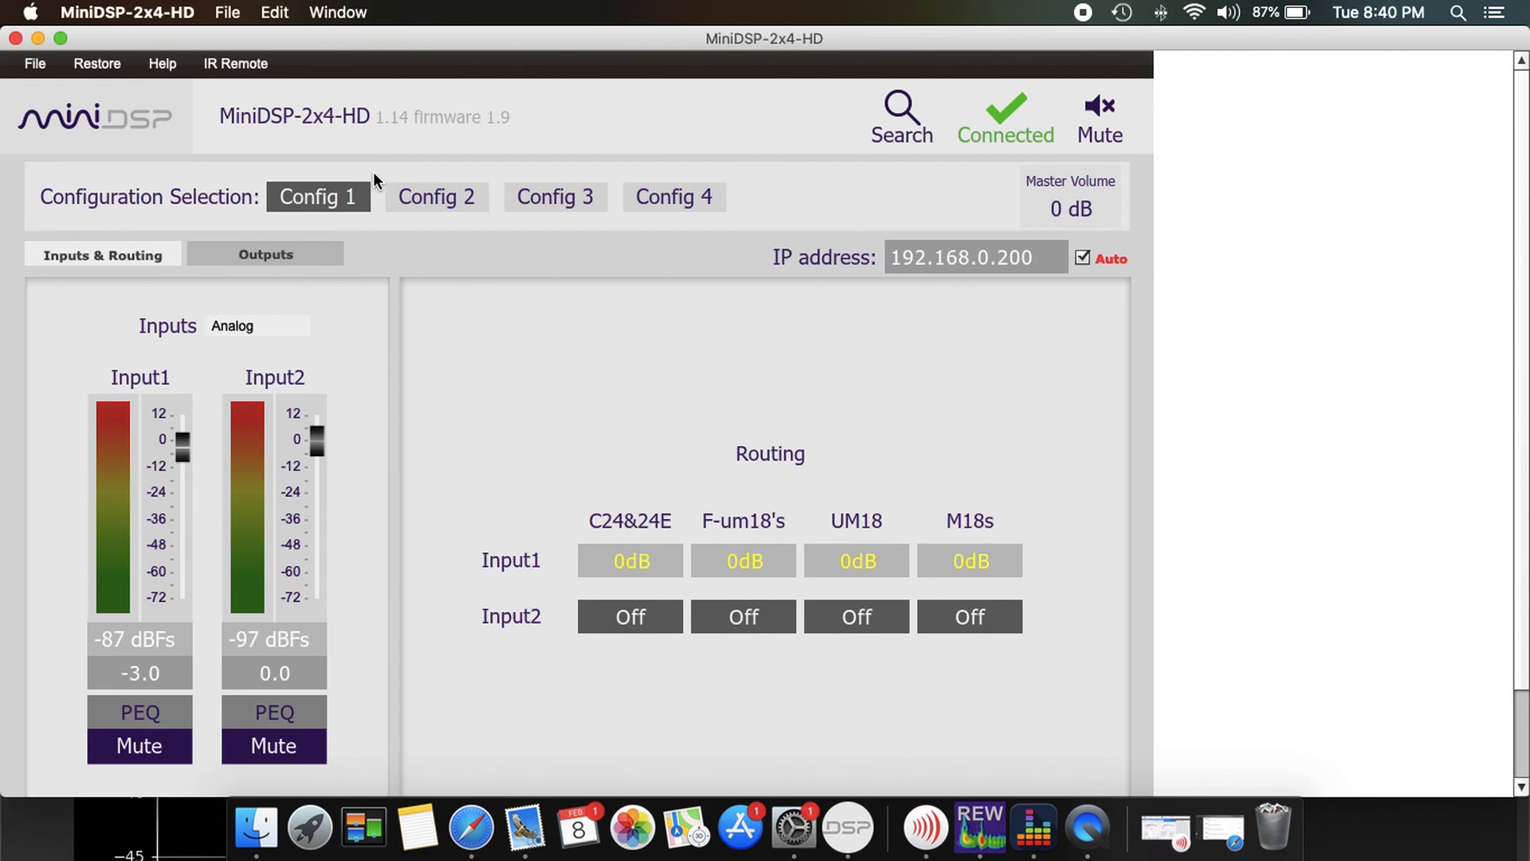
mouse_move(857, 354)
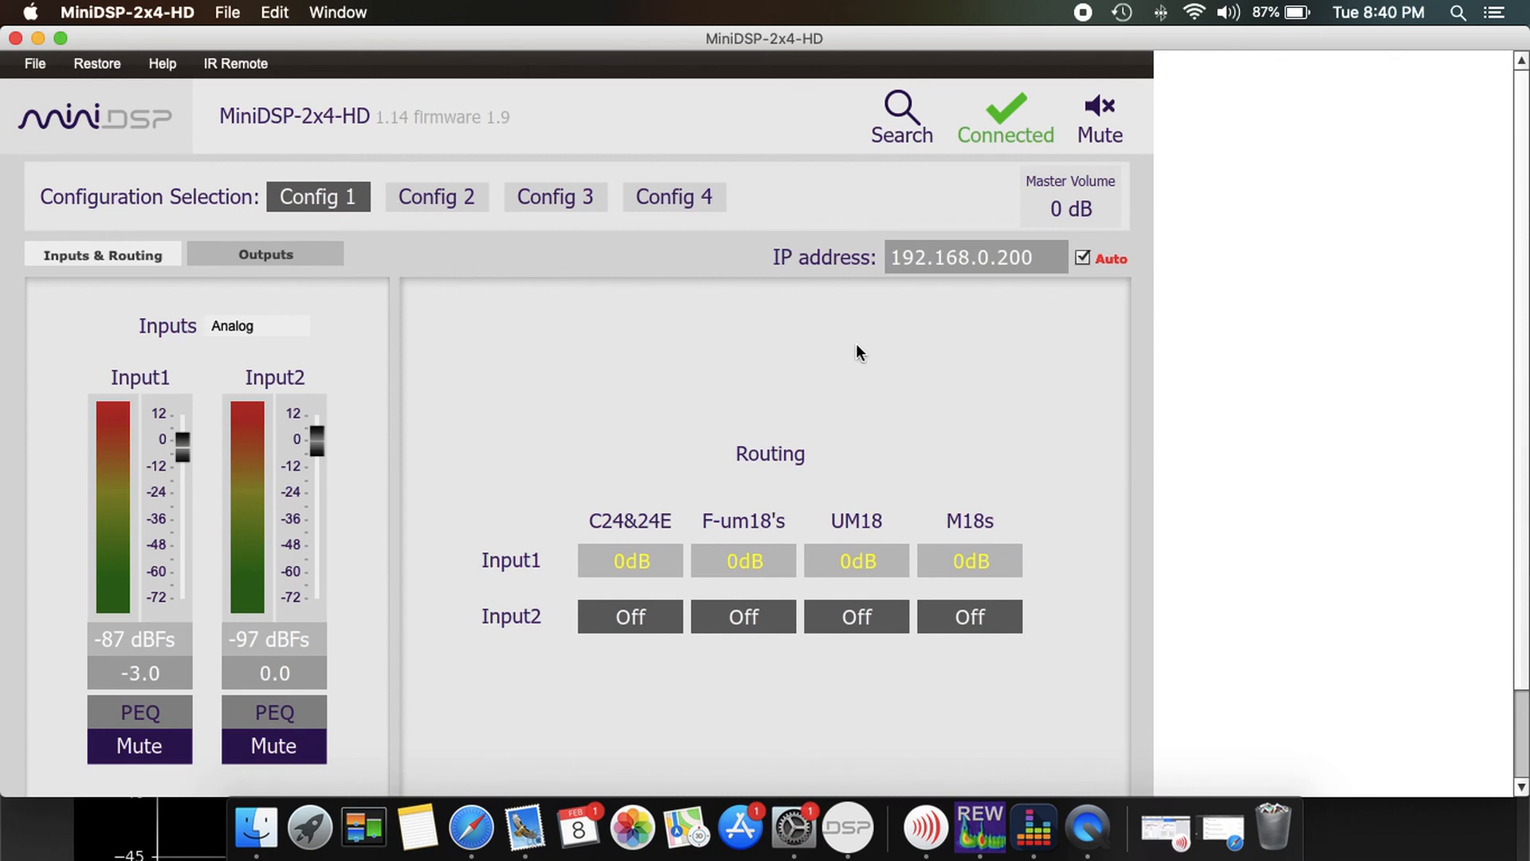
mouse_move(496, 456)
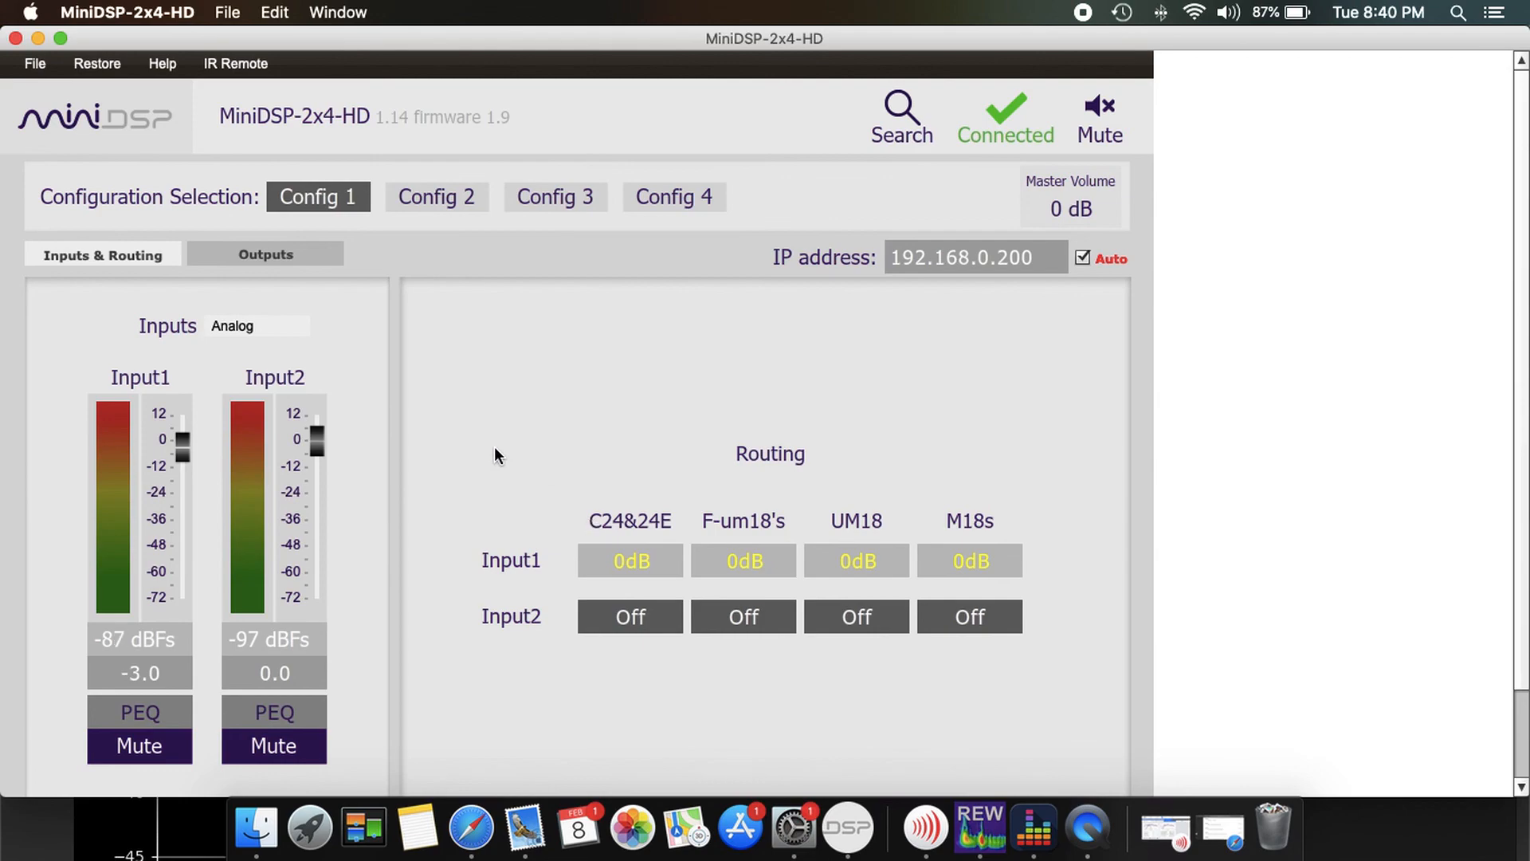